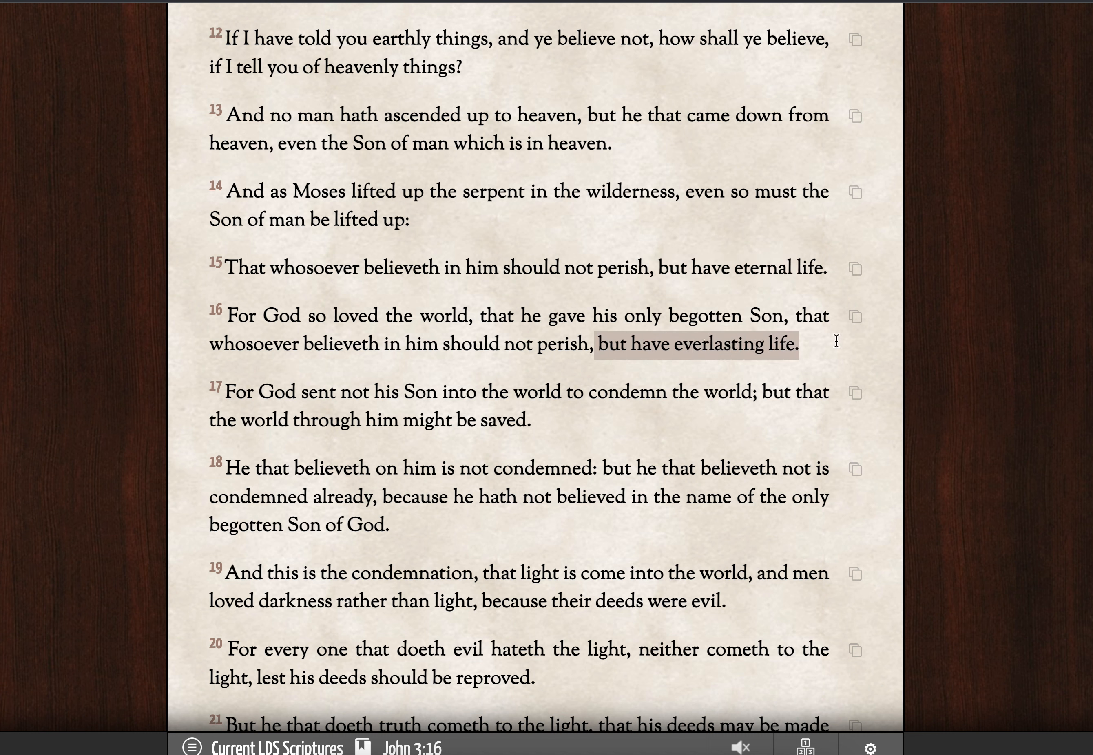
Navigate the LDS Scriptures reader to Numbers 21, selecting the chapter reference text.
click(738, 336)
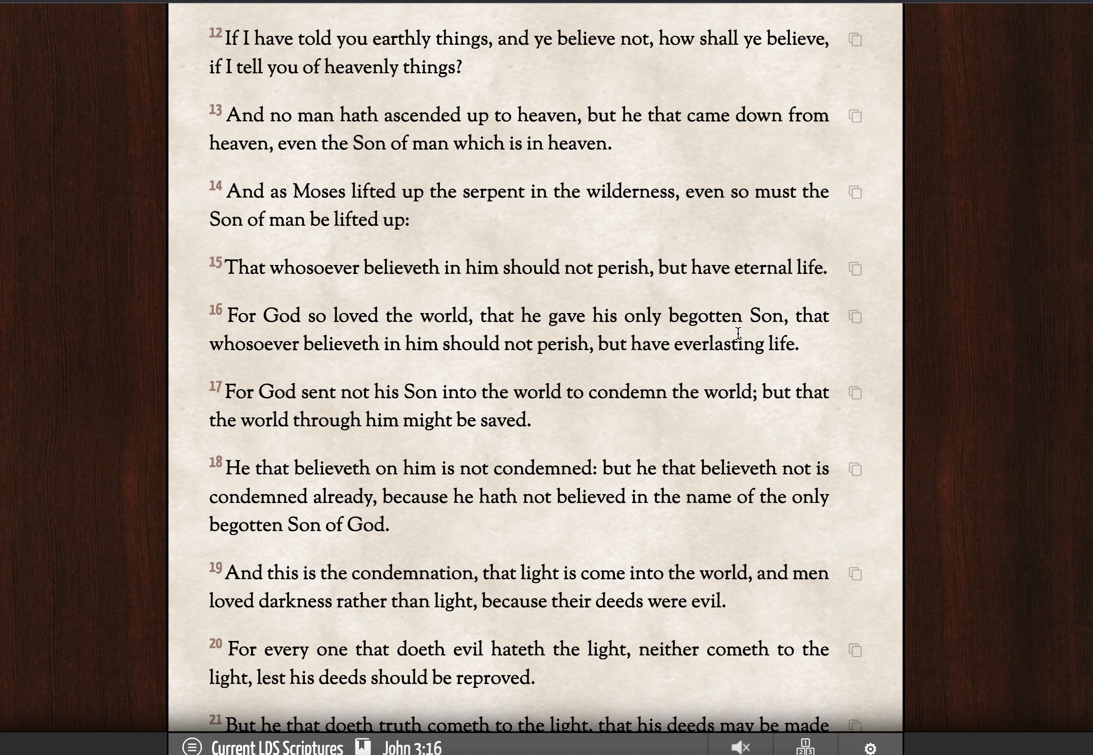
mouse_move(731, 360)
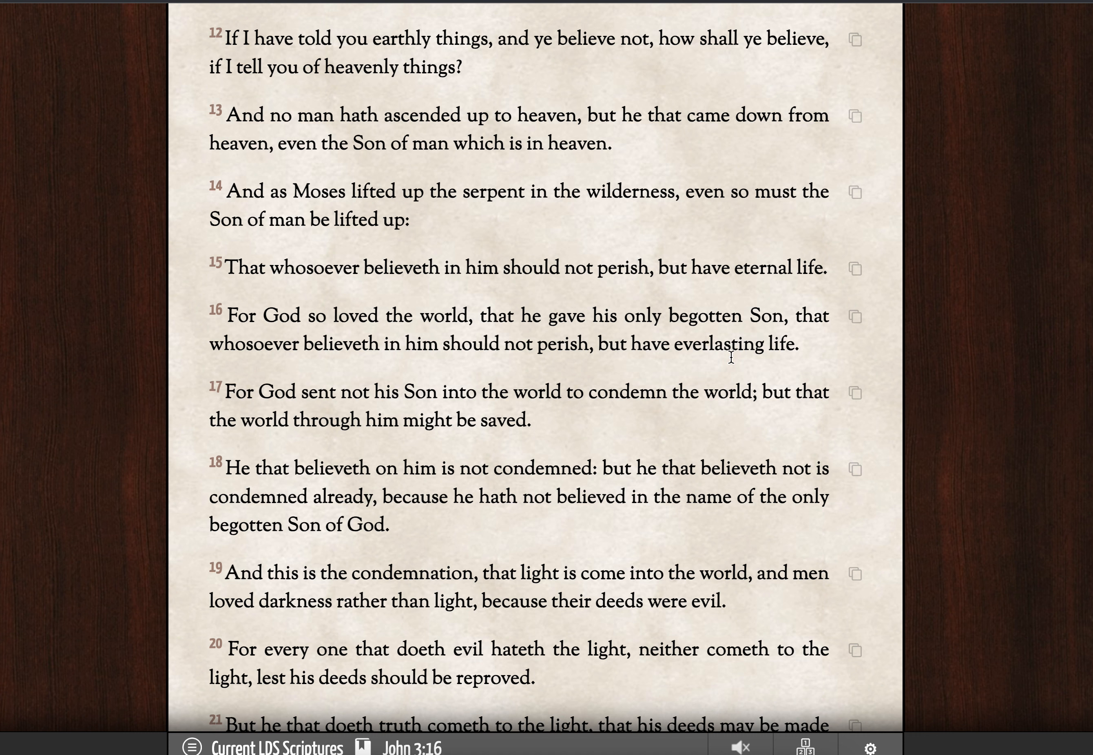
double_click(720, 344)
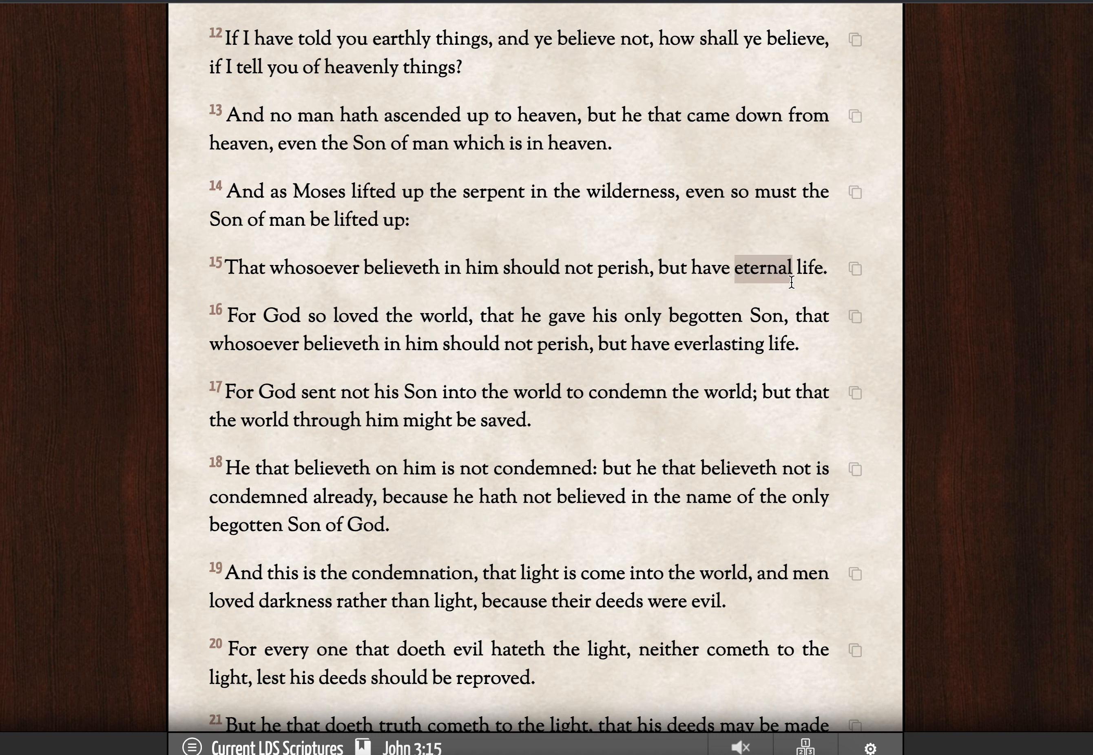
mouse_move(829, 286)
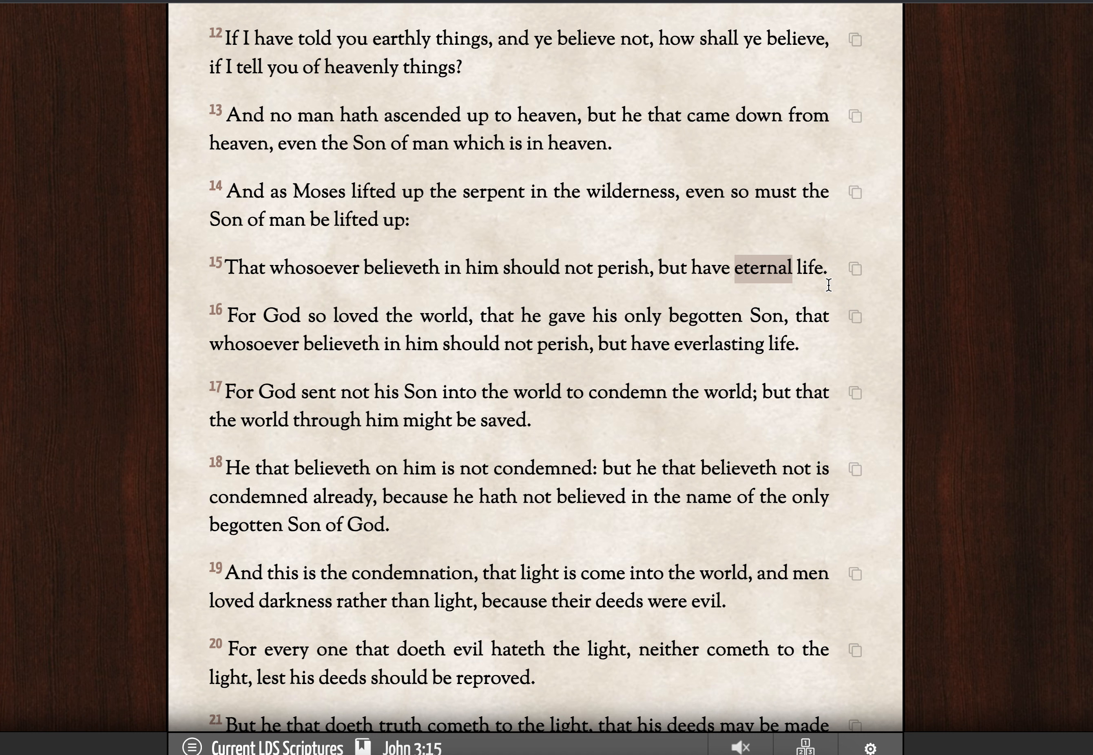
click(261, 341)
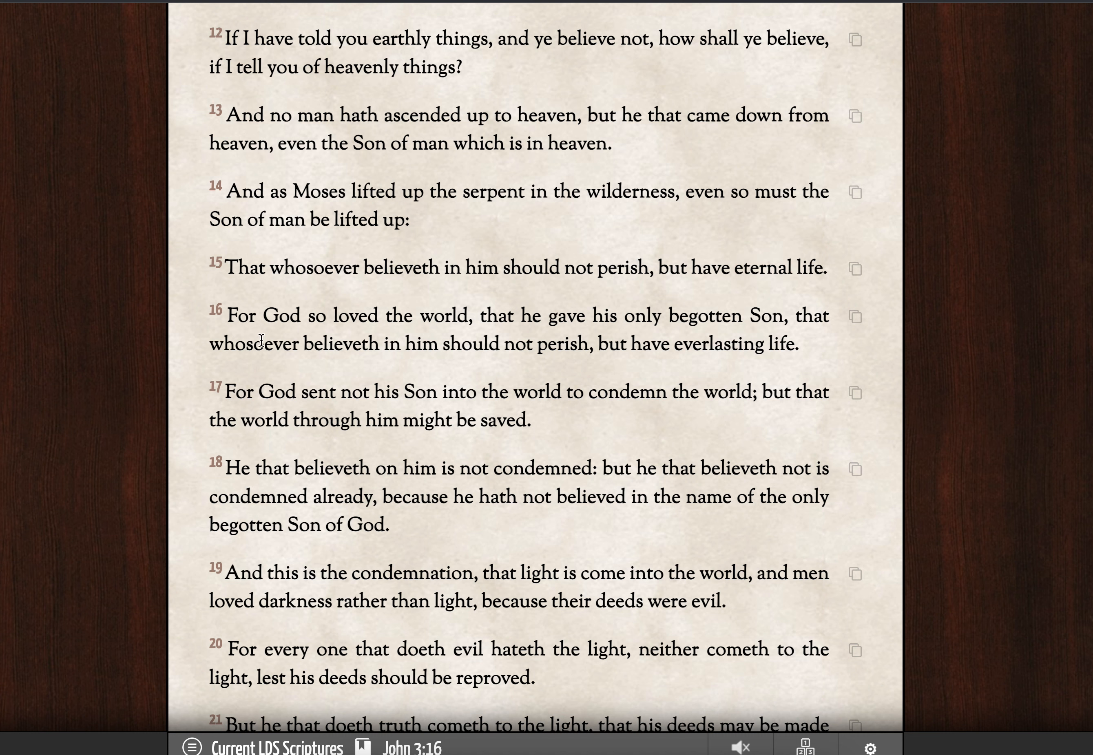
mouse_move(530, 347)
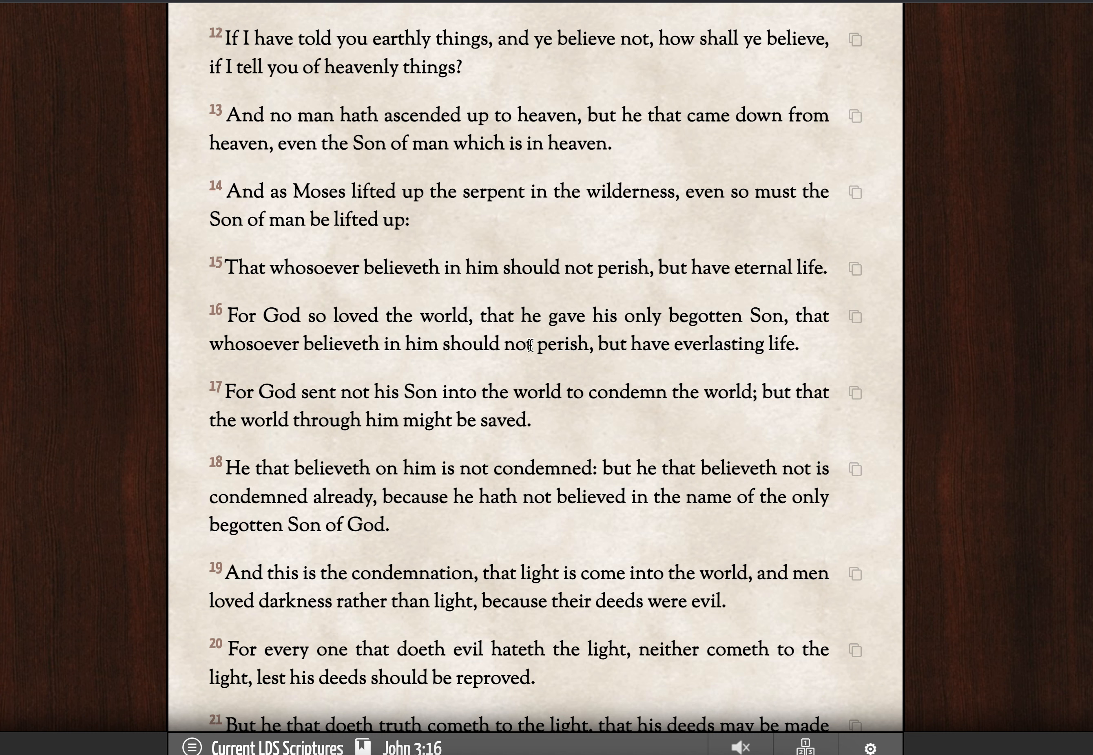
mouse_move(795, 354)
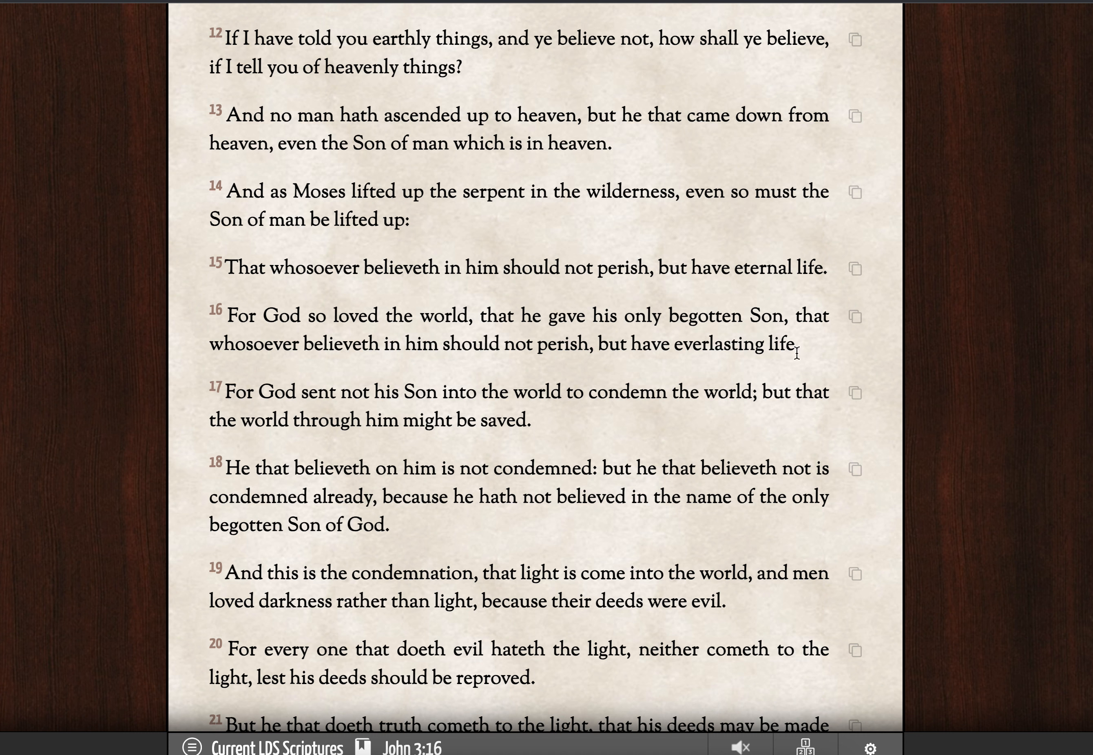
drag(308, 344, 802, 343)
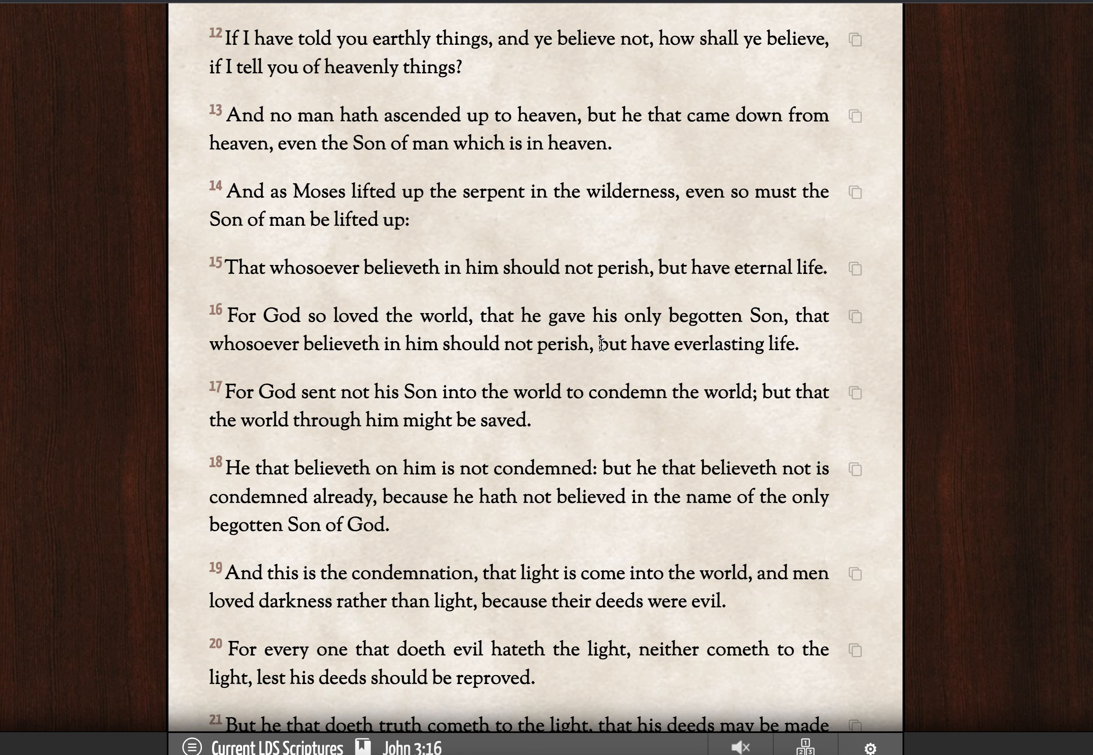
drag(597, 343, 799, 343)
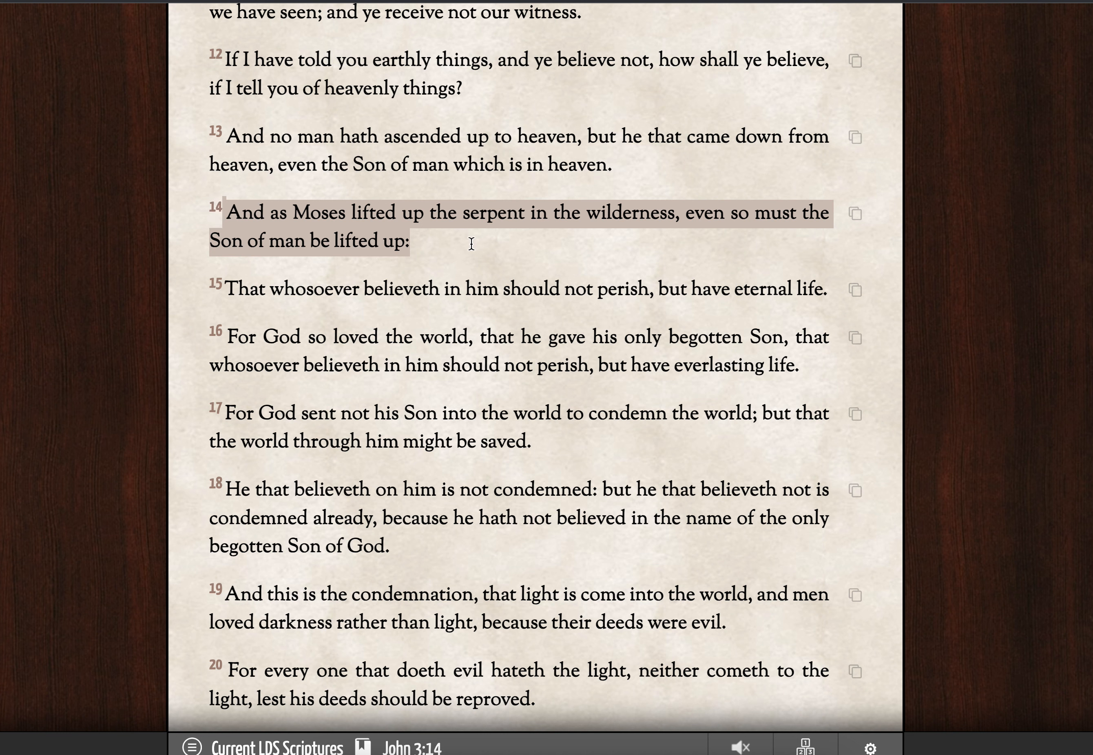
mouse_move(610, 218)
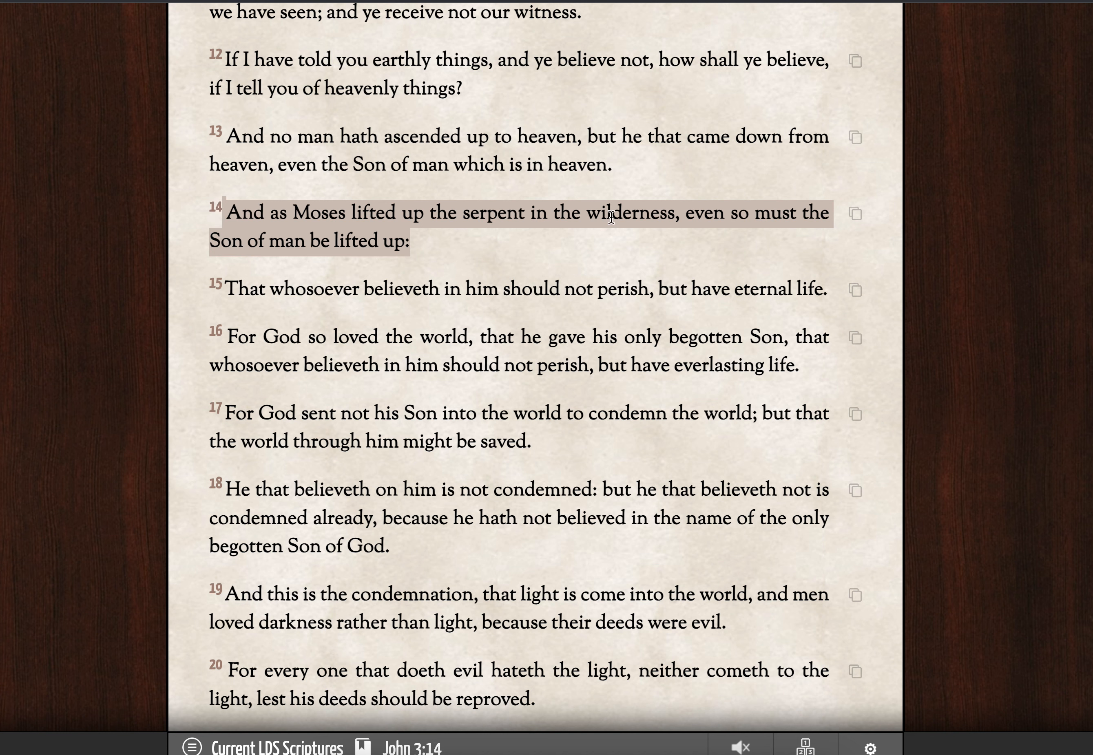
mouse_move(133, 224)
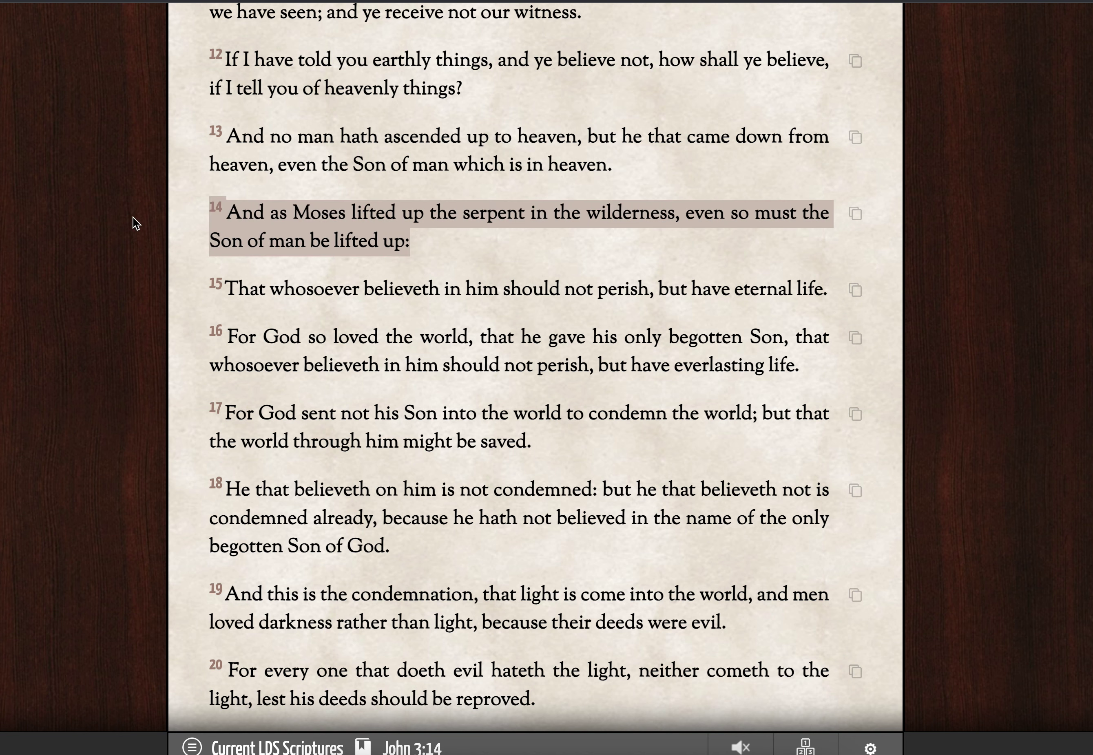
Scroll Numbers 21 to the fiery serpent verses 5–13 and select the 'shall live' phrase of verse 8.
click(197, 135)
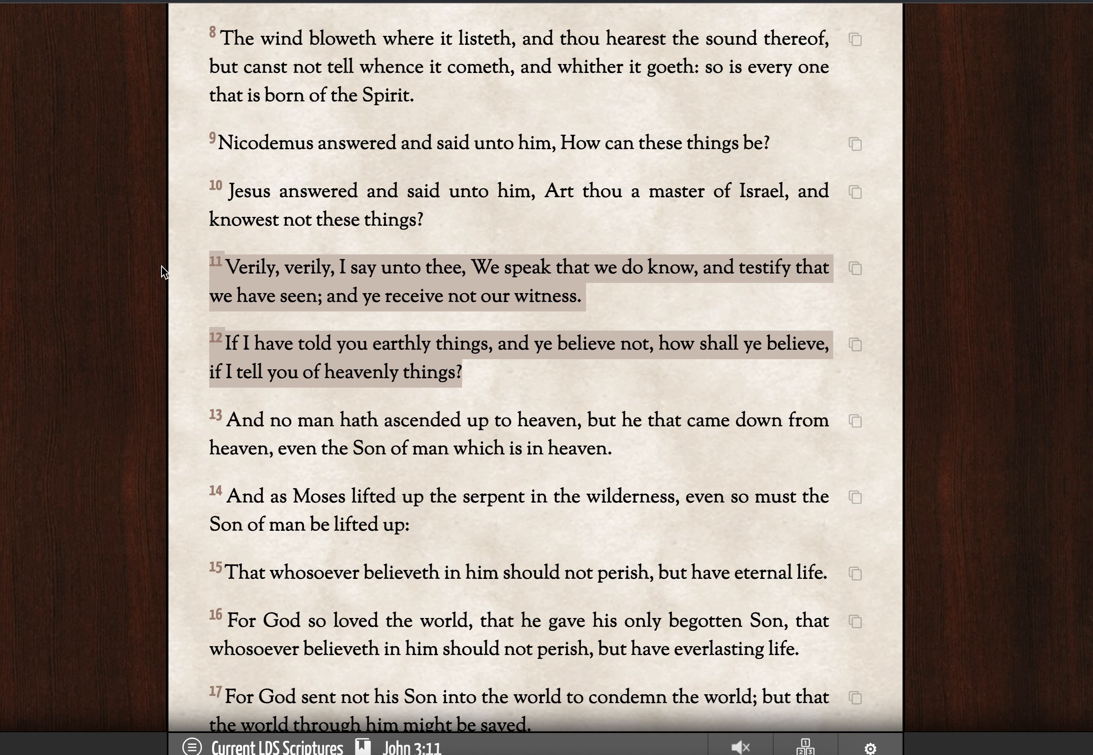
scroll(down, 3)
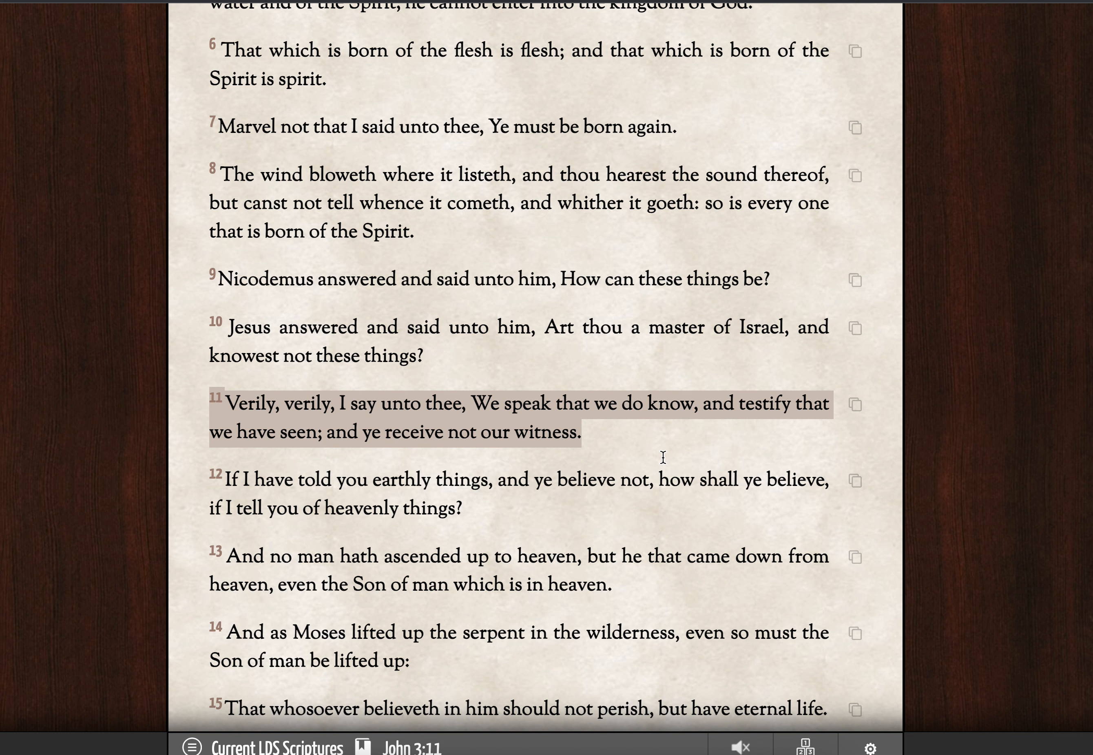
mouse_move(642, 423)
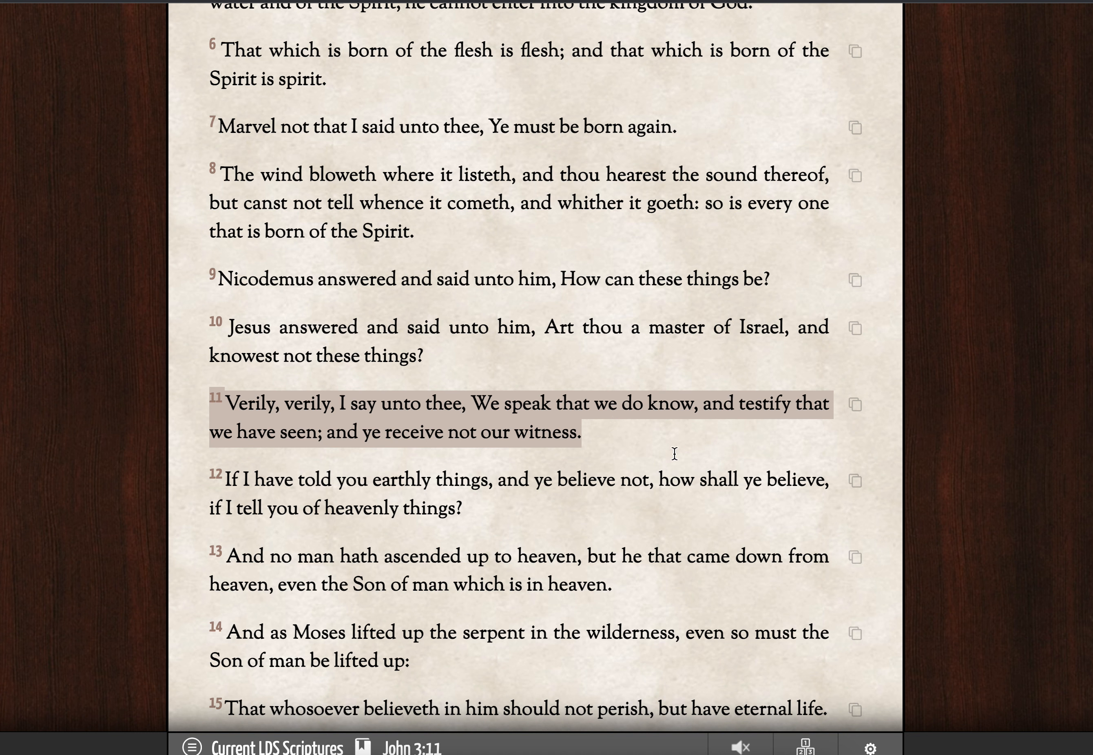
mouse_move(648, 441)
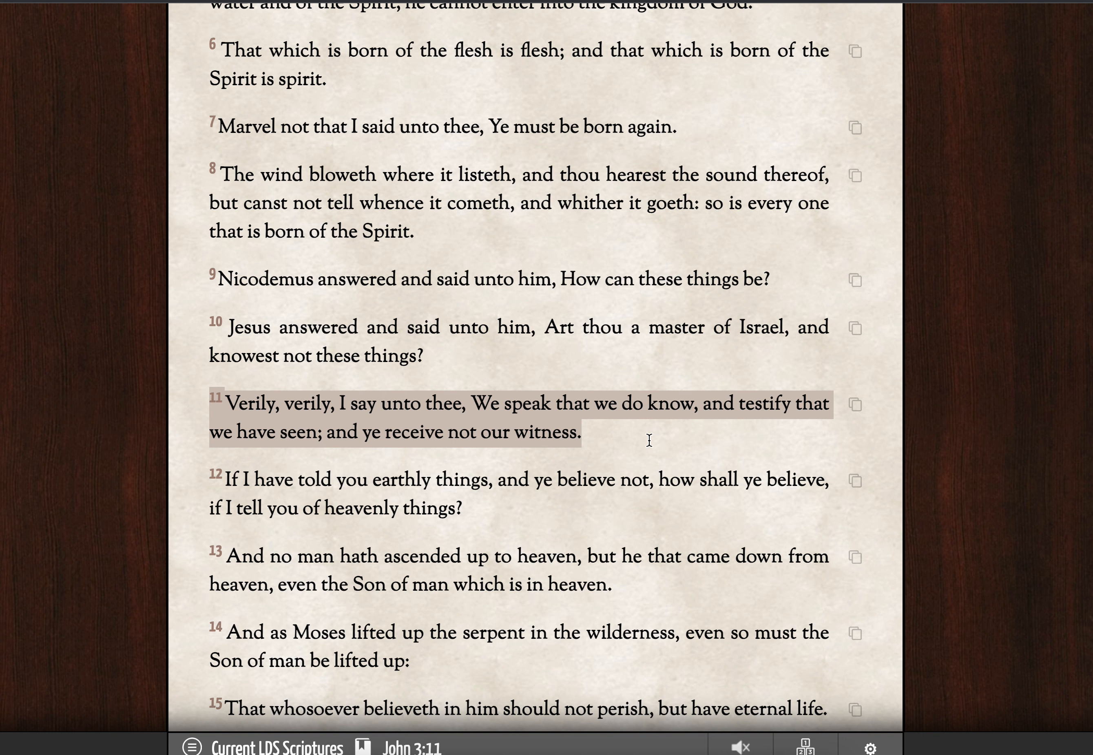
mouse_move(633, 434)
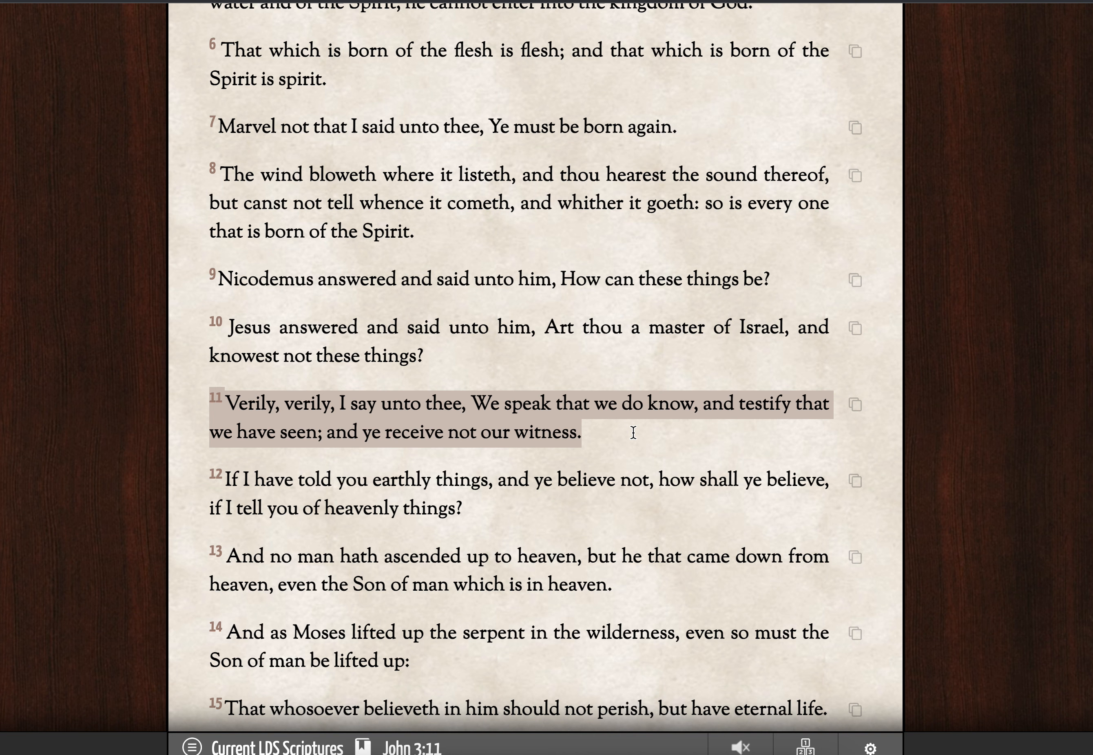
mouse_move(625, 433)
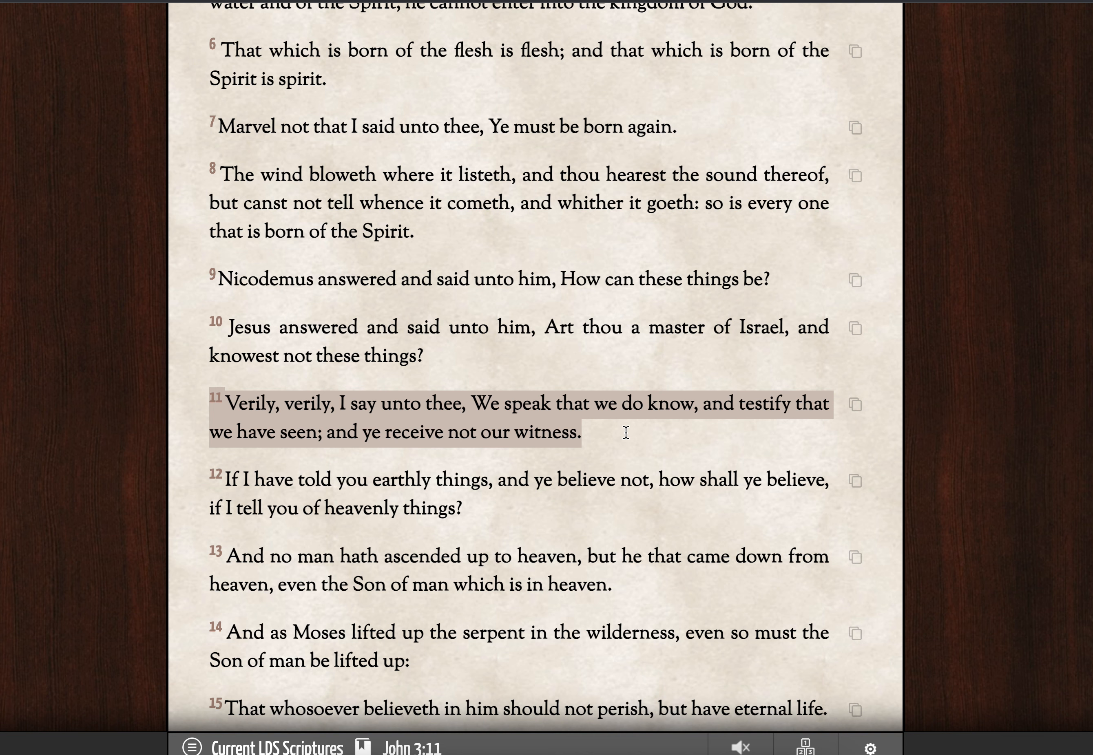
scroll(down, 3)
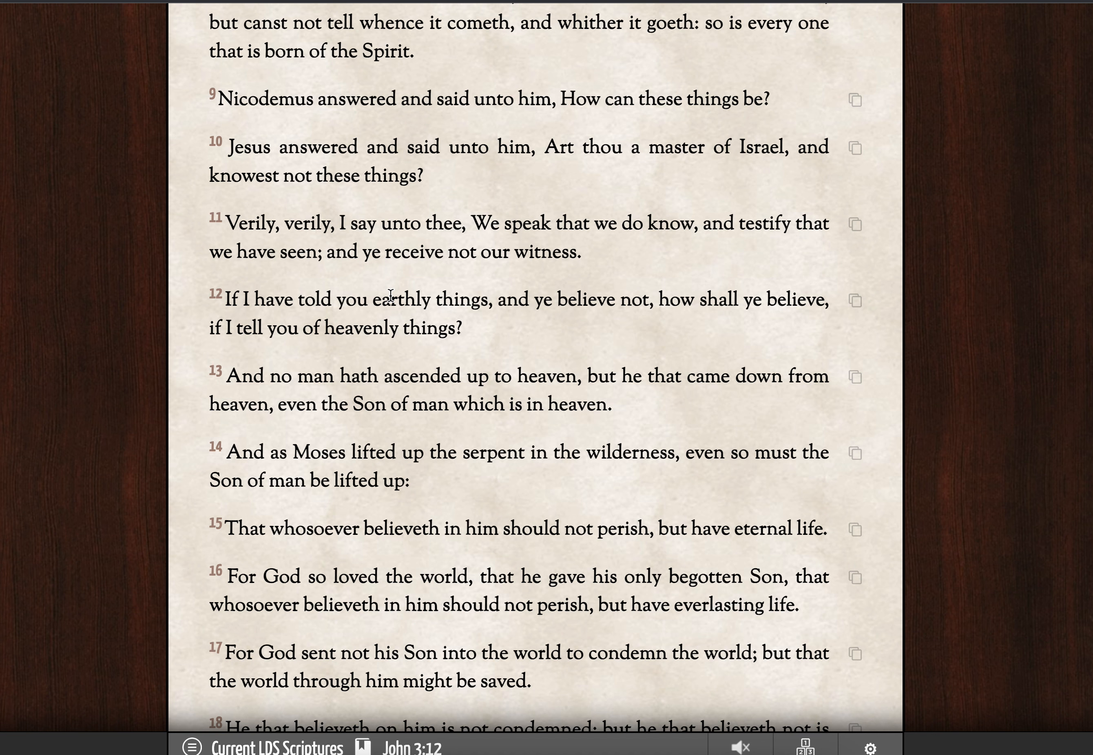
scroll(down, 3)
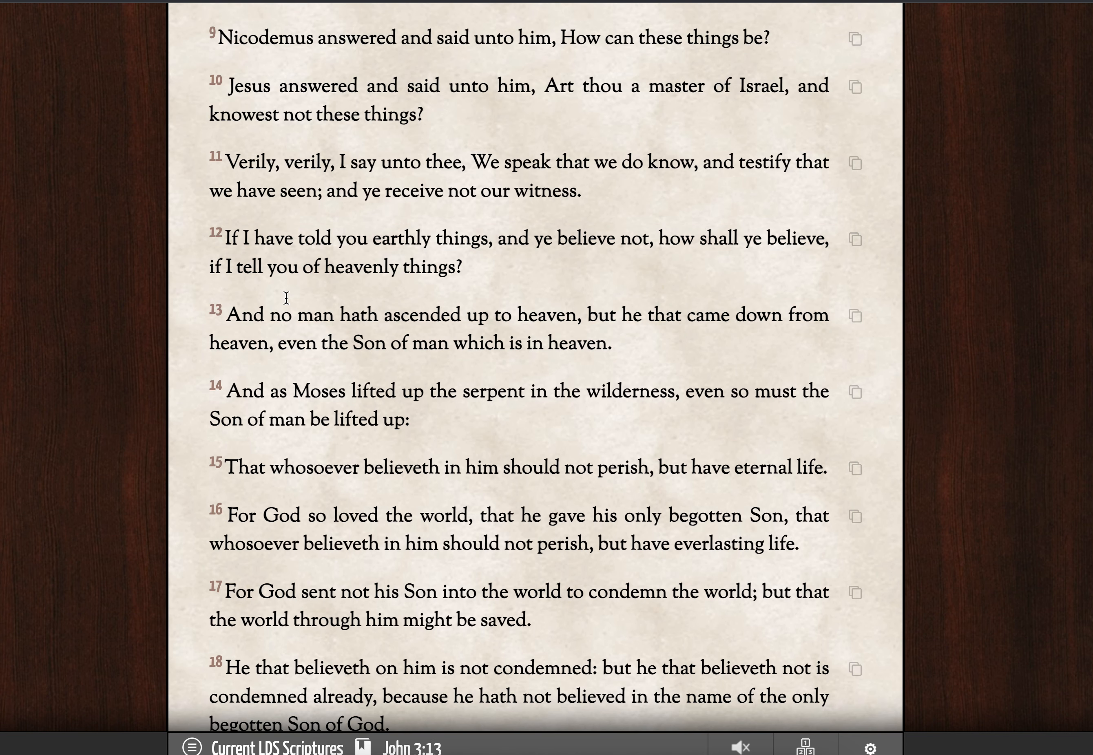
mouse_move(199, 373)
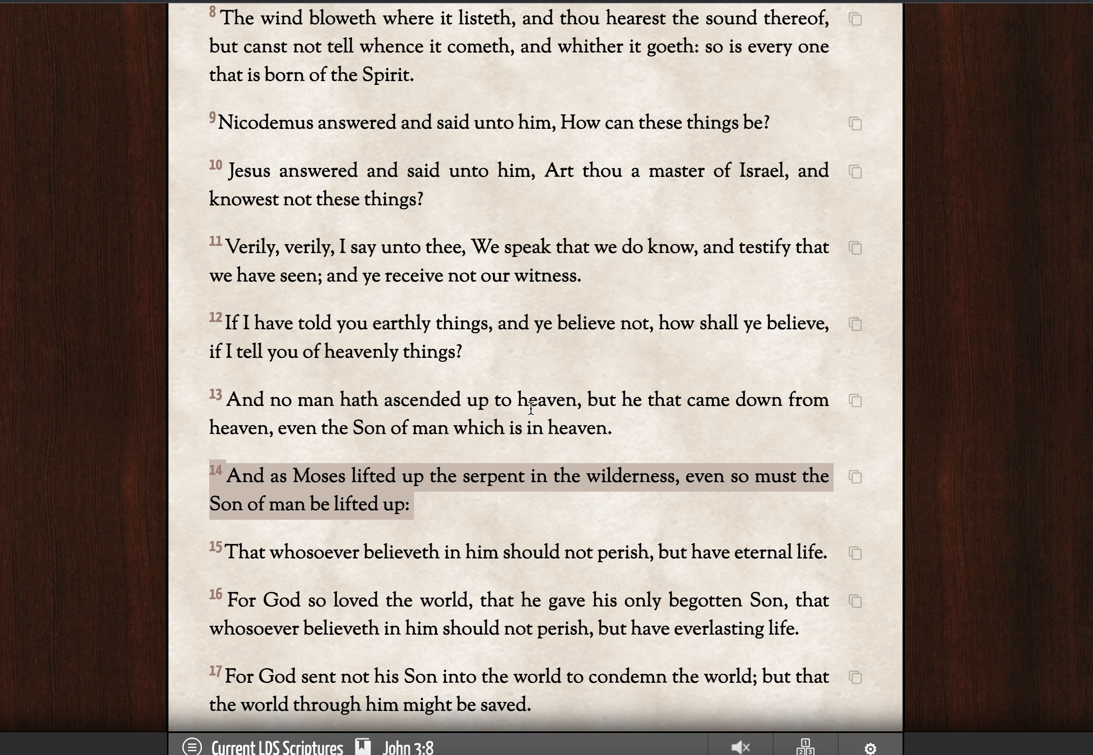
mouse_move(747, 522)
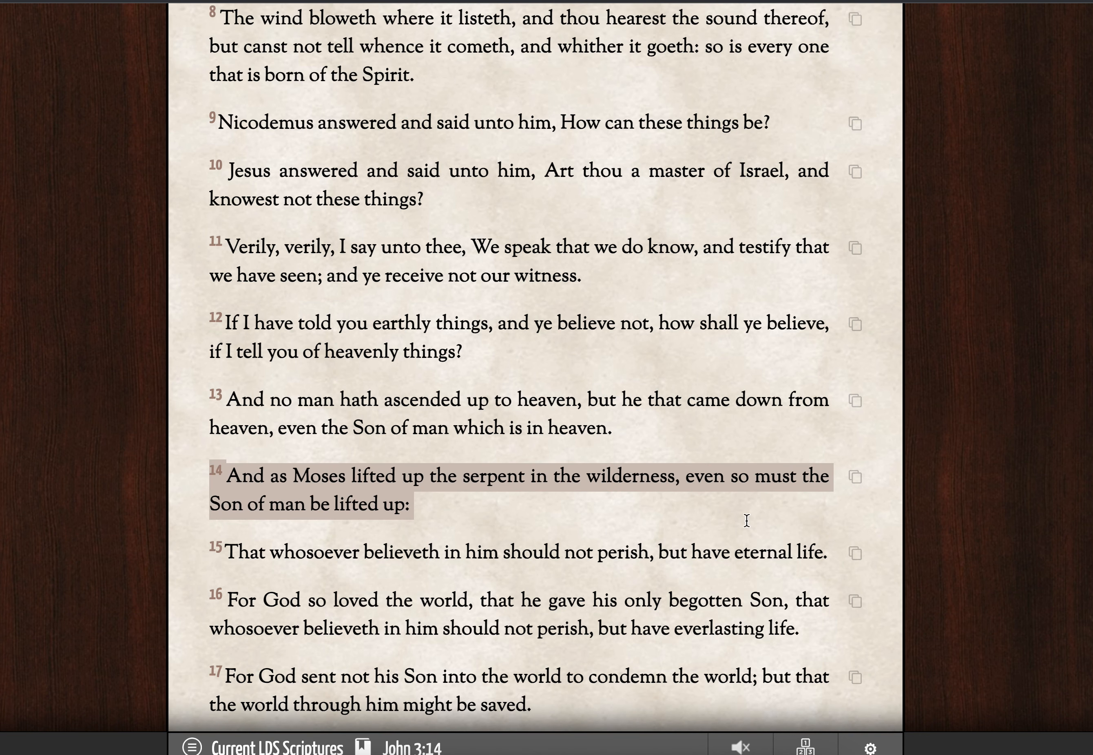
mouse_move(454, 532)
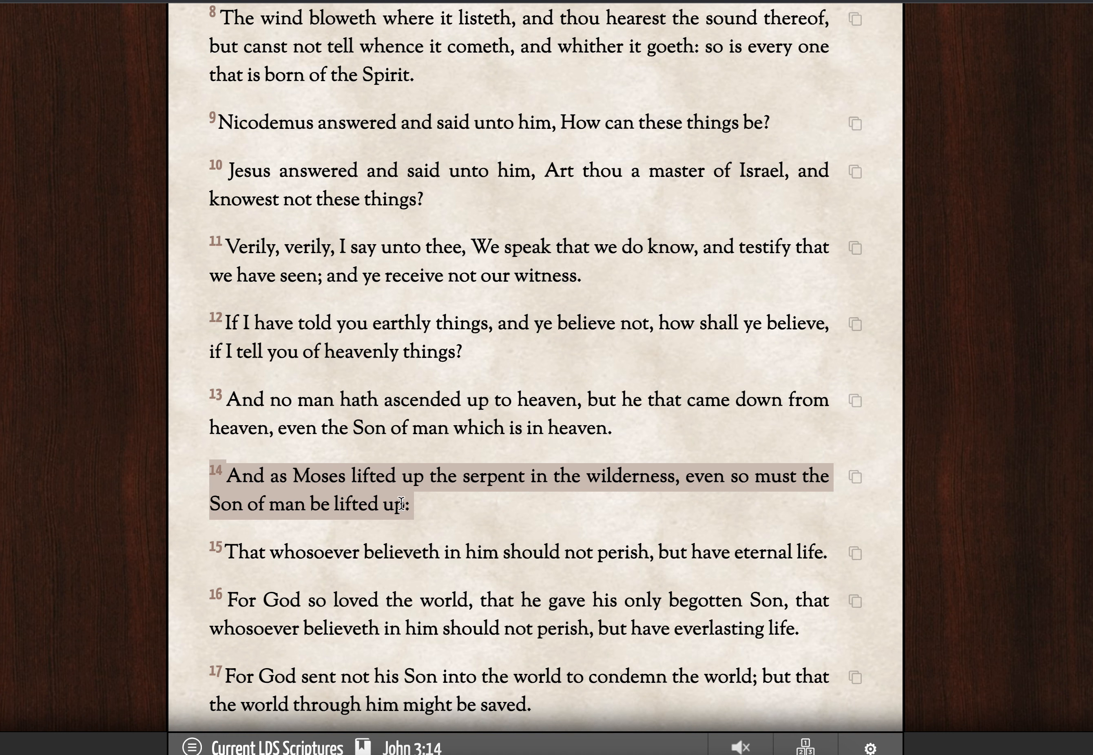
mouse_move(443, 504)
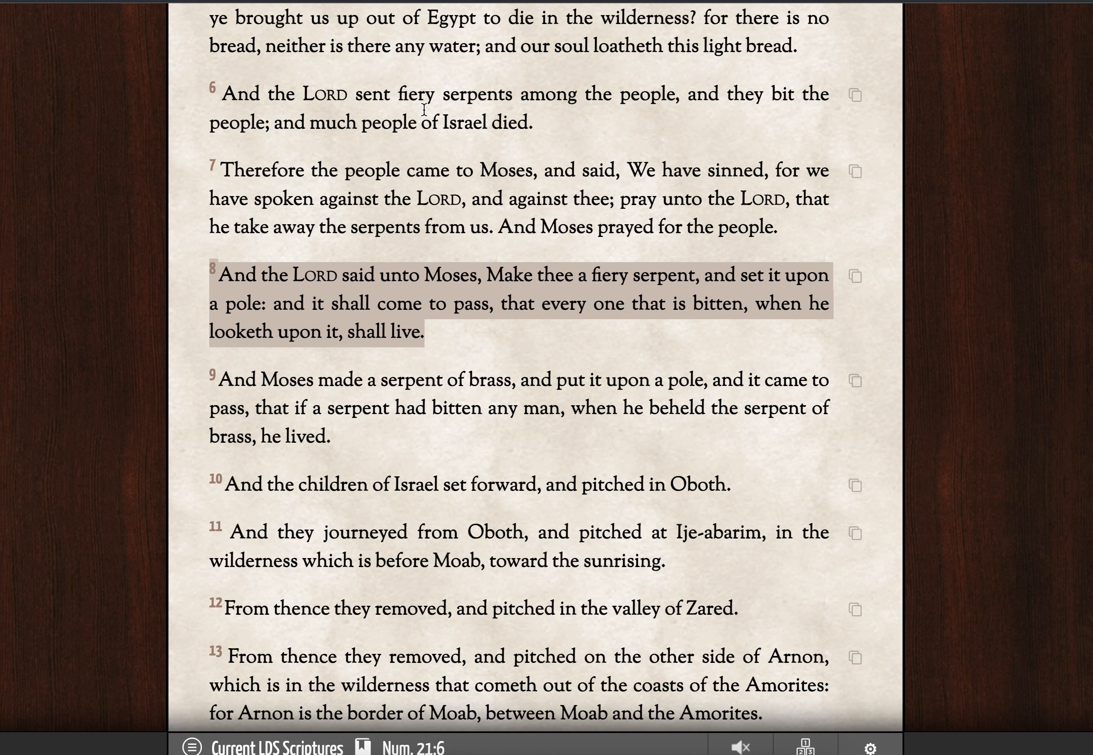
mouse_move(478, 115)
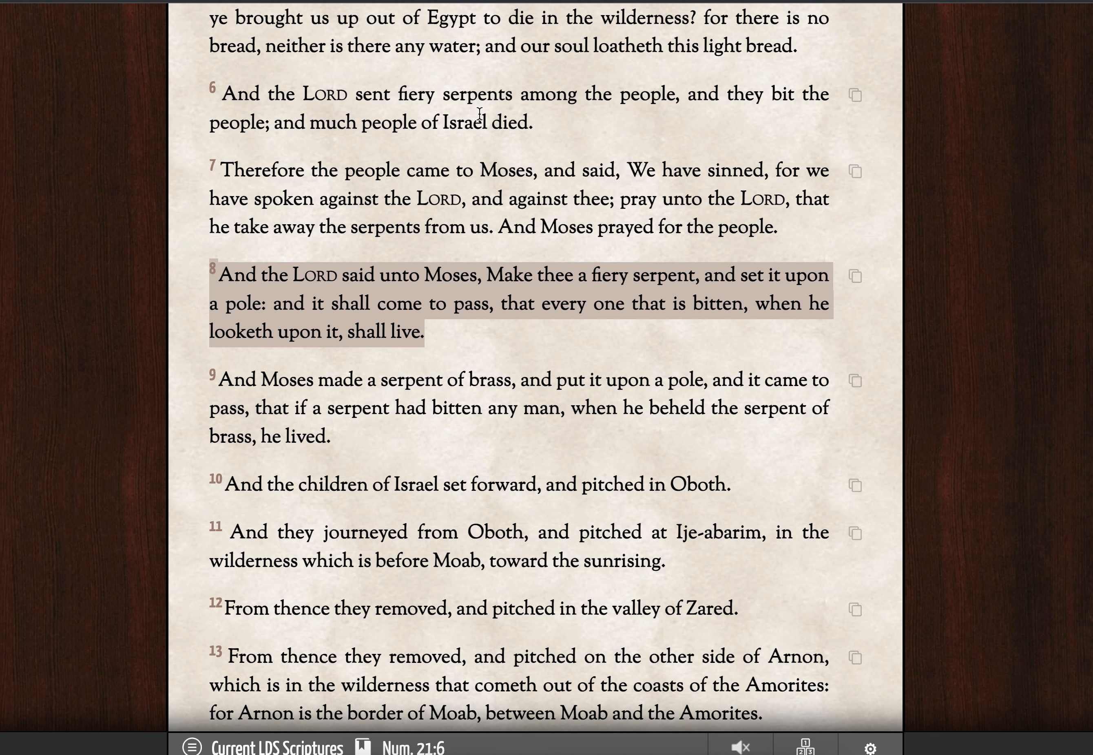
mouse_move(338, 126)
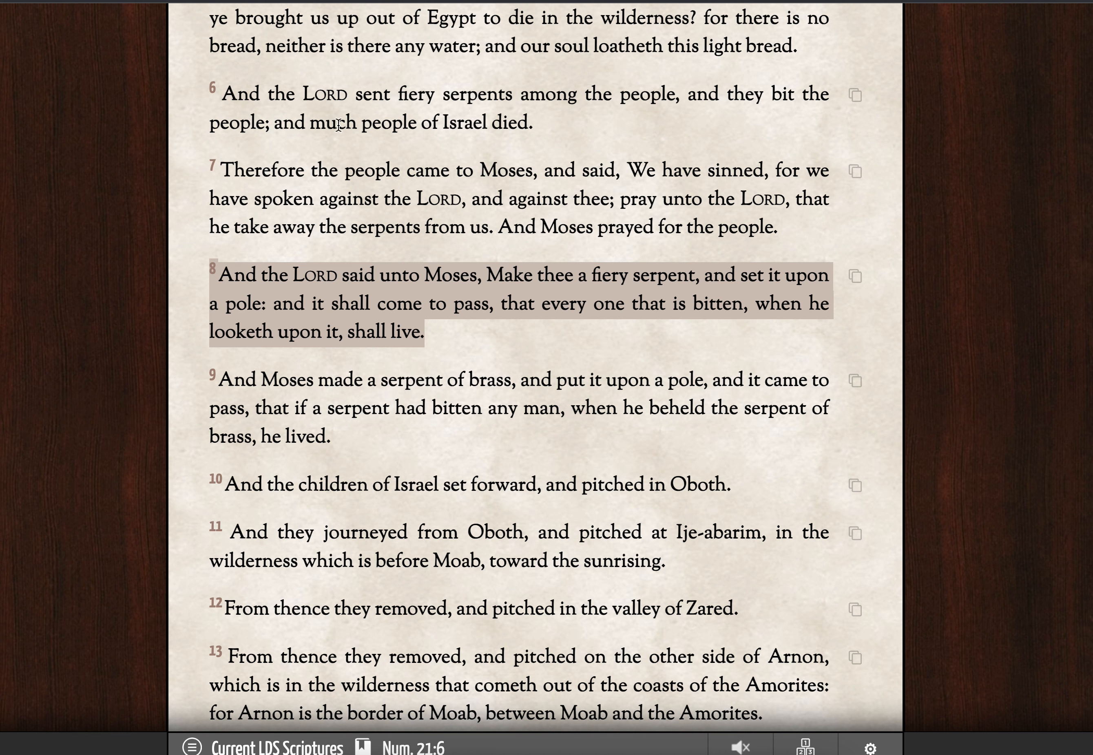
mouse_move(550, 122)
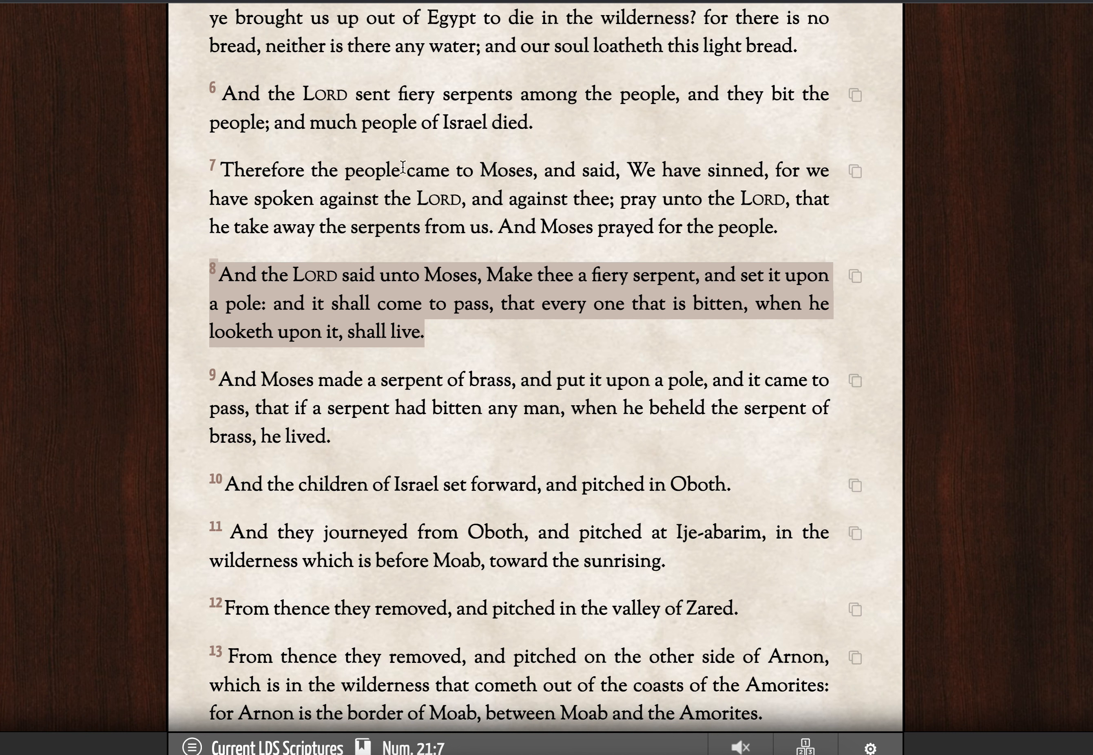
mouse_move(792, 226)
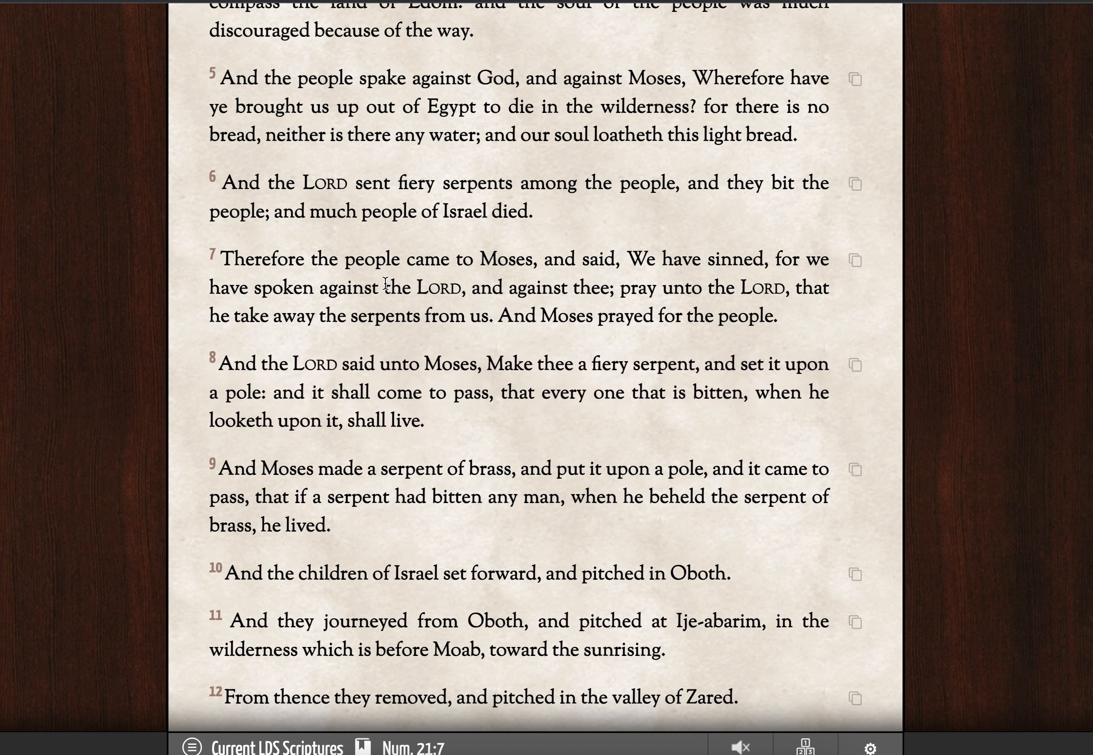
drag(383, 287, 600, 287)
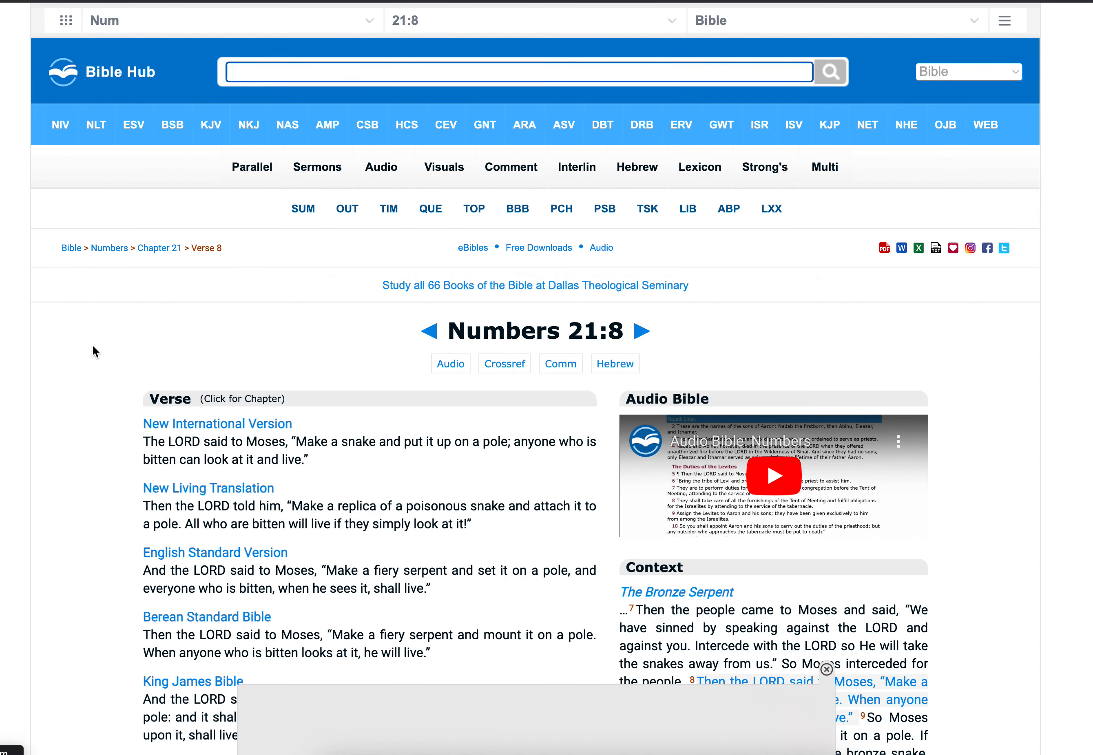
scroll(down, 3)
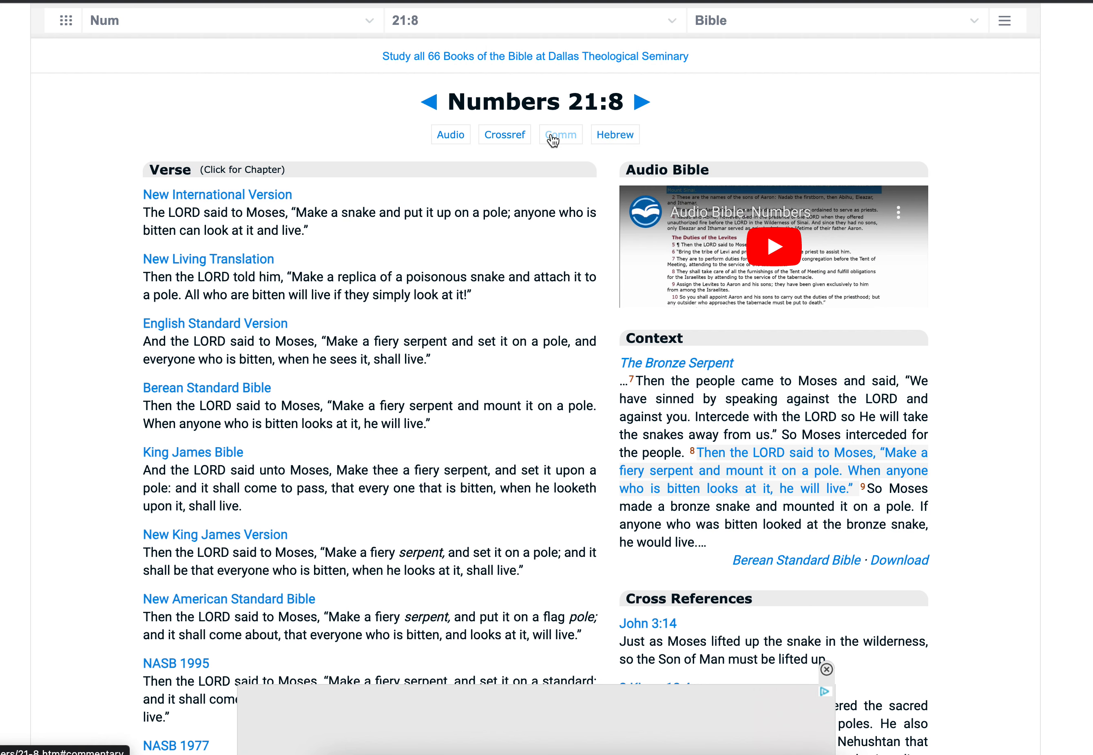
scroll(down, 3)
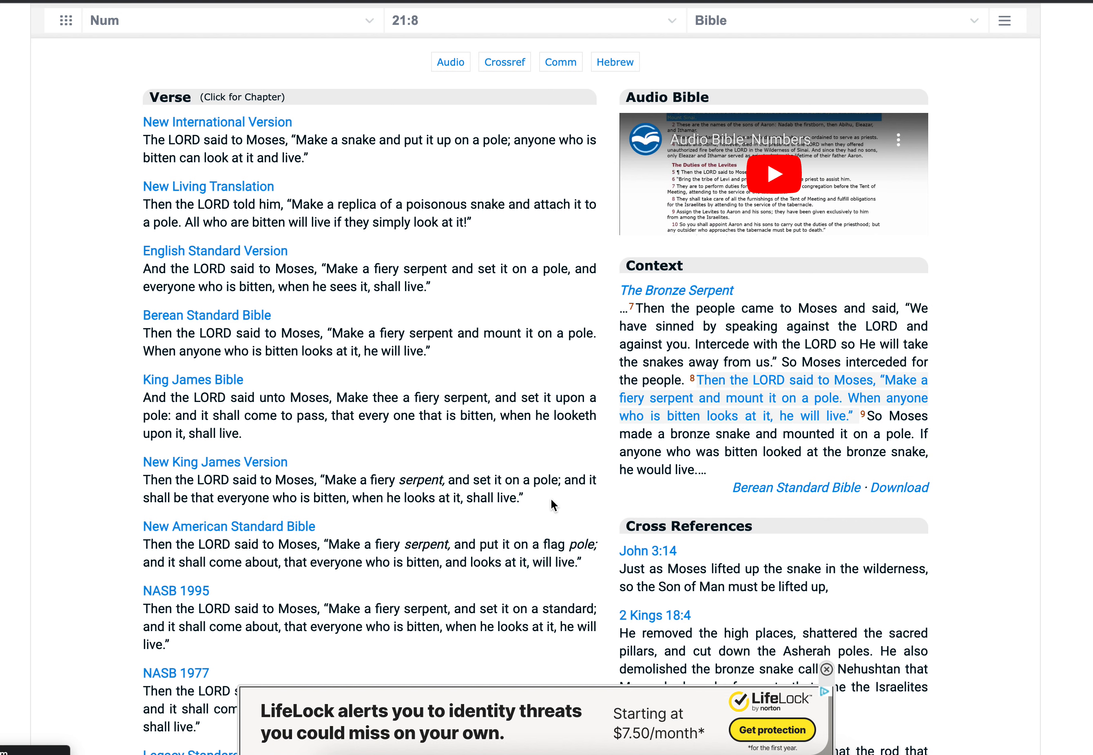
scroll(down, 3)
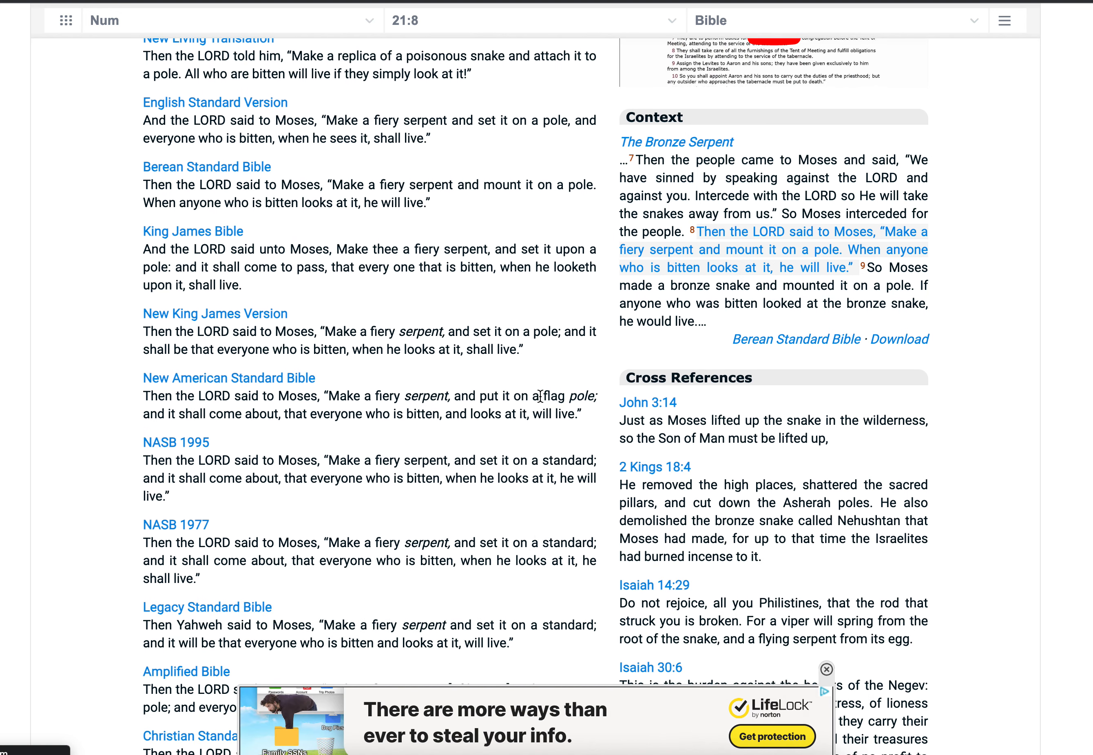
drag(537, 396, 597, 395)
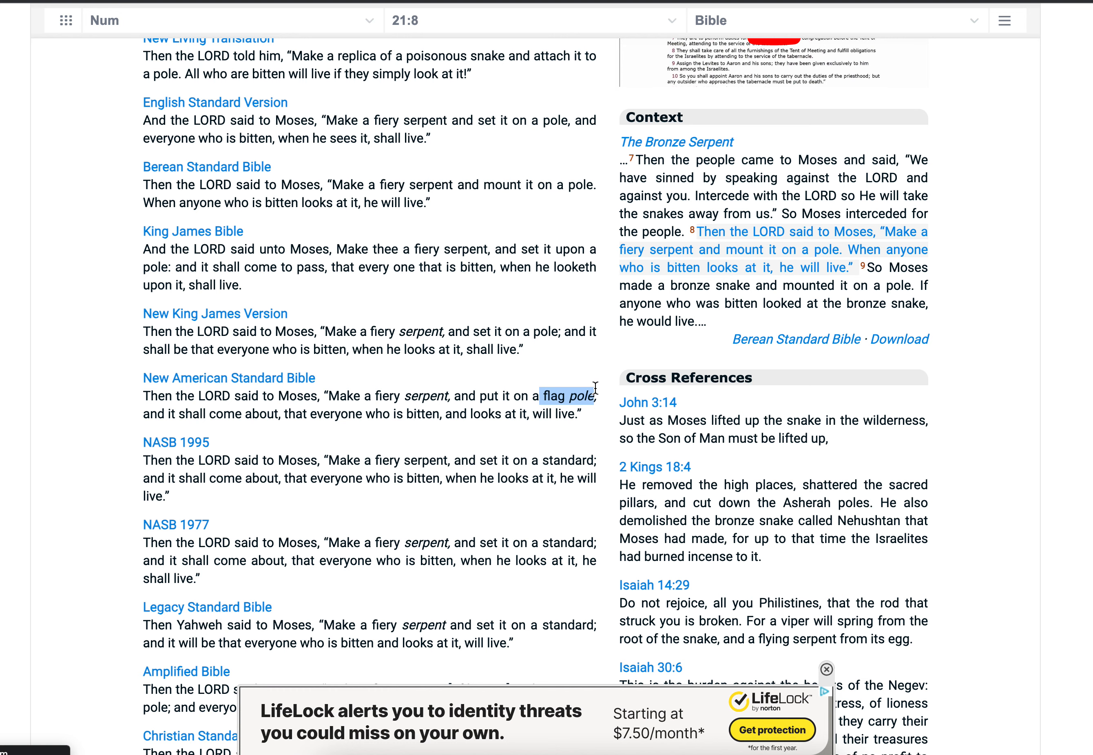
scroll(down, 3)
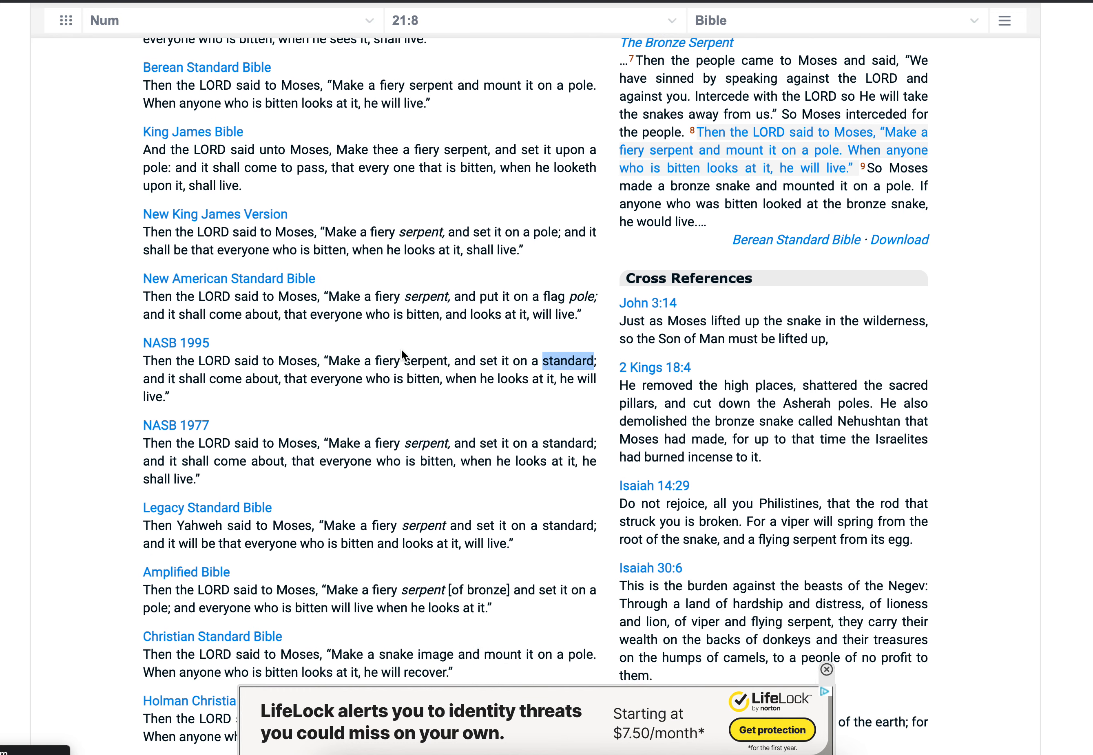
scroll(down, 3)
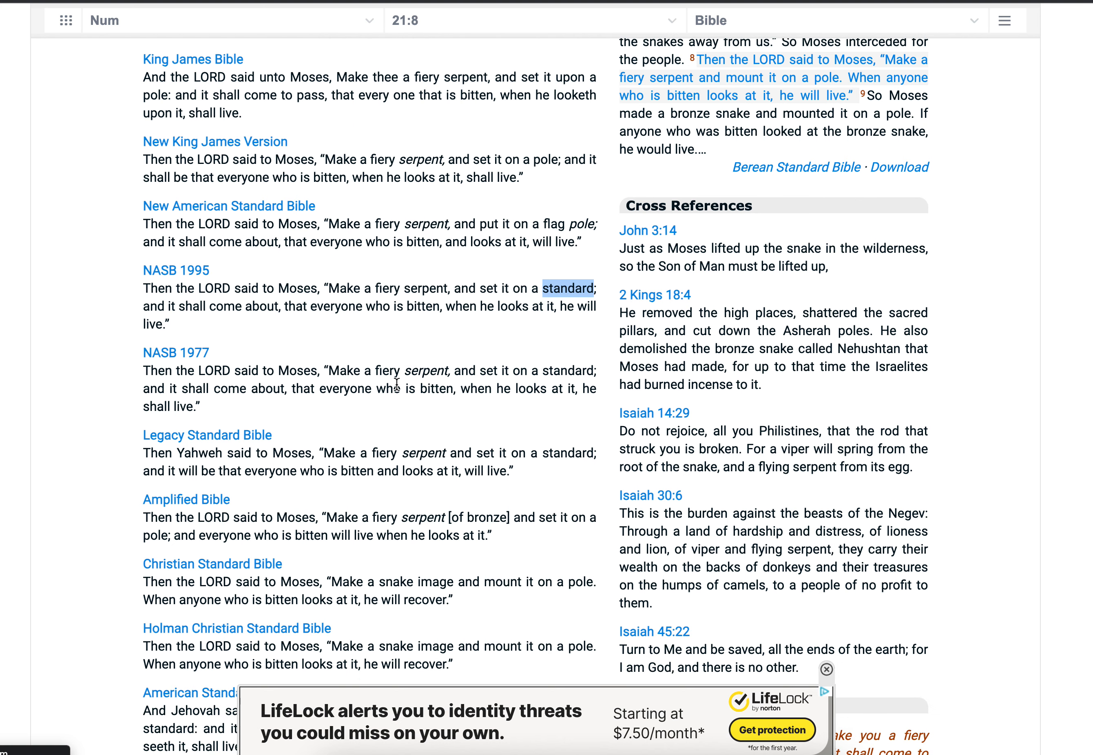
scroll(down, 3)
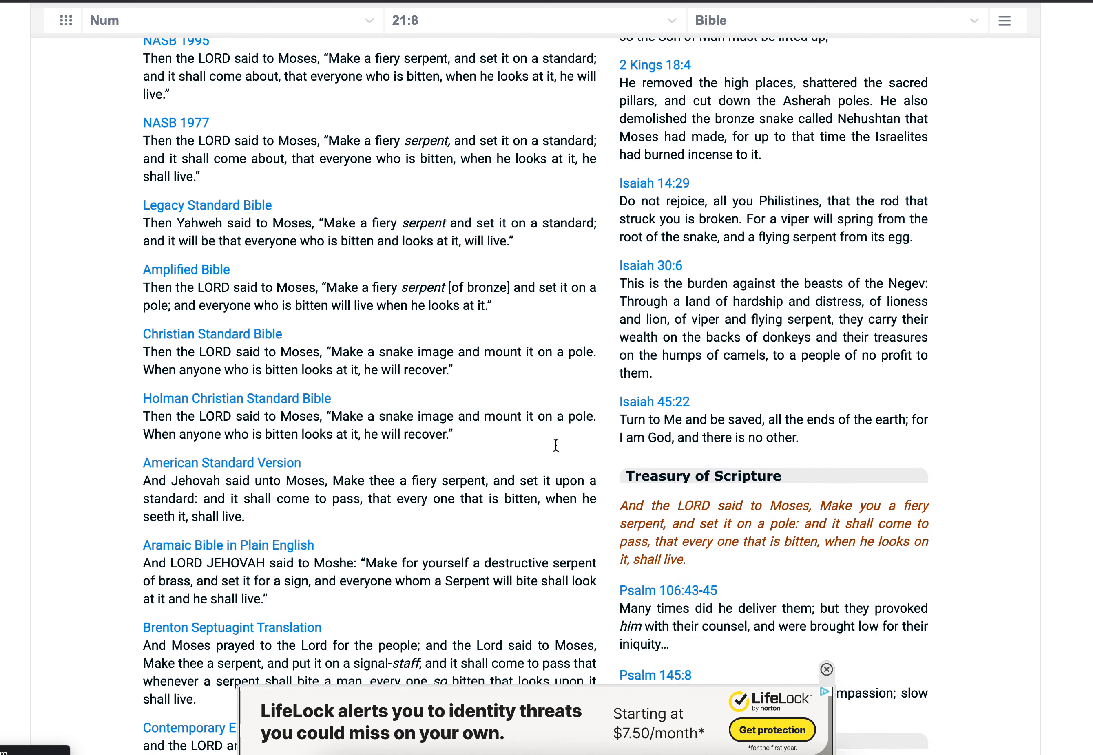
scroll(down, 3)
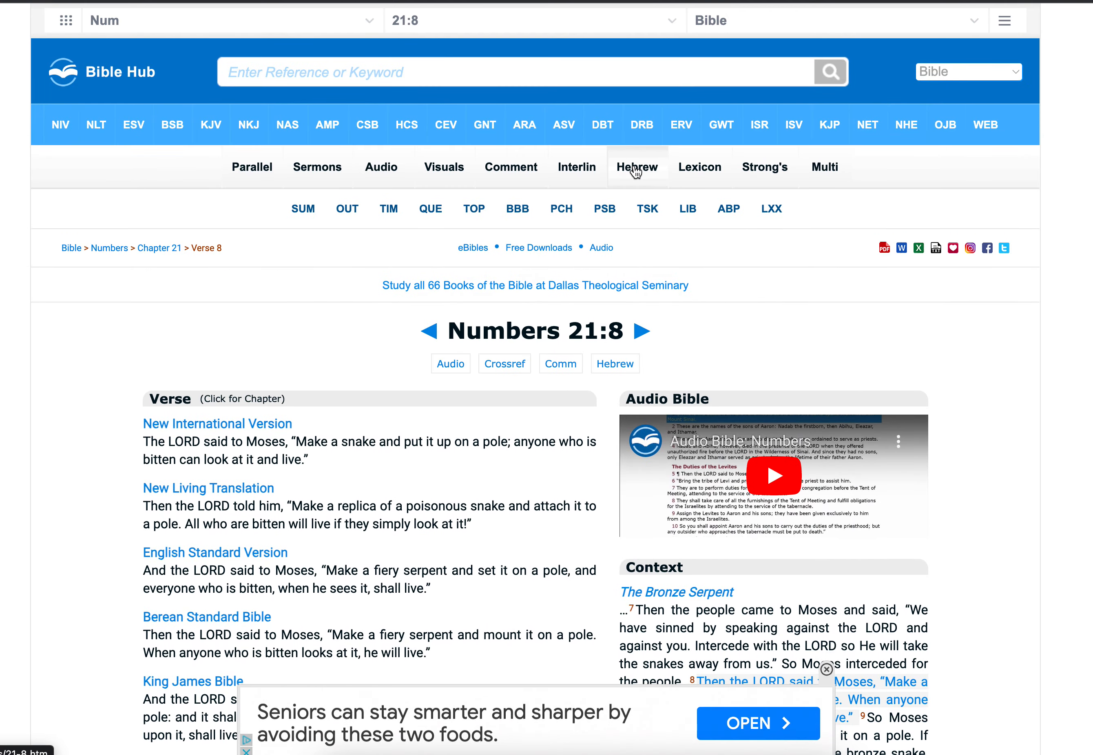
Show the Hebrew word table for Numbers 21:8 and highlight the gloss 'a pole' (nês).
click(637, 167)
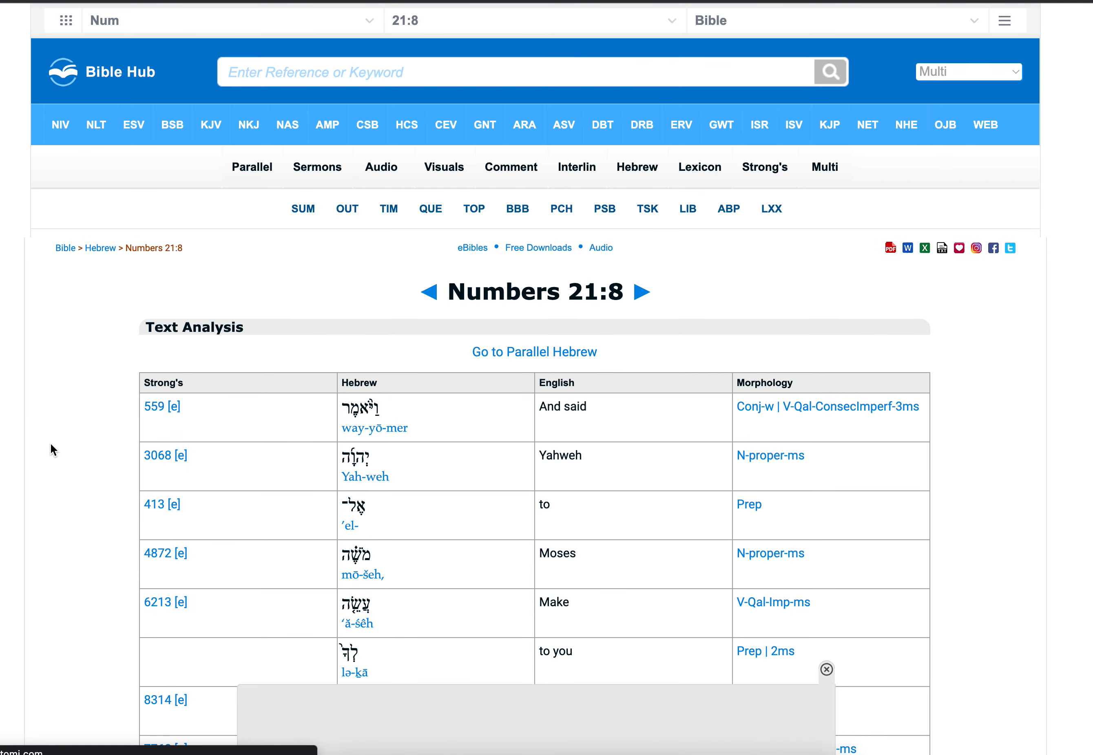
scroll(down, 3)
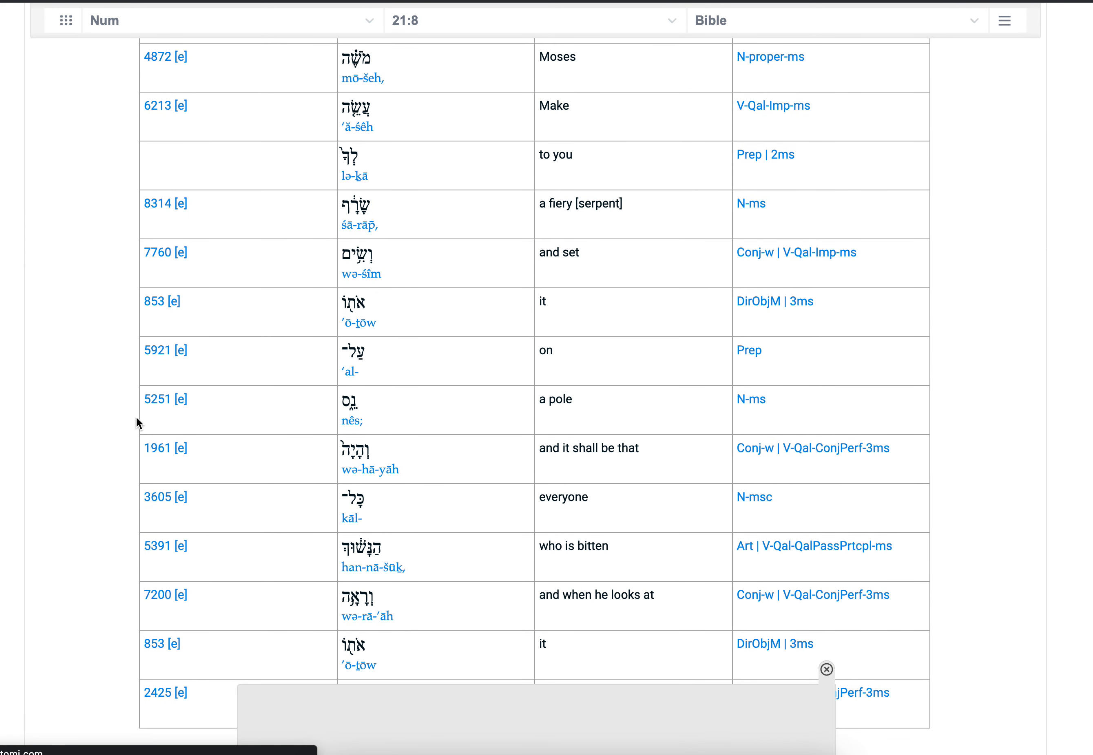
double_click(556, 399)
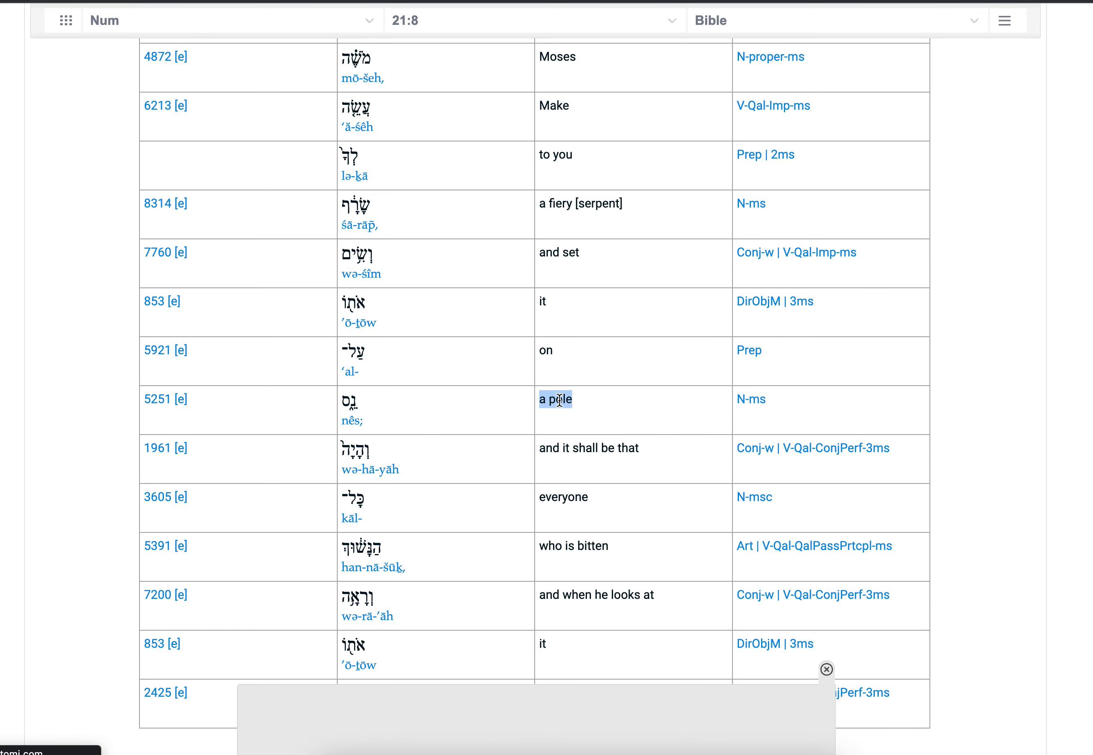
scroll(down, 3)
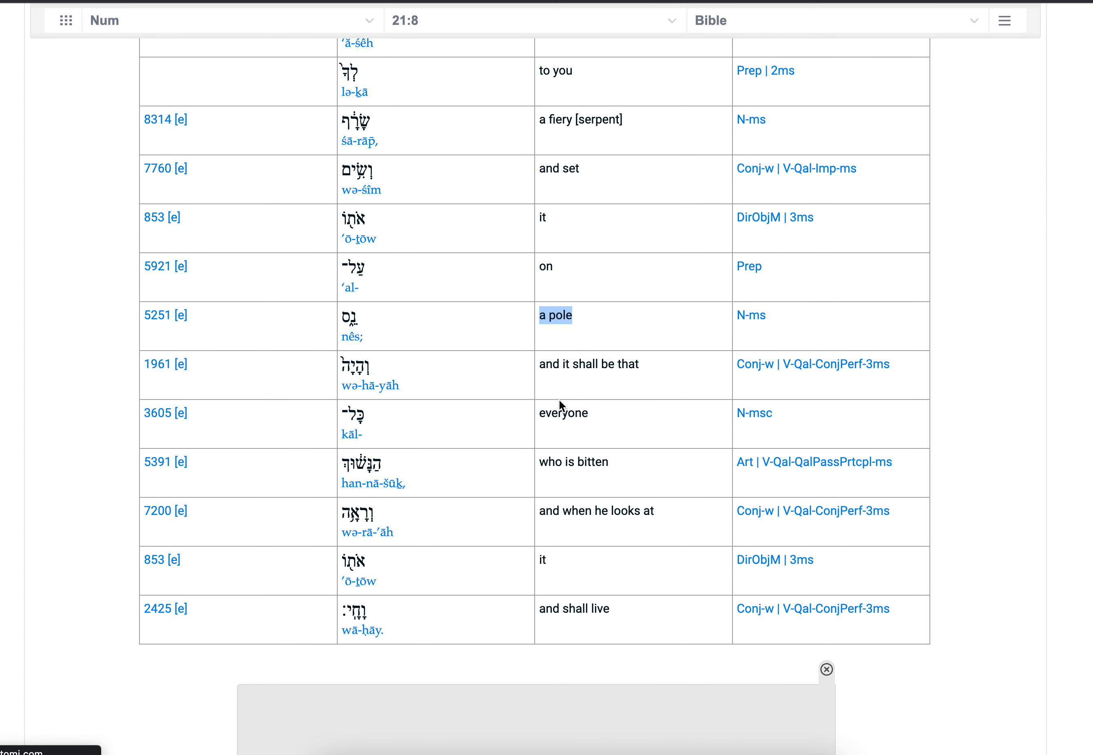
mouse_move(155, 323)
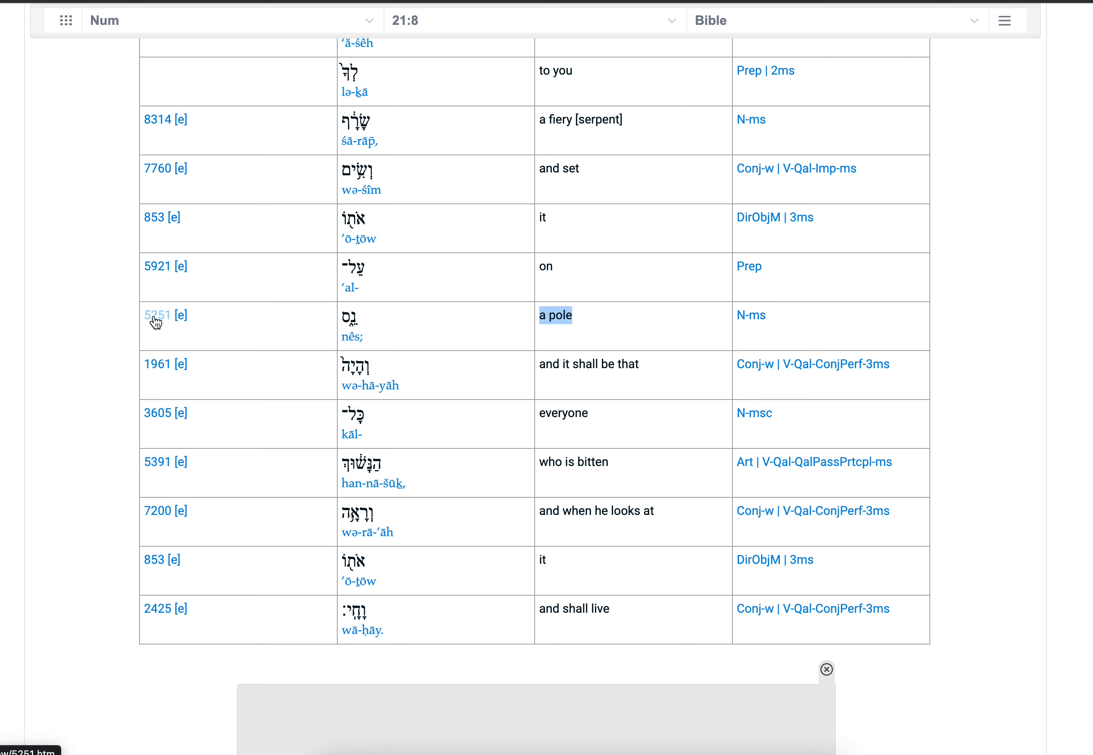
mouse_move(159, 315)
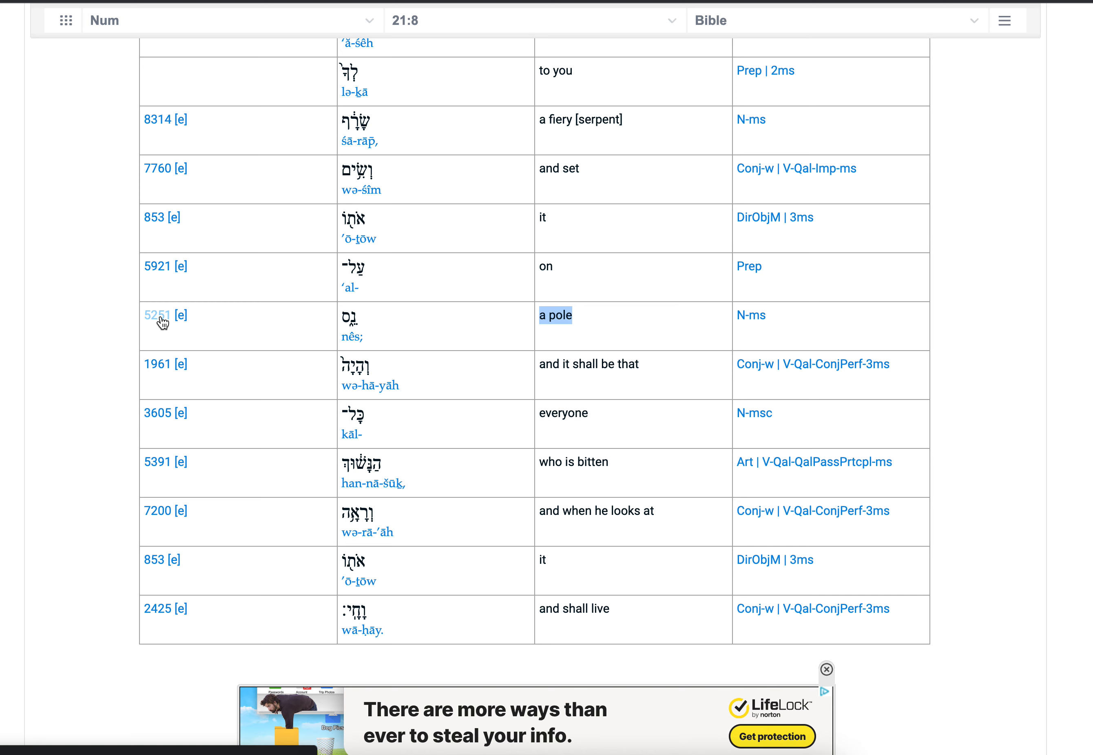
Open Strong's Hebrew 5251 'nes' from the word table, dismissing the bottom advertisement.
click(158, 315)
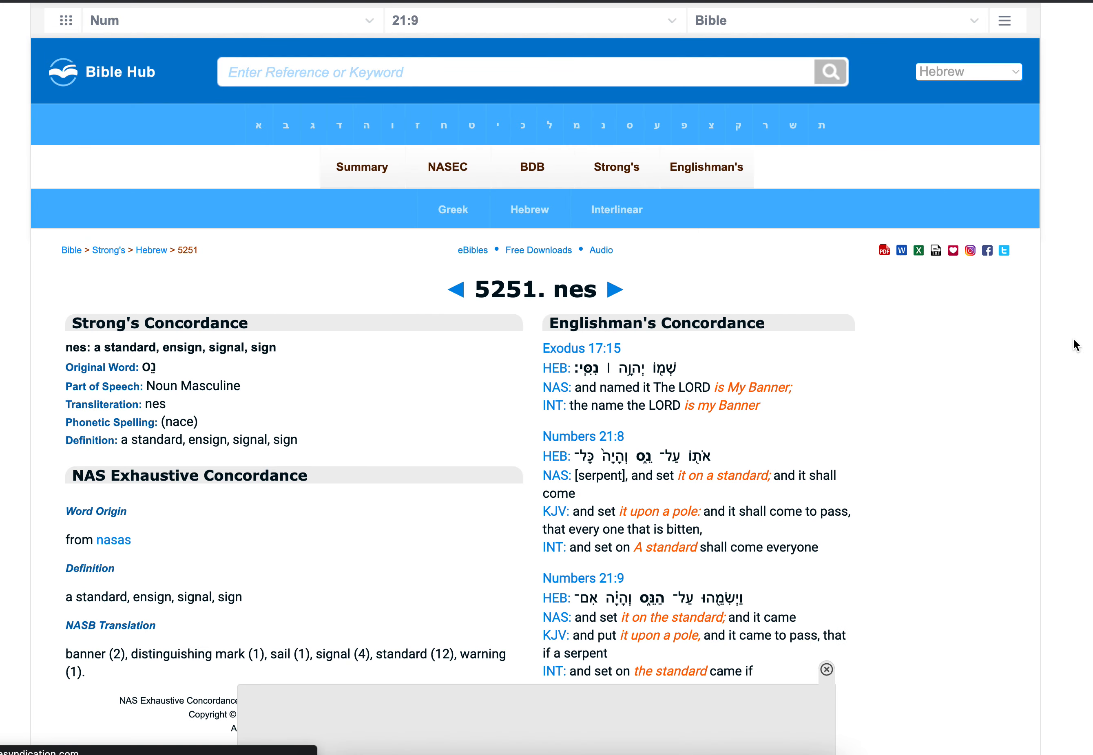
mouse_move(827, 670)
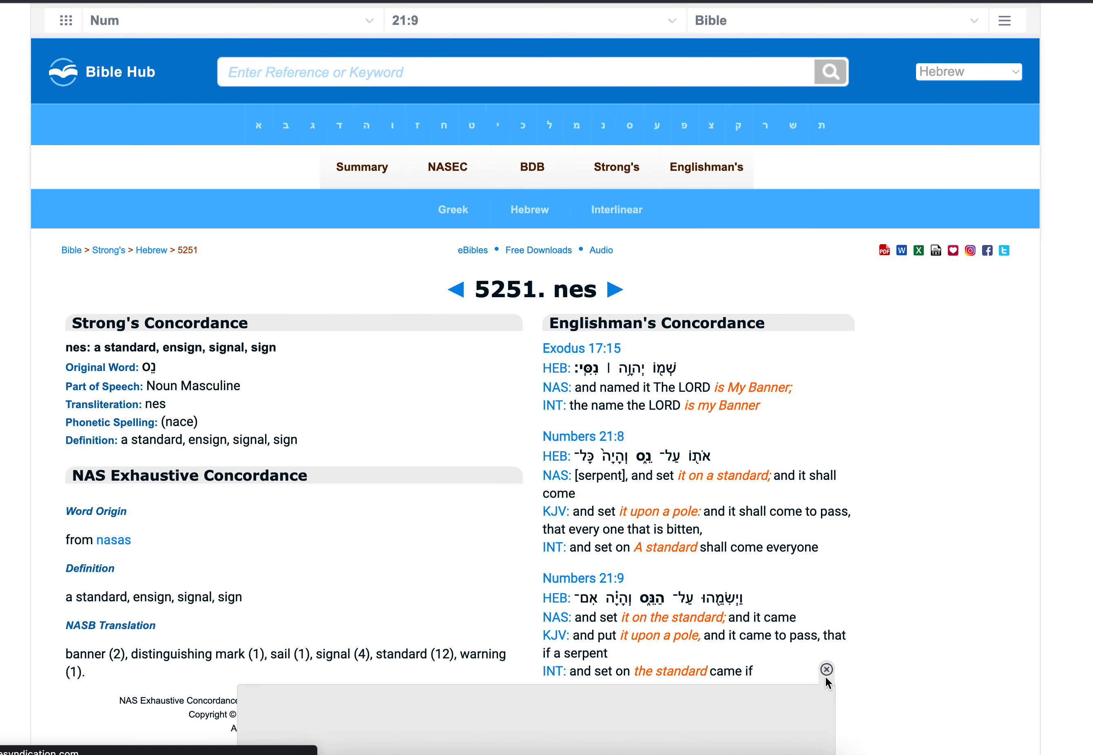
click(827, 670)
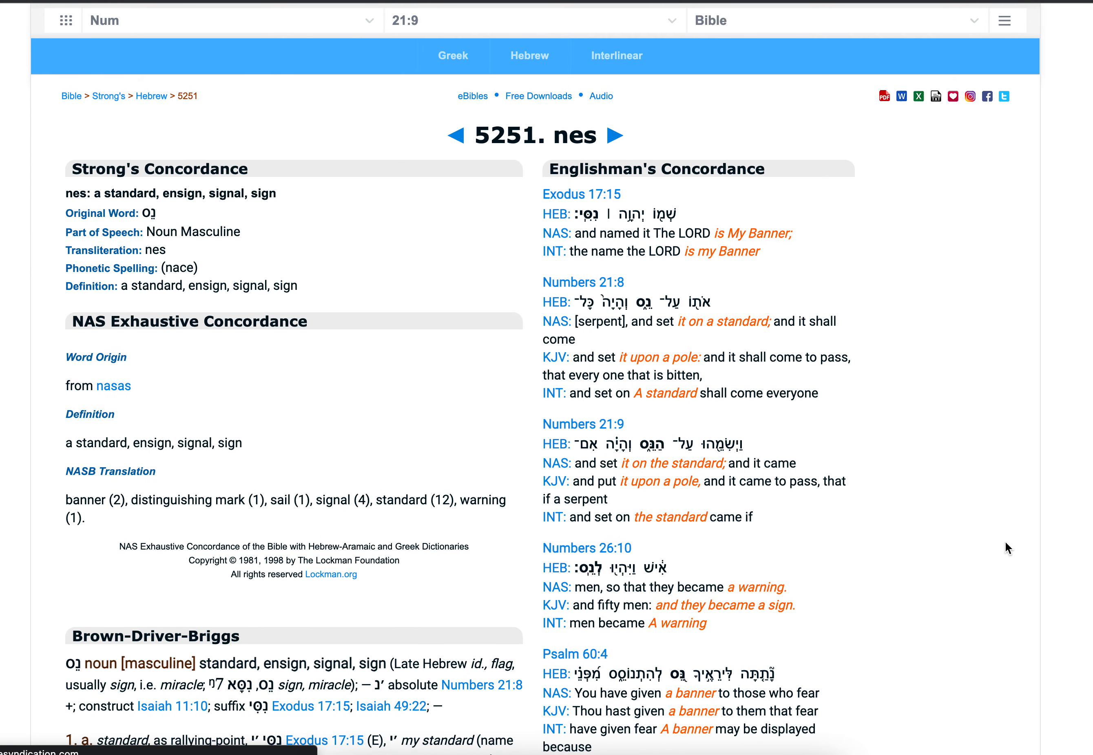
mouse_move(503, 136)
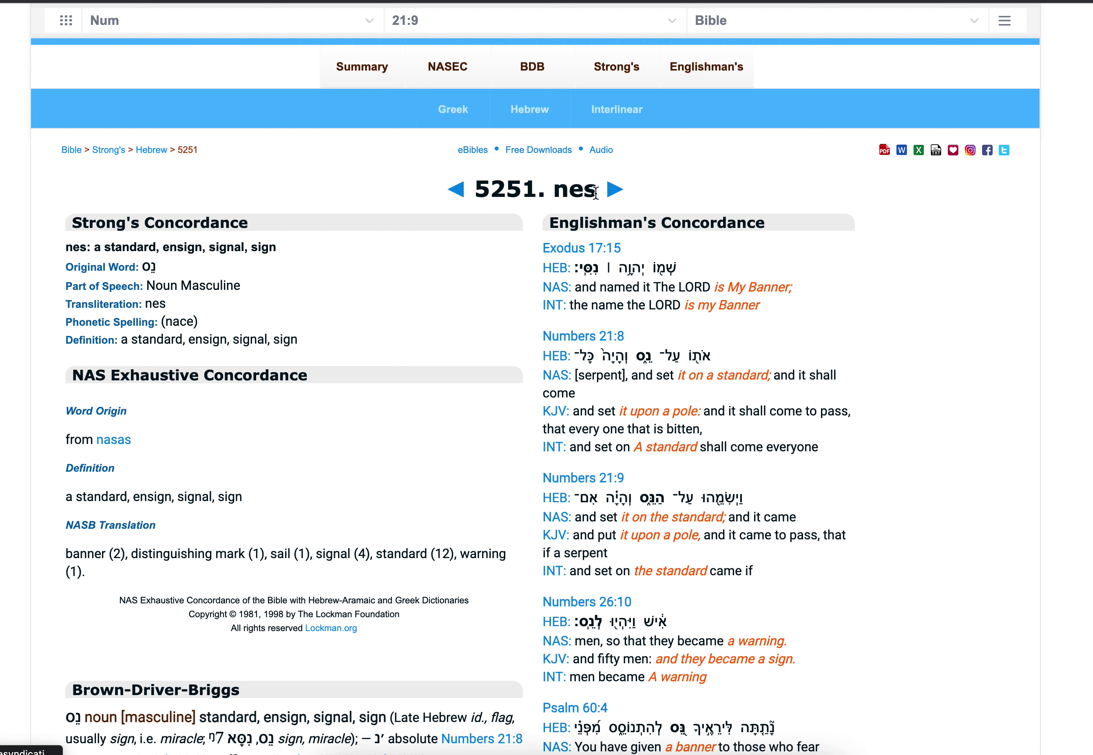
mouse_move(921, 206)
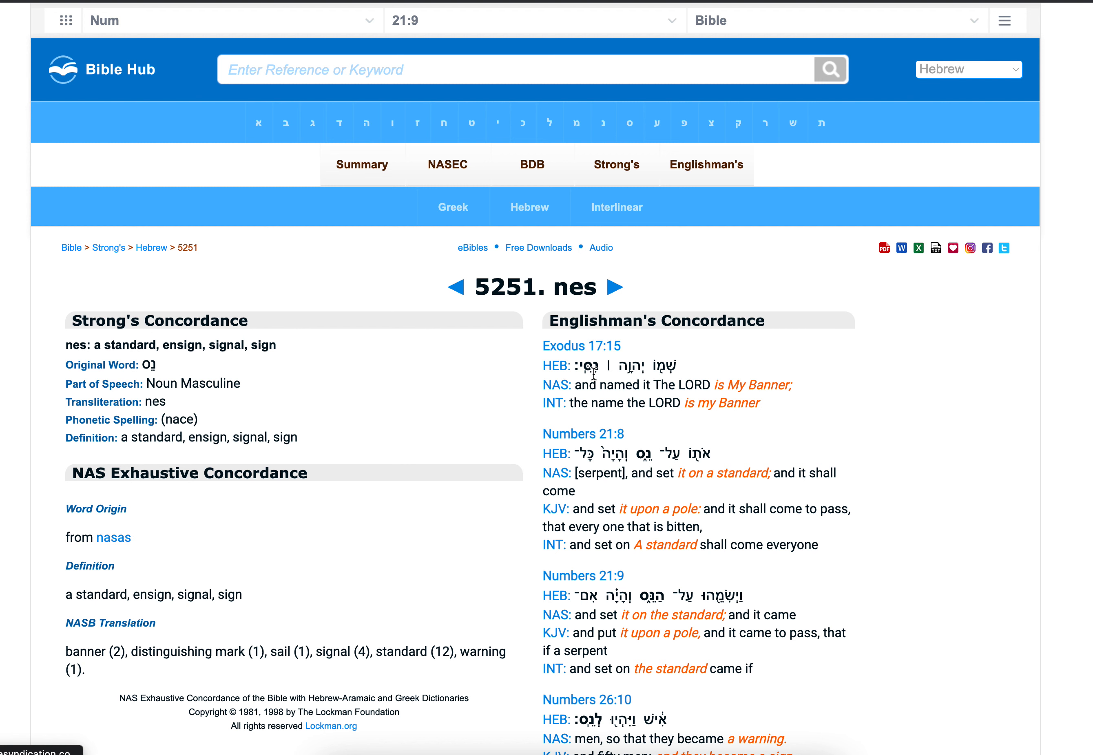
mouse_move(493, 446)
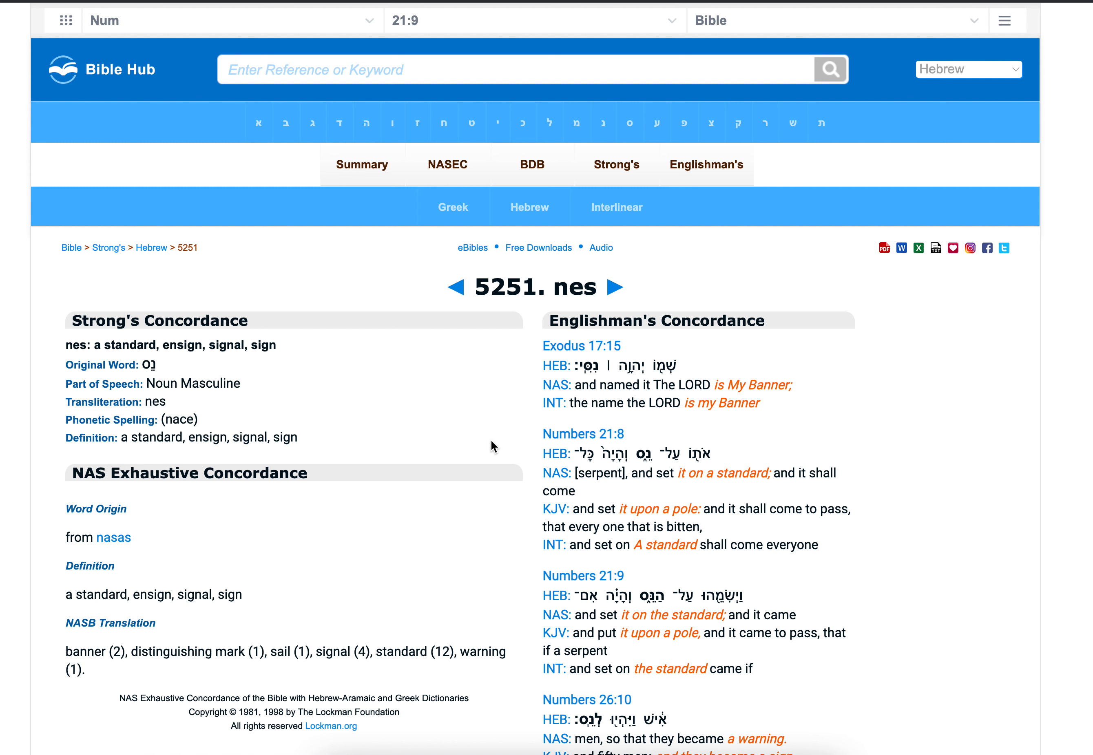
scroll(down, 3)
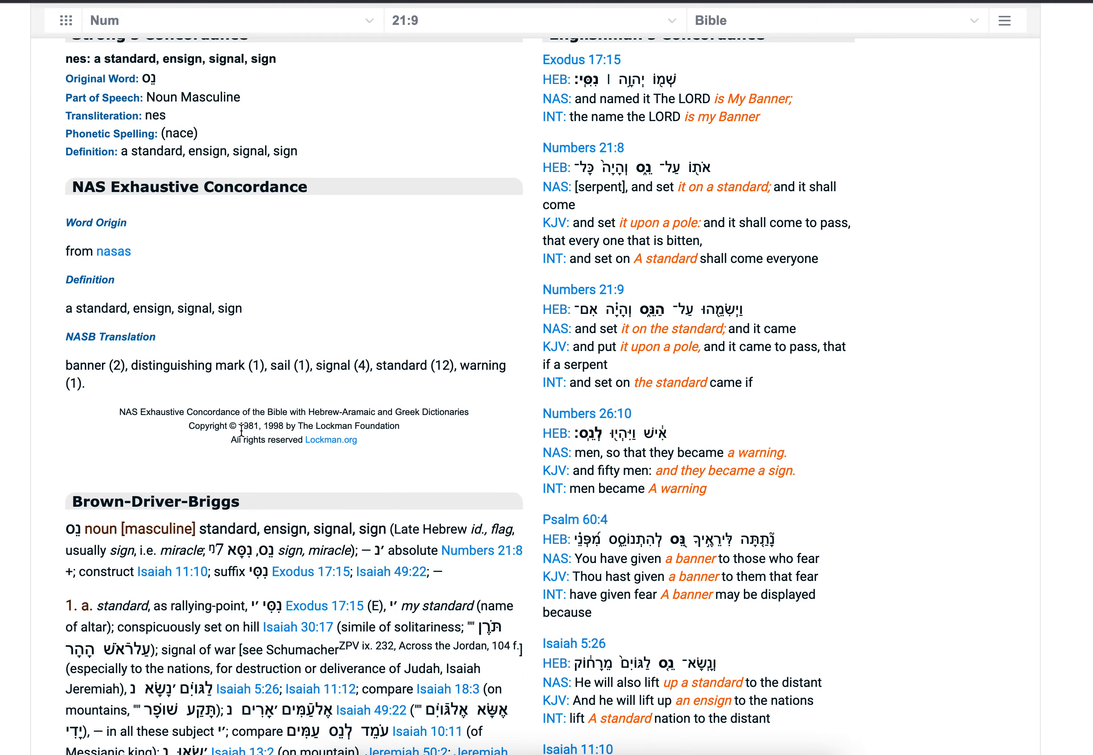
Read the nes entry's renderings (standard, ensign, signal, sign), selecting the NASB list.
scroll(down, 3)
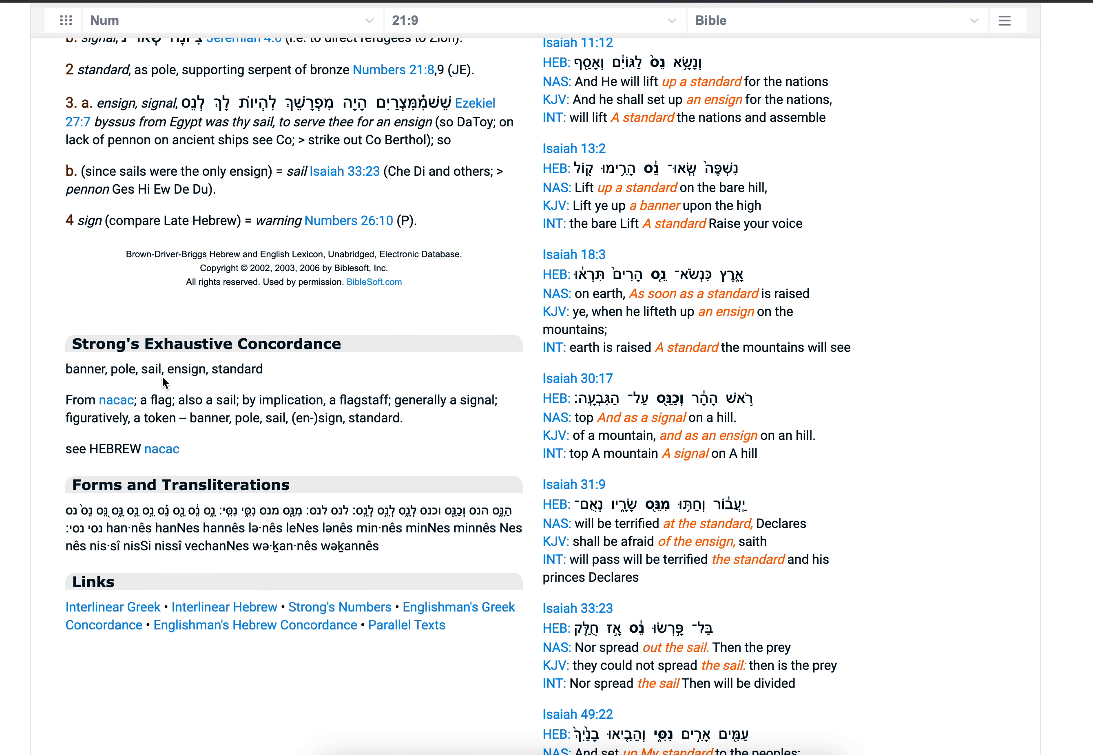
mouse_move(309, 382)
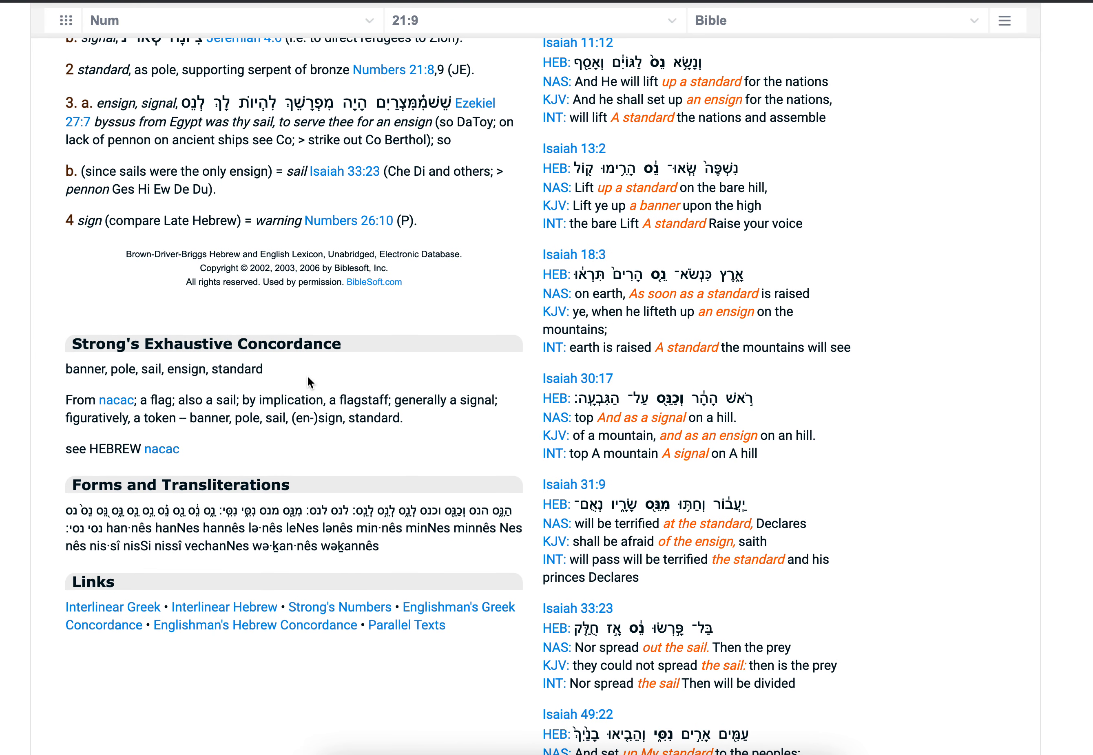
mouse_move(12, 371)
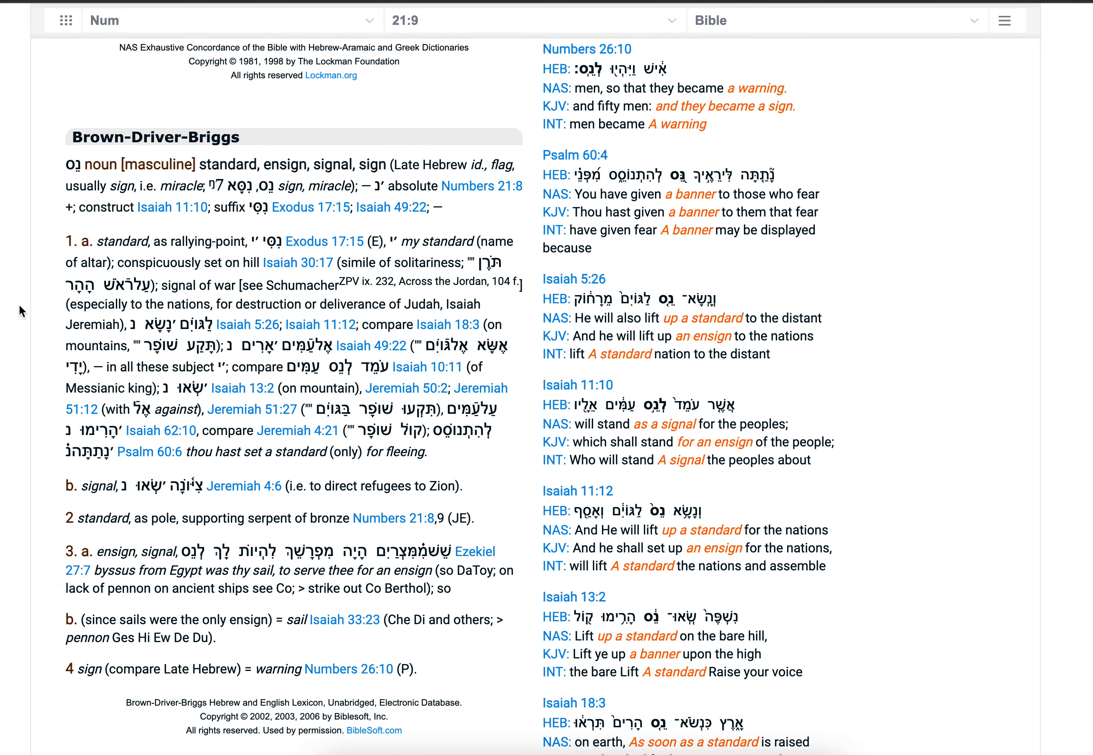
scroll(down, 3)
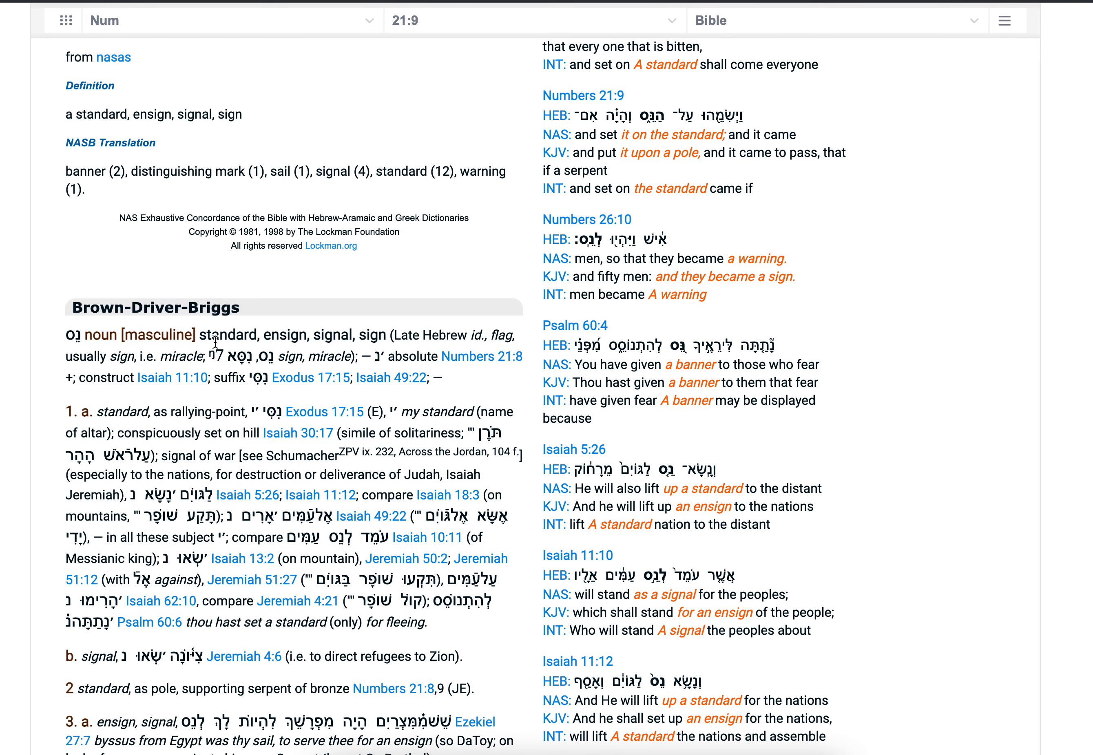
drag(66, 171, 82, 188)
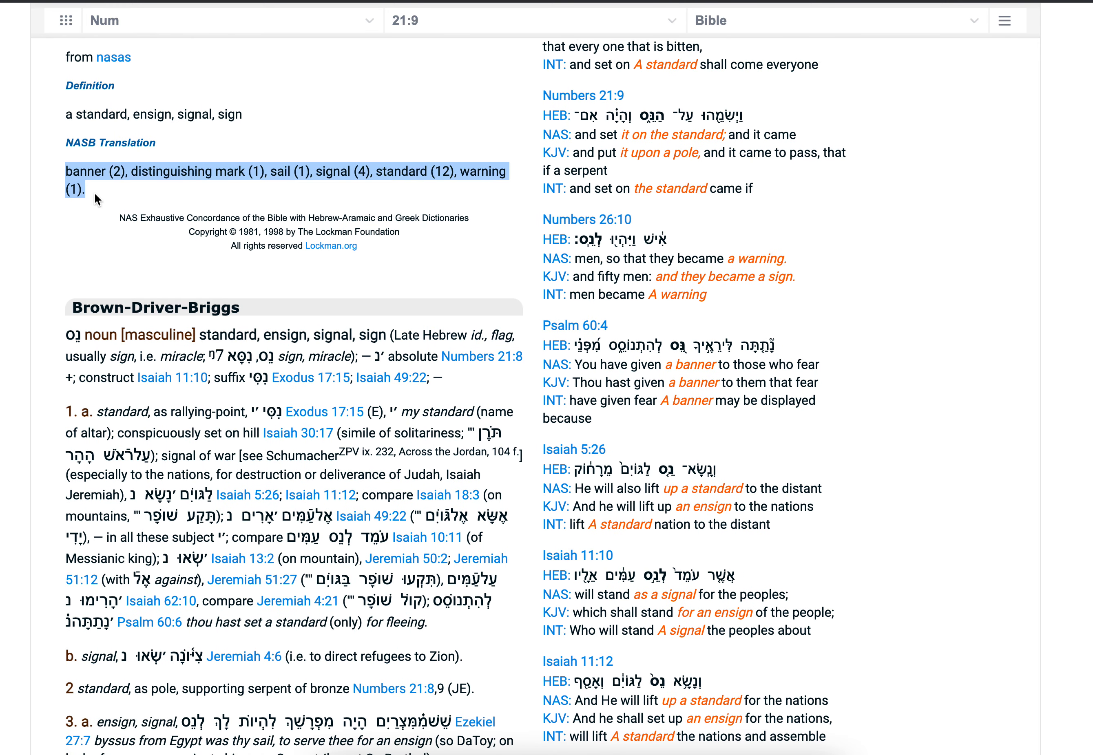
mouse_move(54, 201)
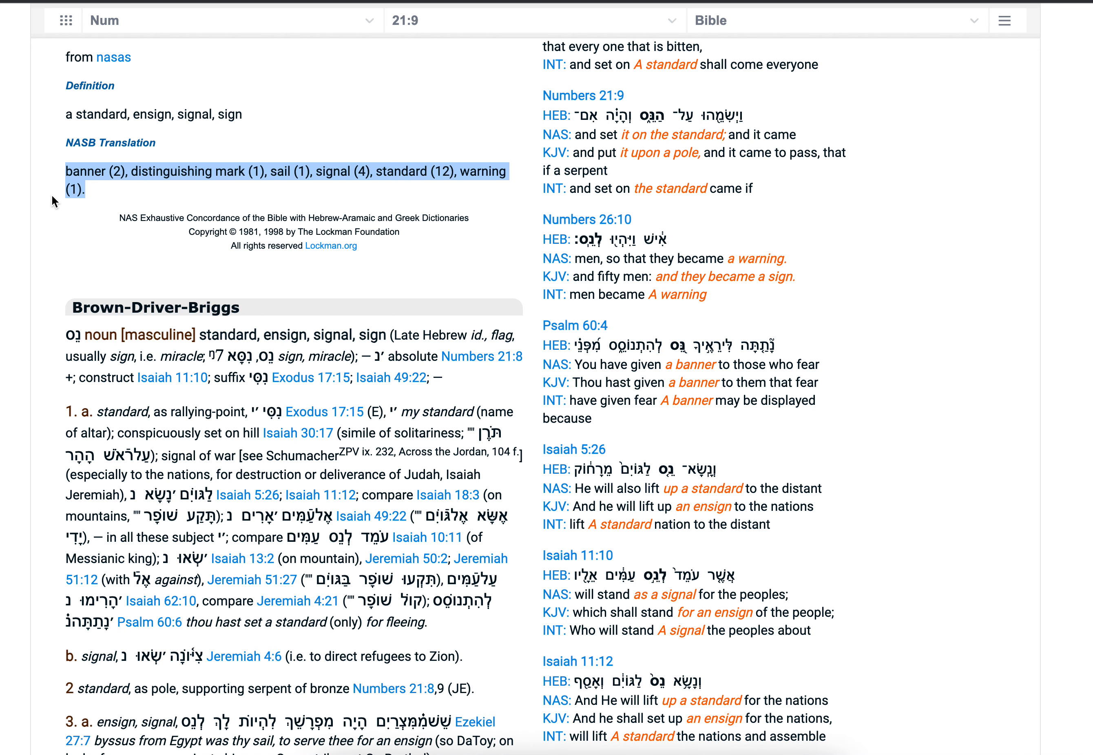
scroll(down, 3)
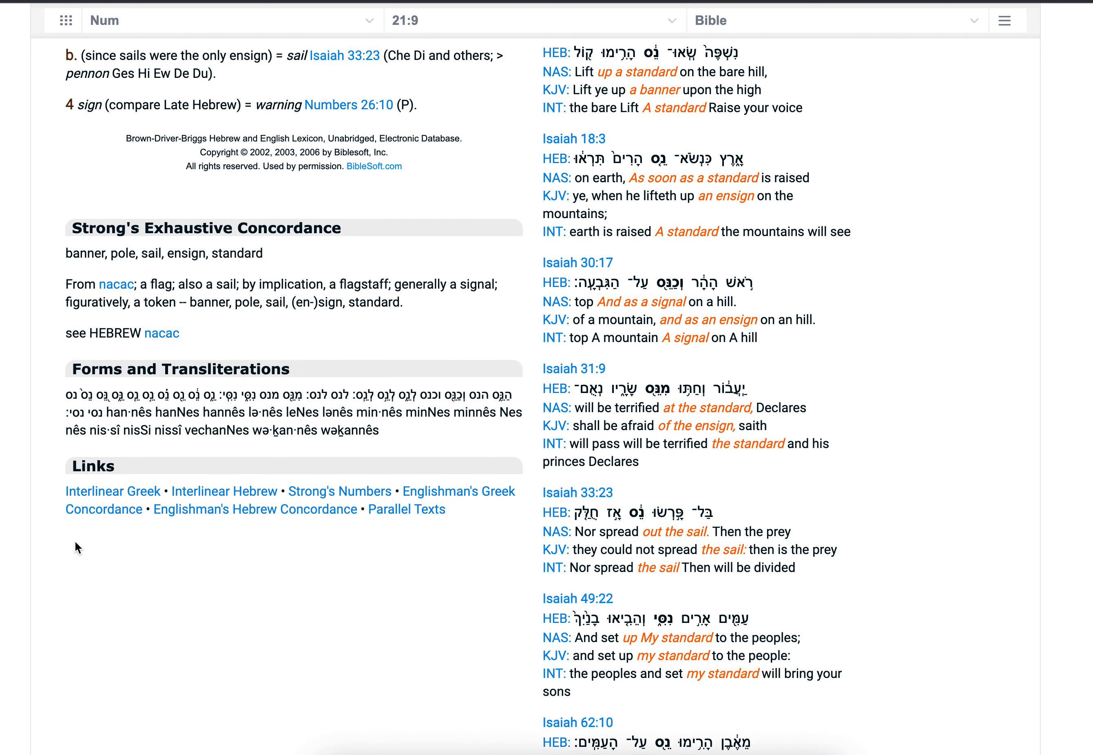
scroll(down, 3)
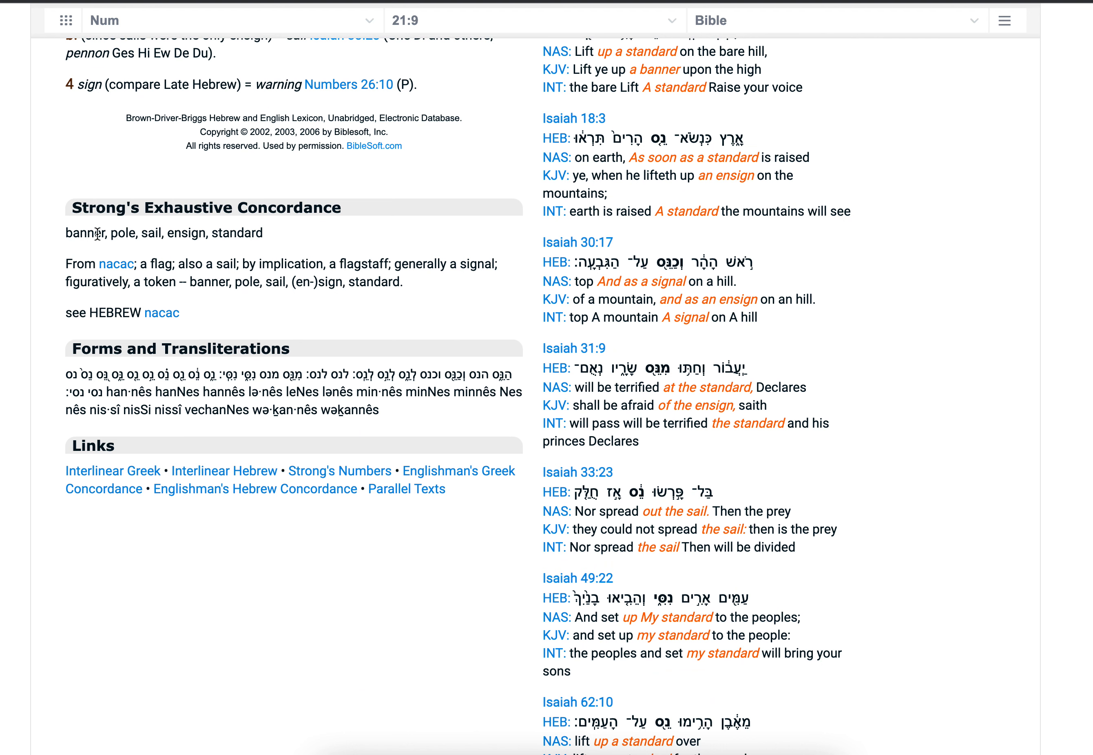
mouse_move(426, 285)
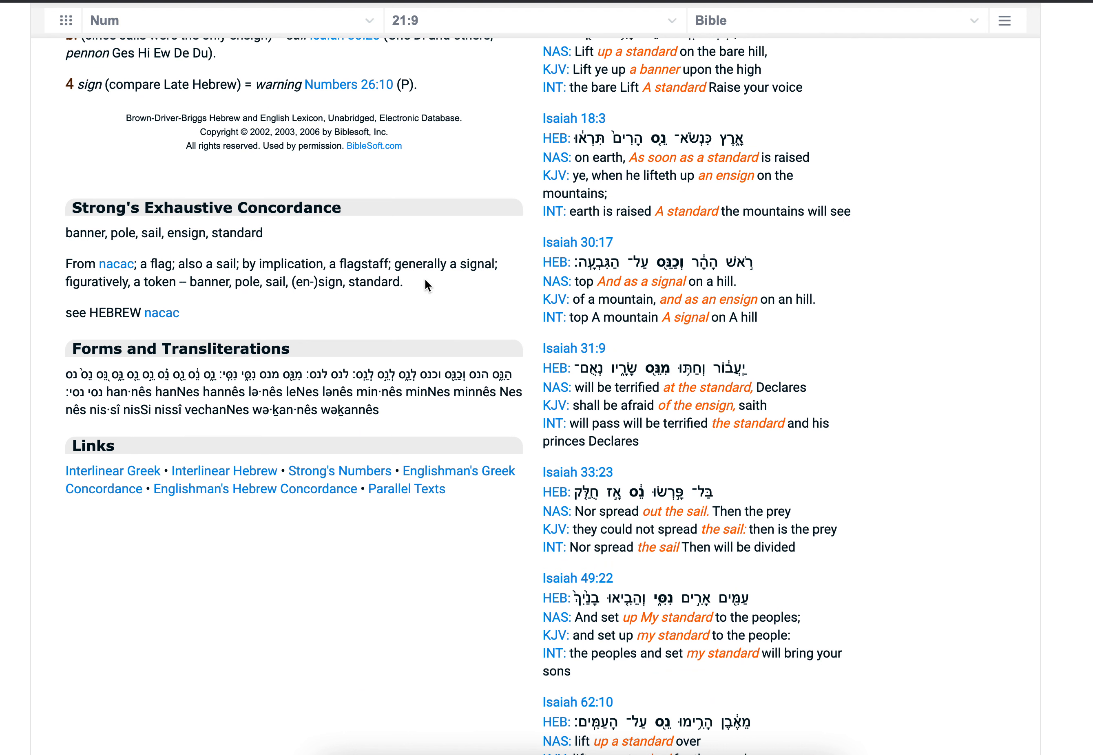
mouse_move(222, 265)
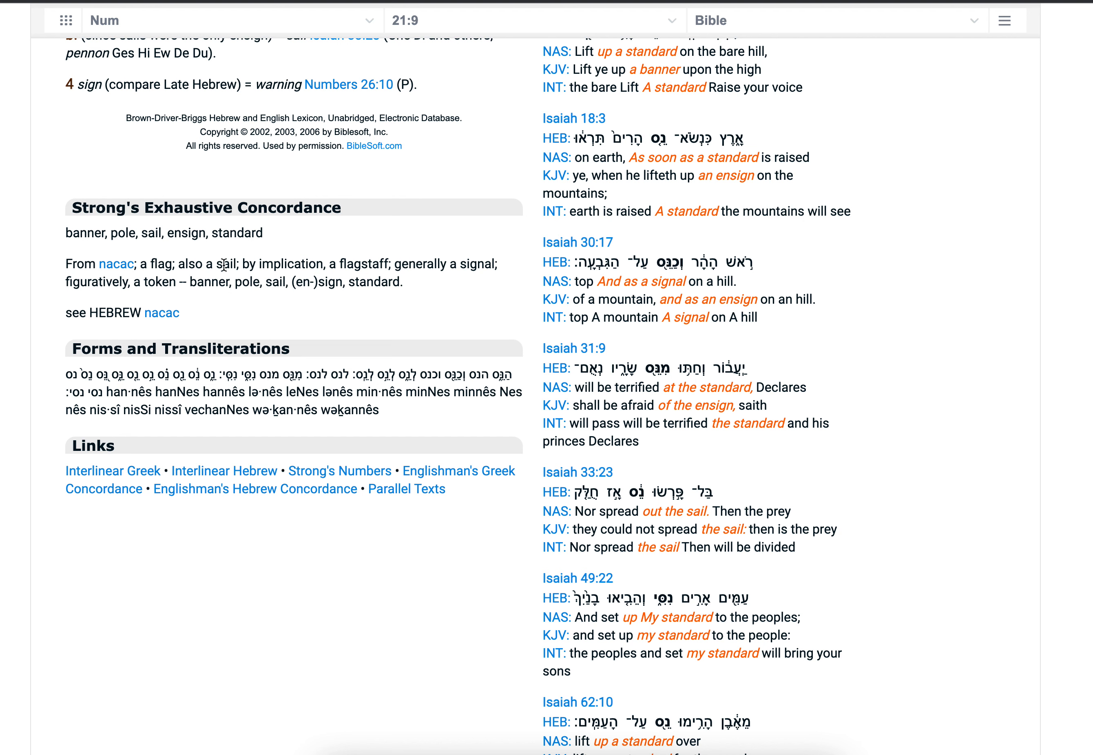
mouse_move(94, 258)
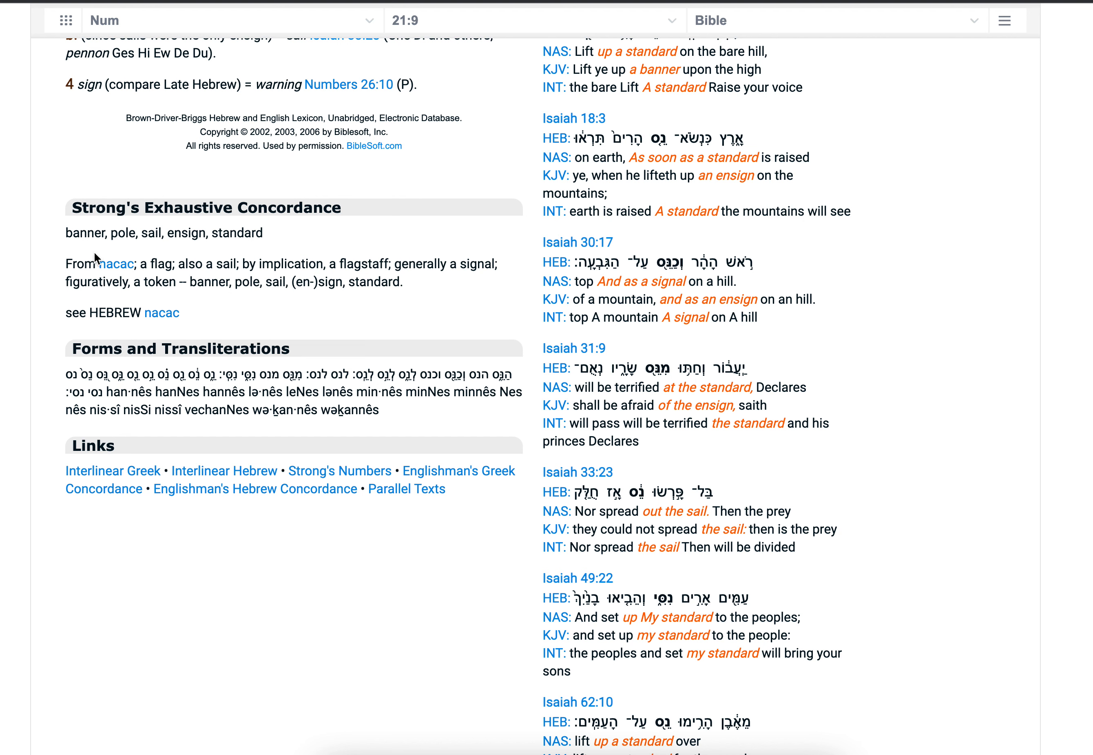
mouse_move(33, 211)
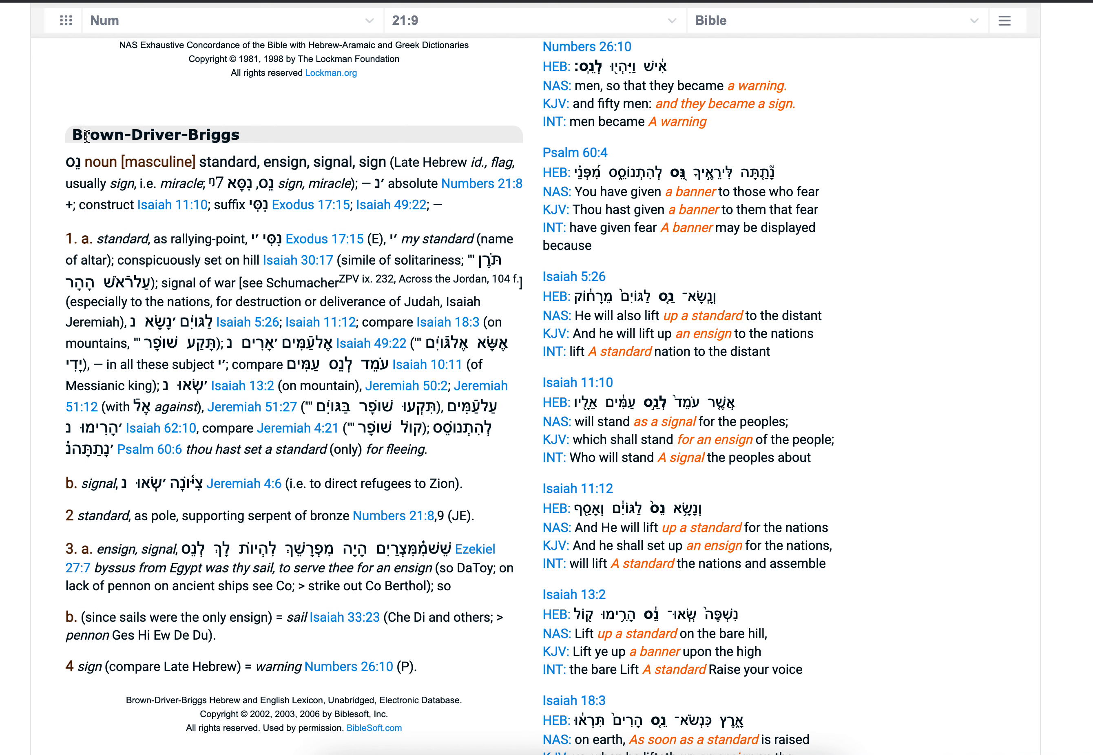
mouse_move(59, 368)
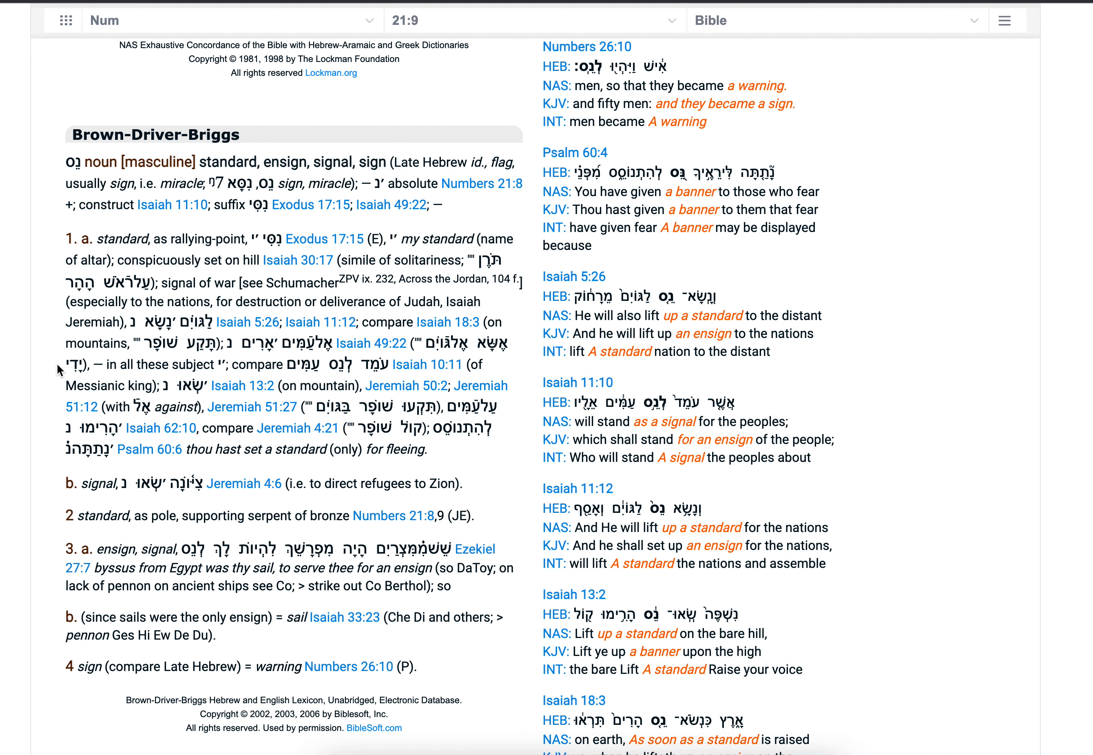
Scroll through the Brown-Driver-Briggs definition down to the '21 Occurrences' link.
scroll(down, 3)
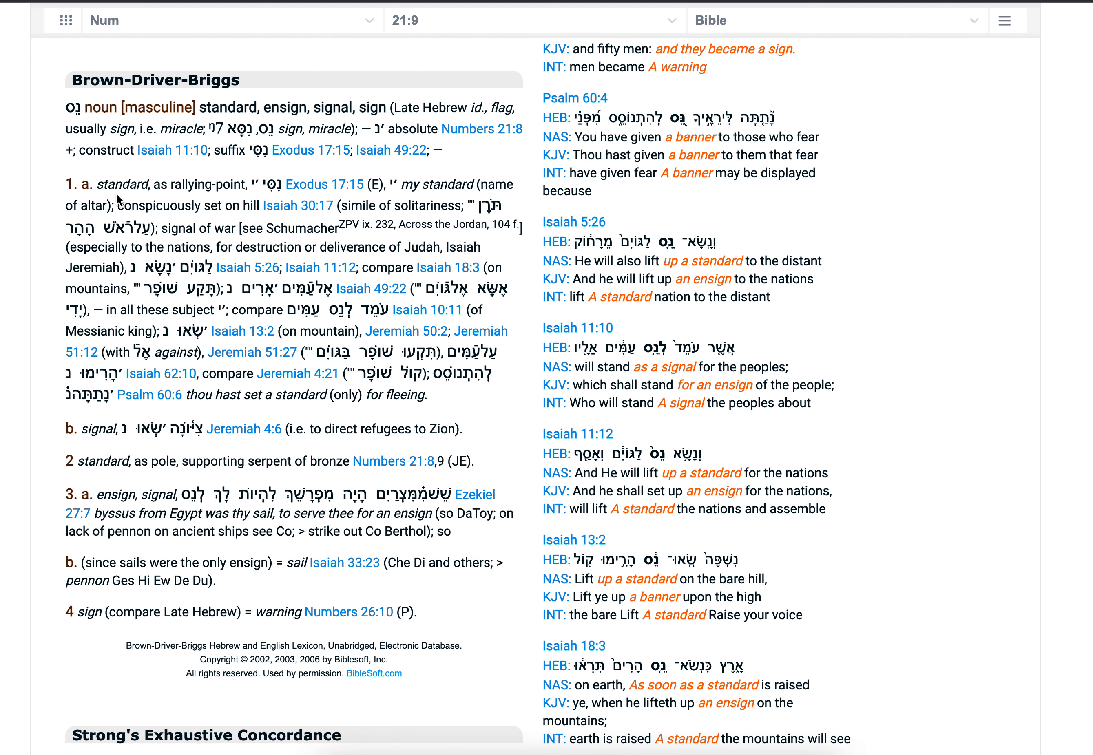
mouse_move(34, 406)
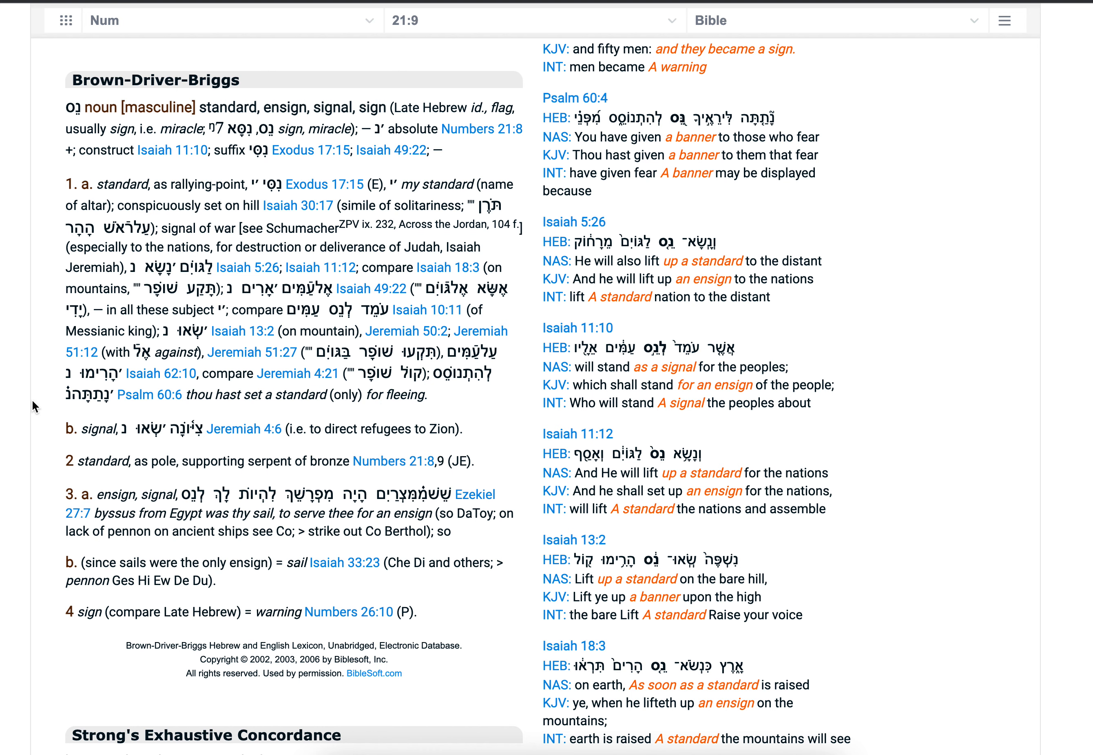
mouse_move(49, 341)
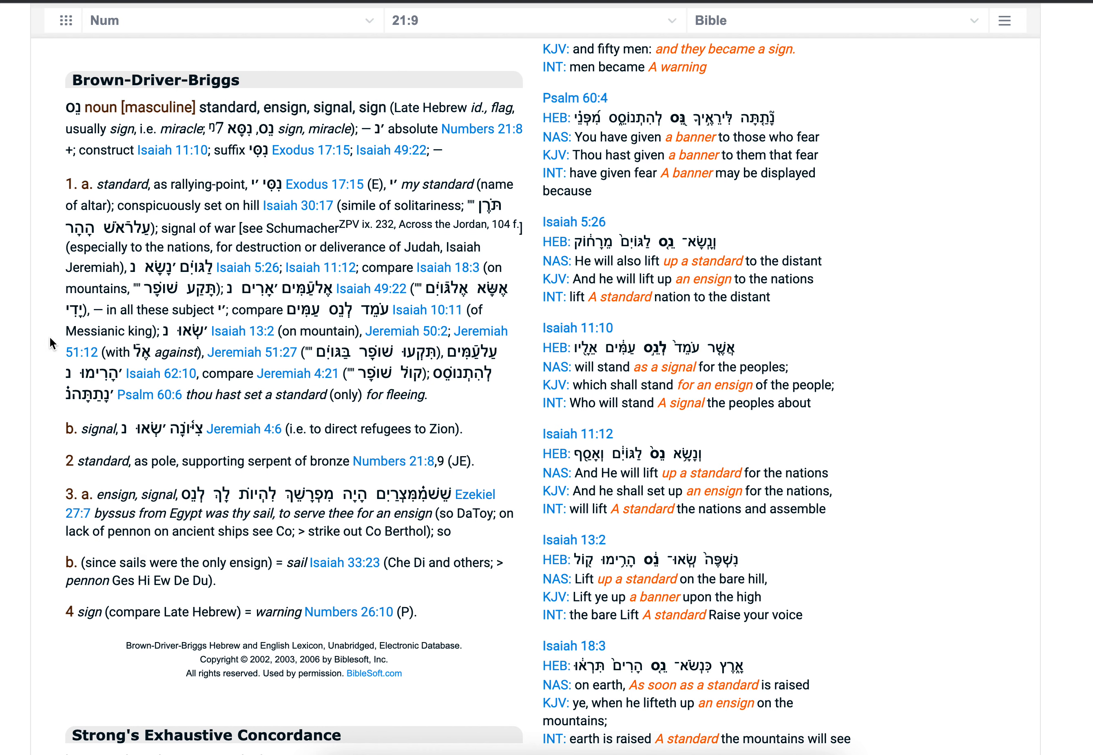
scroll(down, 3)
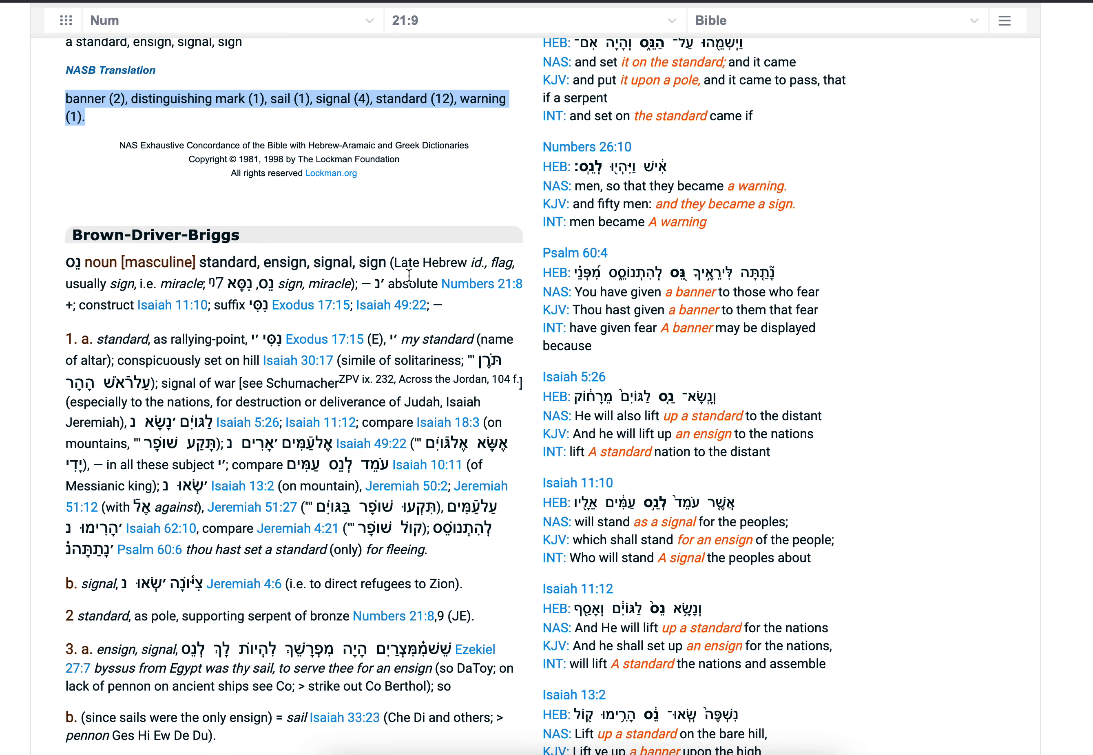
mouse_move(182, 357)
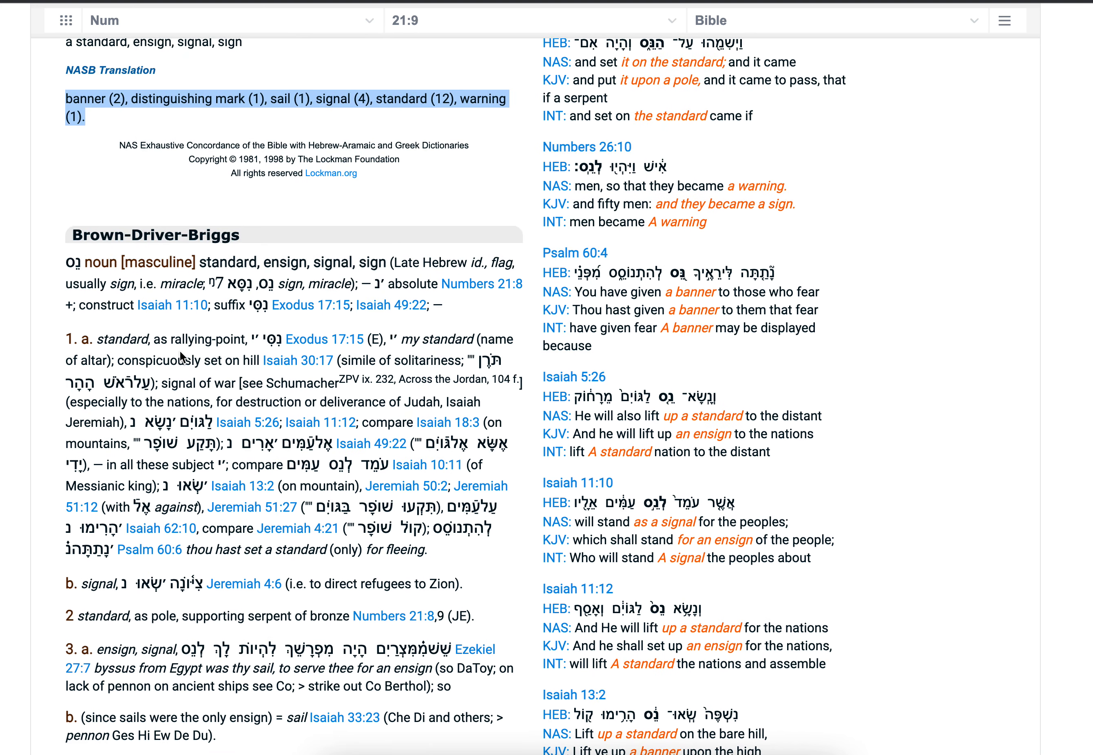
scroll(down, 3)
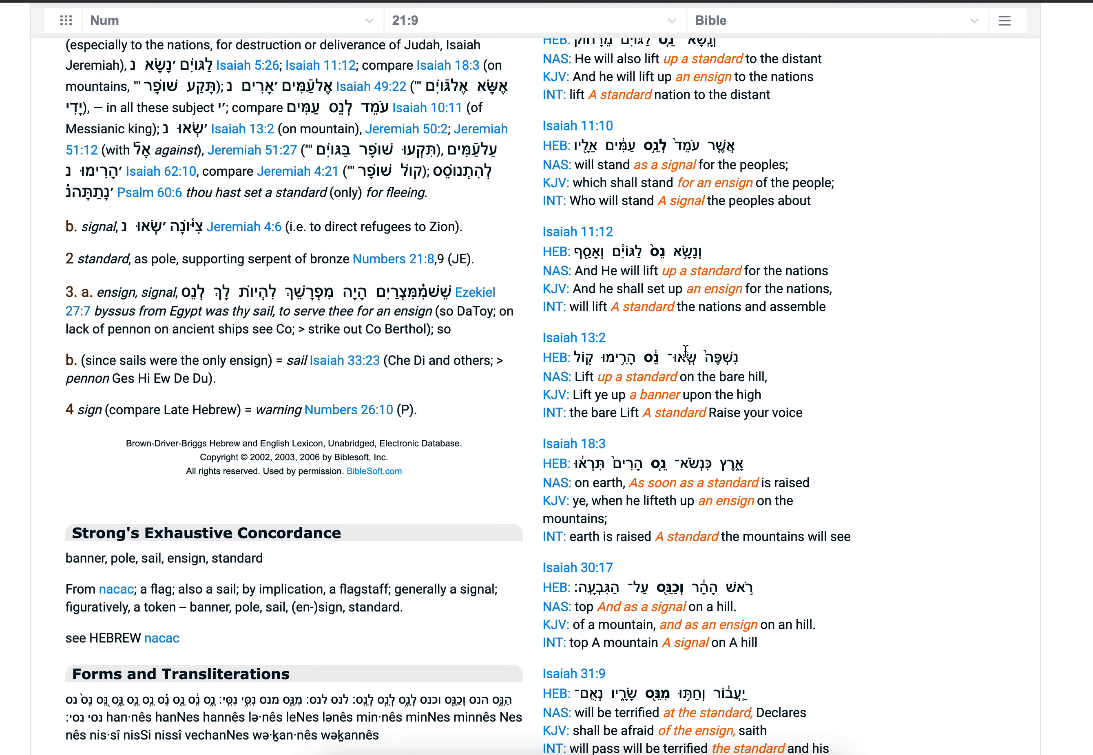
scroll(down, 3)
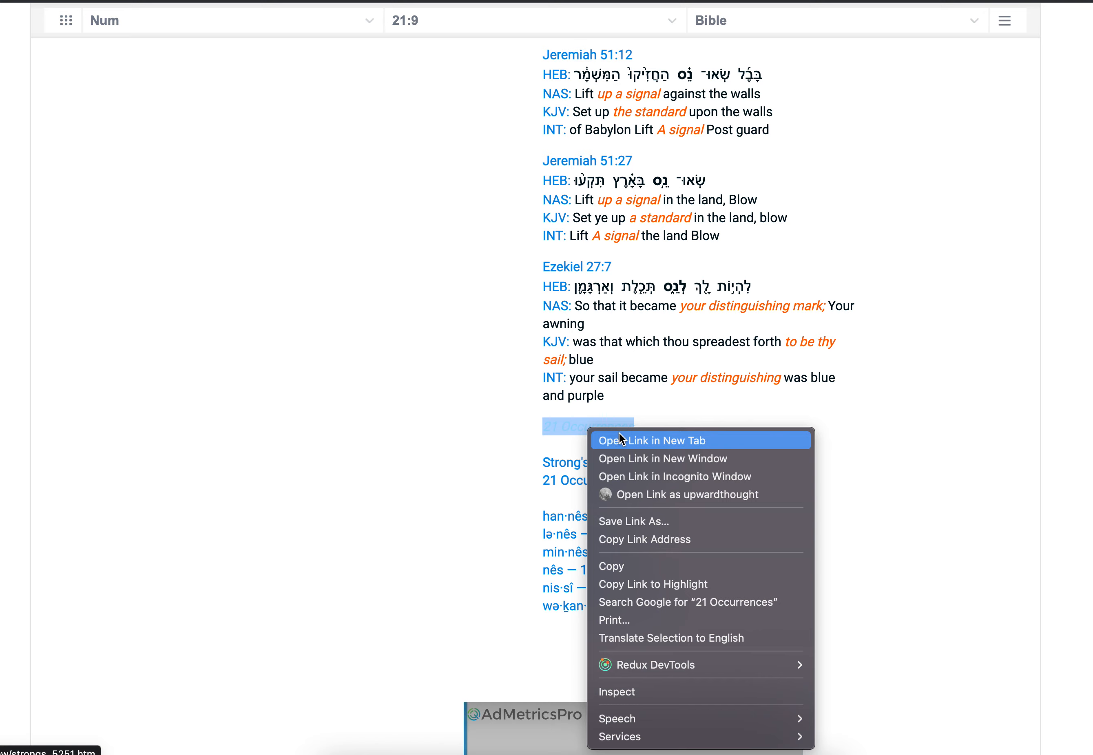
Open the Englishman's Concordance list of 21 nes occurrences, read to Ezekiel, and get options for Jeremiah 4:6.
click(653, 440)
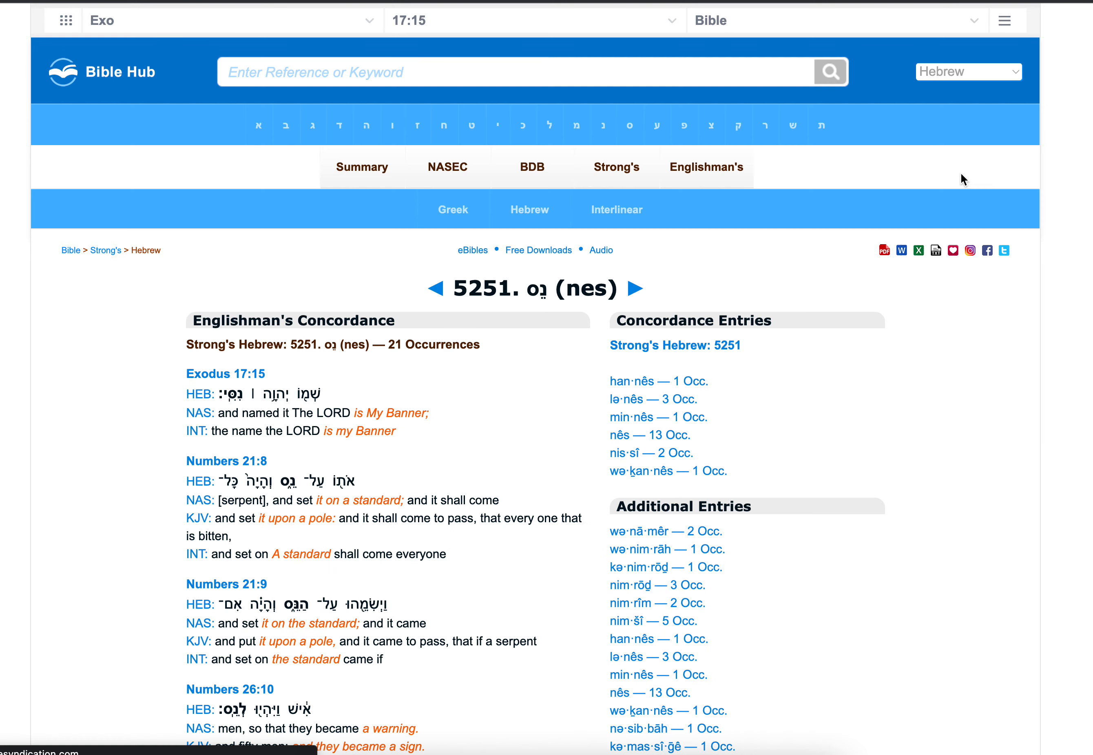
scroll(down, 3)
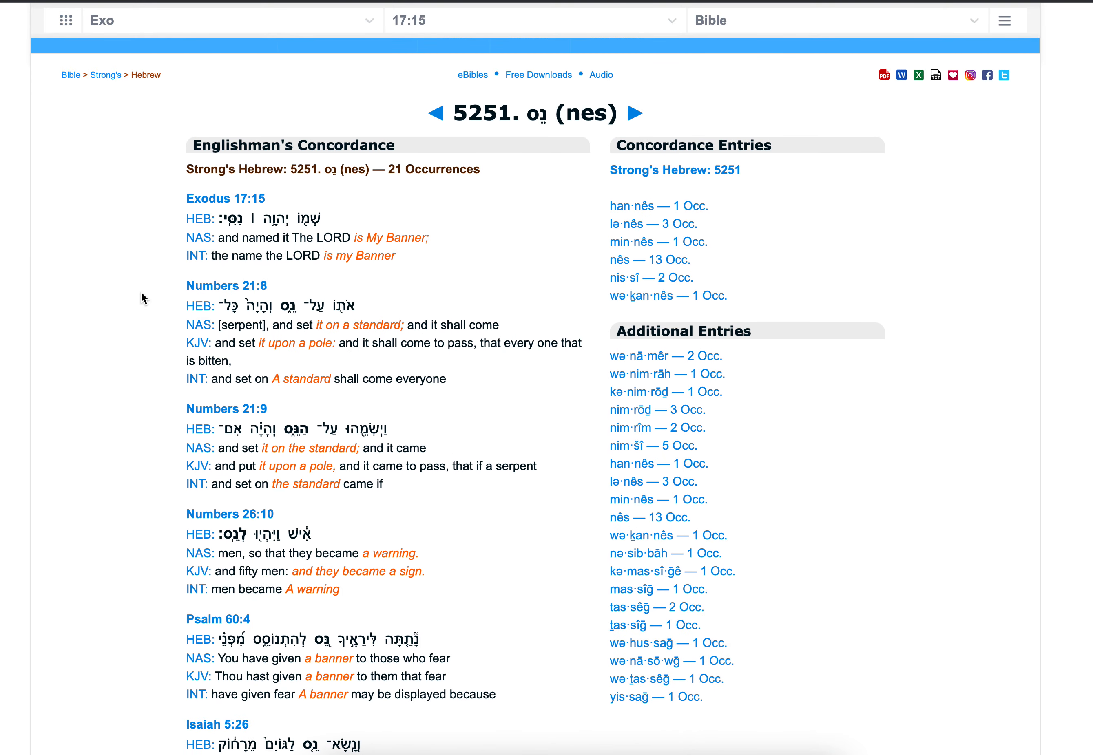
scroll(down, 3)
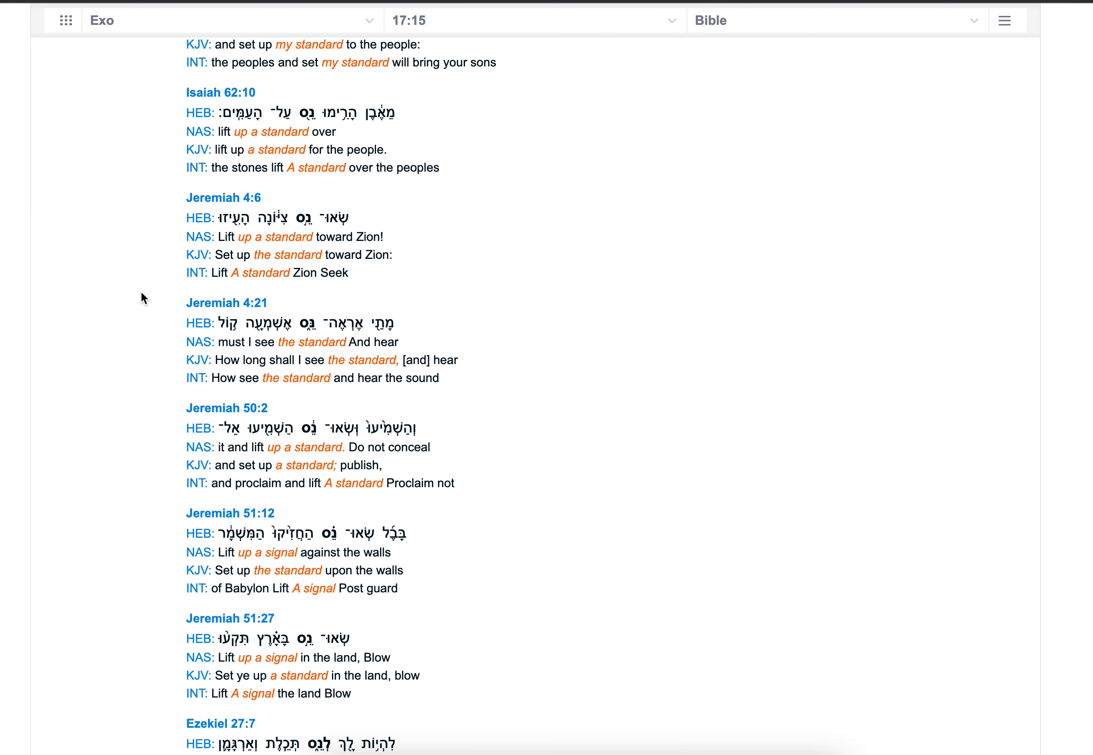
scroll(down, 3)
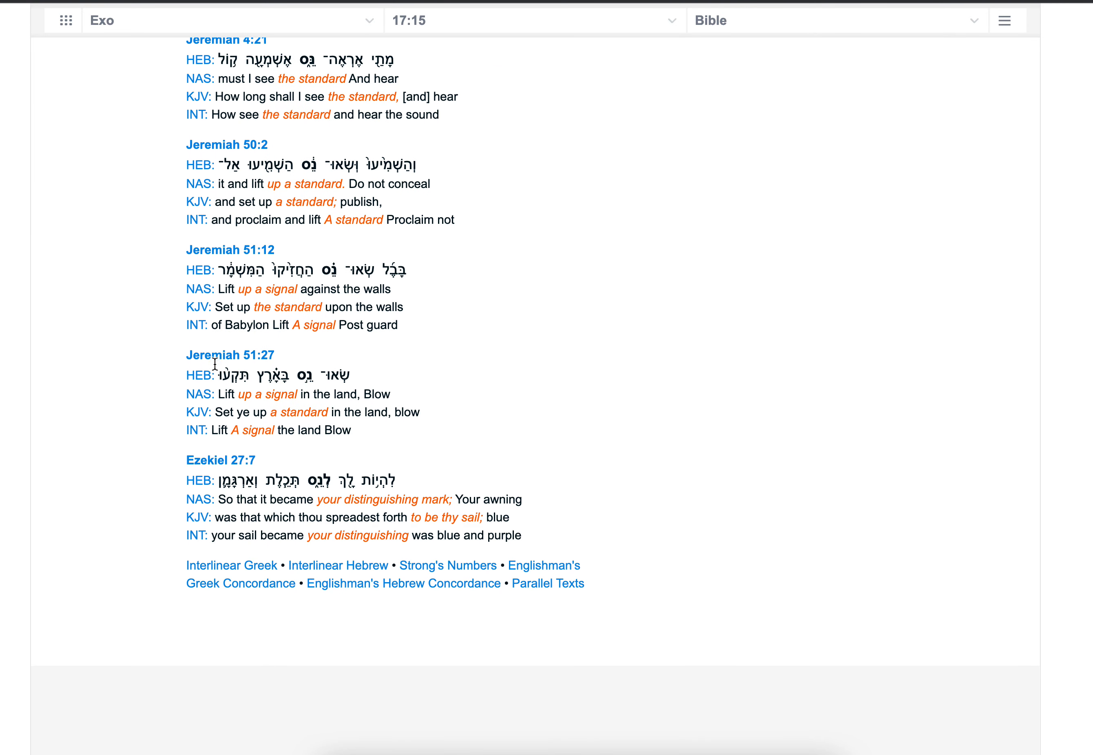
mouse_move(402, 460)
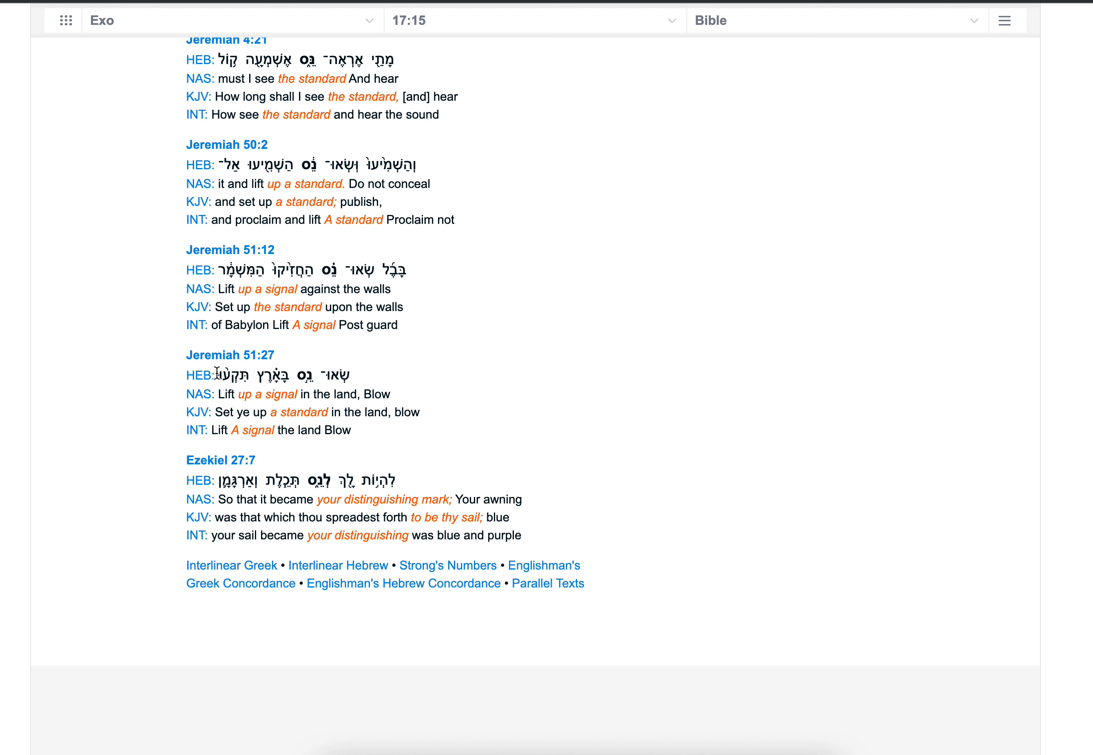
mouse_move(167, 402)
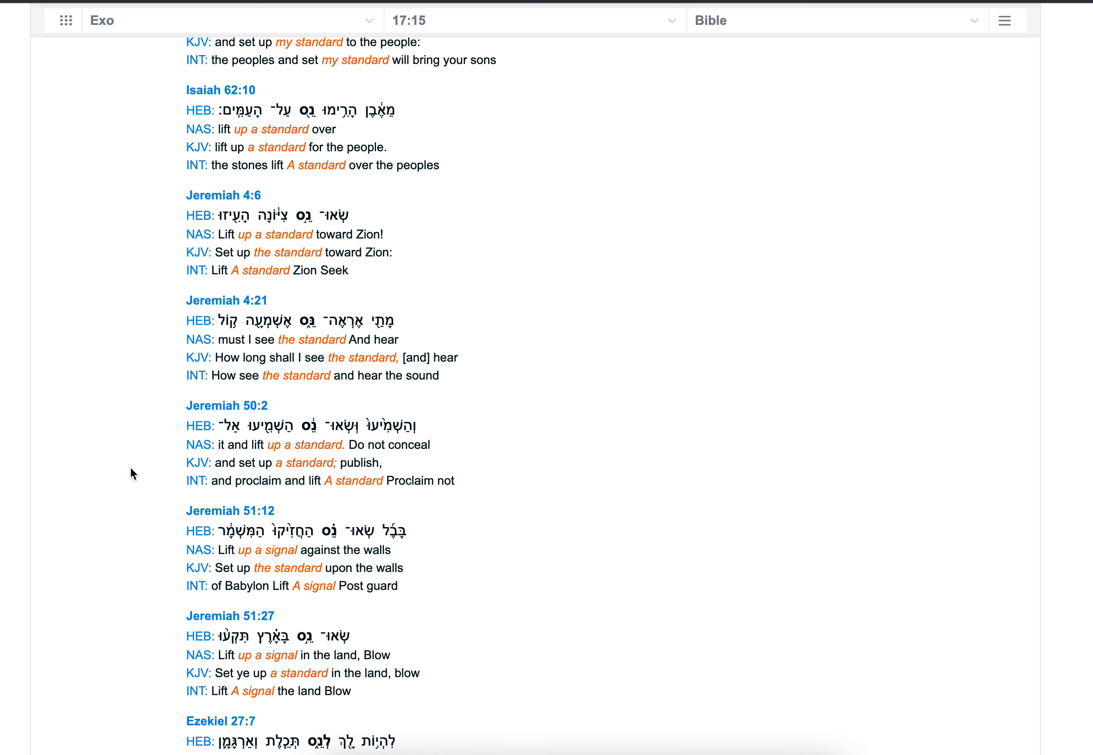
scroll(down, 3)
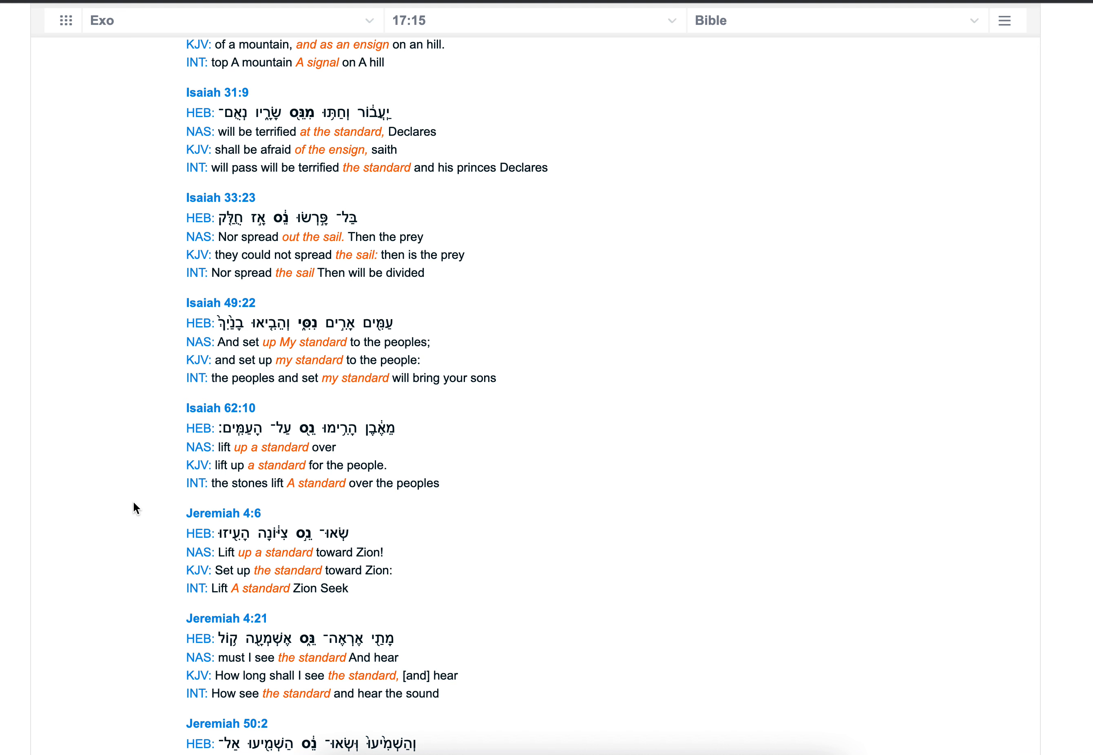
right_click(207, 513)
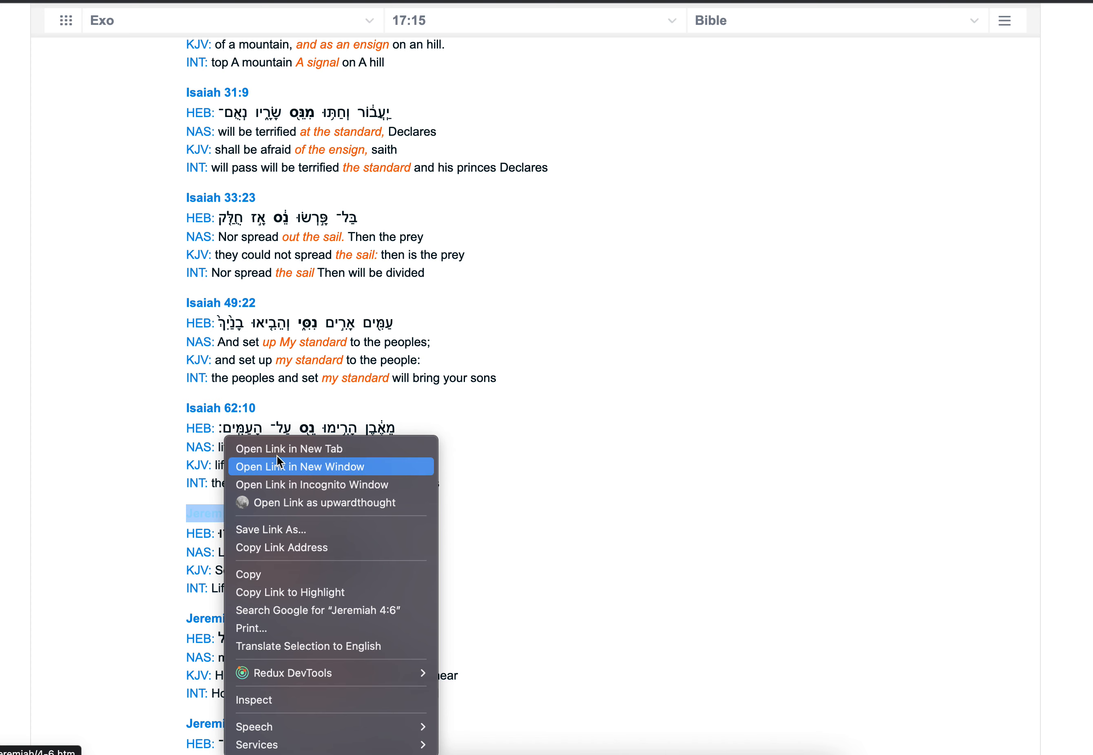
click(300, 466)
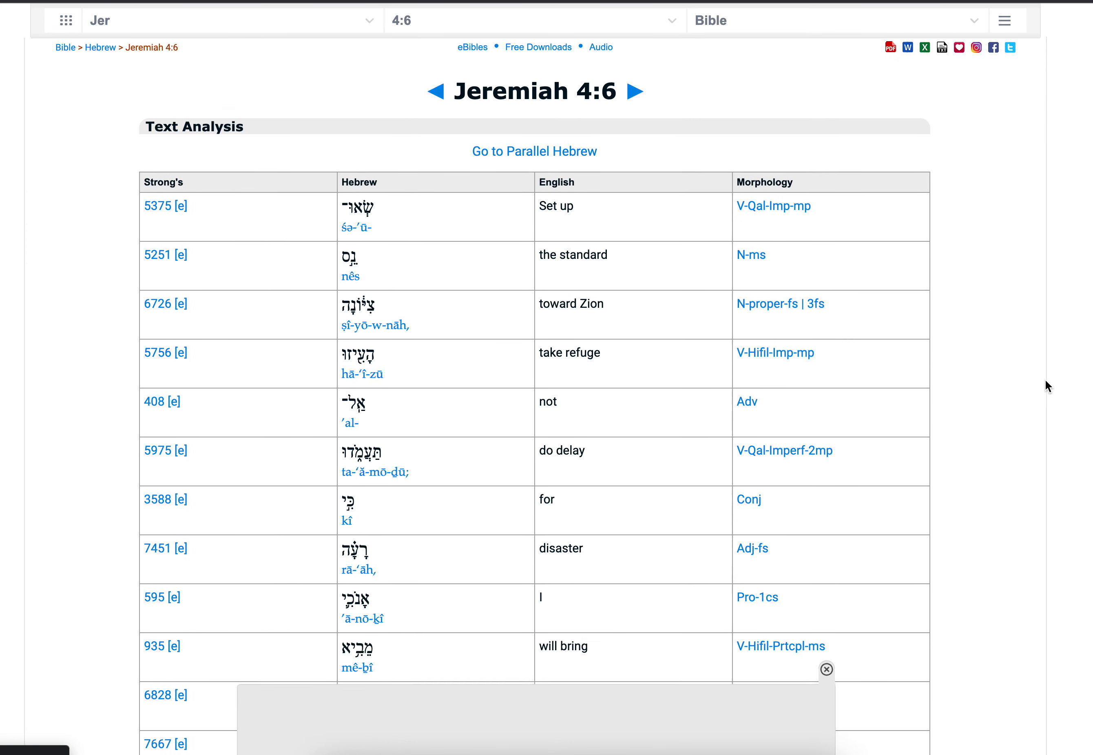
scroll(down, 3)
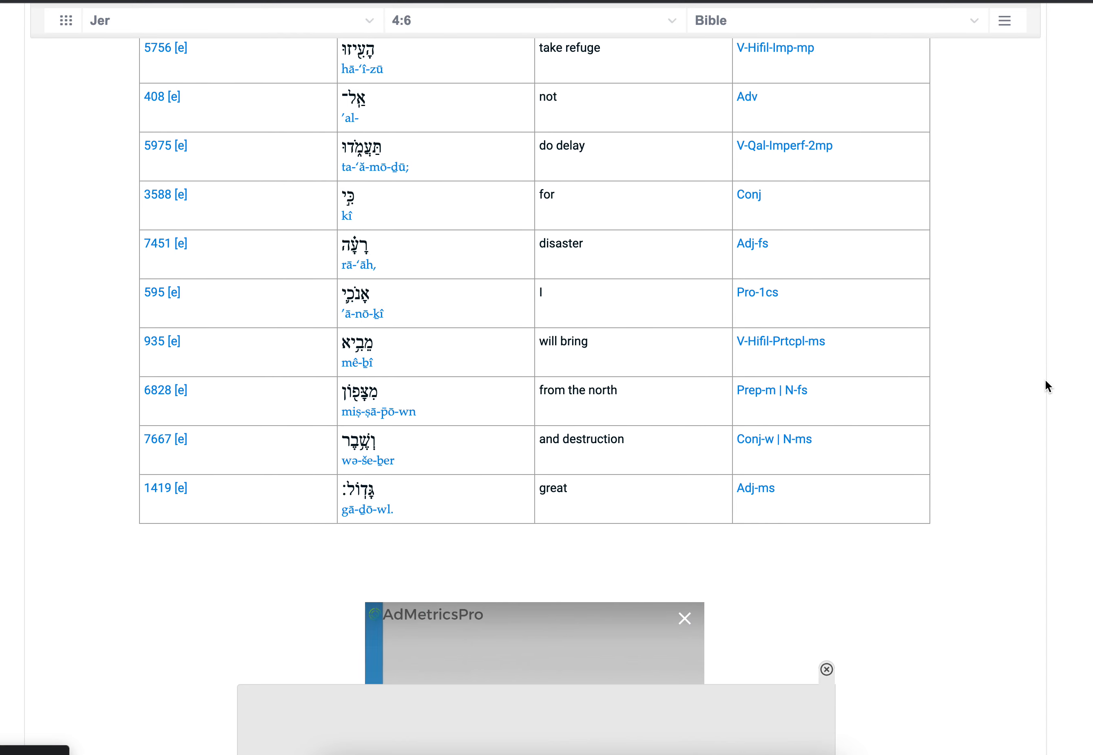
scroll(down, 3)
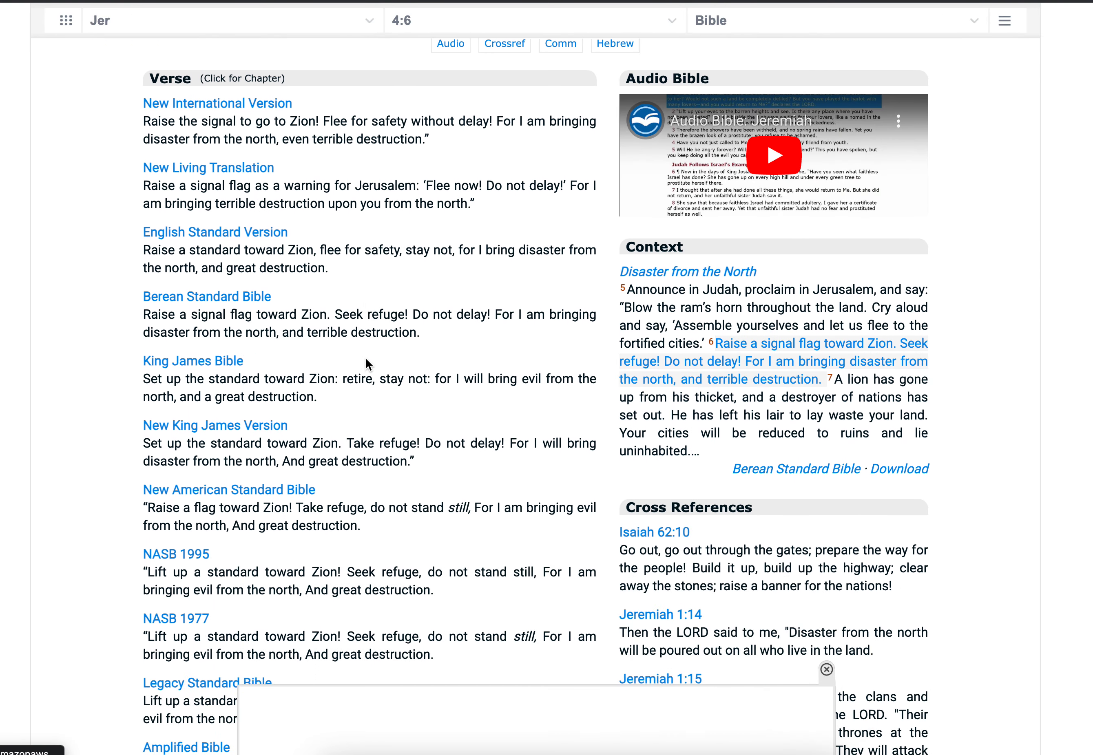
scroll(down, 3)
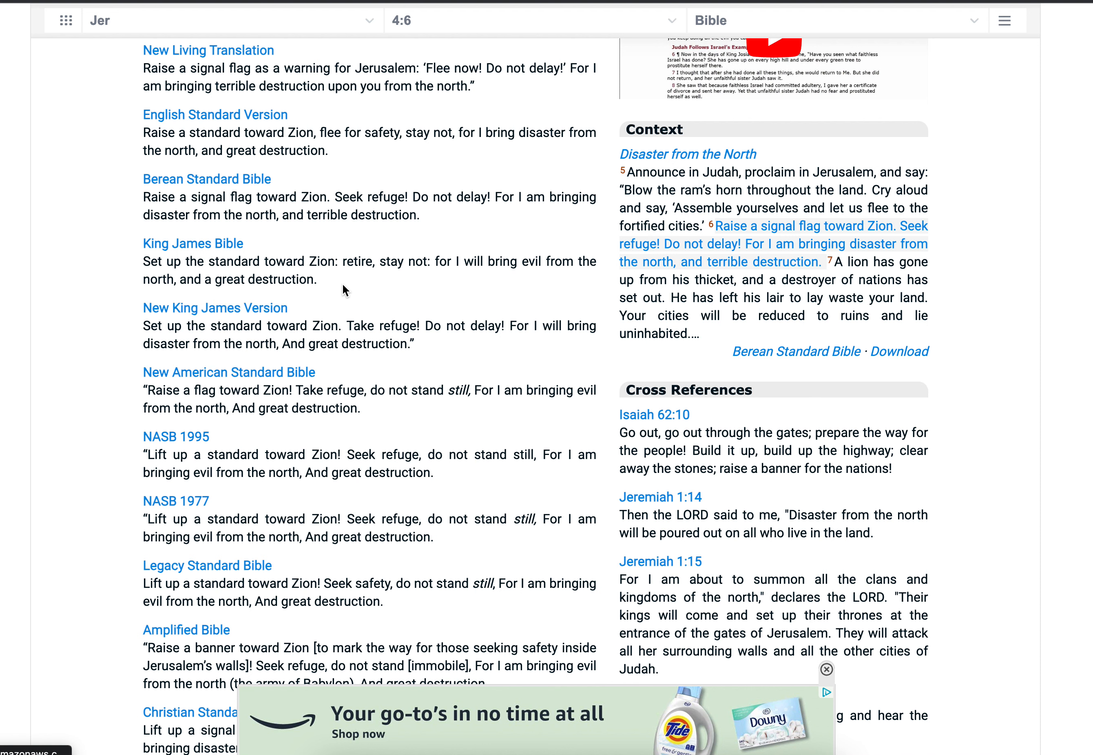
mouse_move(319, 280)
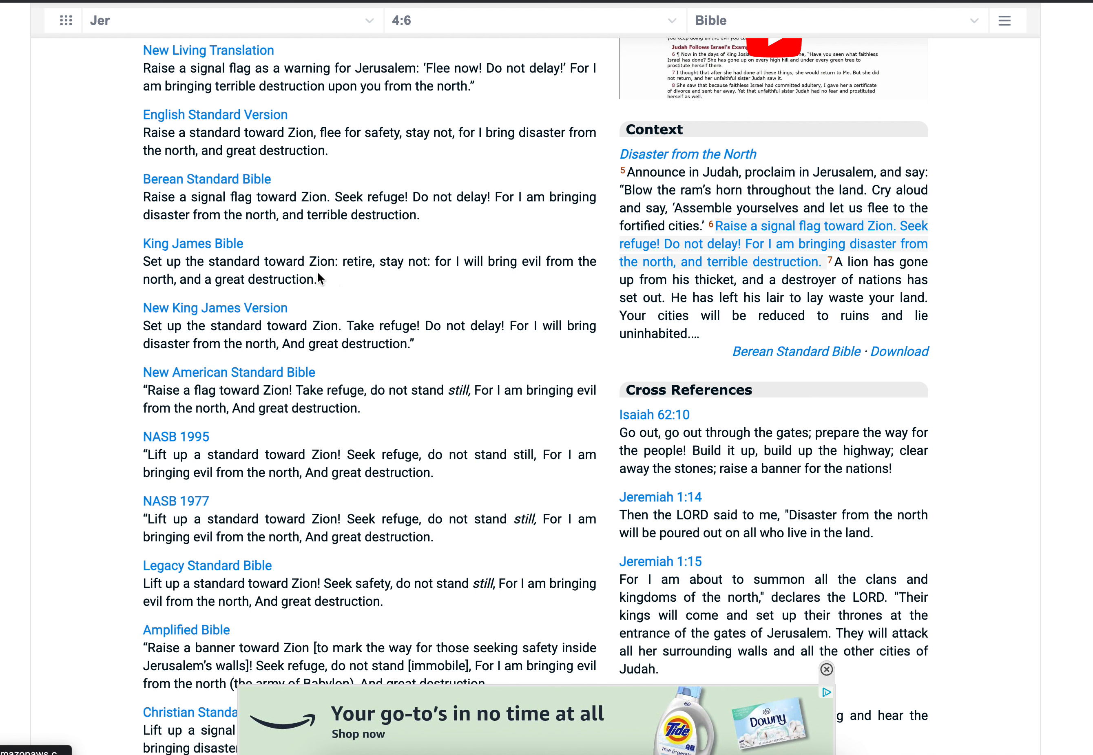
double_click(233, 261)
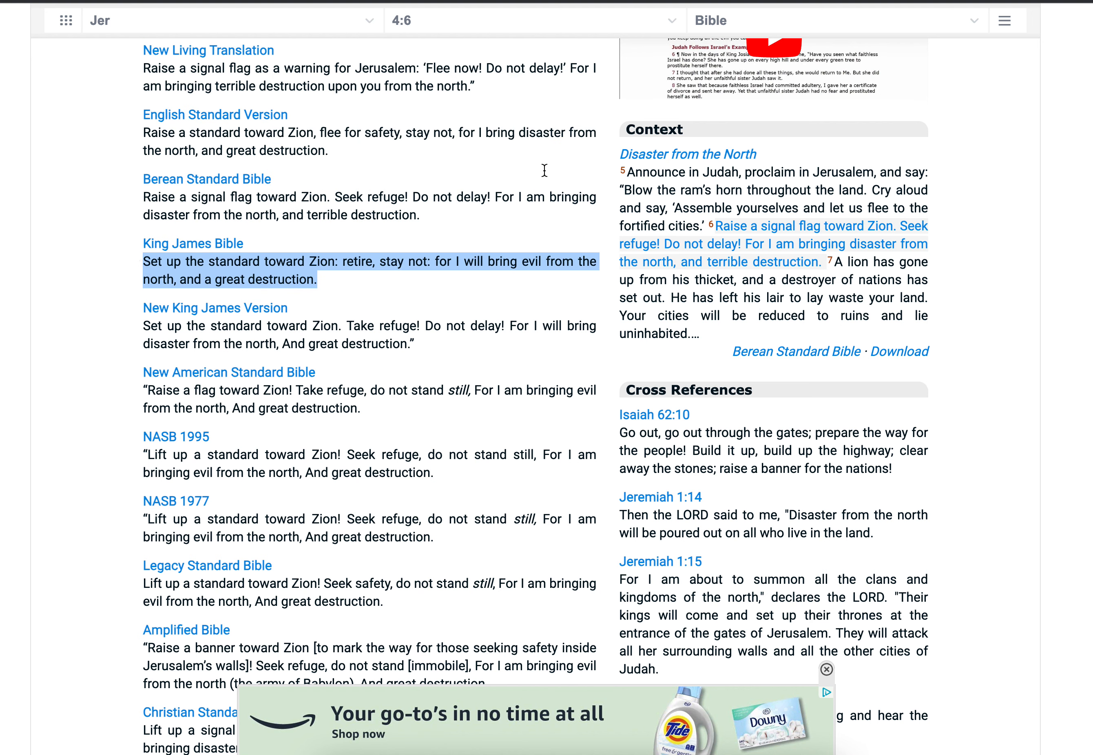
mouse_move(1050, 265)
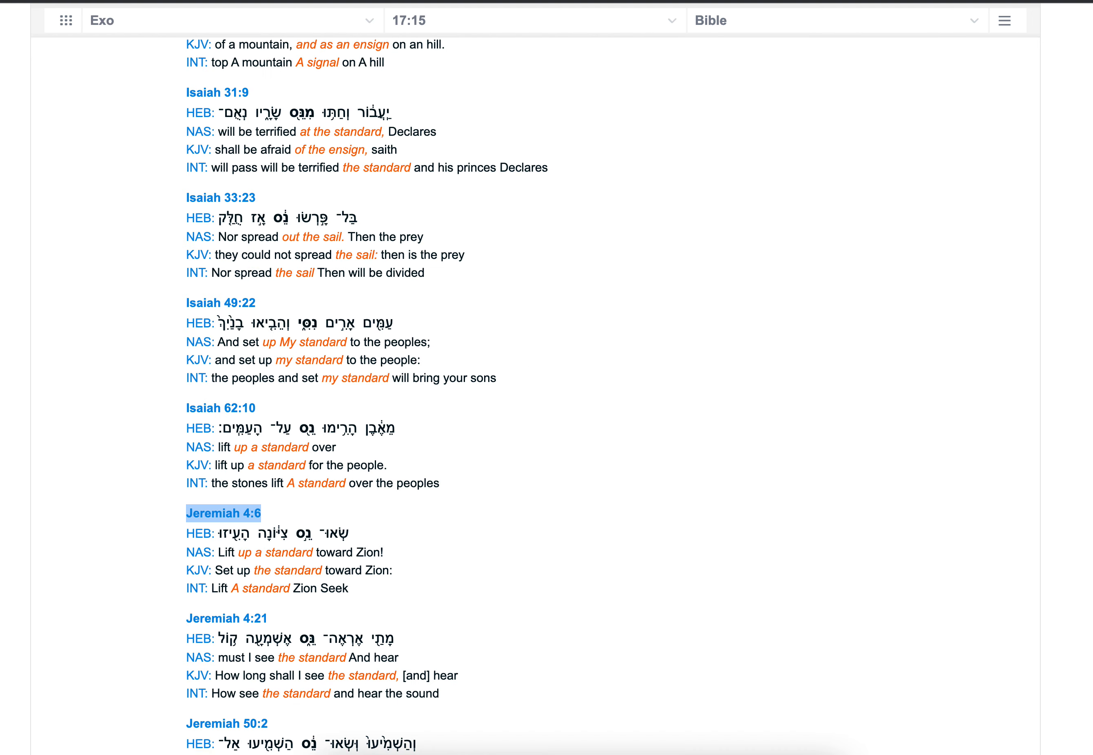
Open Isaiah 49:22 from the concordance and highlight its King James 'set up my standard' reading.
scroll(up, 3)
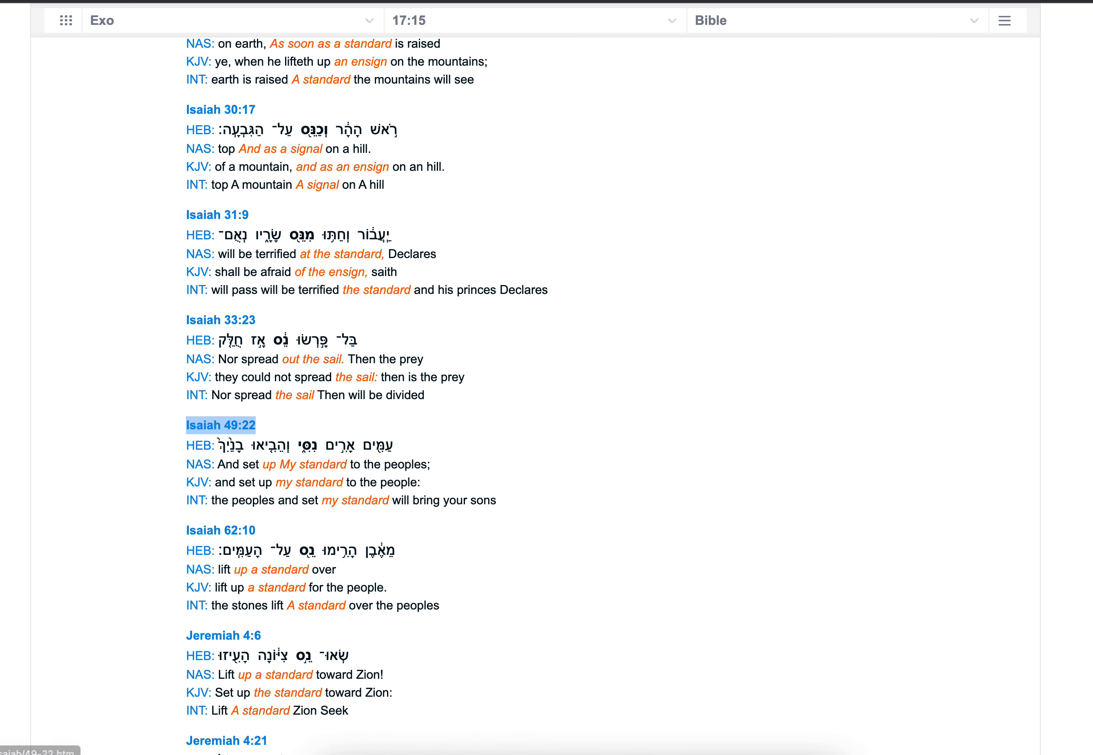
click(220, 425)
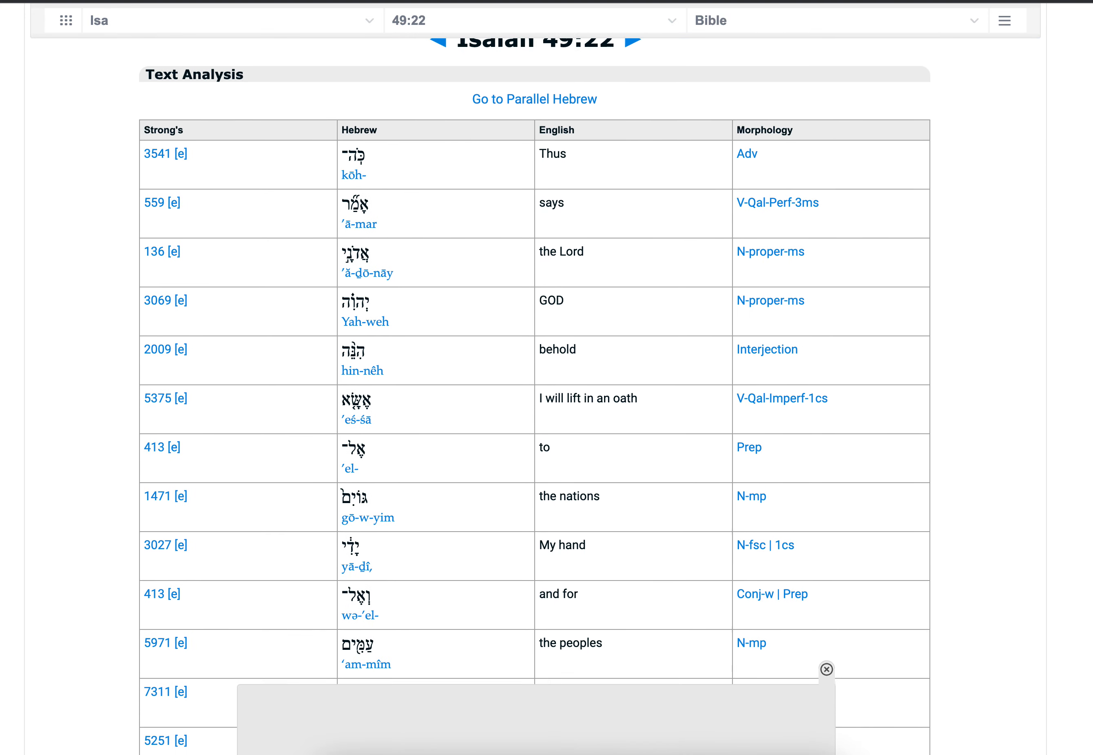
scroll(down, 3)
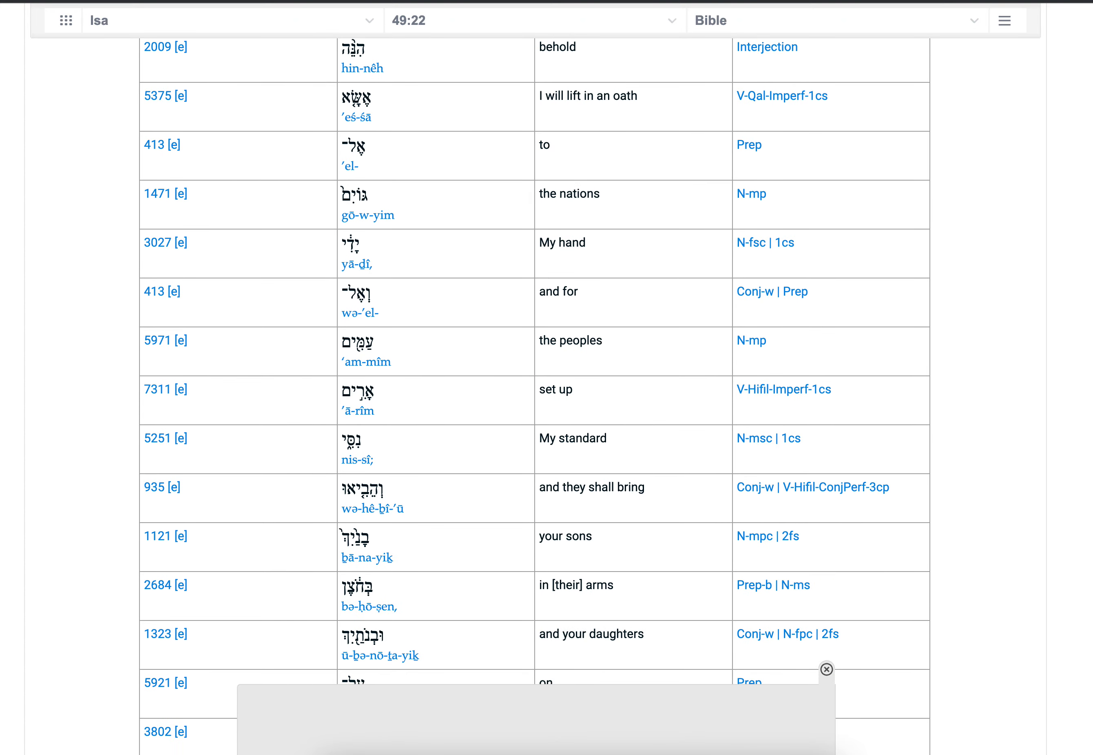
mouse_move(395, 140)
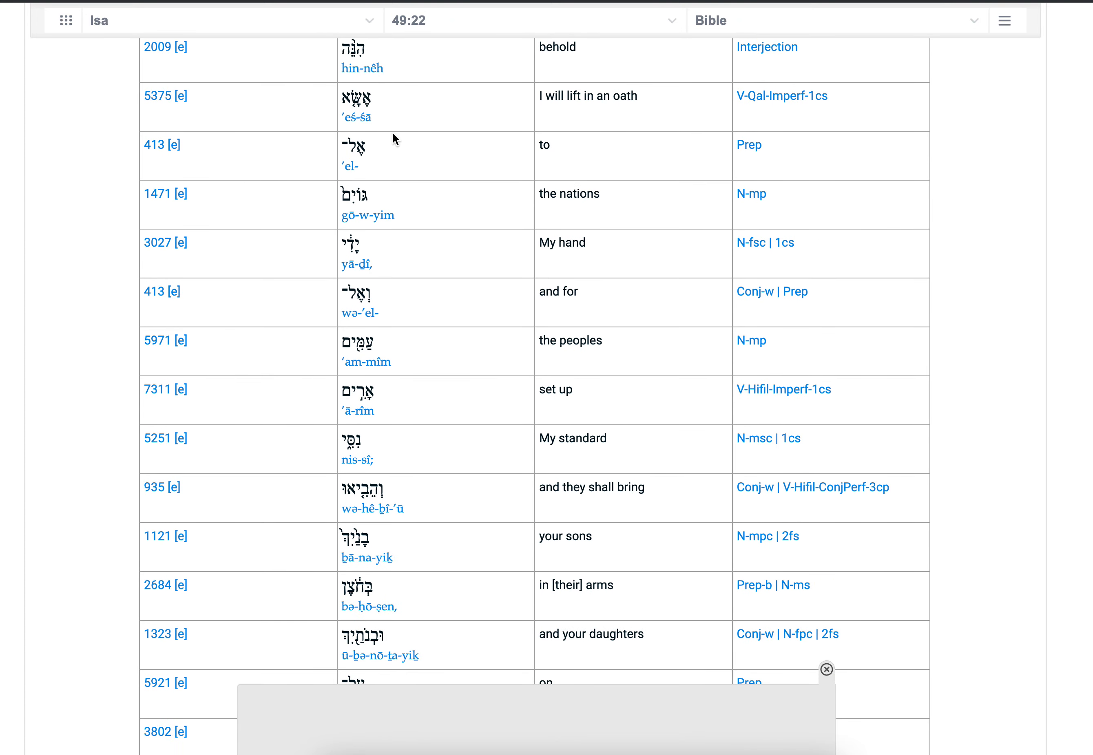
mouse_move(633, 284)
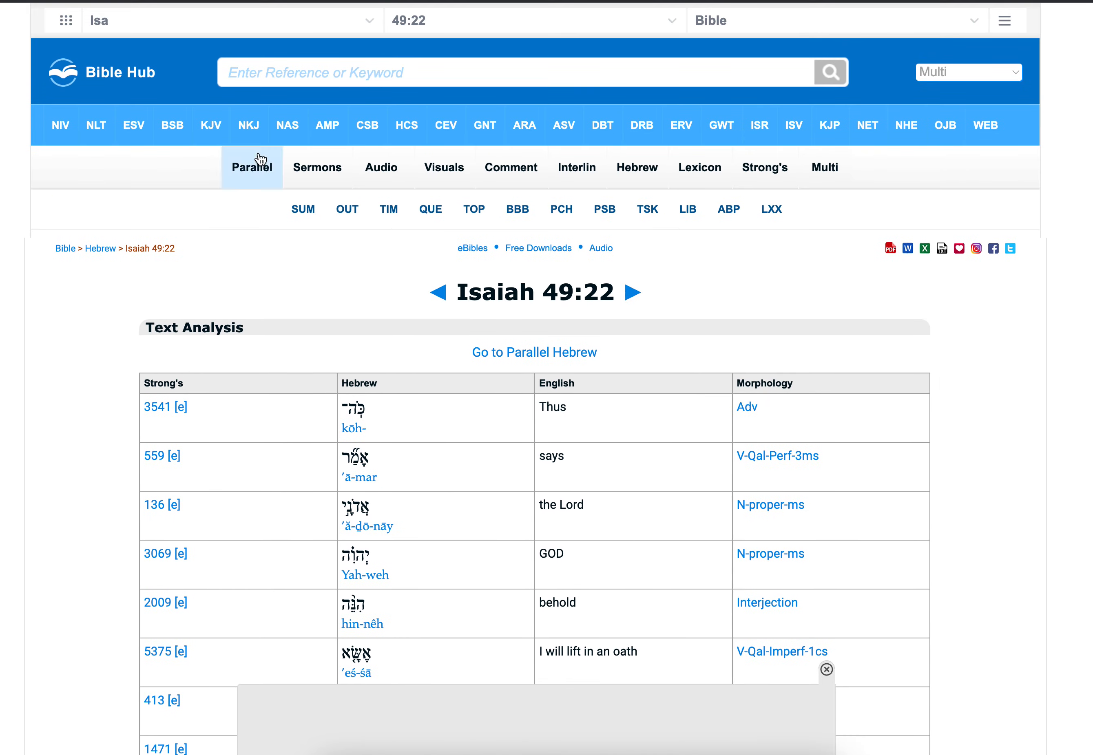
scroll(down, 3)
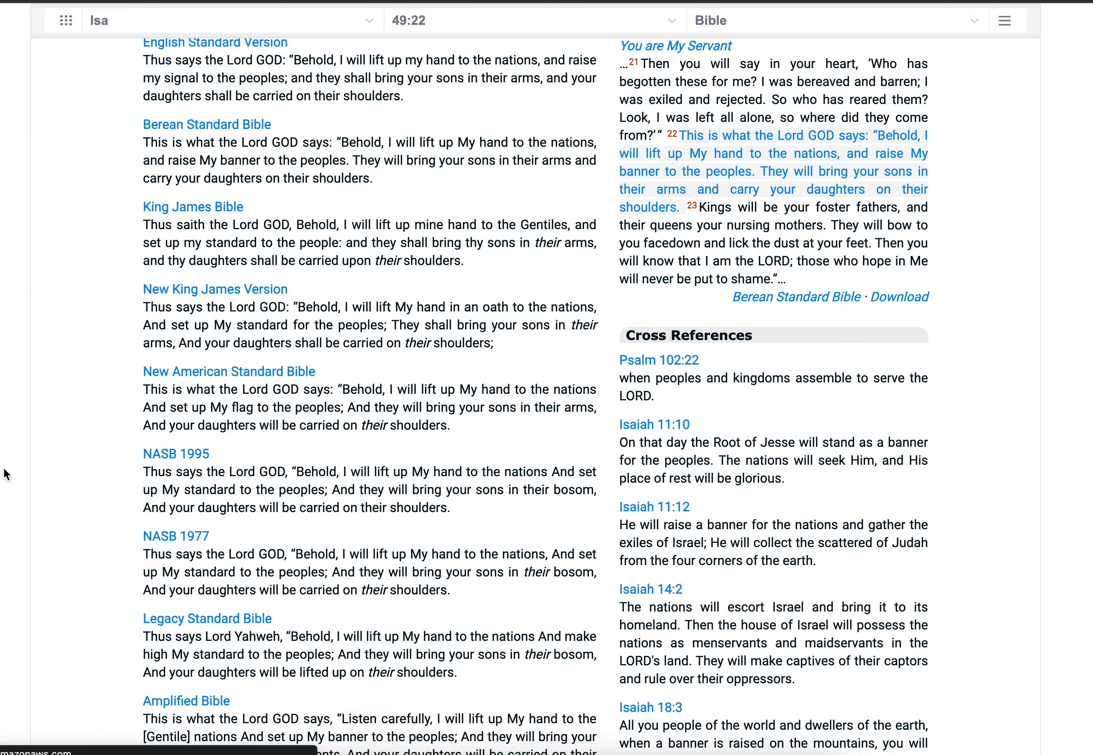
scroll(down, 3)
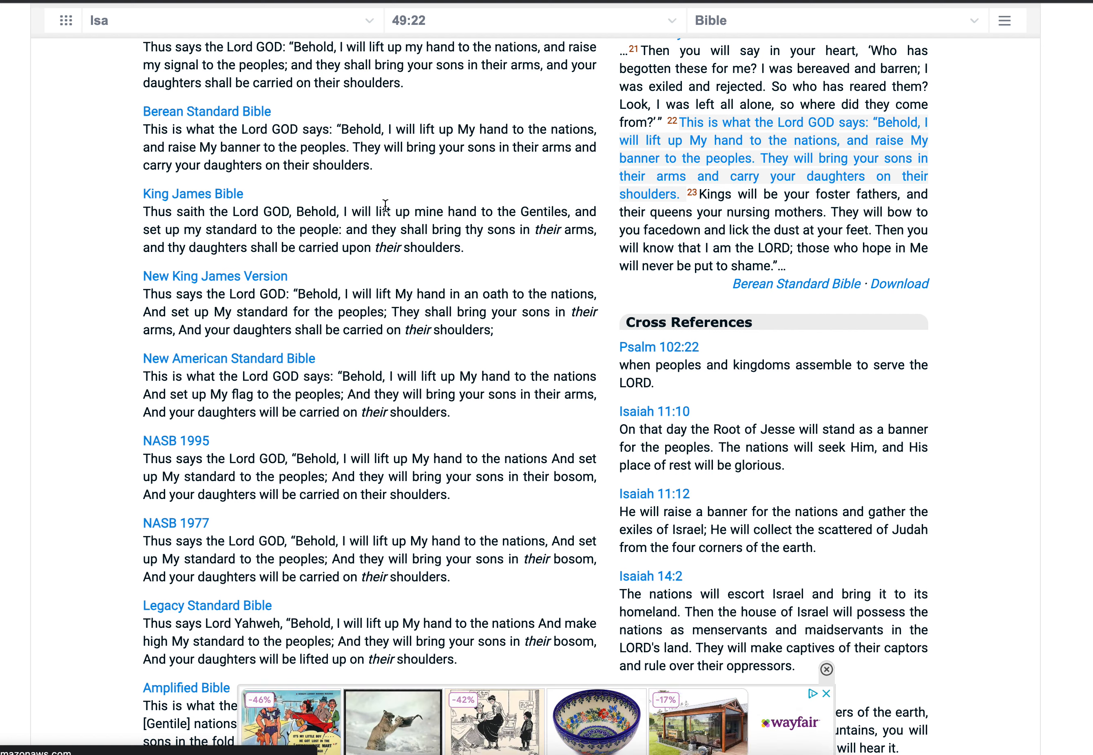
mouse_move(342, 229)
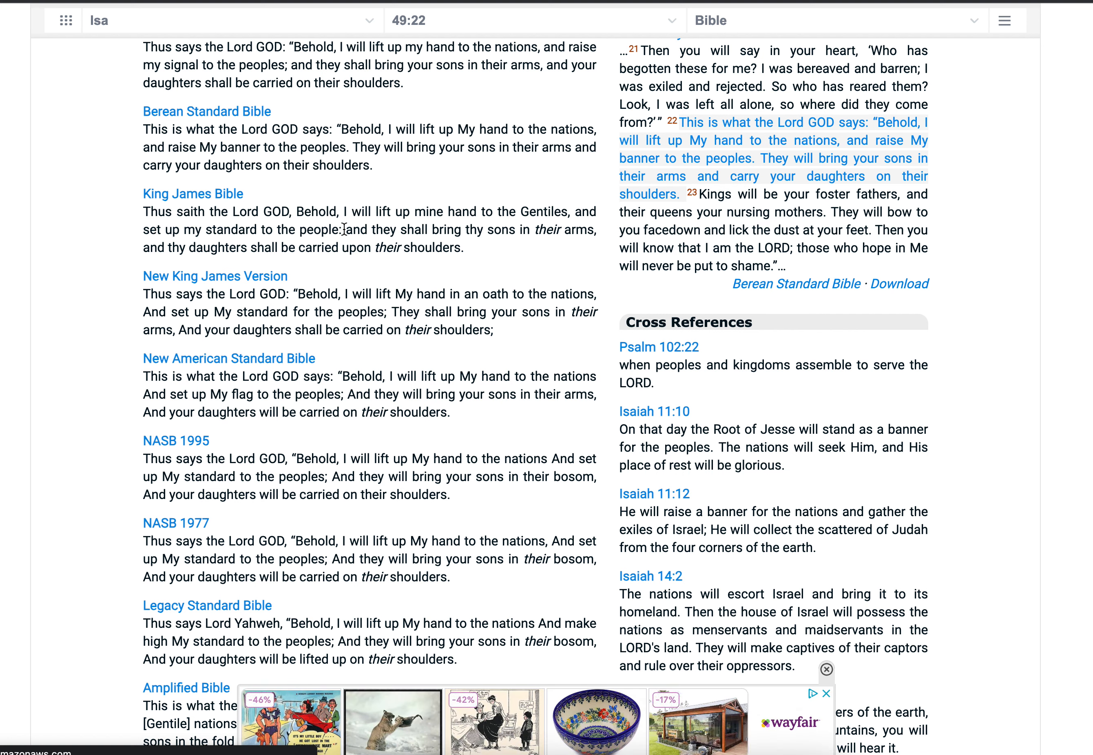
drag(143, 229, 342, 229)
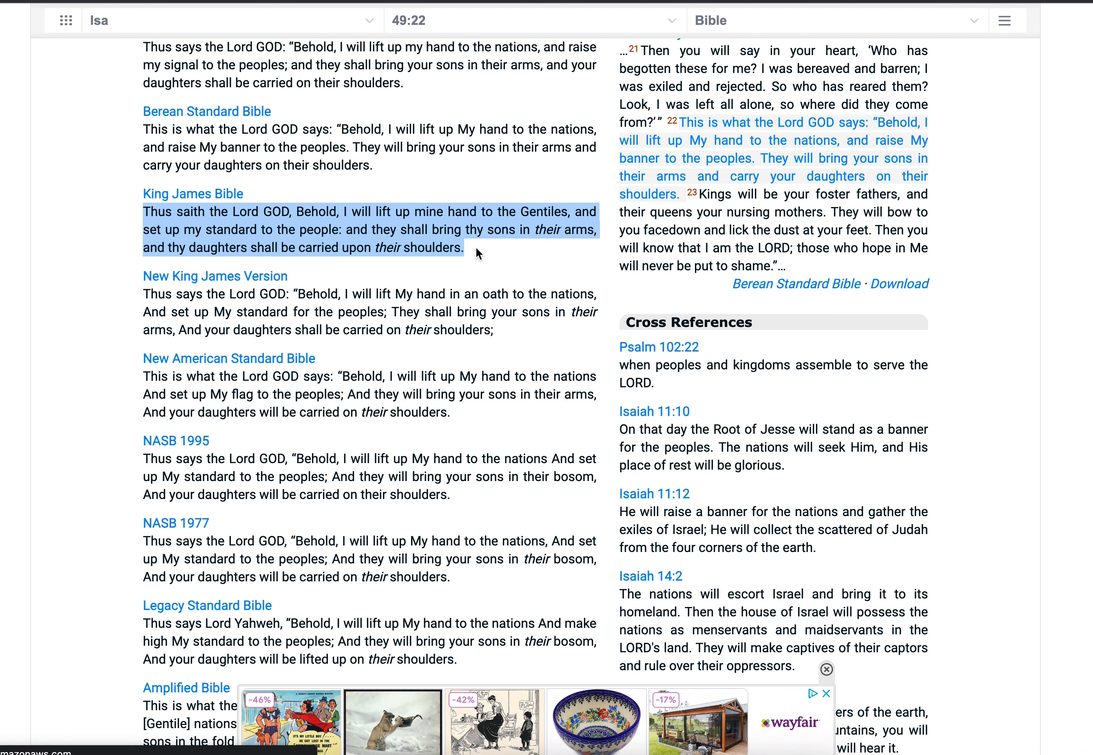
mouse_move(488, 246)
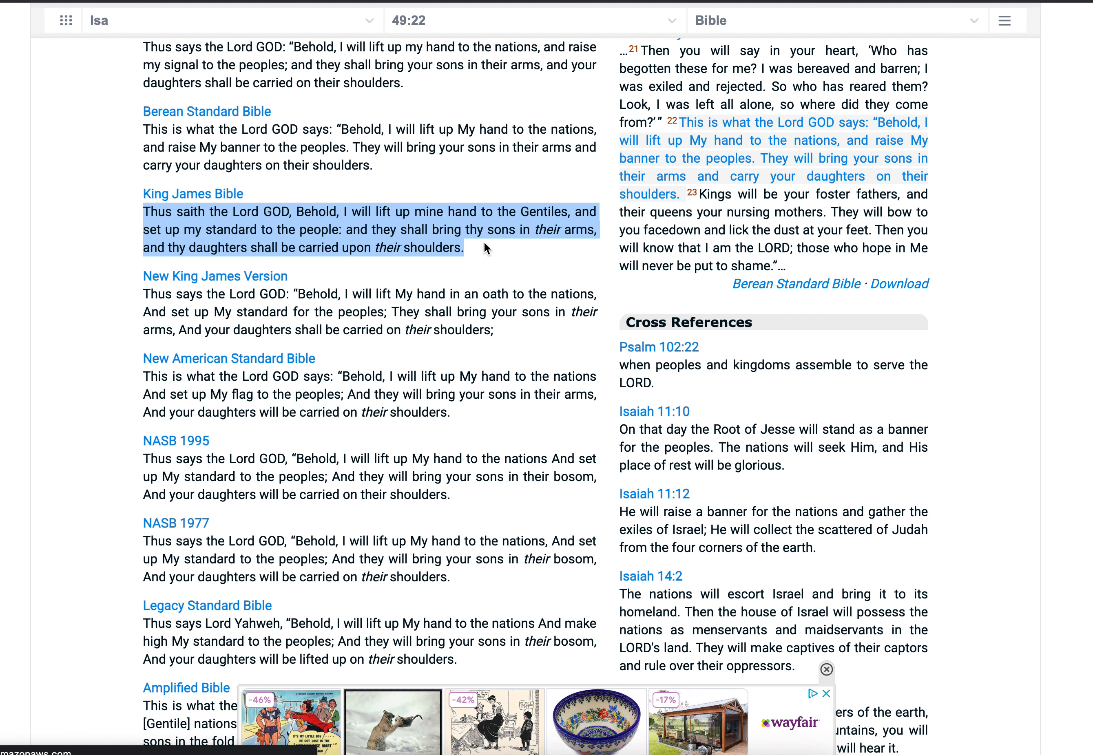
mouse_move(490, 254)
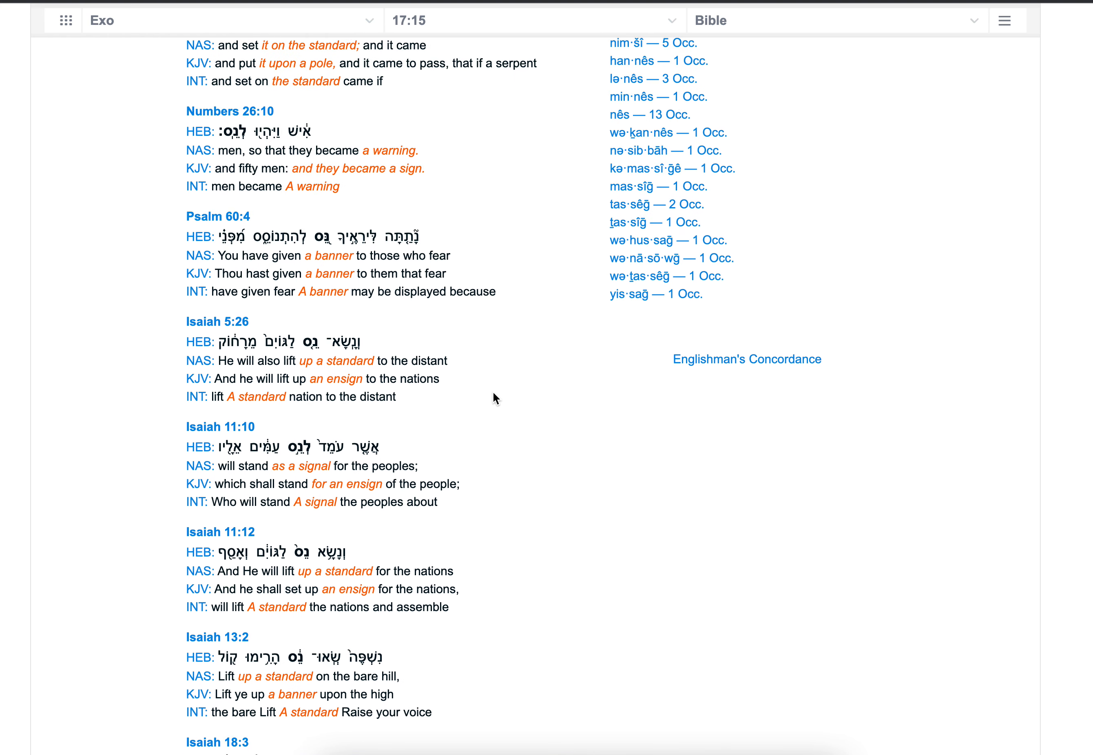
scroll(down, 3)
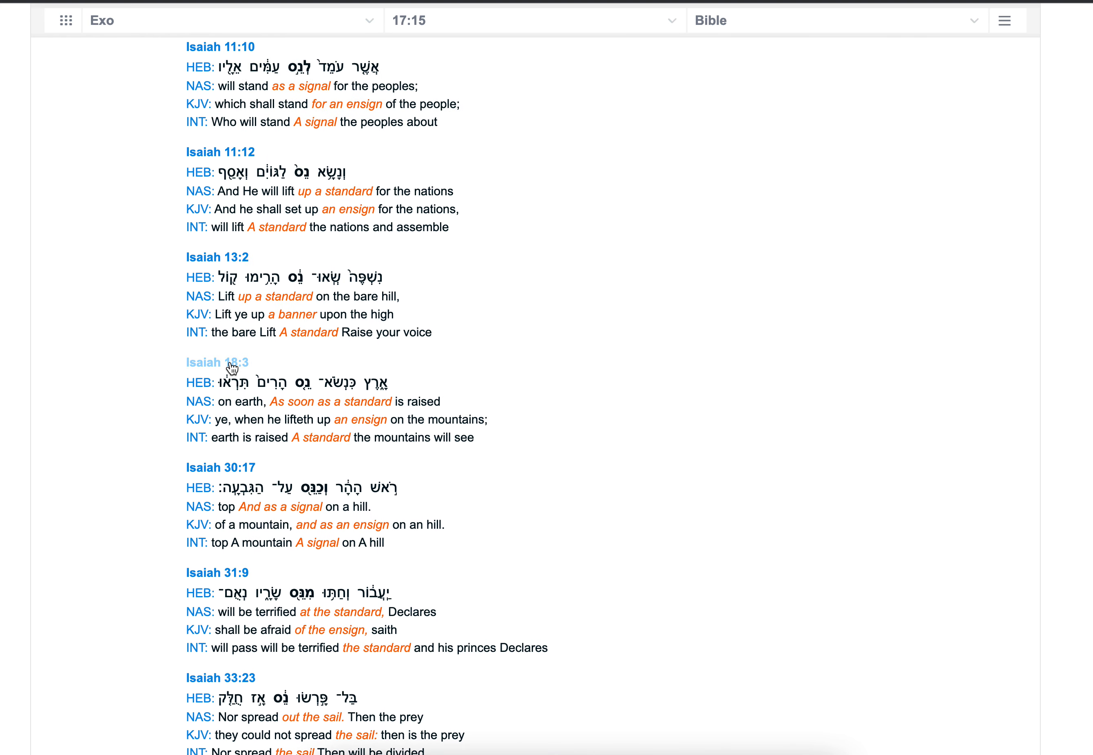
mouse_move(211, 346)
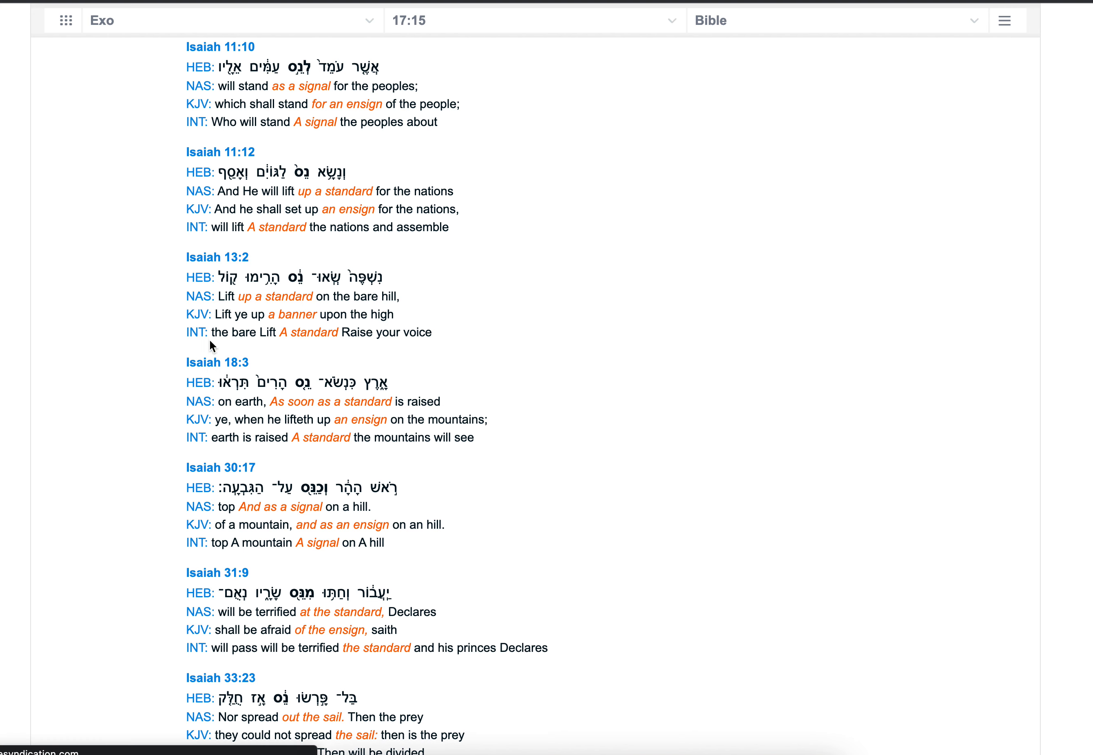
click(214, 362)
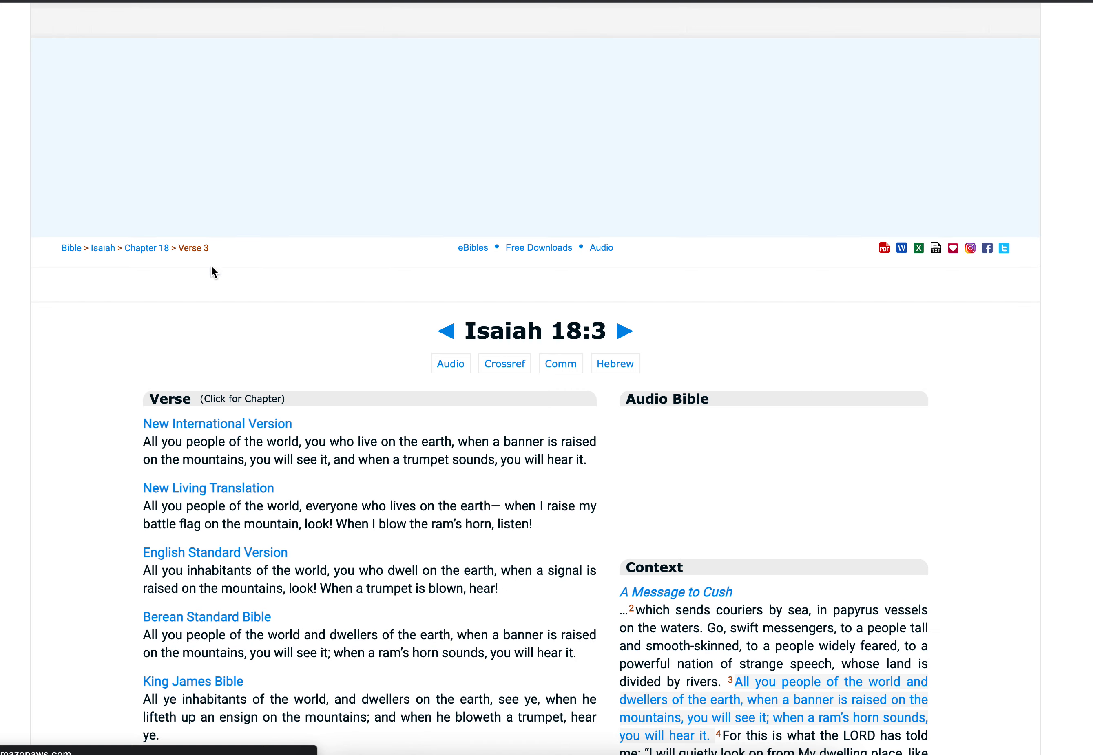
scroll(down, 3)
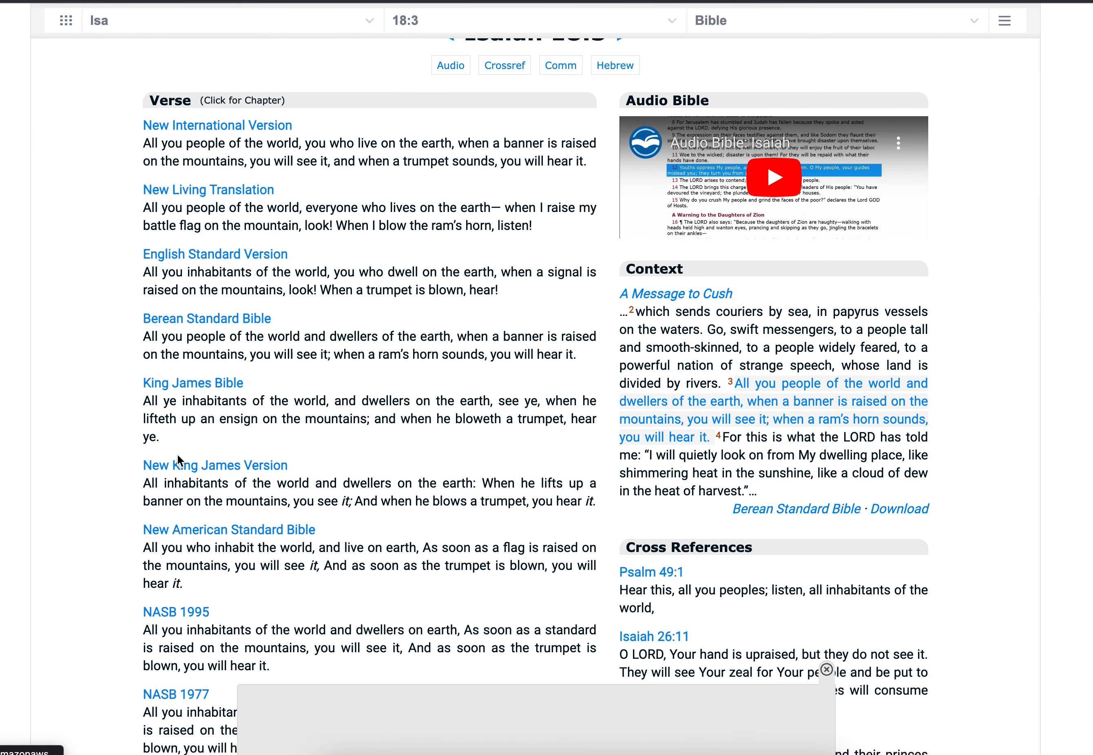
mouse_move(192, 418)
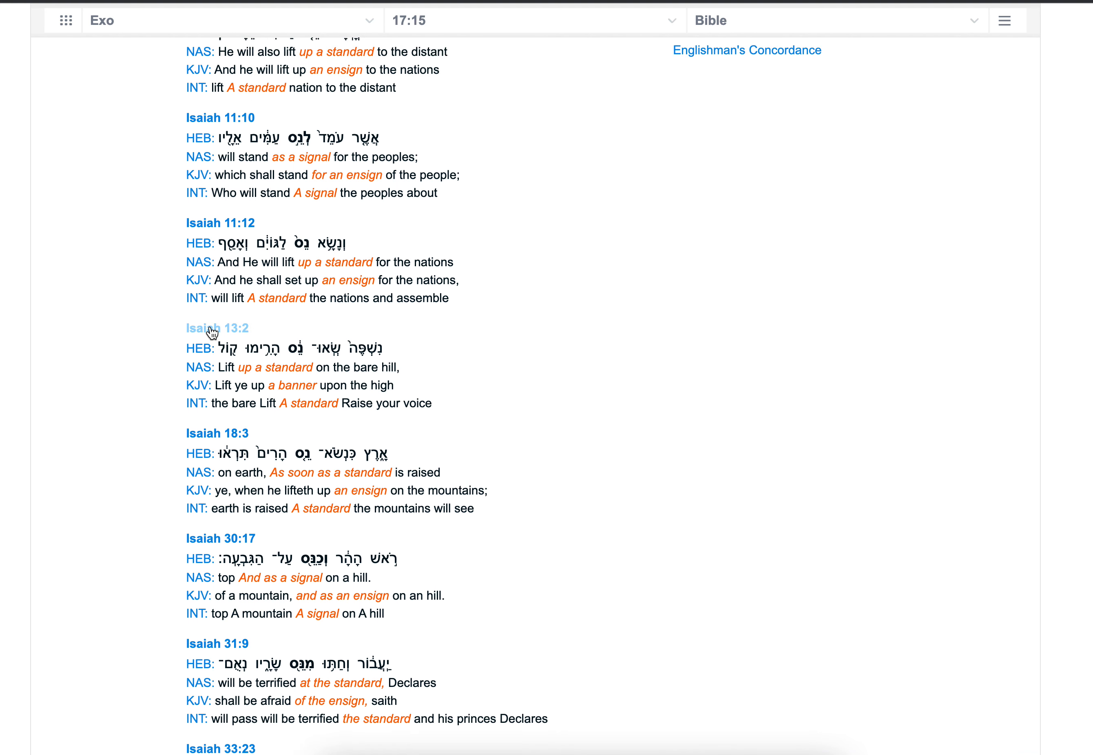
Open Isaiah 13:2's Hebrew analysis, then its parallel 'raise a banner' translations.
click(217, 328)
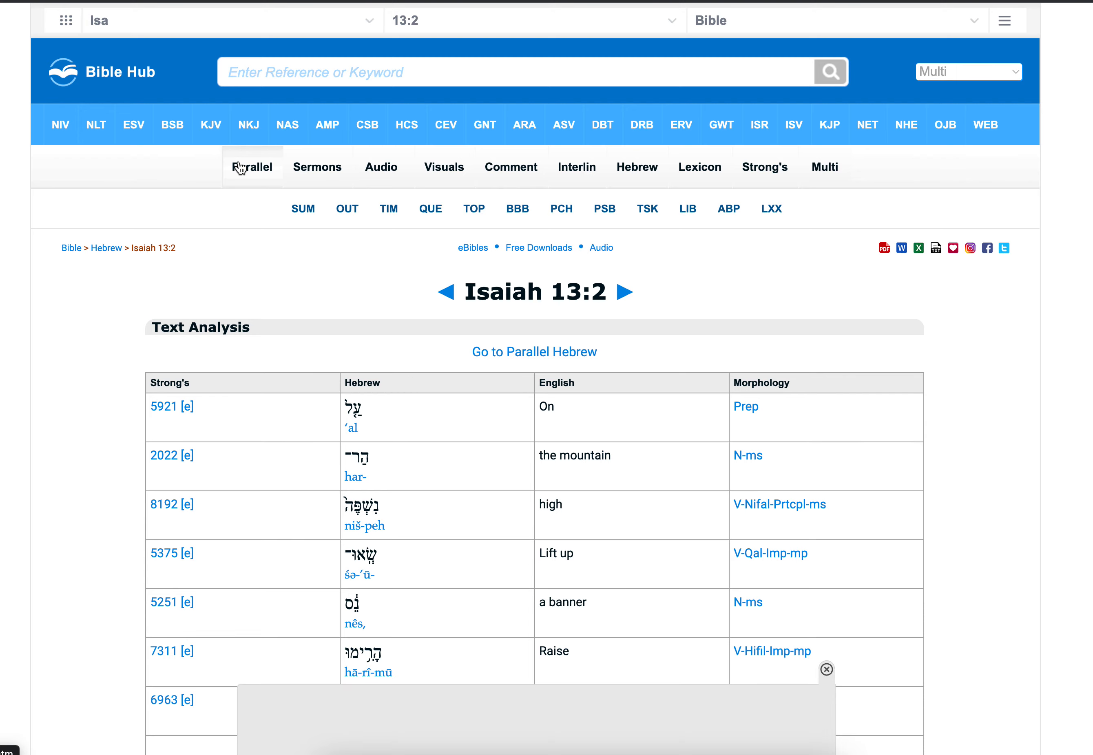
click(253, 166)
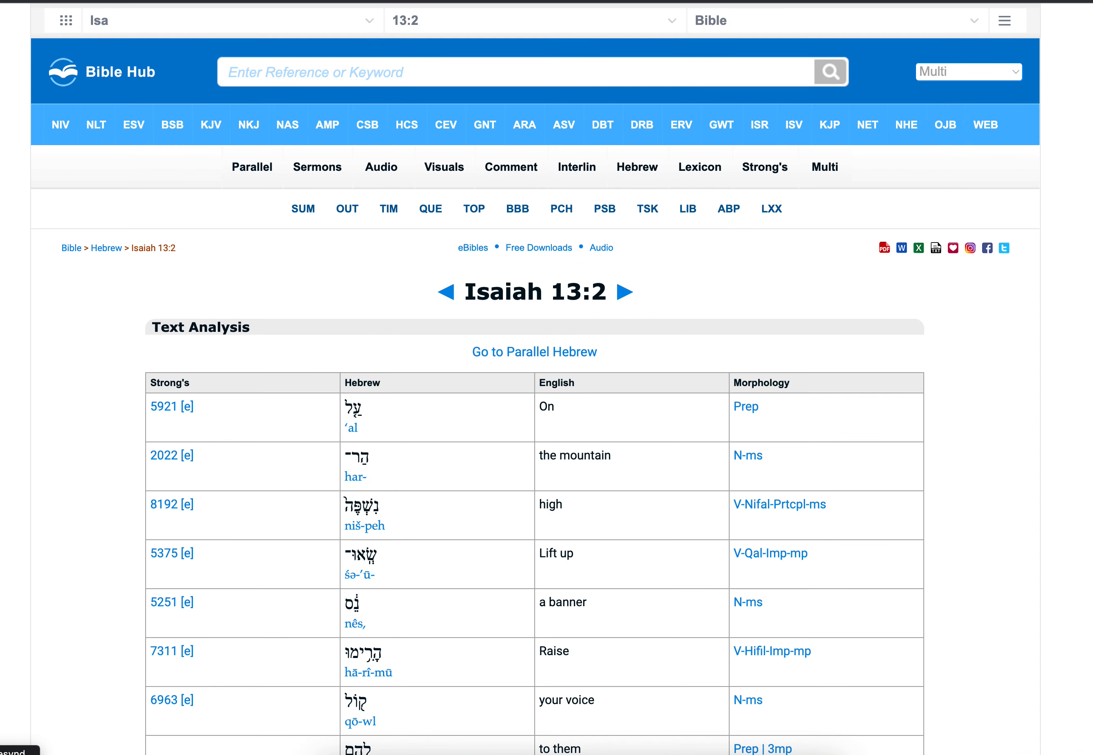
scroll(down, 3)
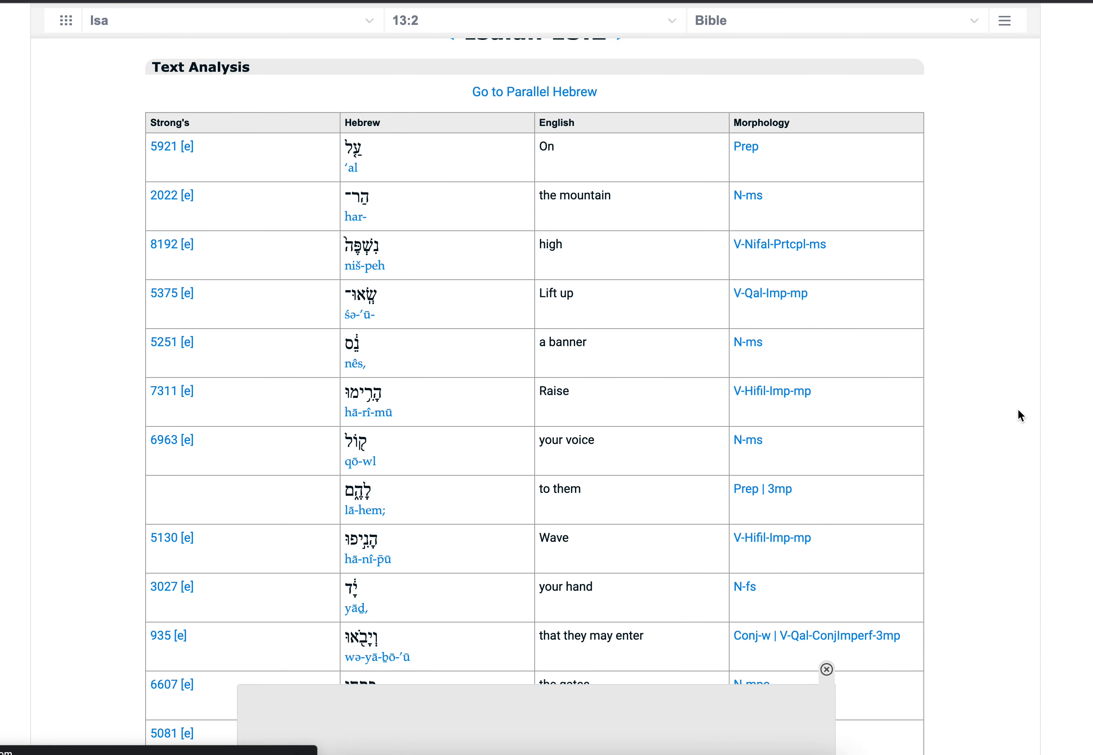
scroll(up, 3)
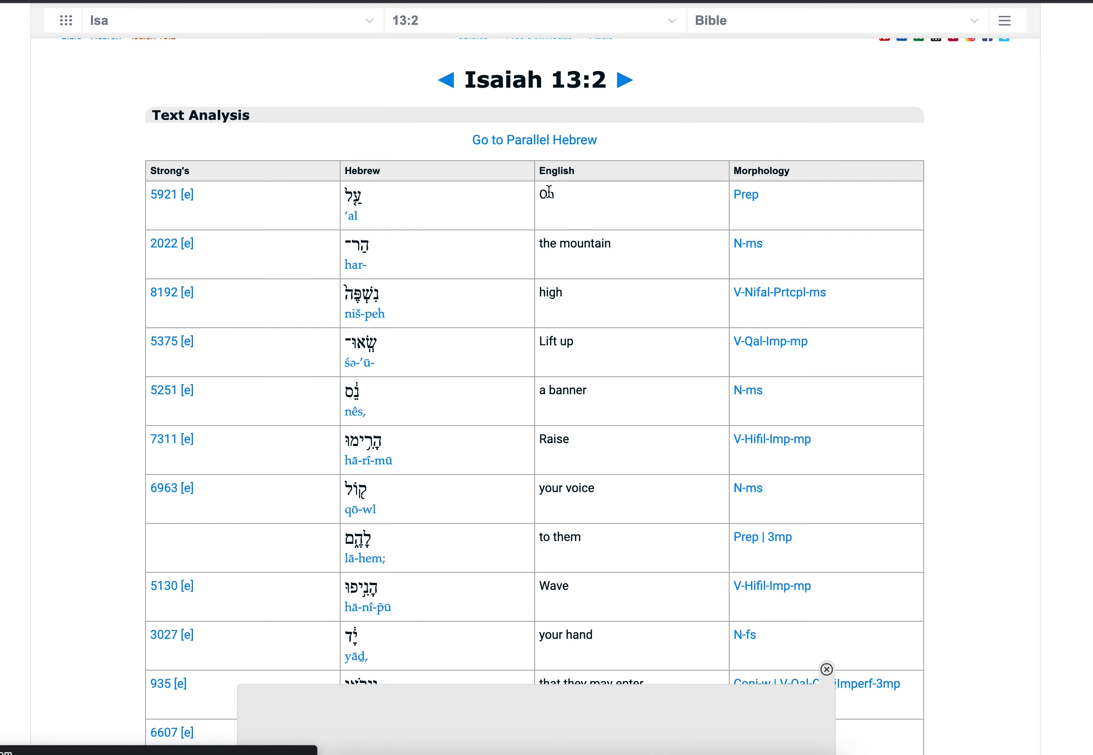
scroll(down, 3)
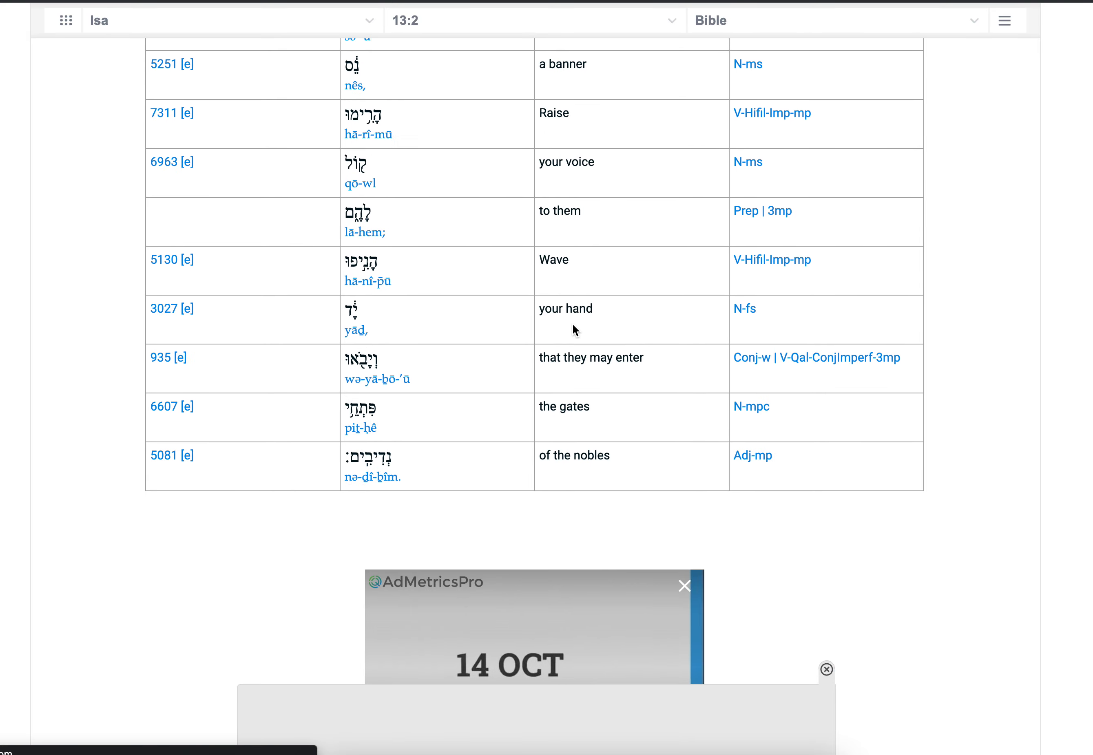
scroll(up, 3)
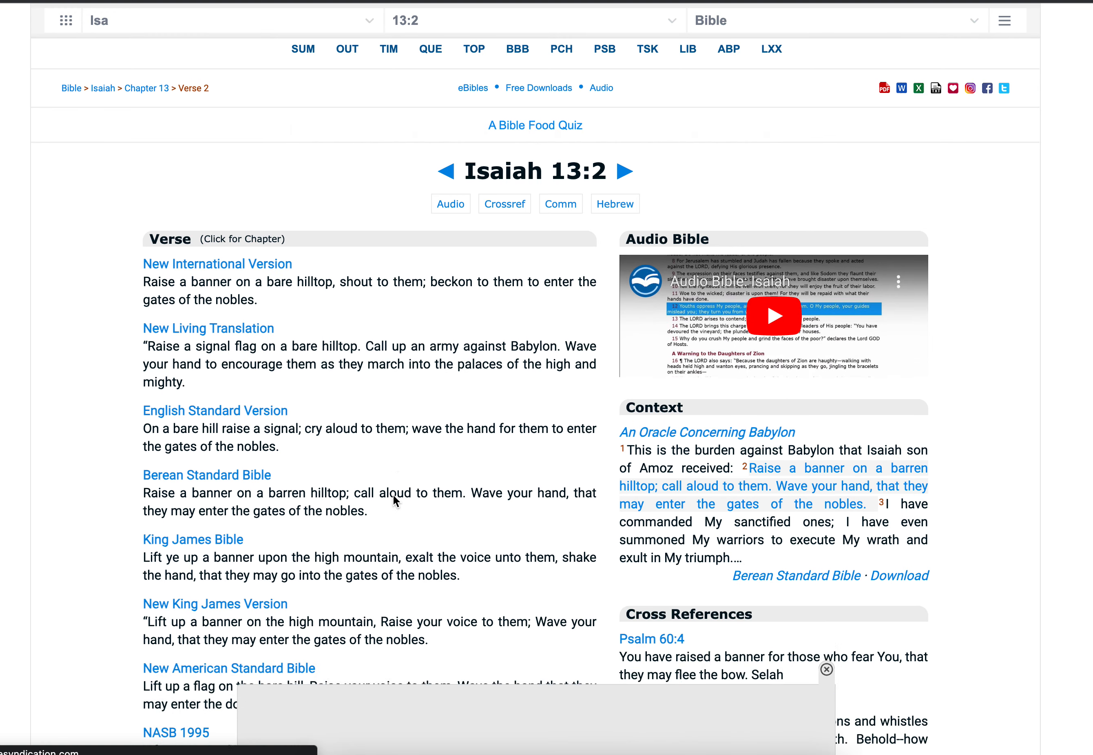
Read the Isaiah 13:2 renderings, highlighting the New Living Translation phrase, then clear the selection.
scroll(down, 3)
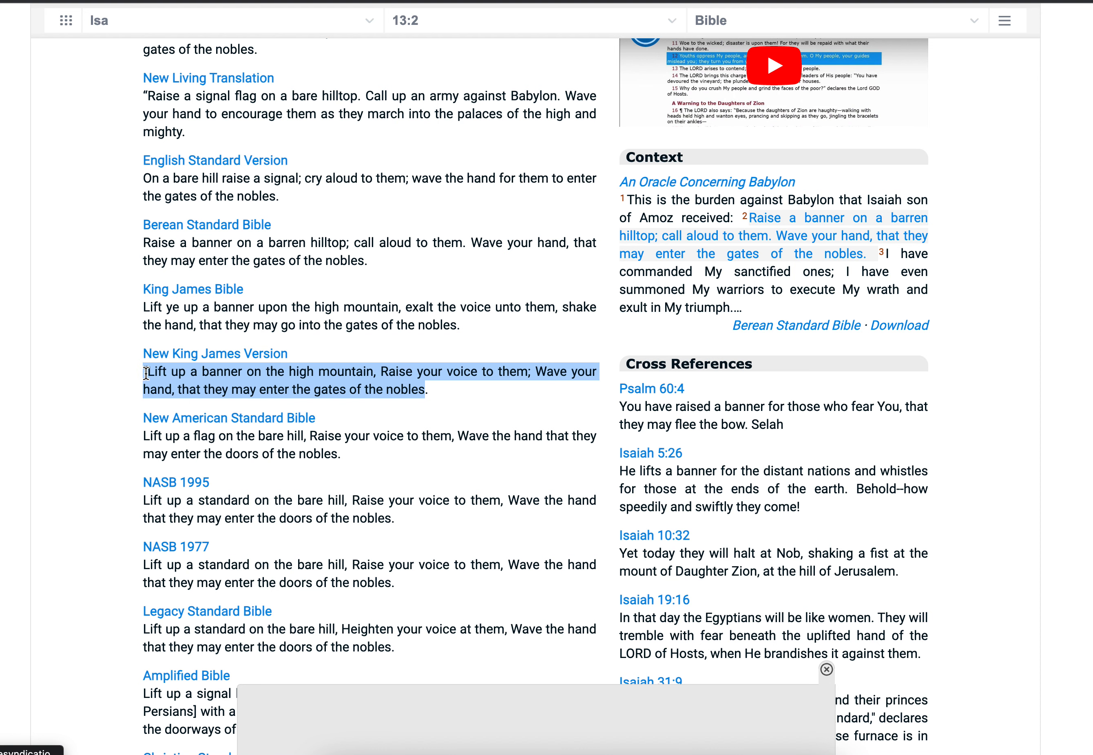
mouse_move(188, 139)
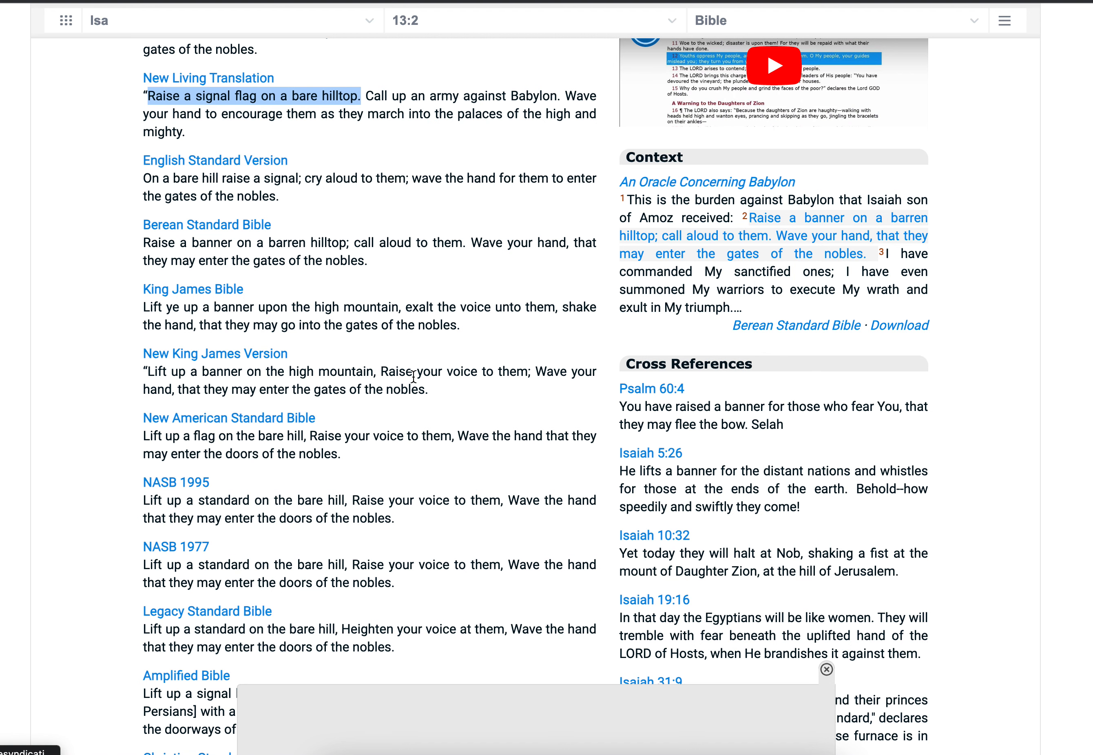
mouse_move(399, 443)
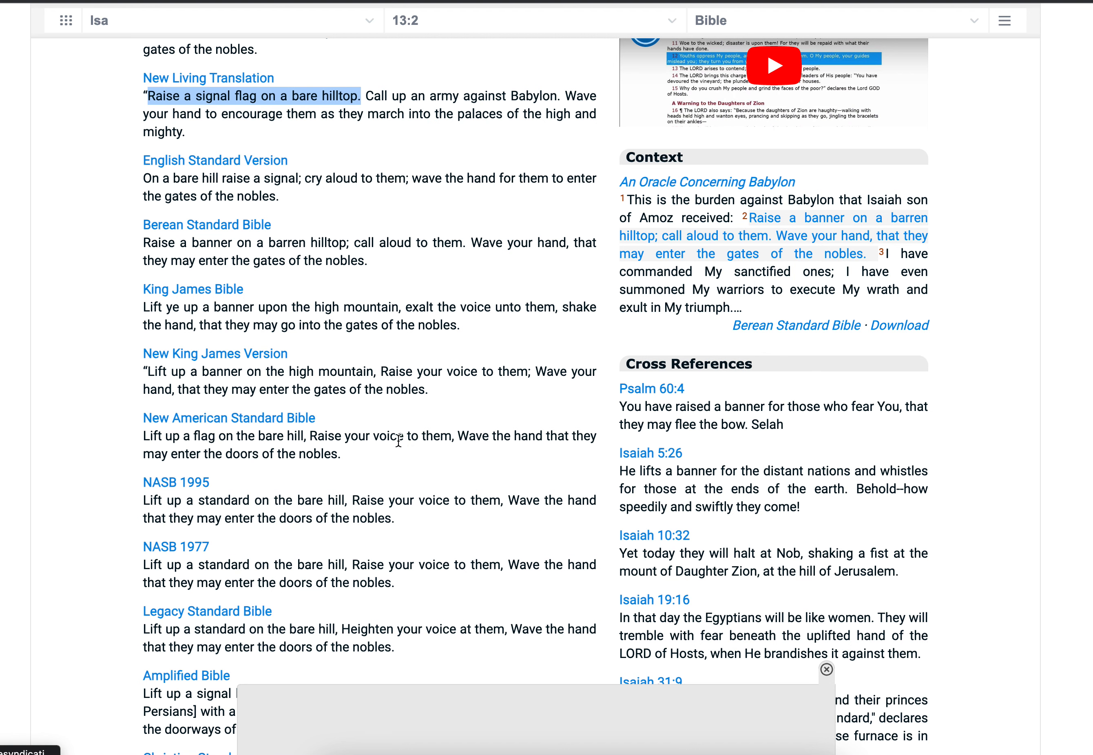
mouse_move(377, 363)
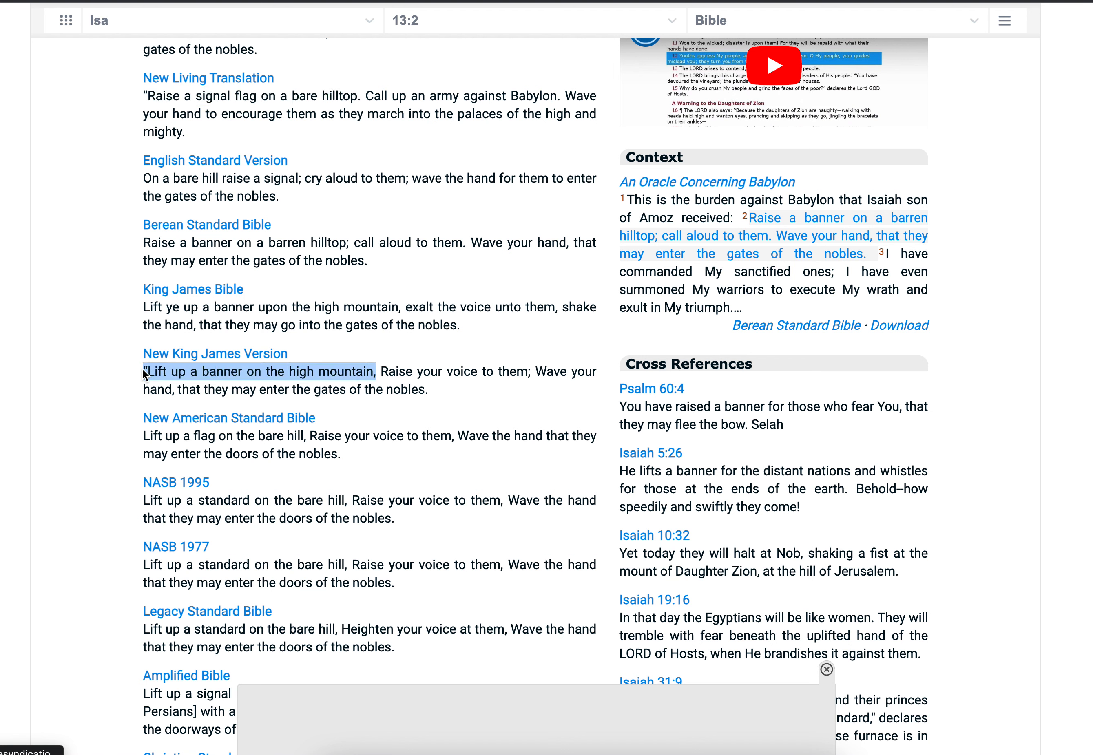
mouse_move(204, 370)
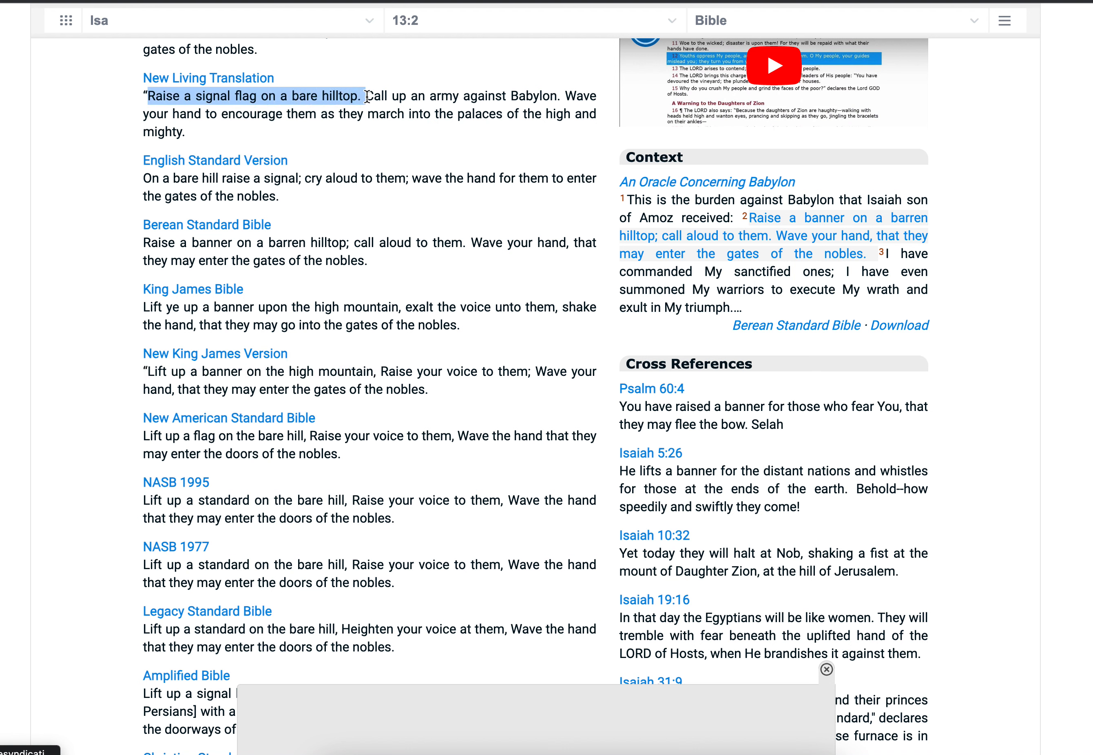
mouse_move(432, 318)
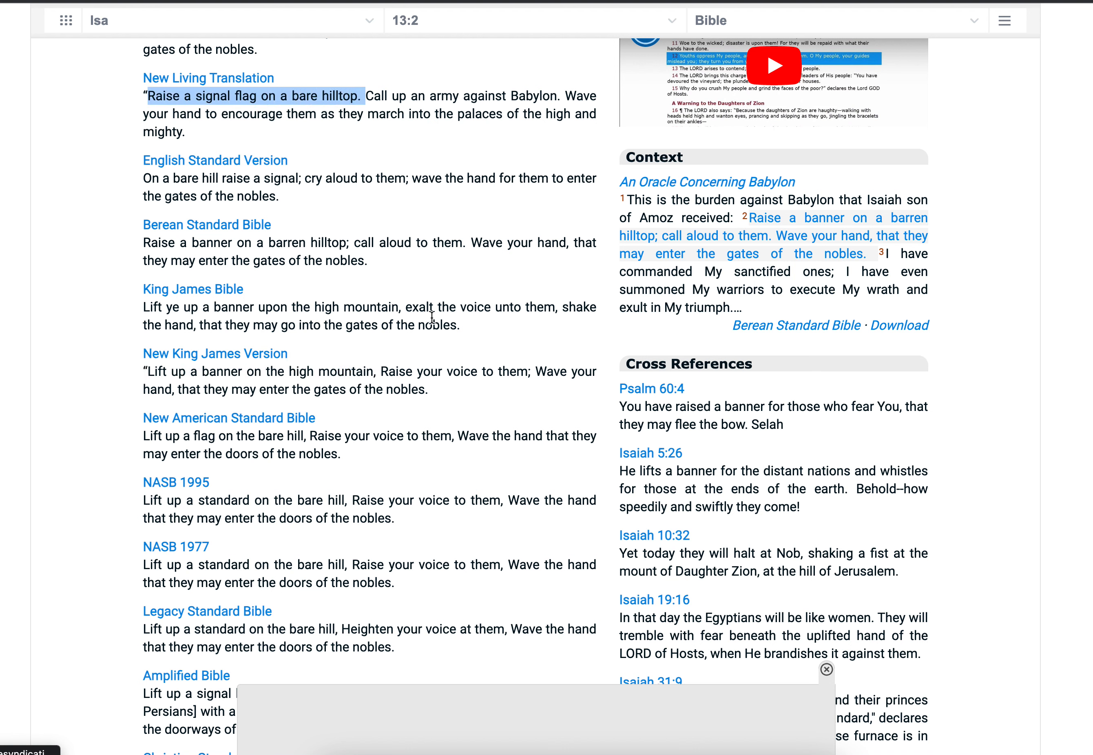
mouse_move(432, 208)
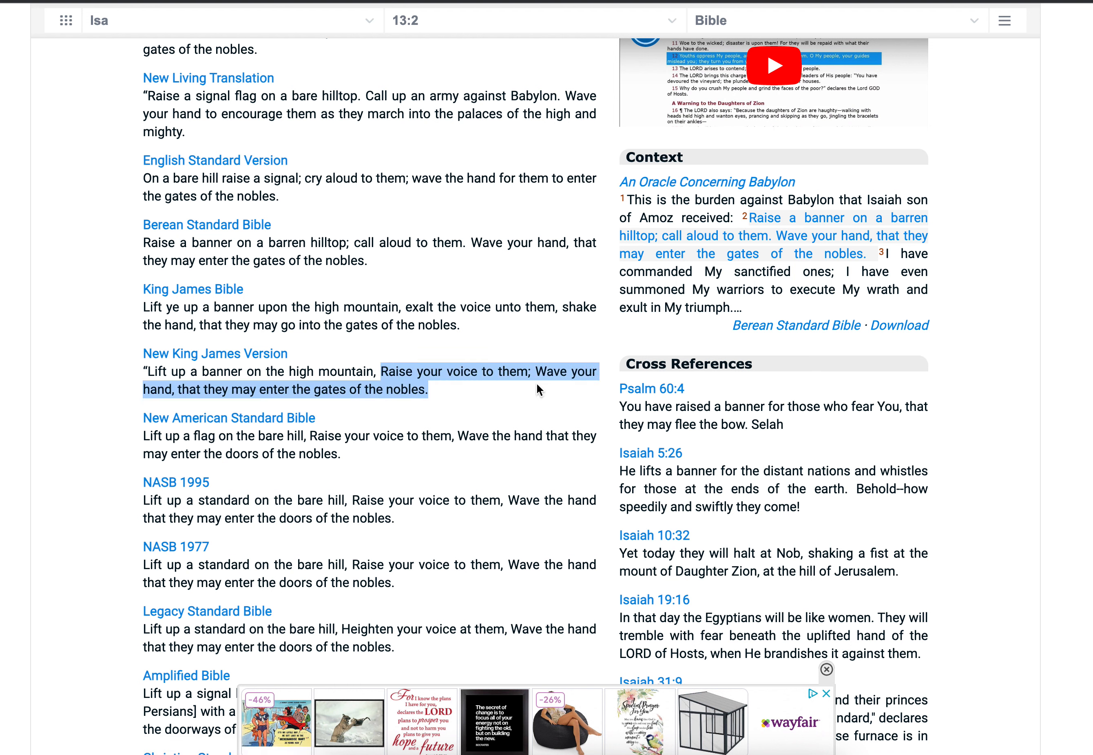
drag(365, 96, 500, 96)
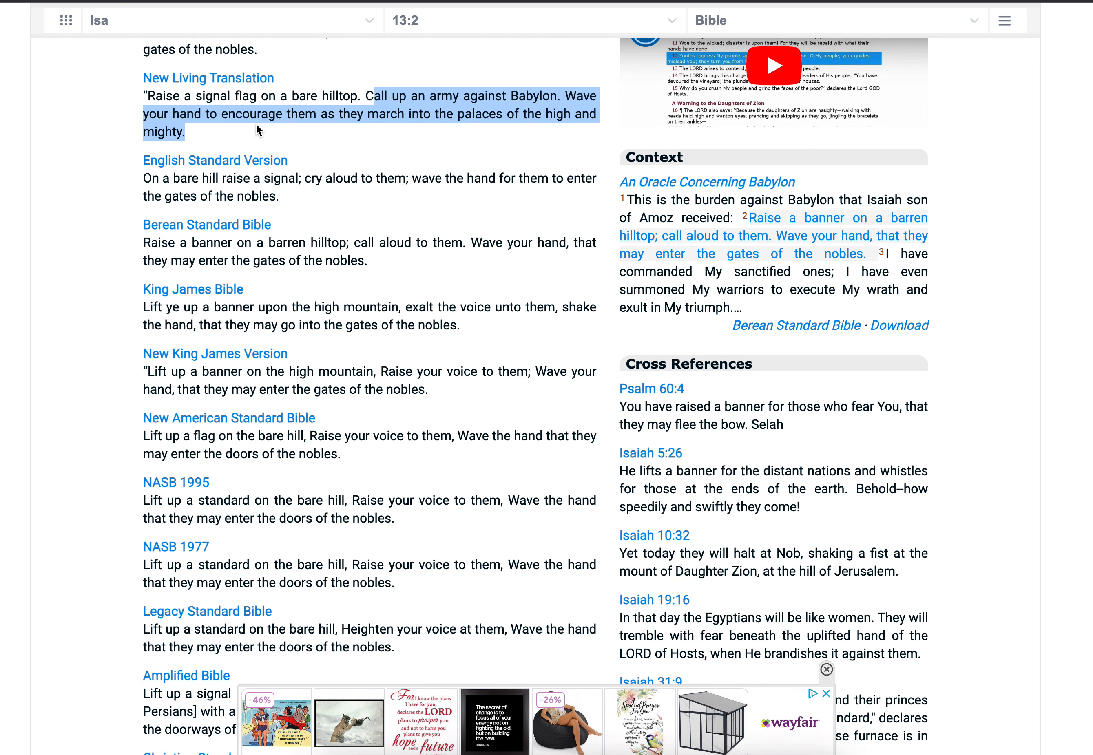
mouse_move(507, 131)
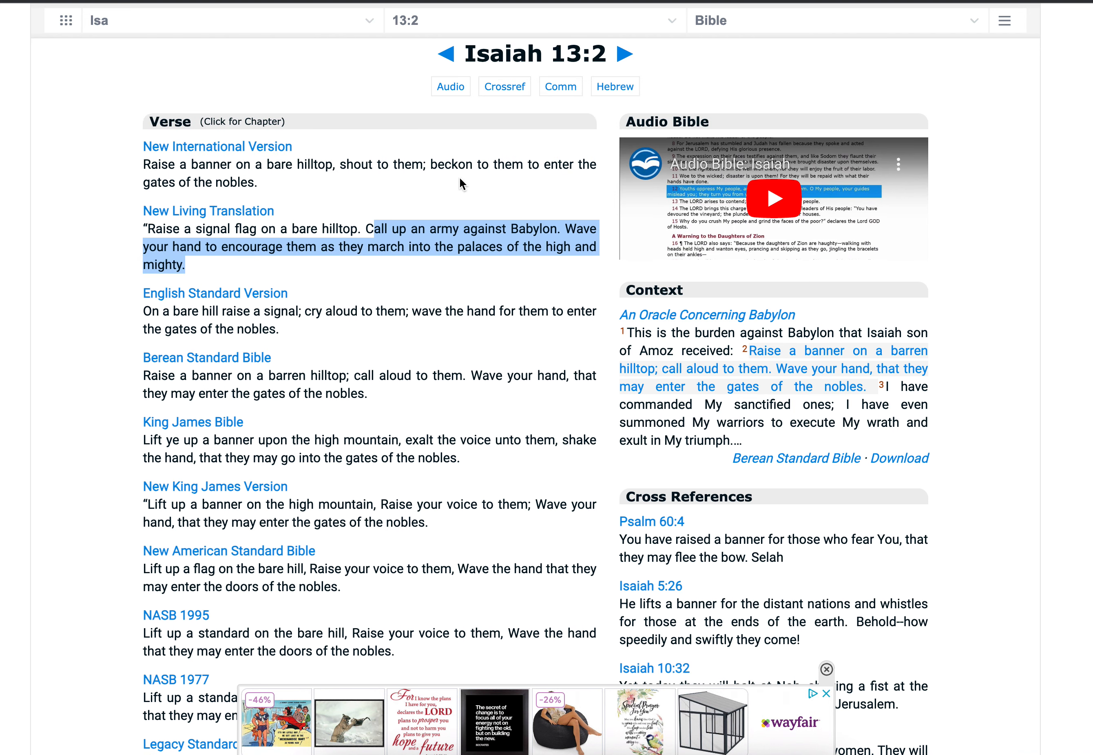
click(462, 298)
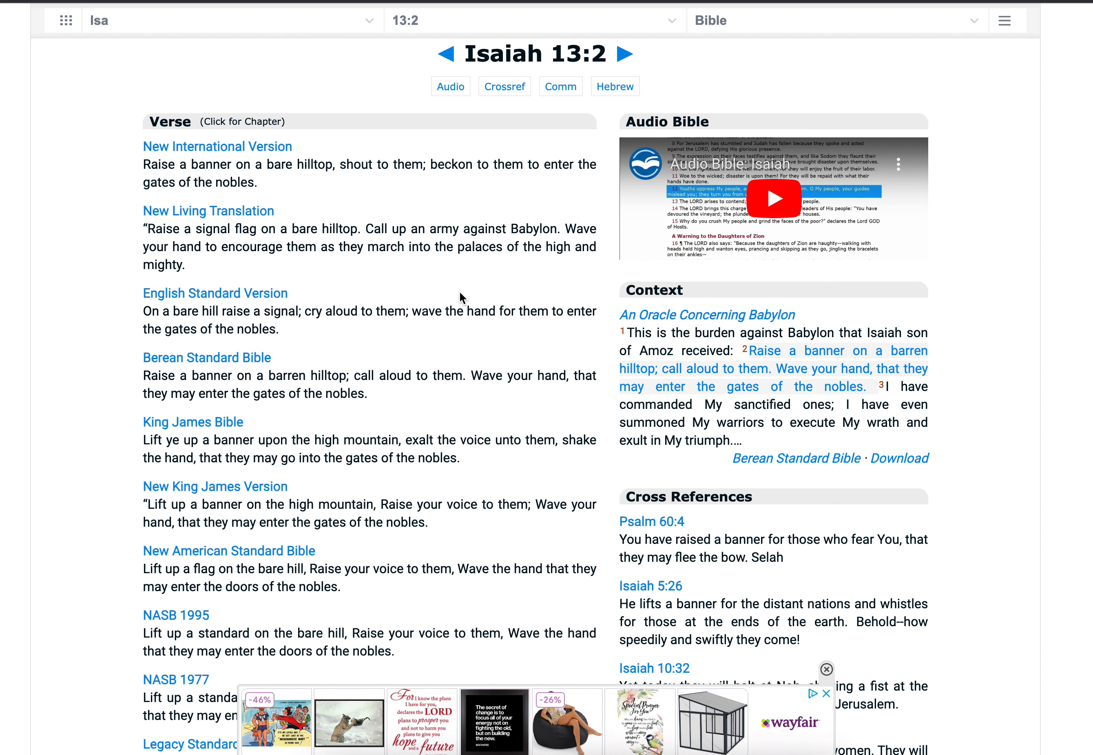
scroll(down, 3)
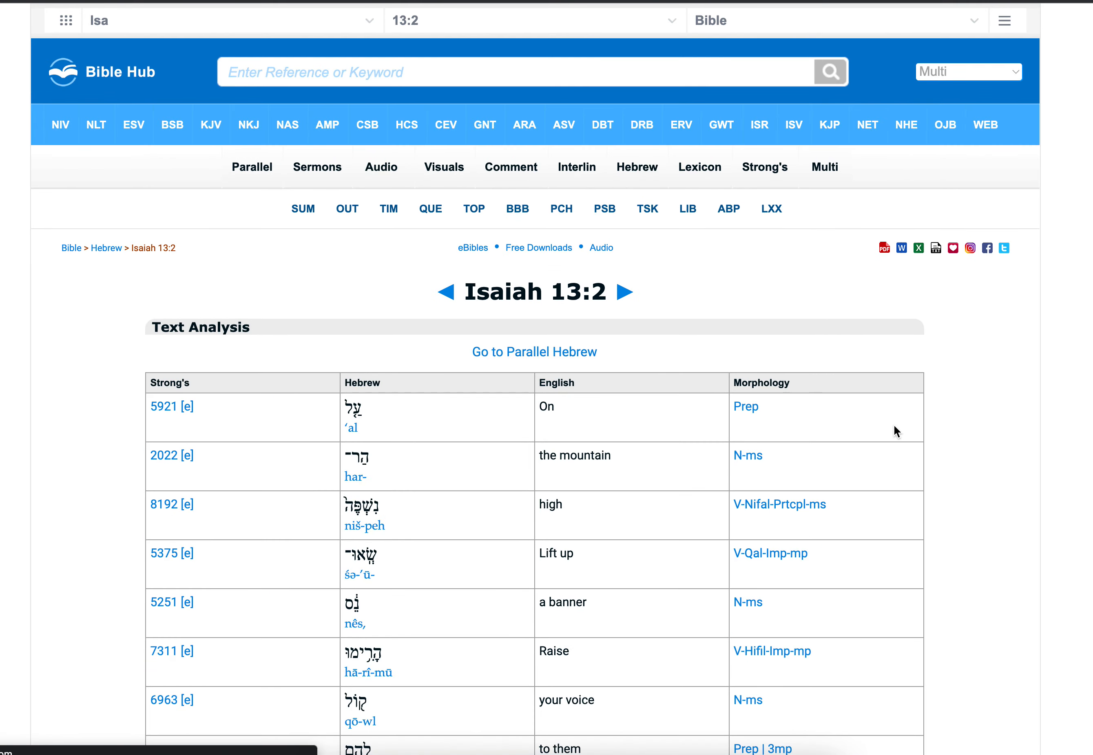
scroll(down, 3)
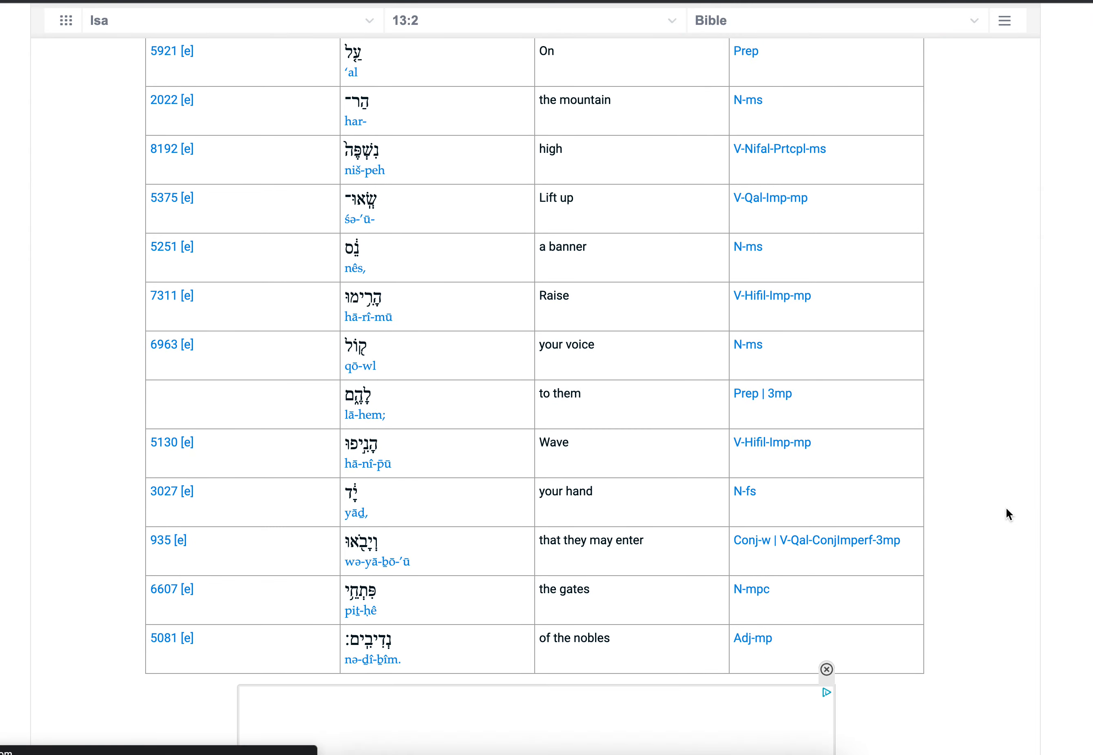
scroll(down, 3)
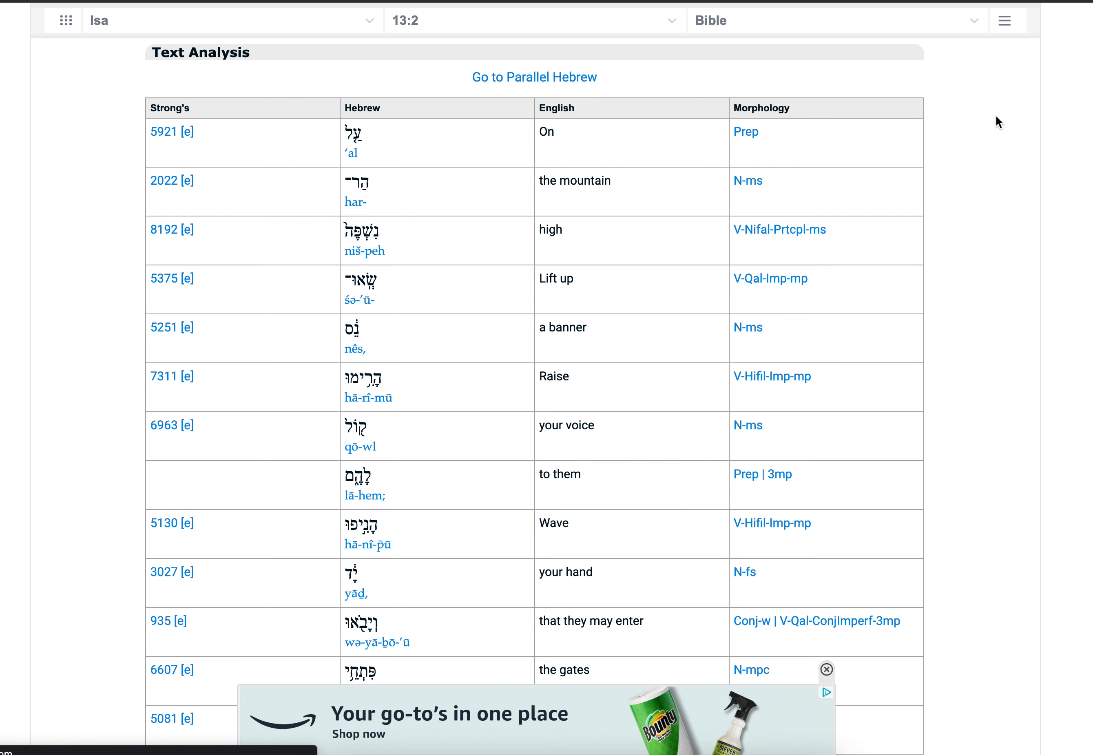
mouse_move(1021, 148)
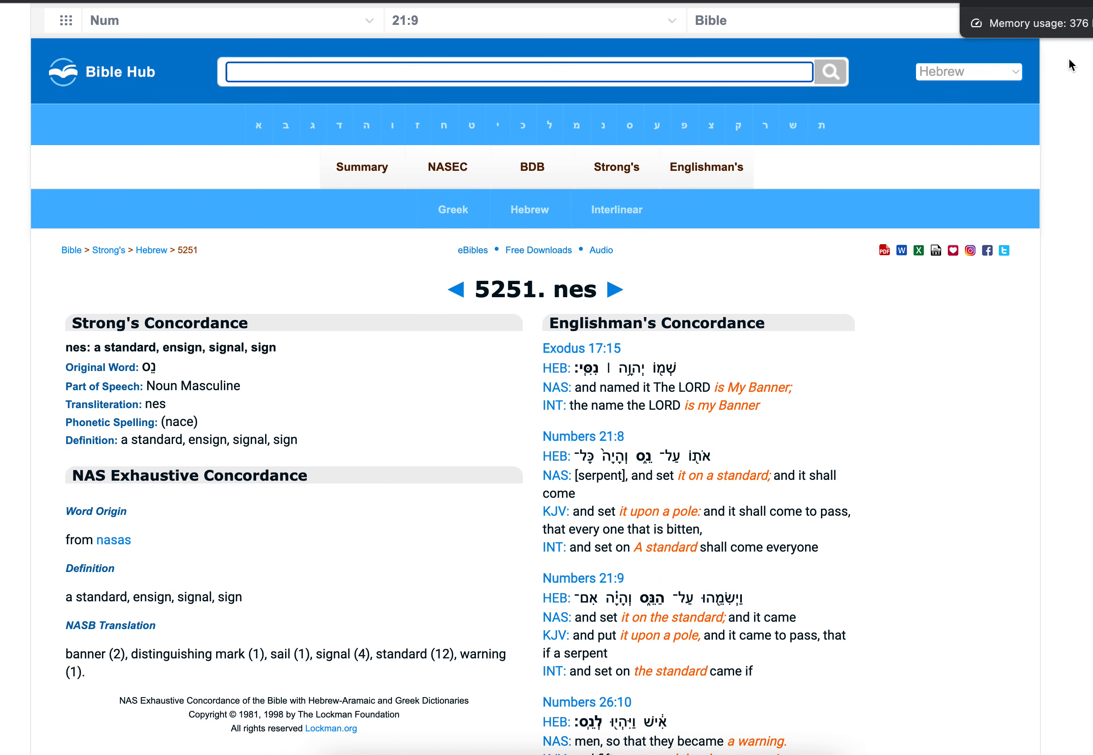
Back in the Numbers 21:8 word table, highlight 'a pole' and read on to 'when he looks at' and 'shall live'.
scroll(down, 3)
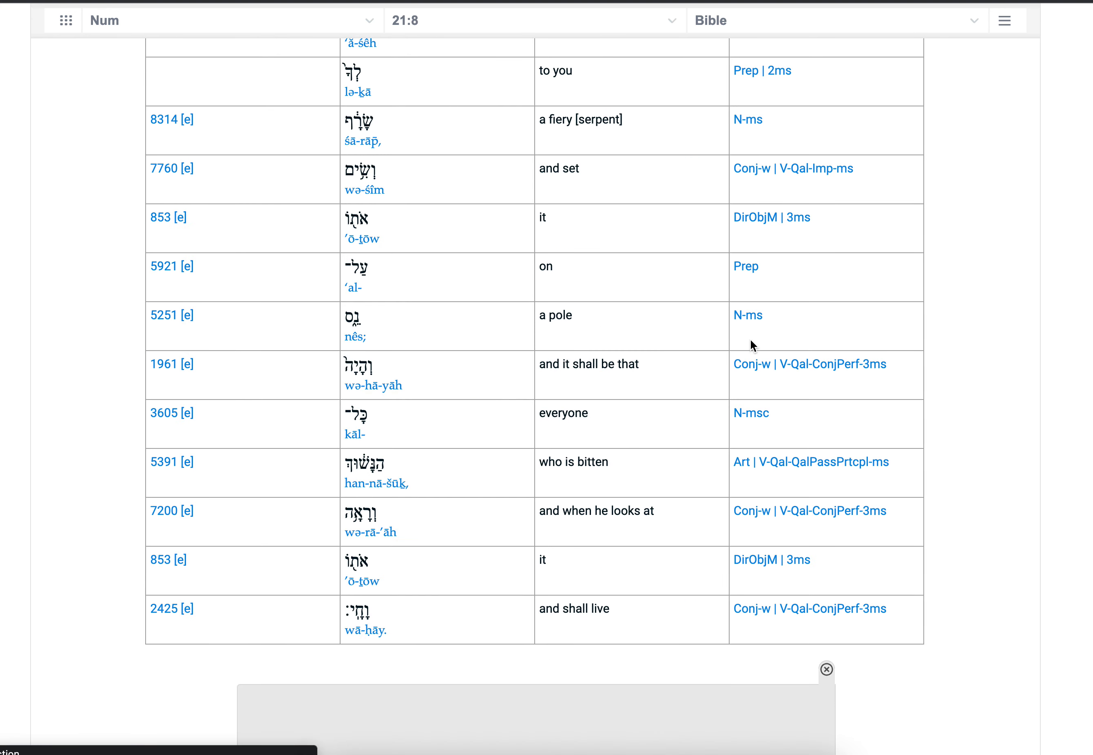
mouse_move(422, 331)
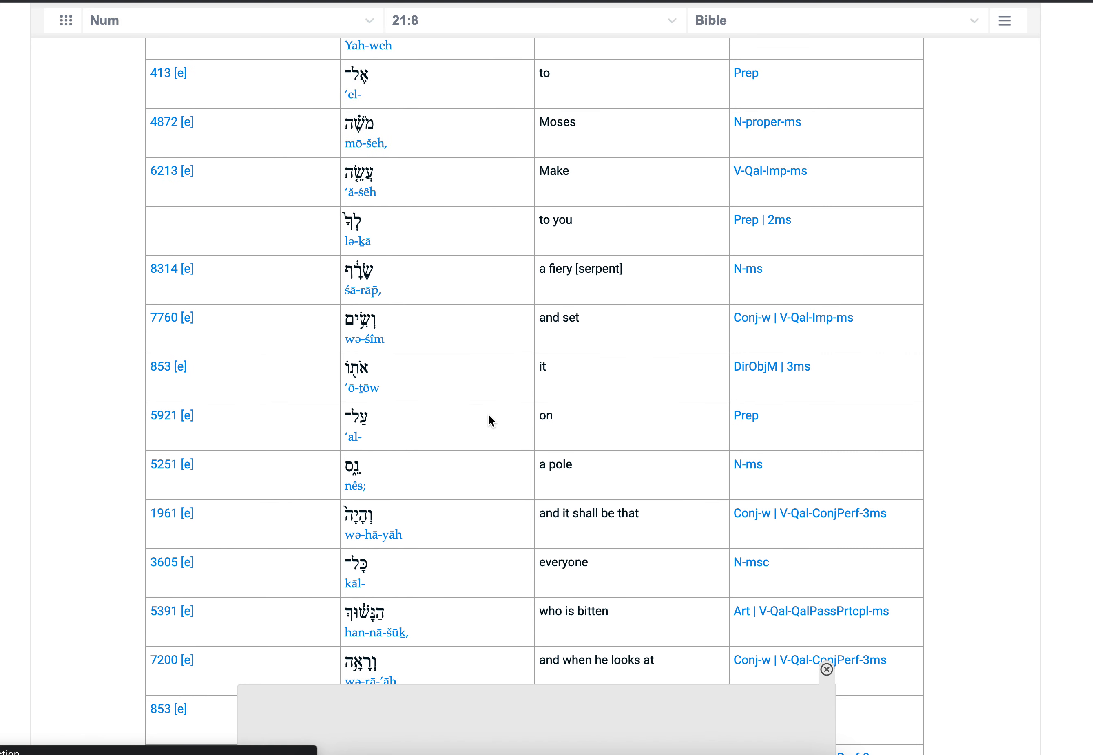
mouse_move(465, 455)
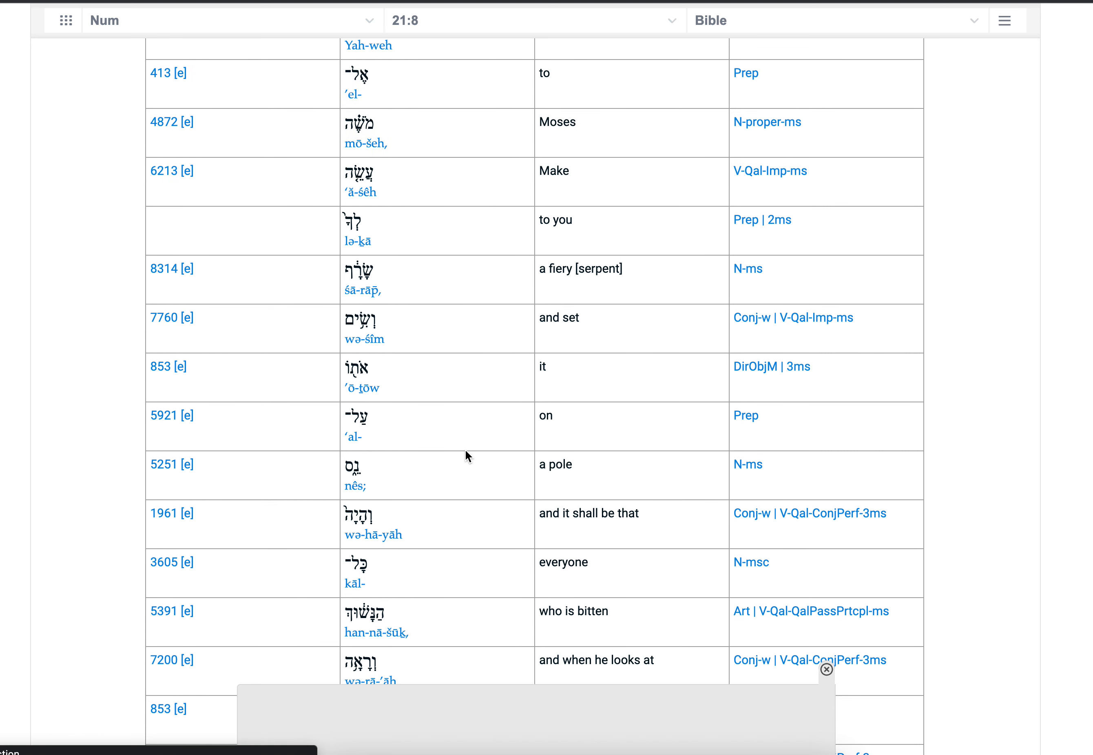
mouse_move(476, 472)
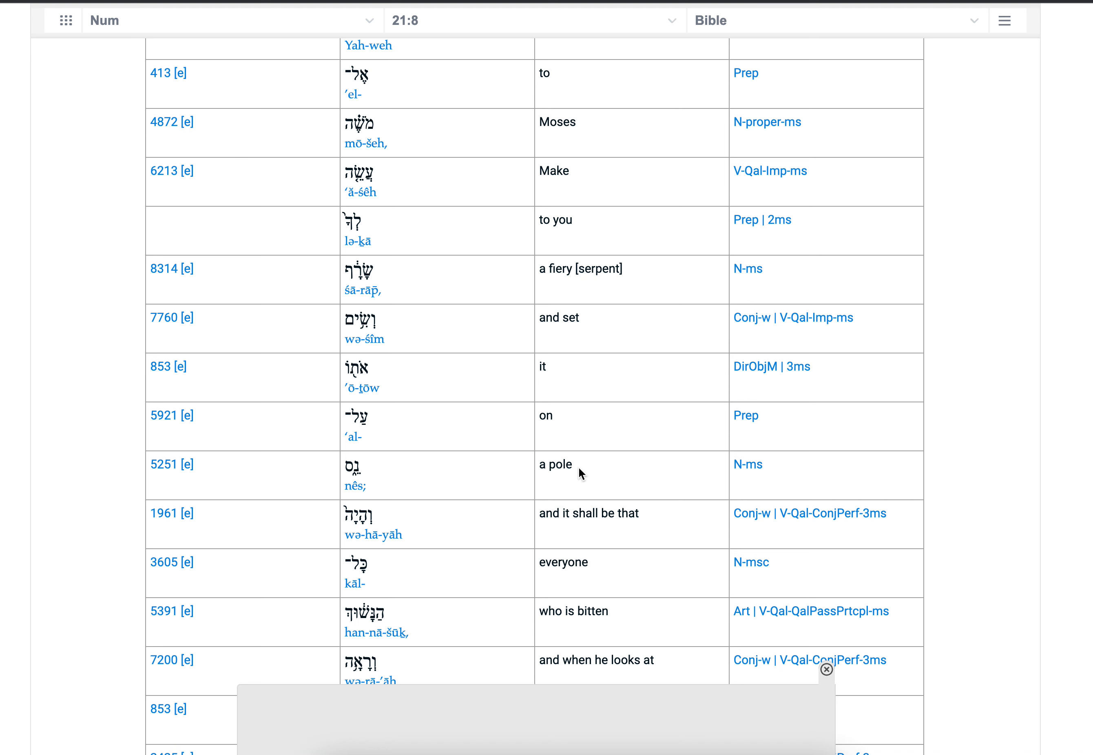
double_click(555, 464)
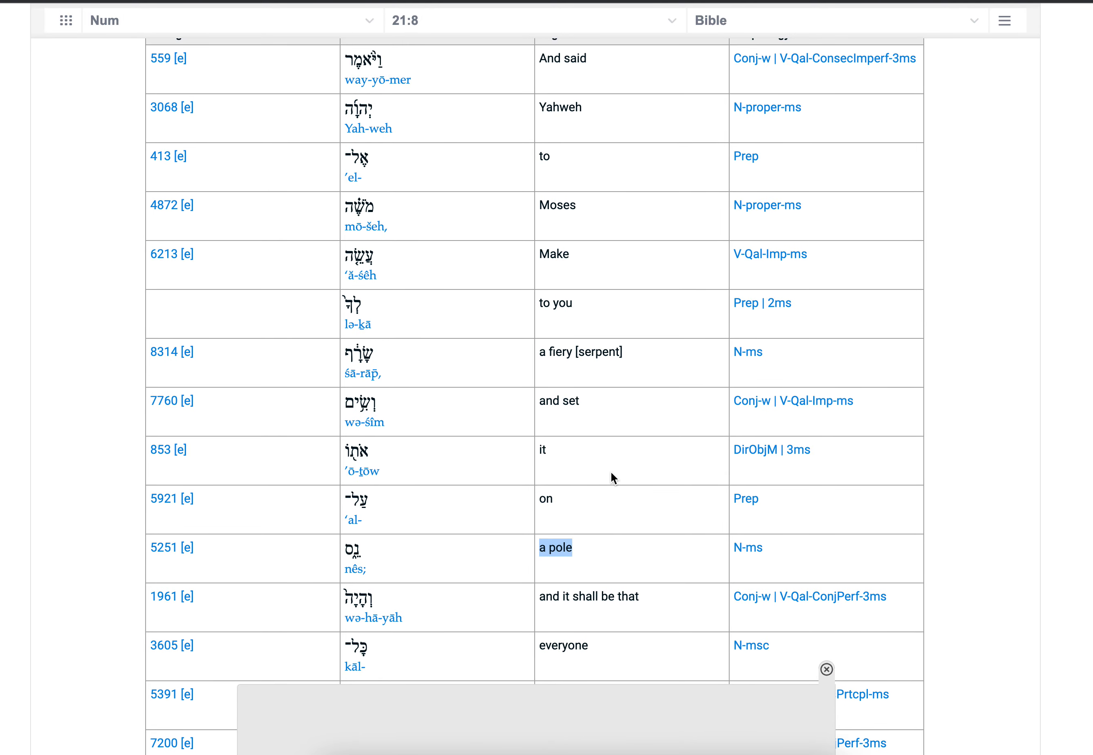
scroll(down, 3)
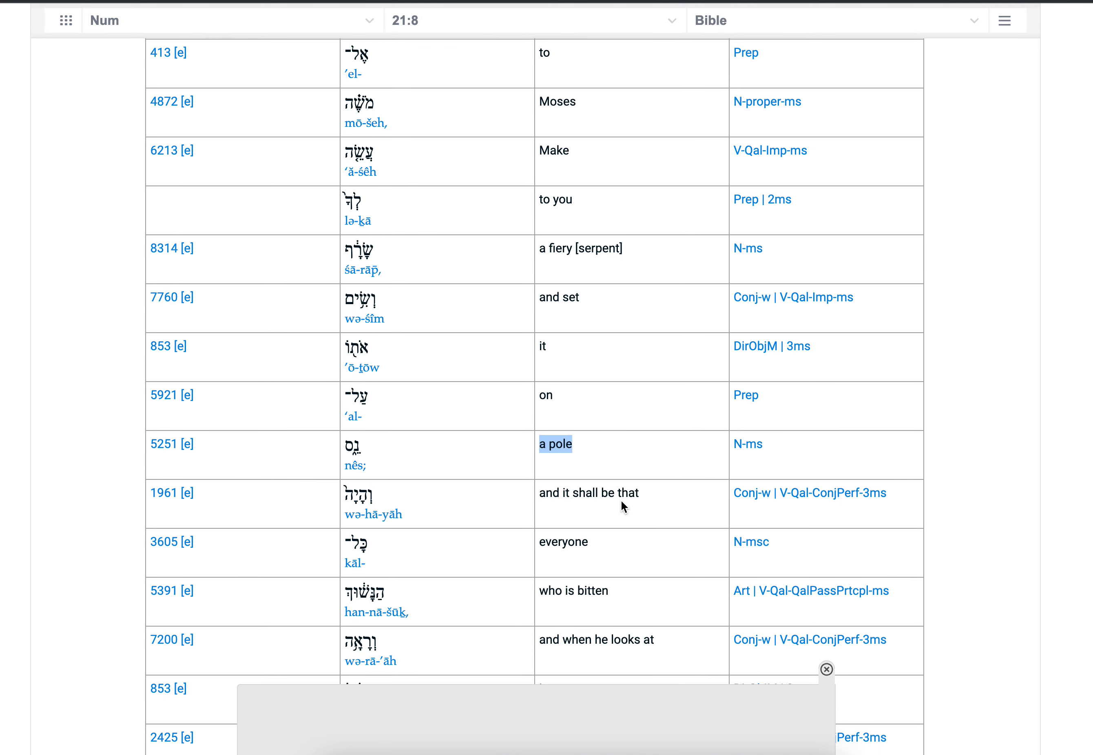
mouse_move(666, 456)
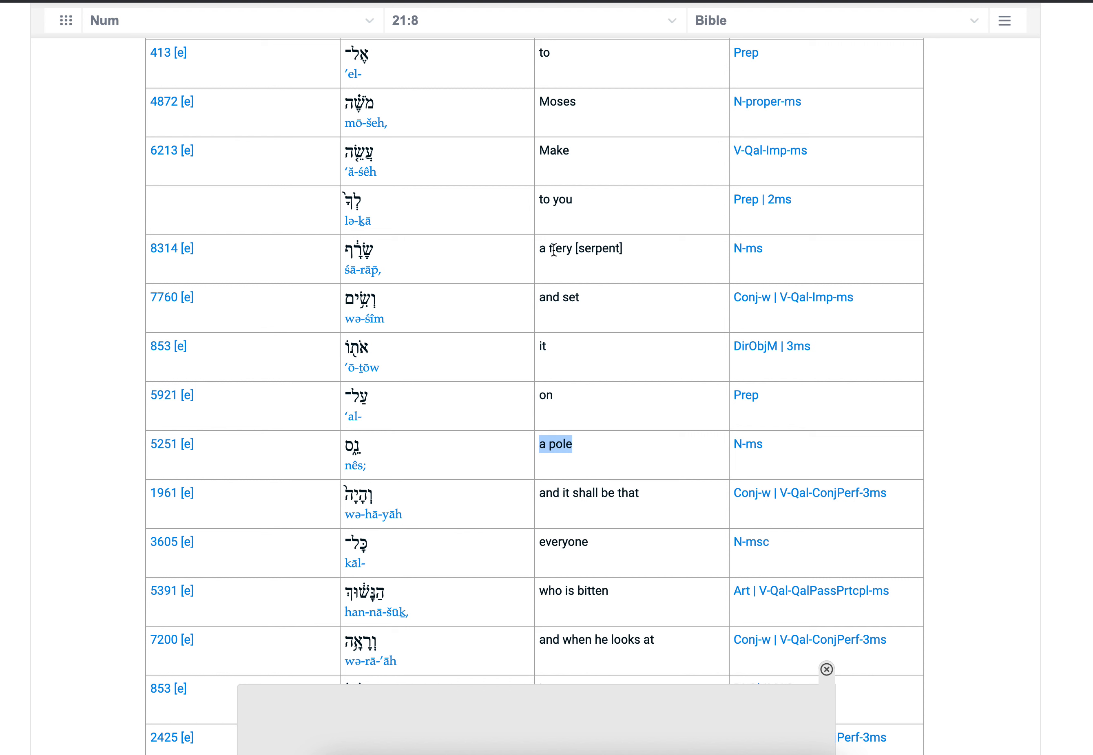
mouse_move(632, 233)
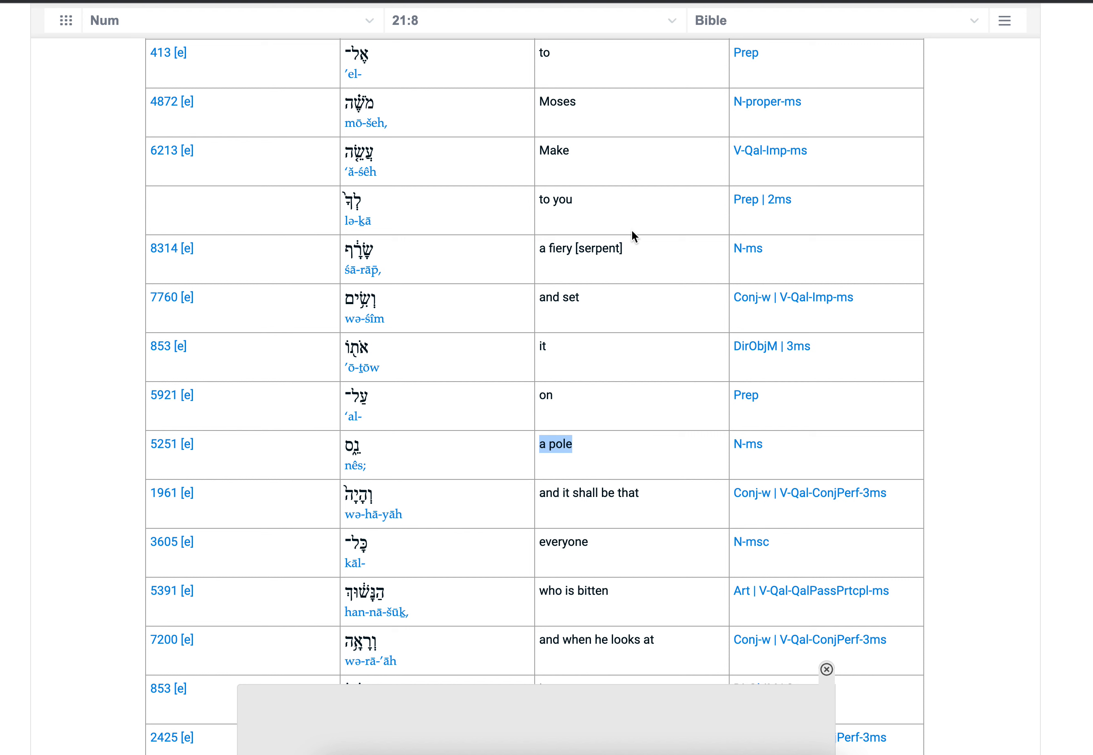
mouse_move(647, 269)
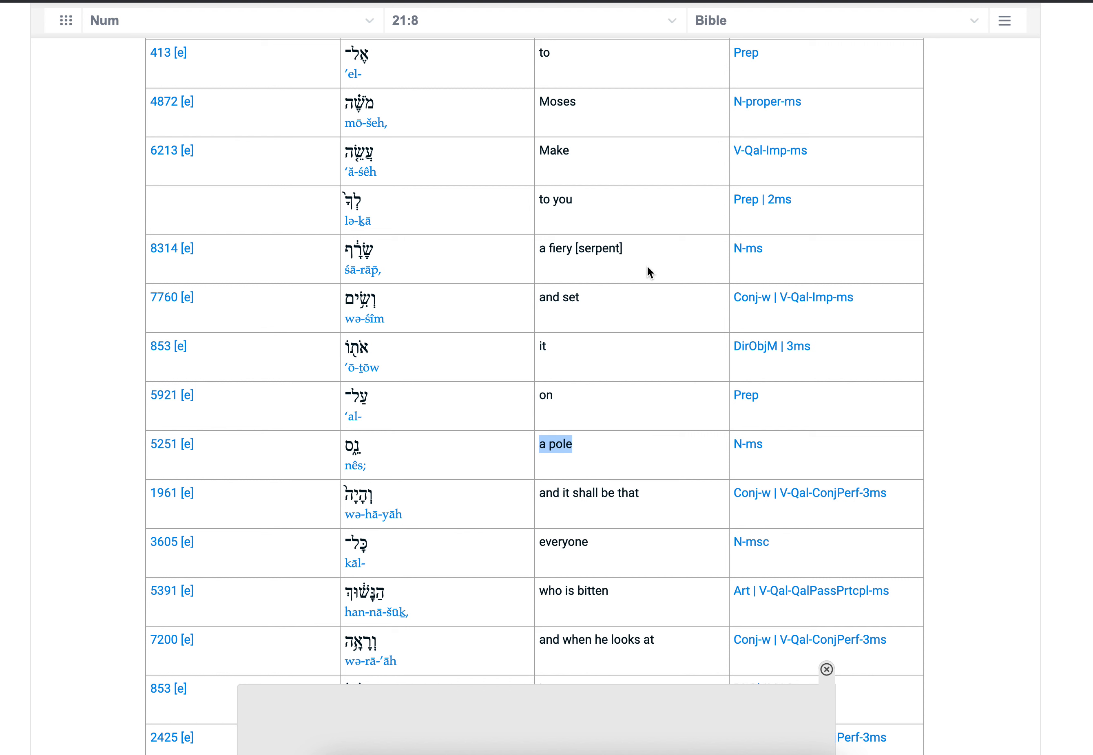
mouse_move(630, 433)
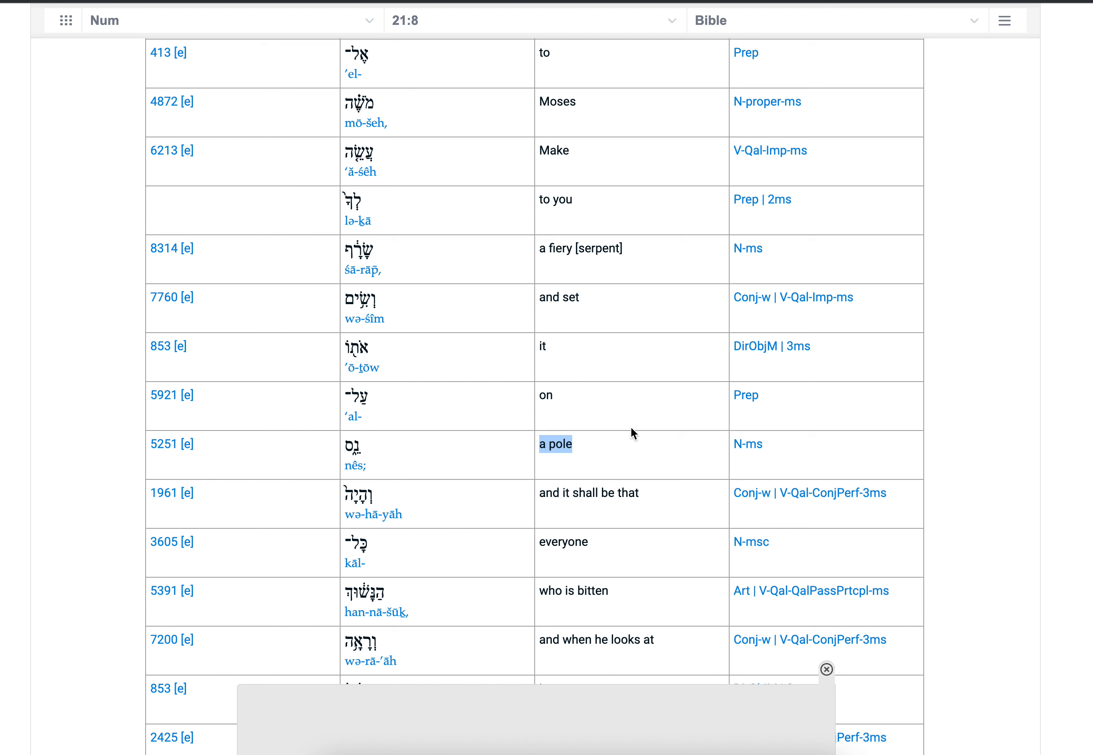
mouse_move(642, 469)
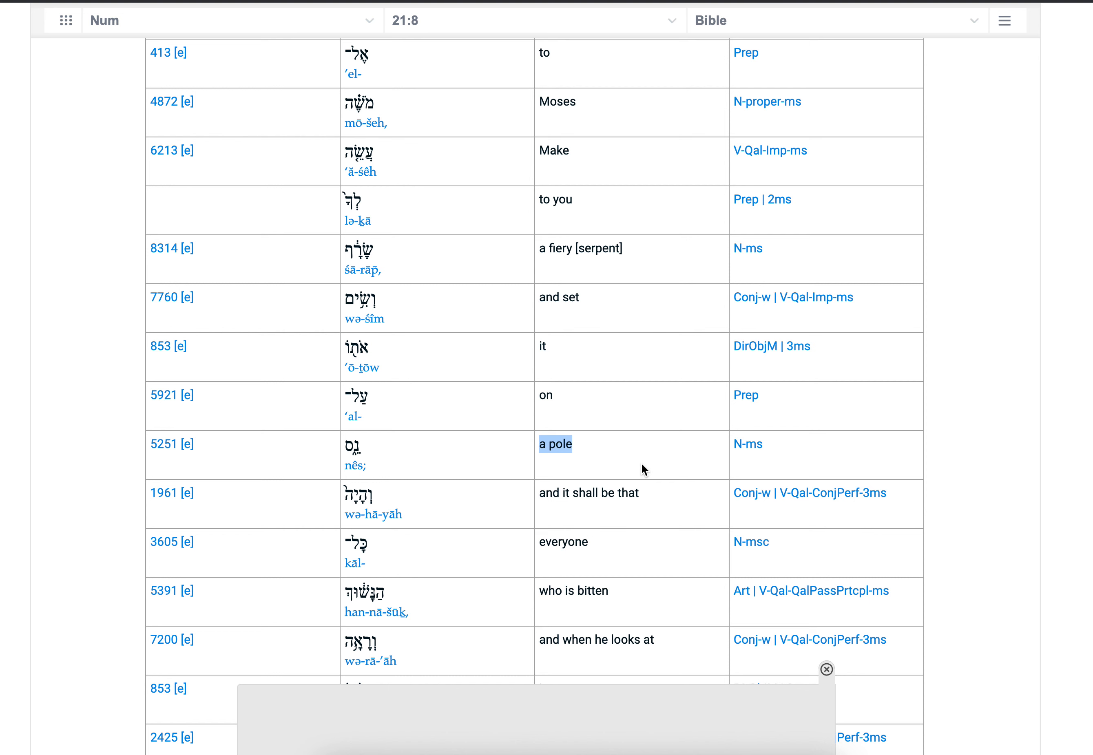
scroll(down, 3)
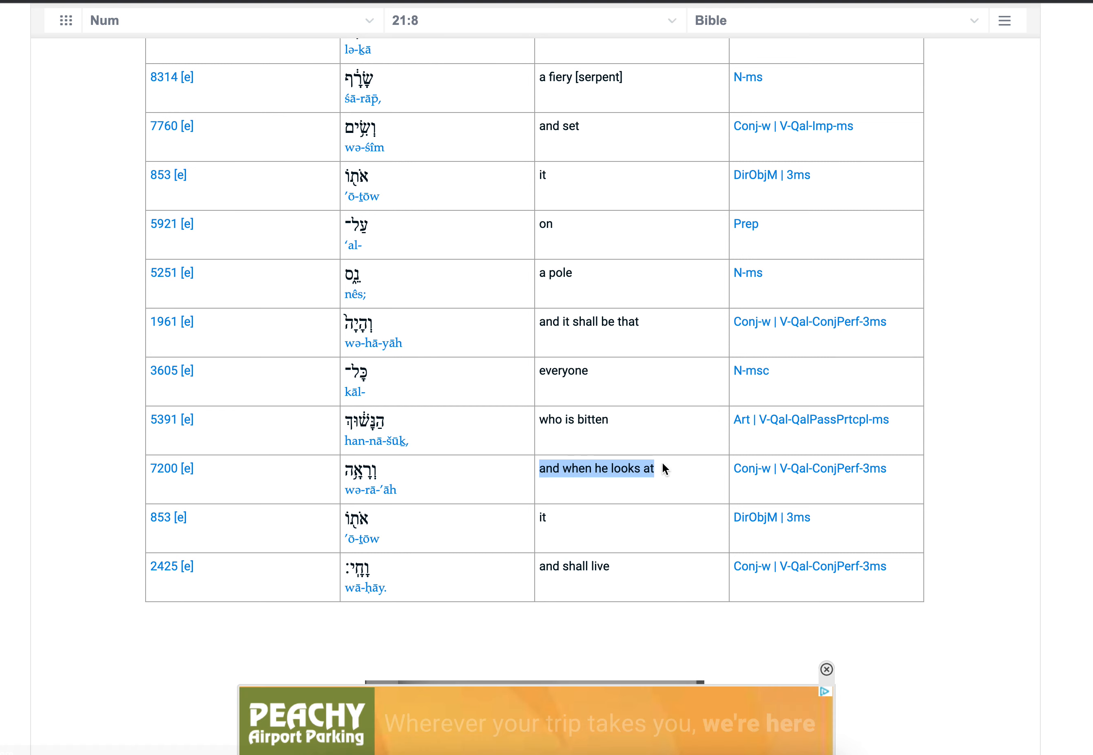
mouse_move(693, 577)
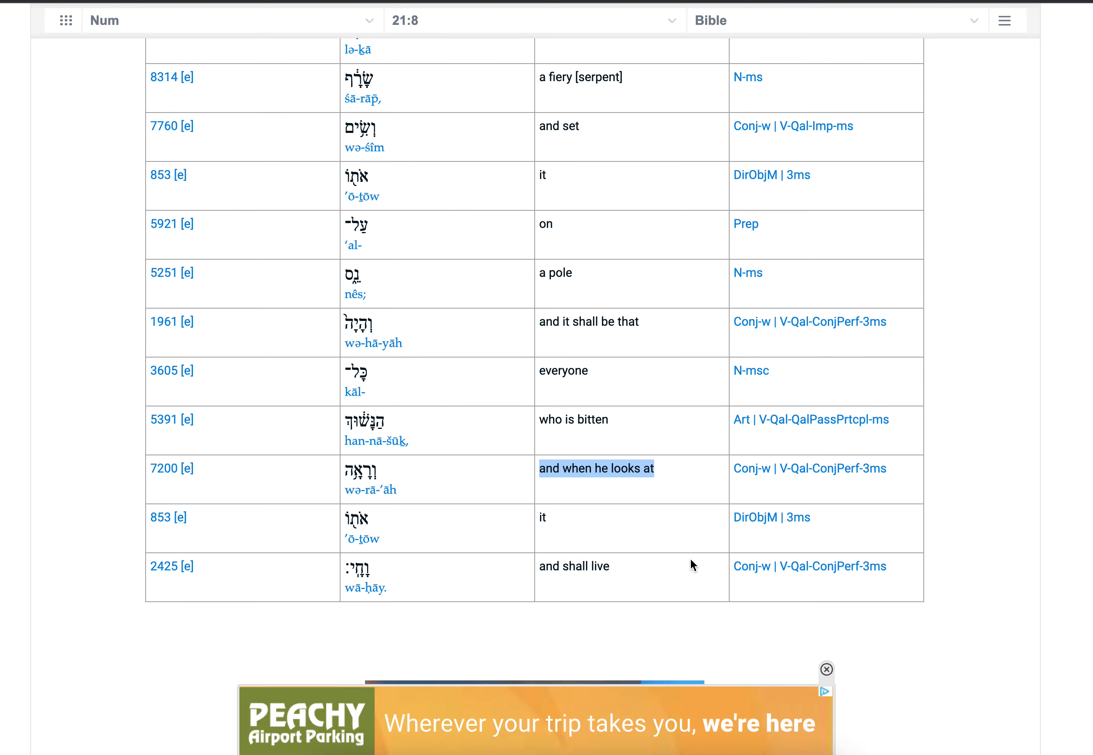
mouse_move(662, 200)
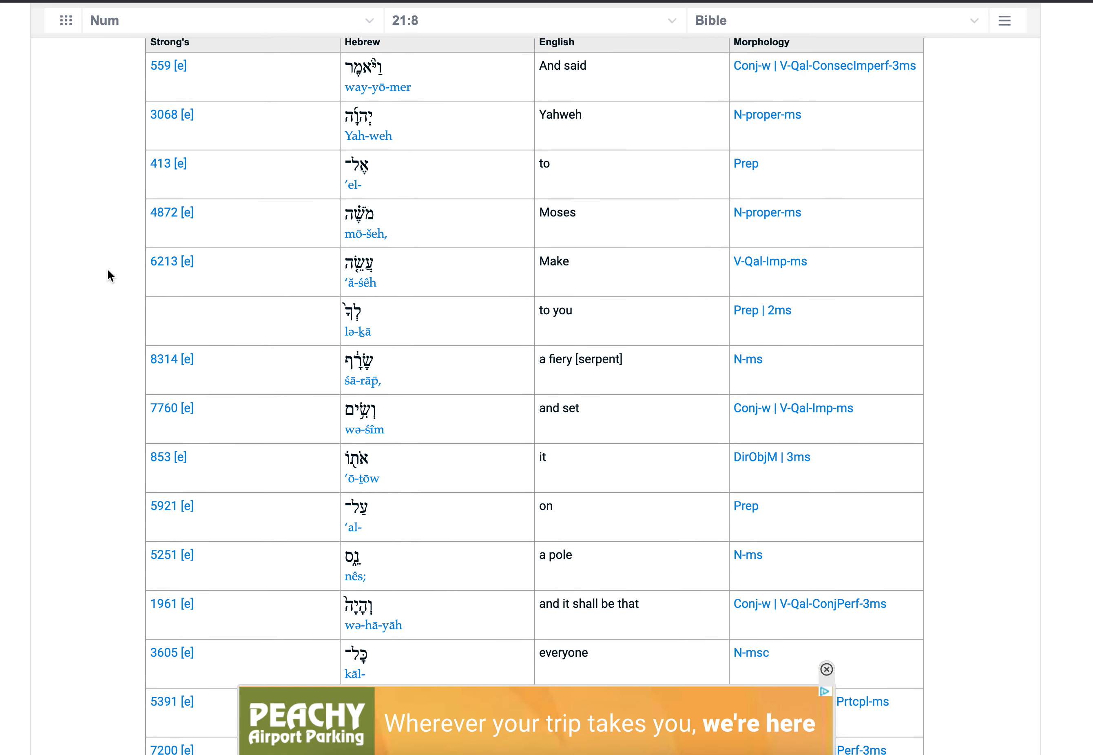
mouse_move(649, 356)
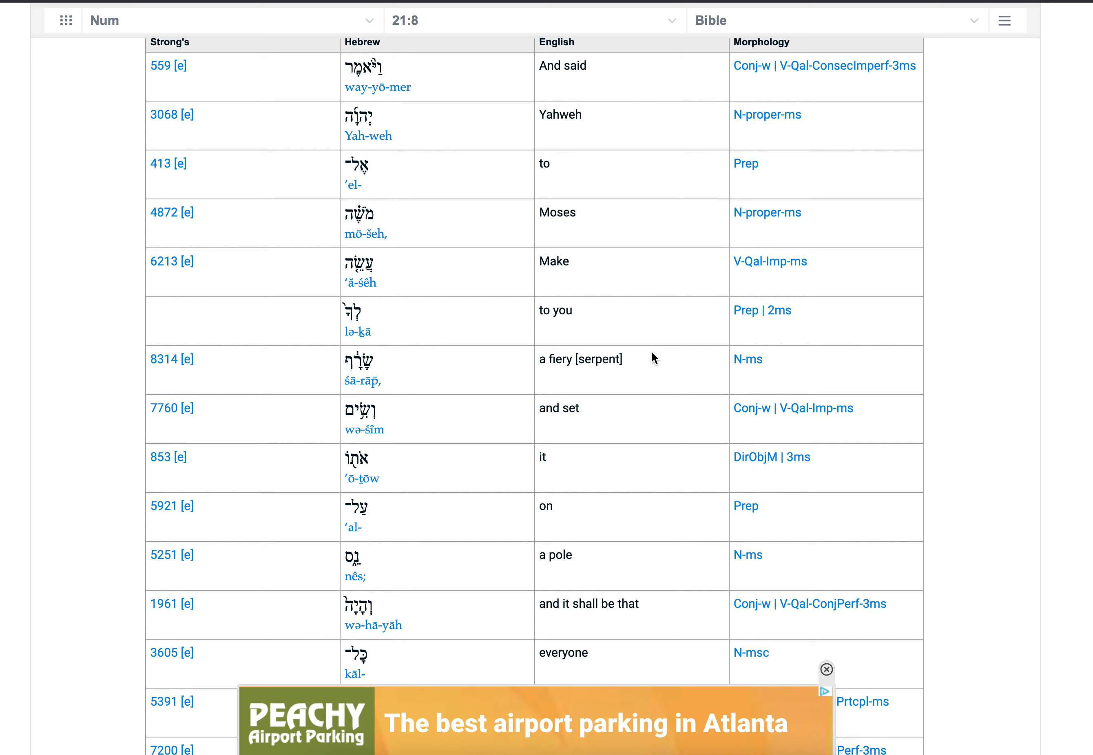
mouse_move(736, 465)
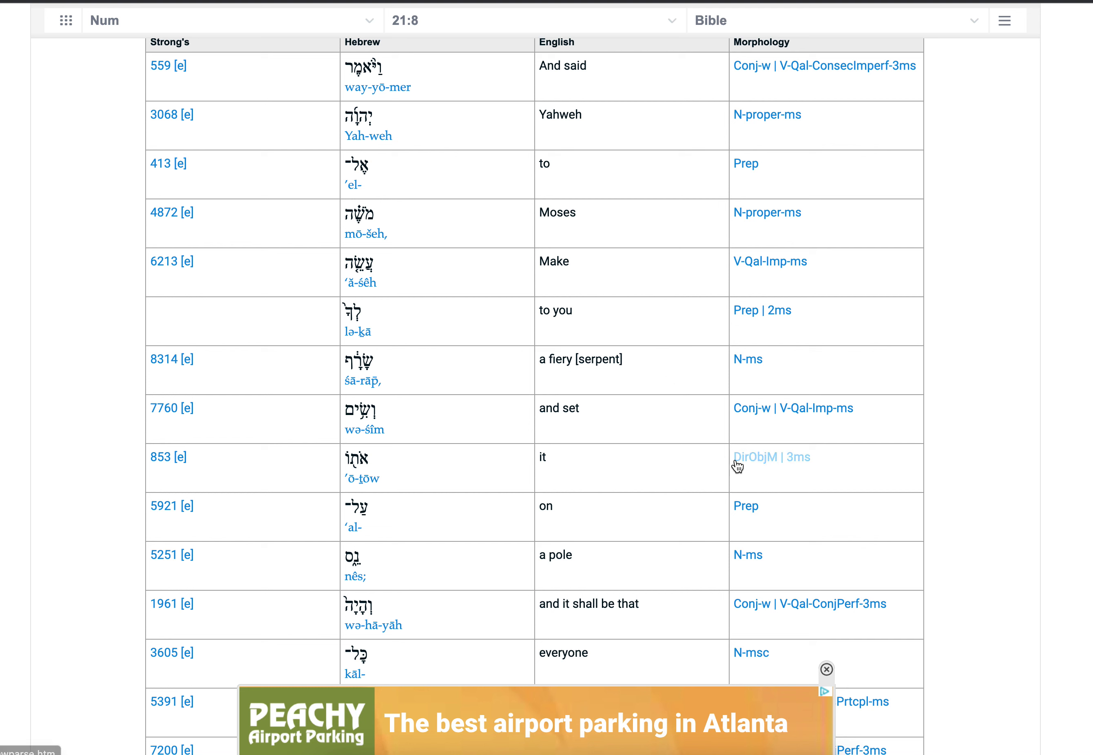
mouse_move(658, 356)
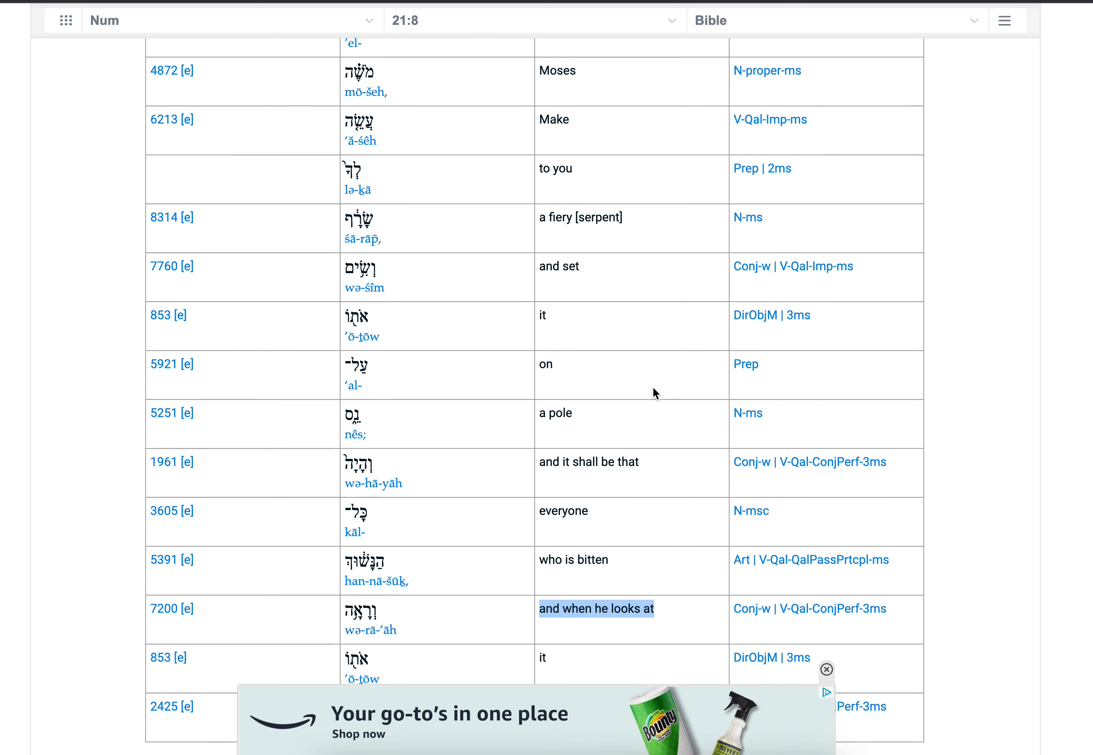
scroll(down, 3)
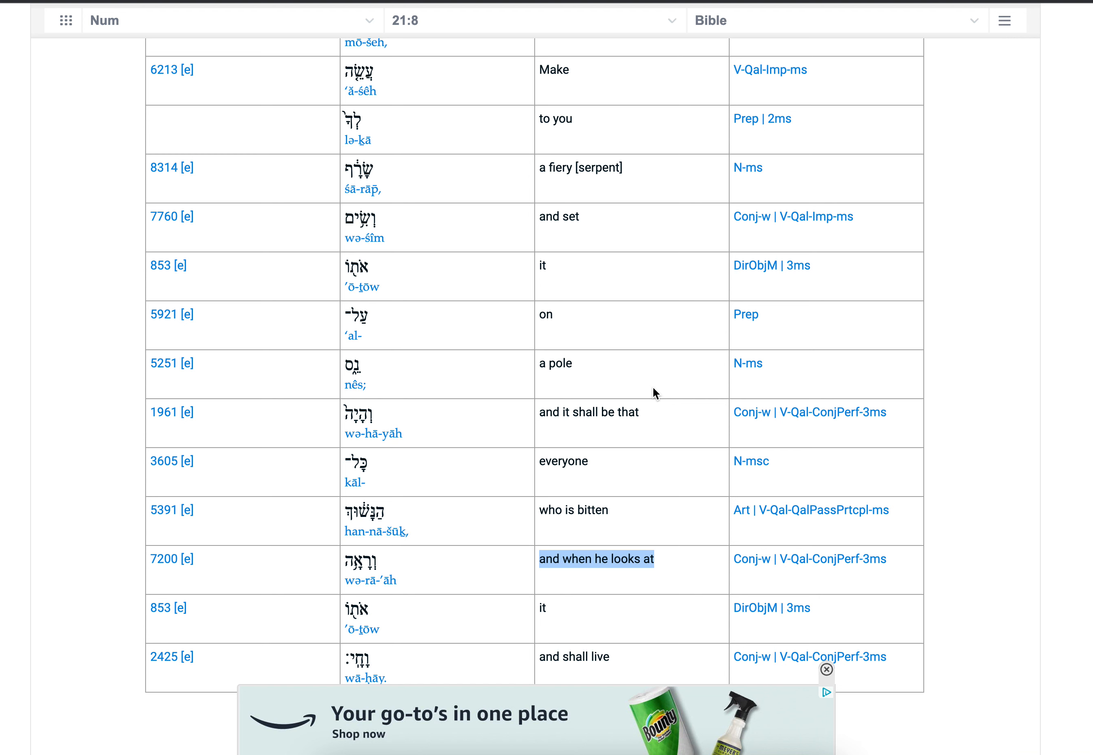
mouse_move(617, 561)
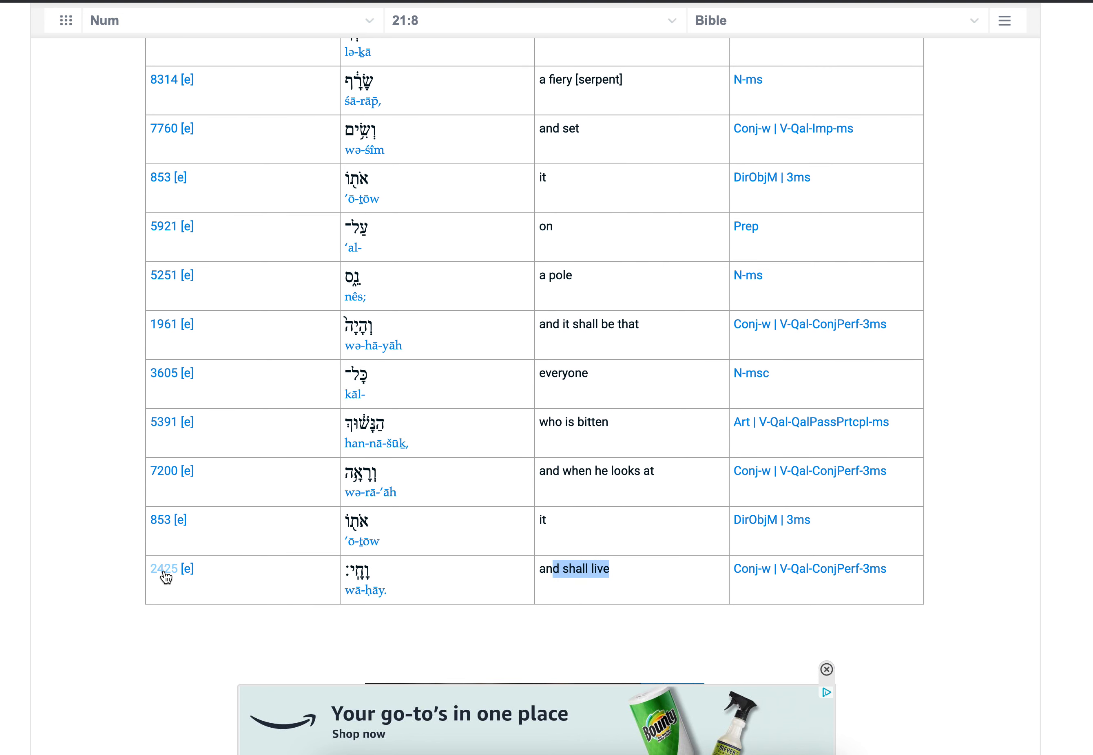
Open Strong's Hebrew 2425 'chayay' beside 'shall live' in a new tab and select its heading.
right_click(163, 569)
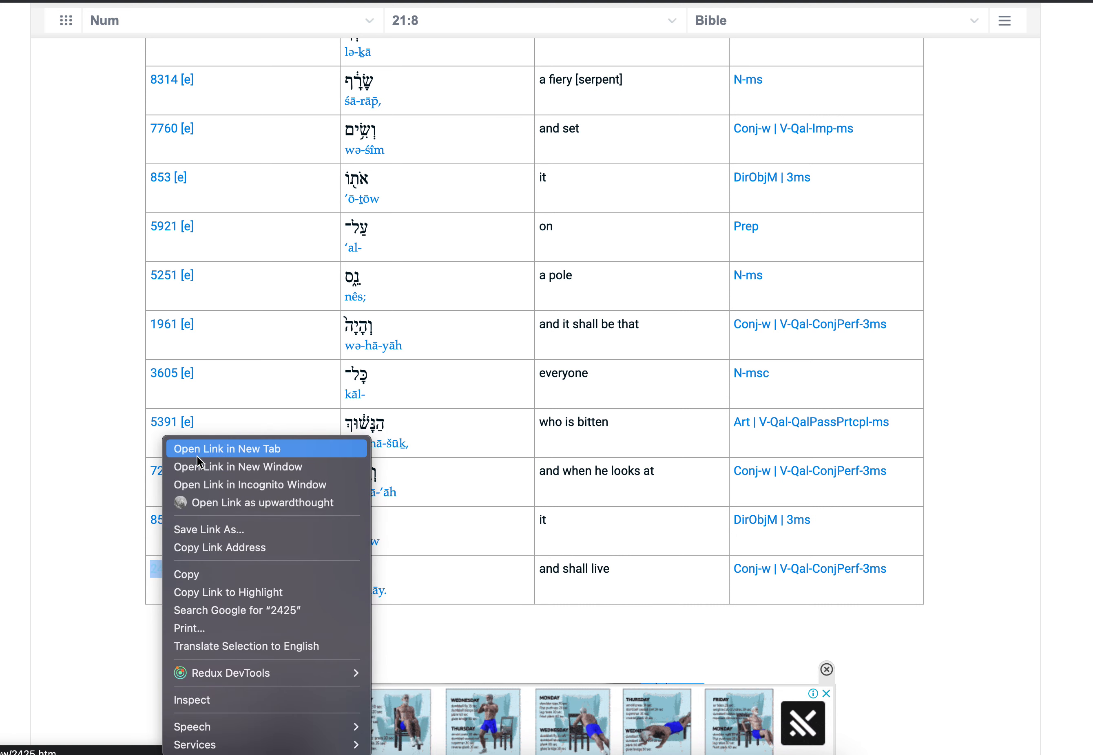
click(227, 449)
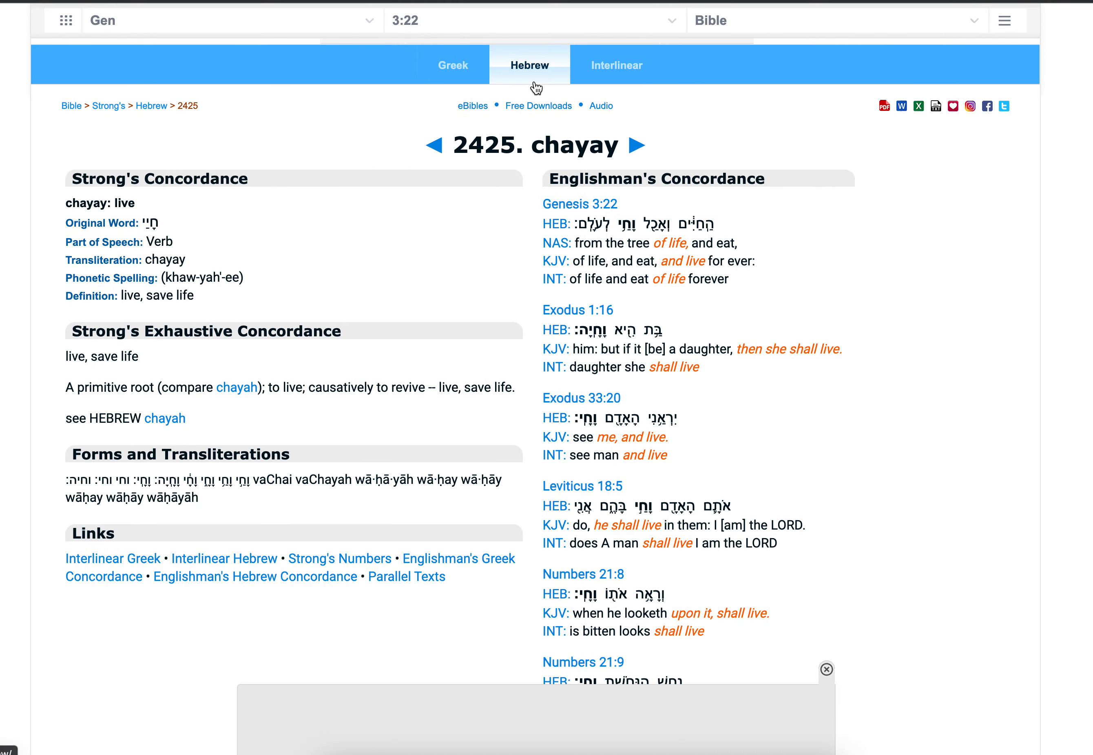
triple_click(535, 145)
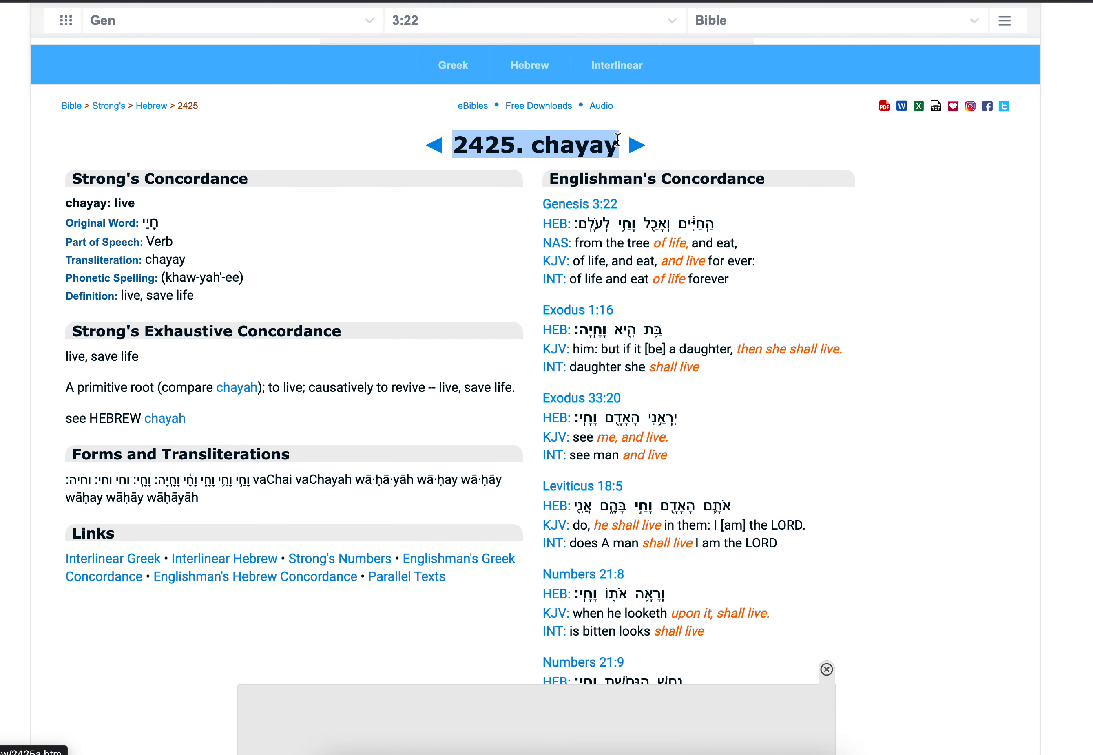
mouse_move(896, 378)
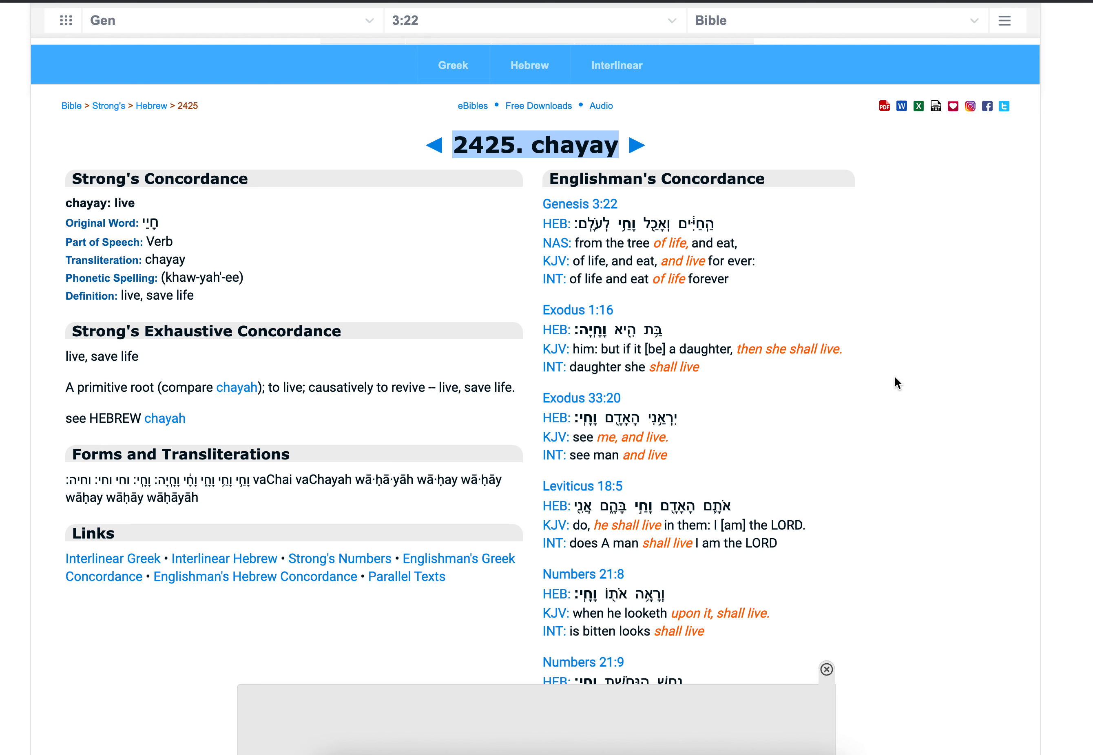
Read down the chayay entry's 'live, save life' senses.
scroll(down, 3)
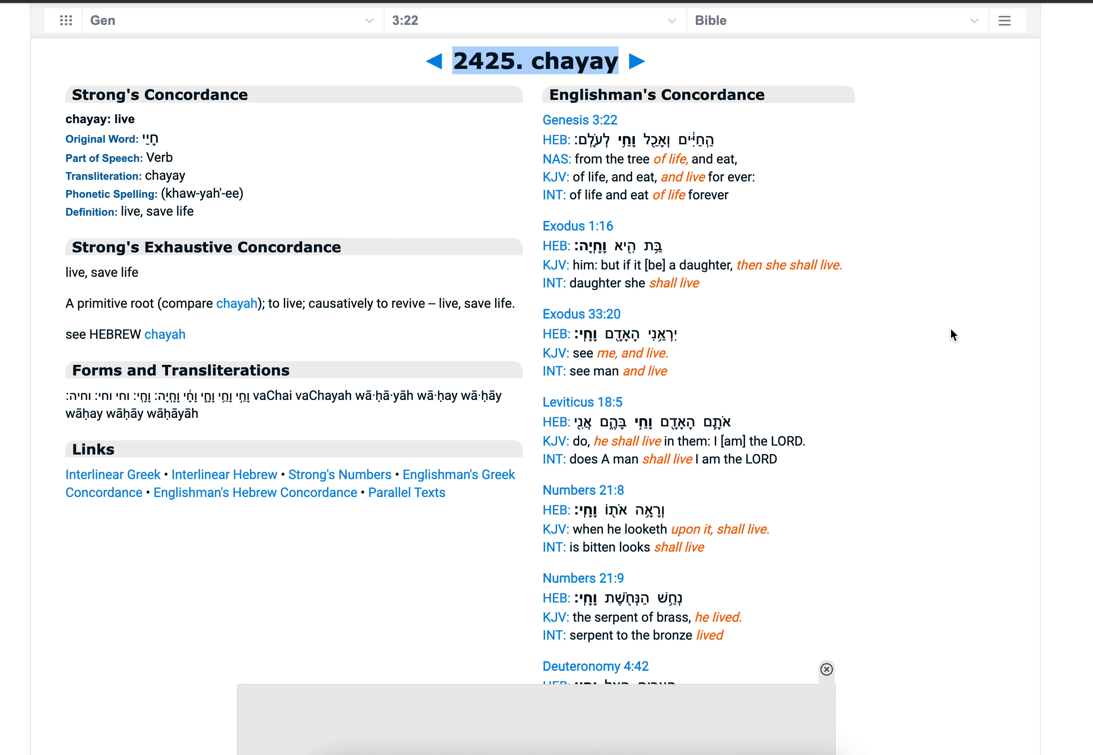
scroll(down, 3)
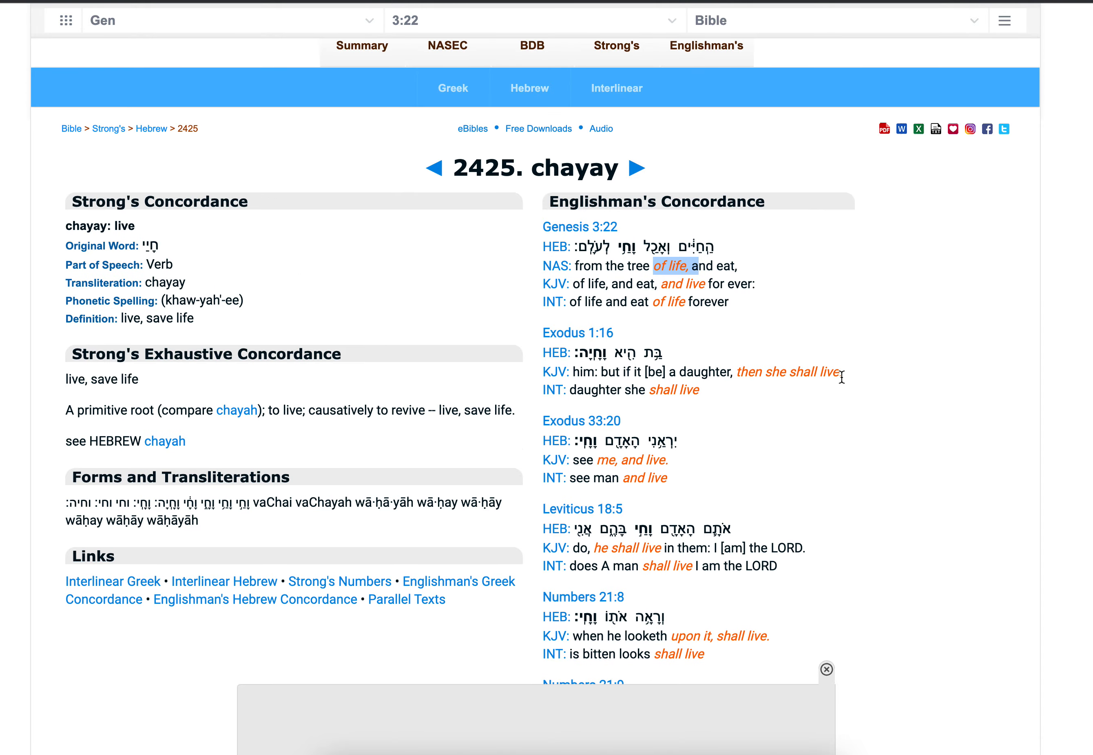
scroll(down, 3)
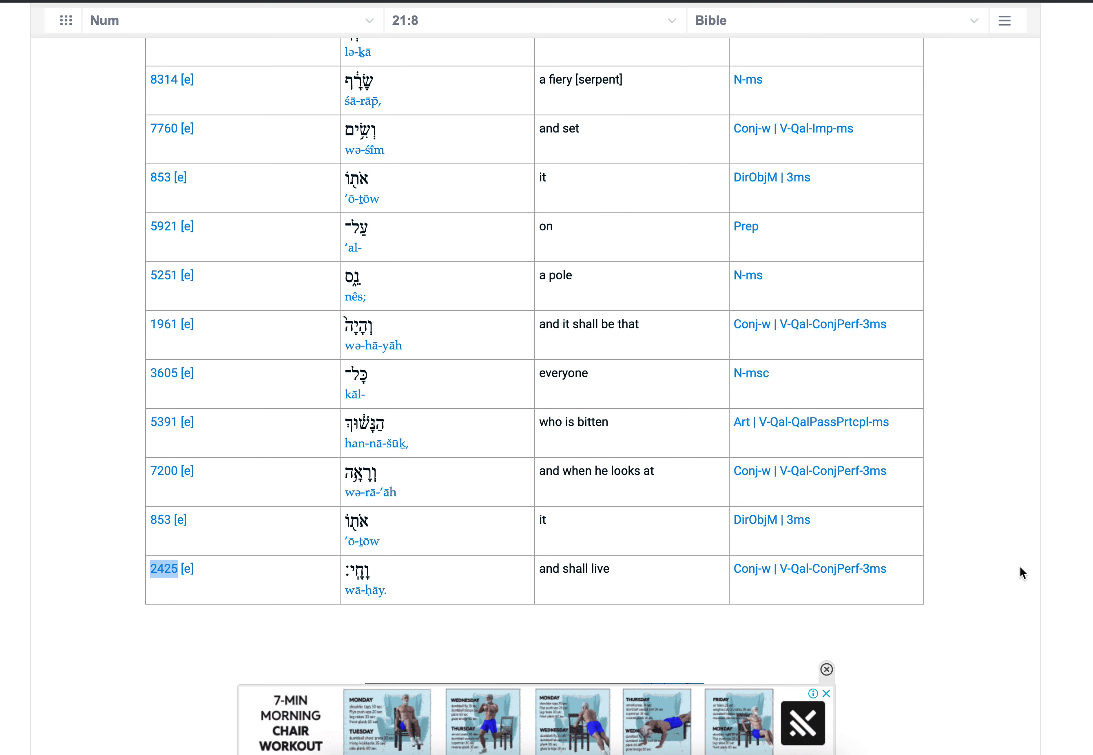
mouse_move(1003, 270)
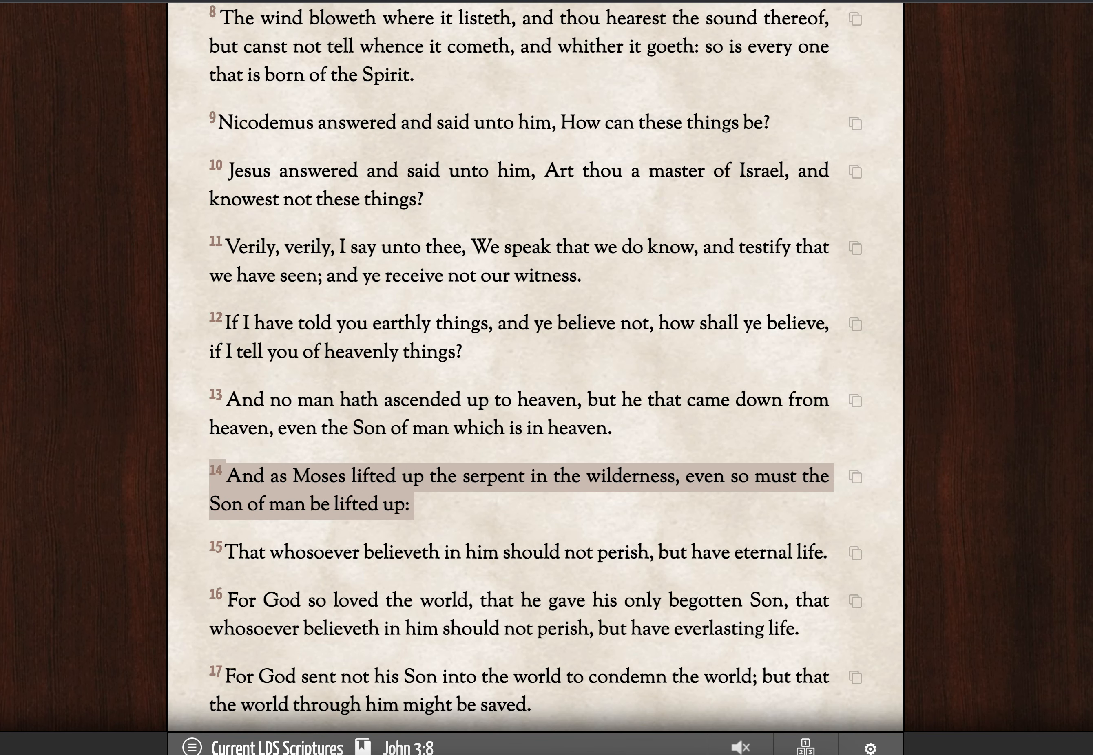
Mark 'have eternal life' in John 3:15, then 'everlasting life' in John 3:16.
scroll(down, 3)
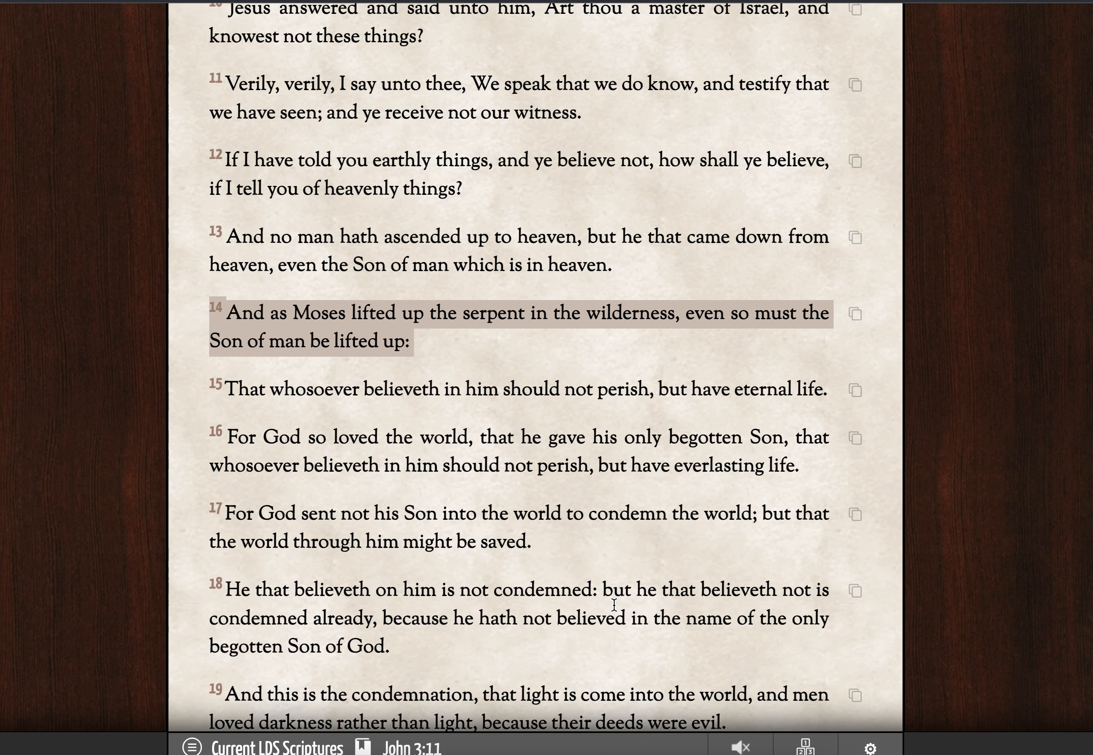
scroll(down, 3)
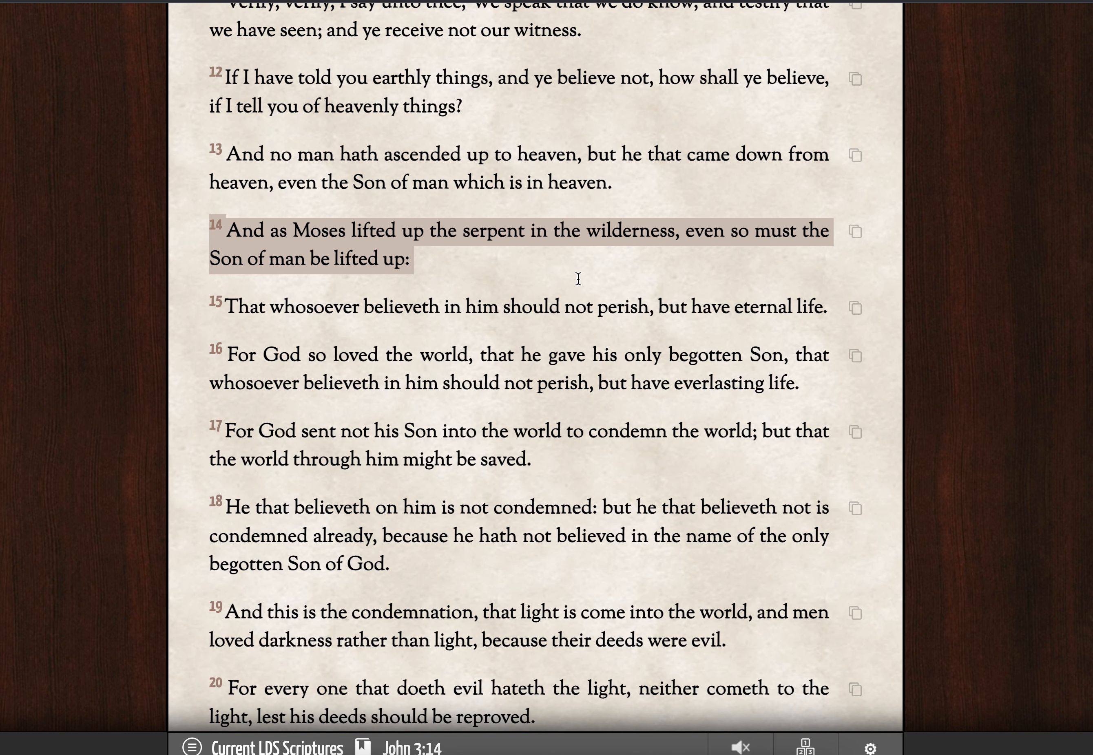
mouse_move(584, 272)
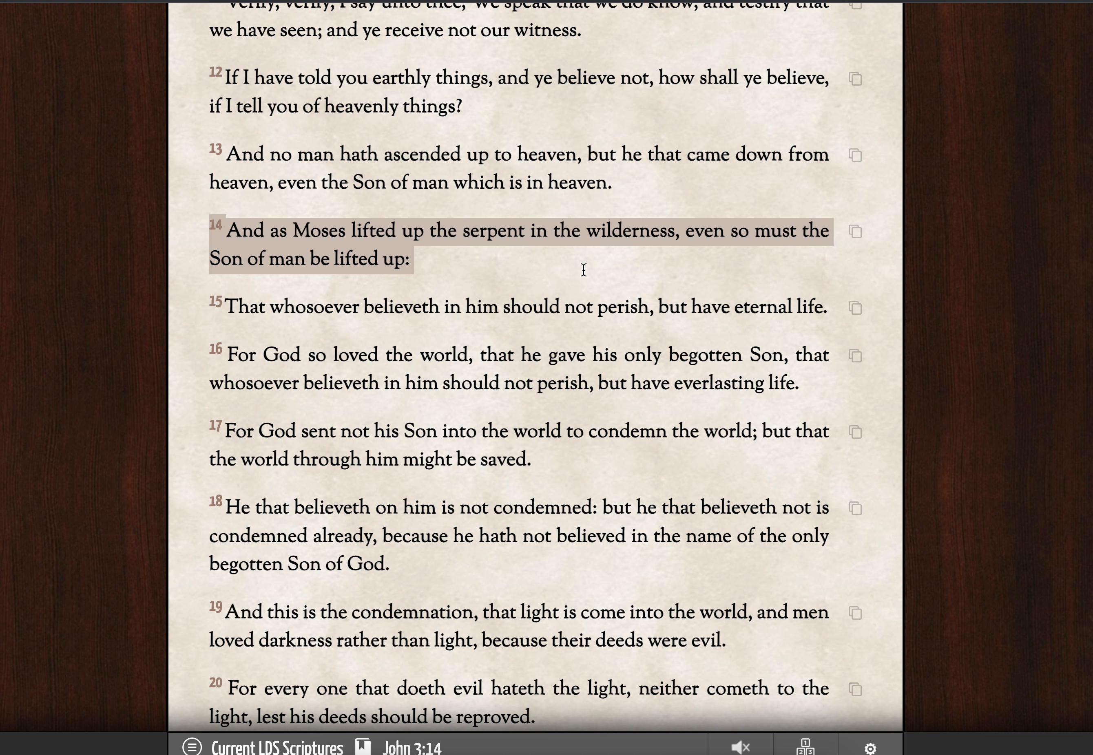
mouse_move(610, 260)
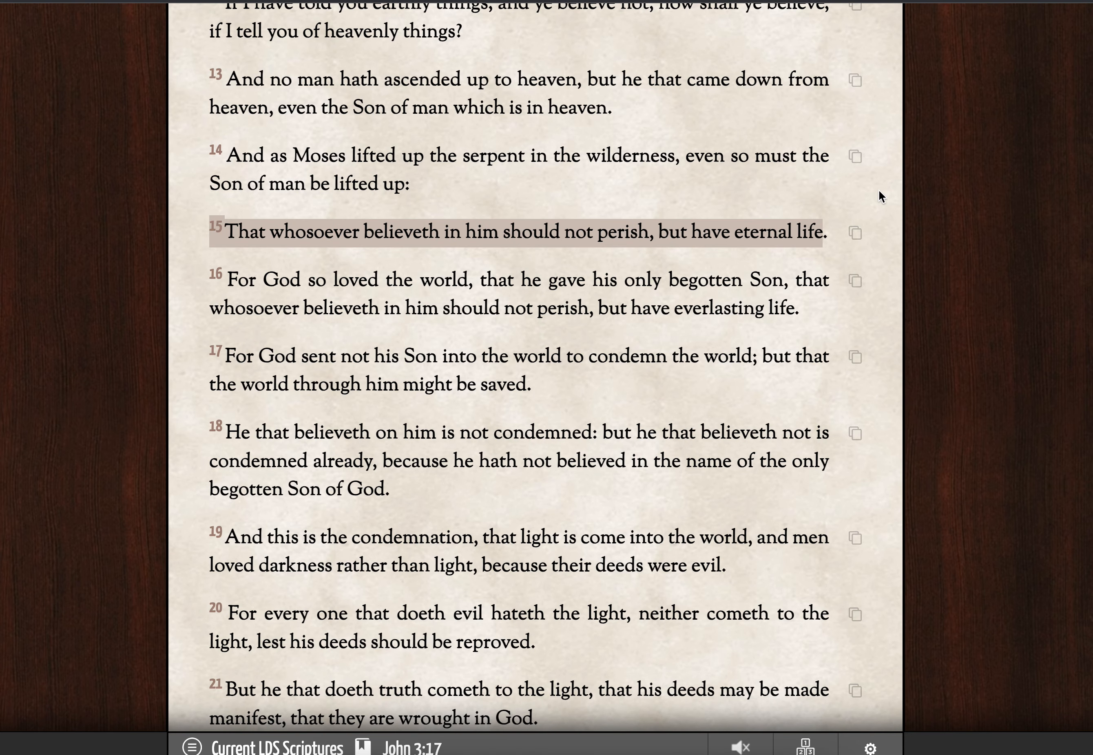
mouse_move(945, 201)
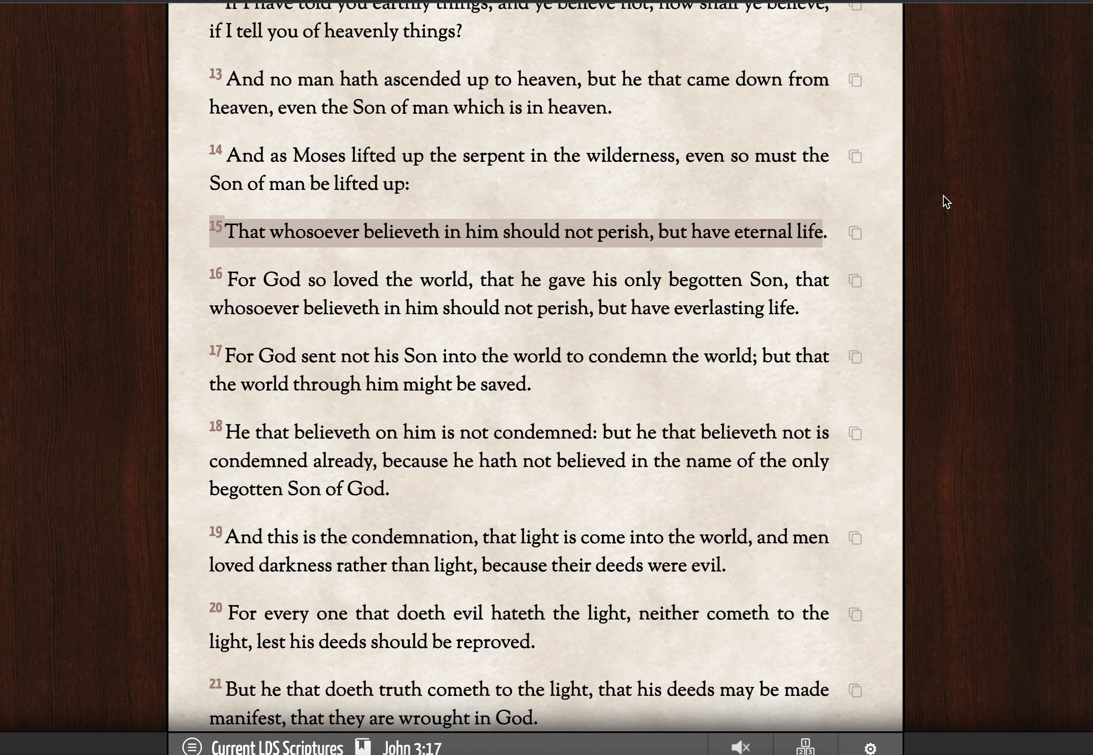
mouse_move(960, 304)
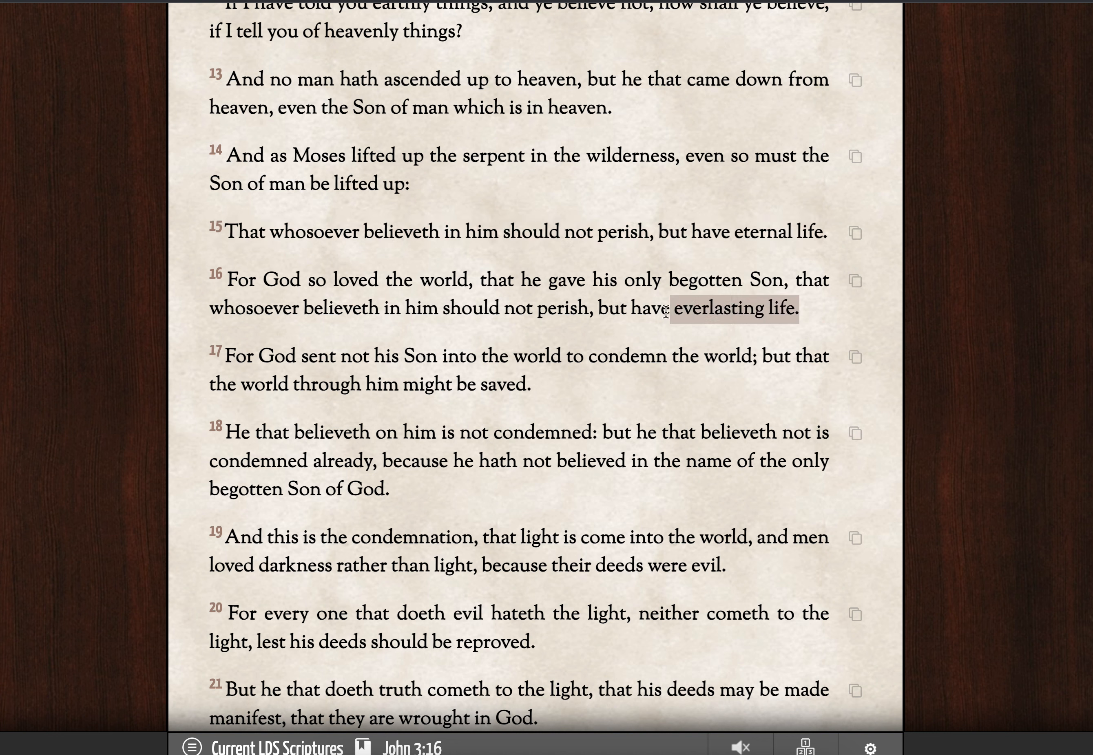
click(744, 232)
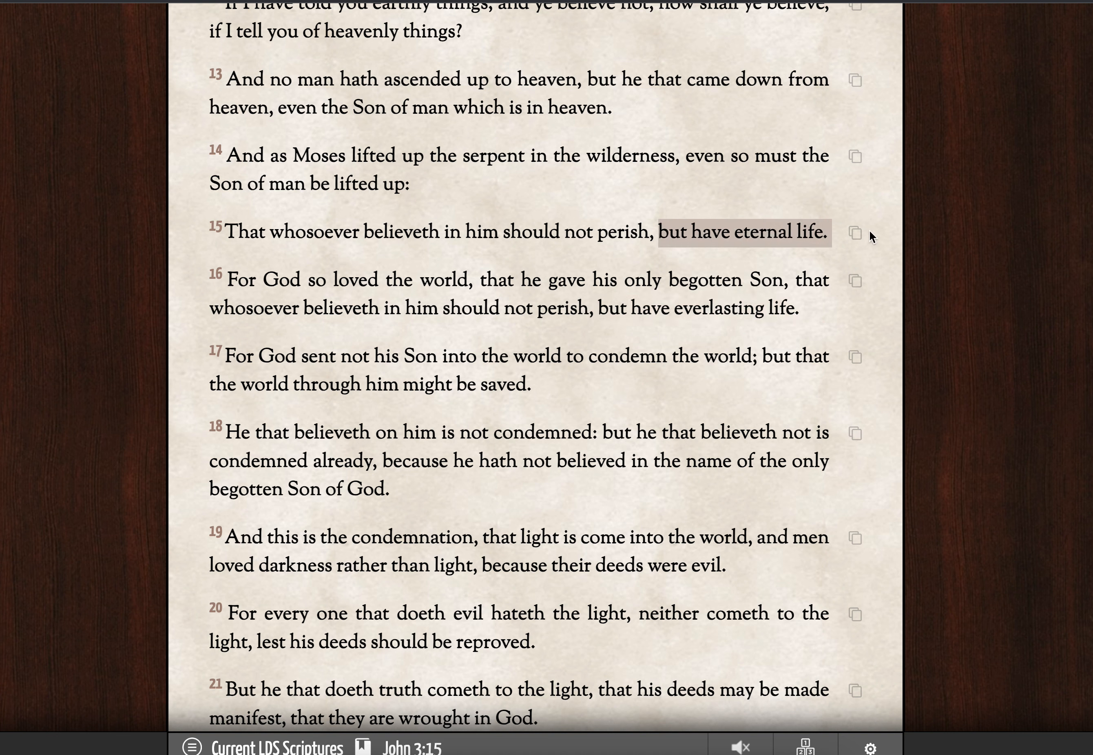
click(652, 236)
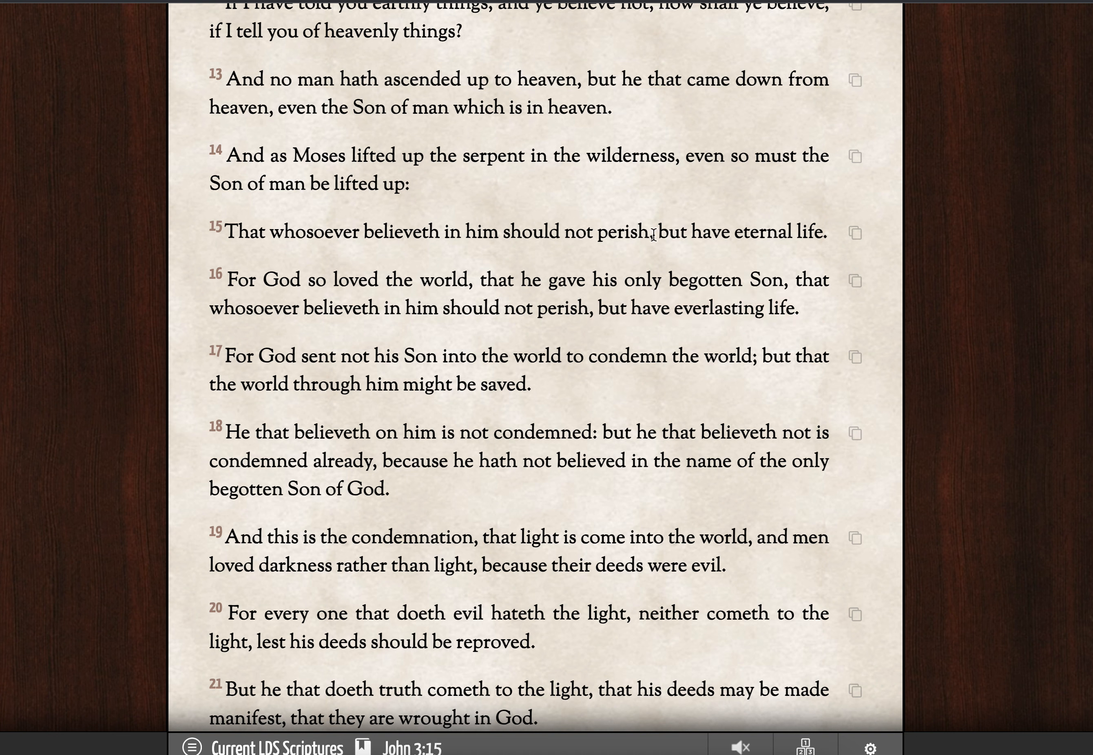
drag(601, 308, 792, 309)
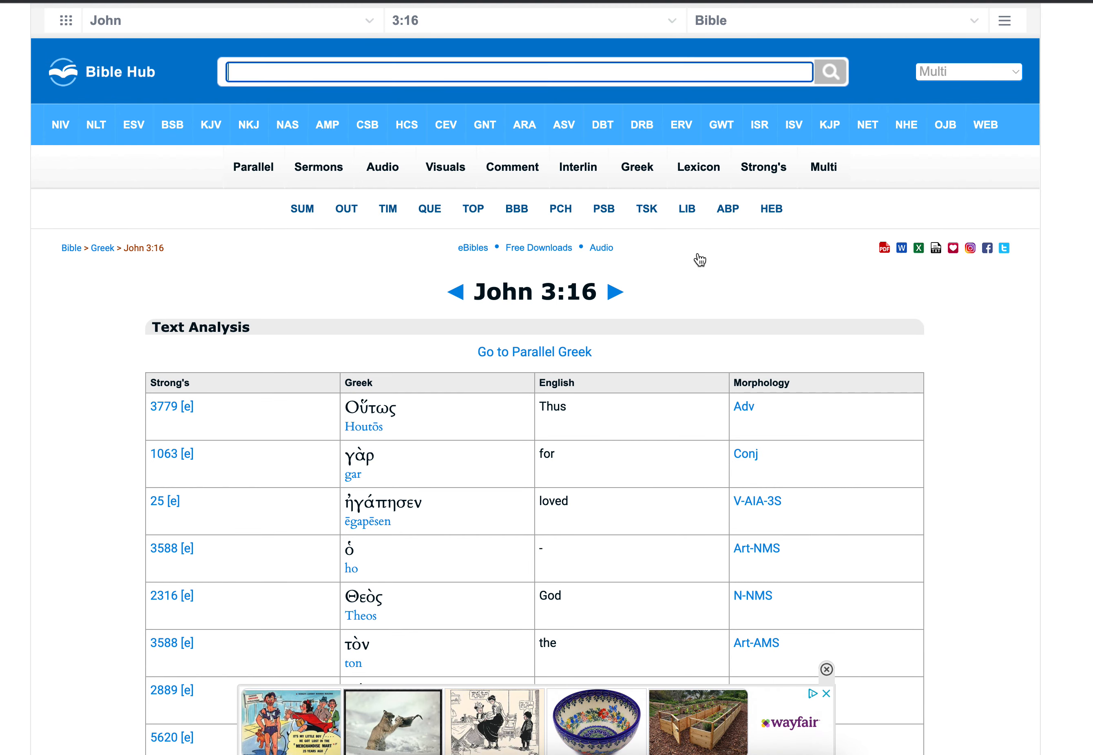
Scroll the Greek word tables for John 3:16 and 3:15 down to 'zōēn aiōnion', life eternal.
scroll(down, 3)
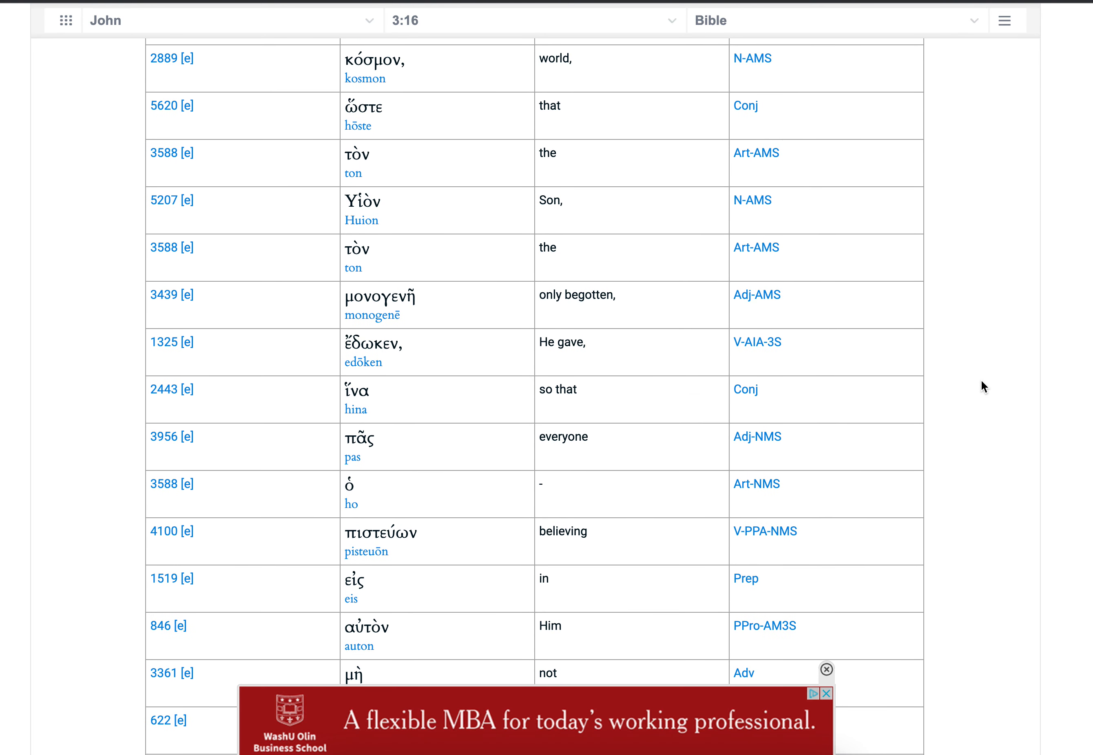
scroll(down, 3)
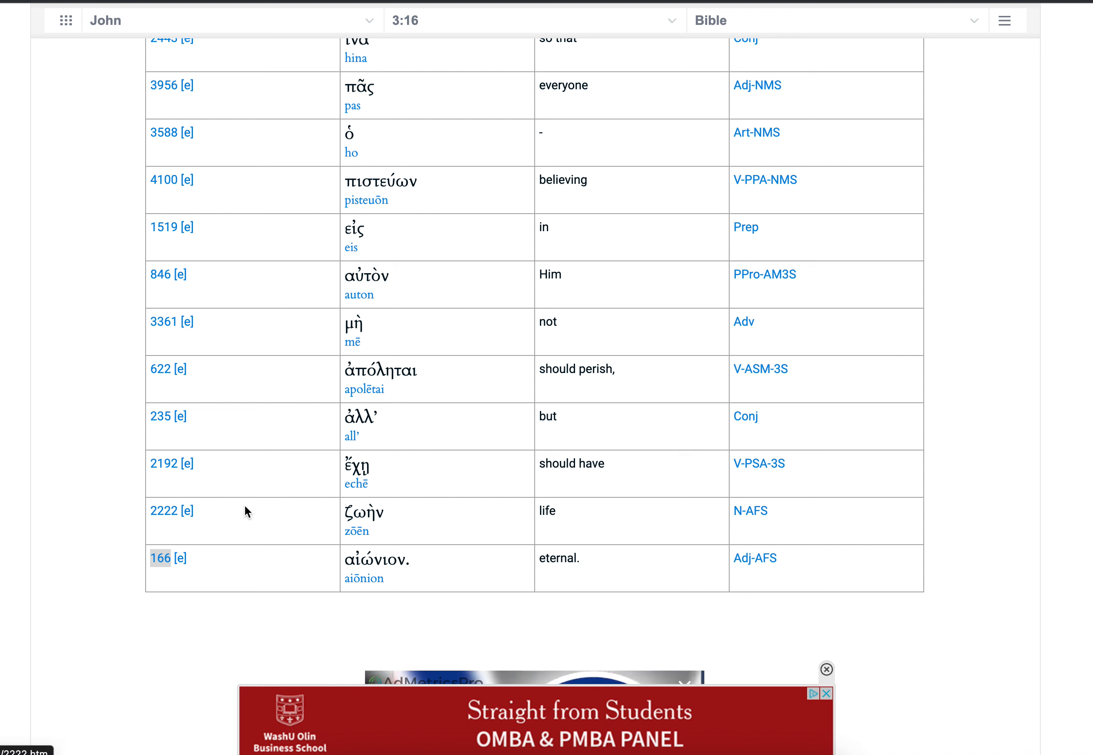
mouse_move(161, 522)
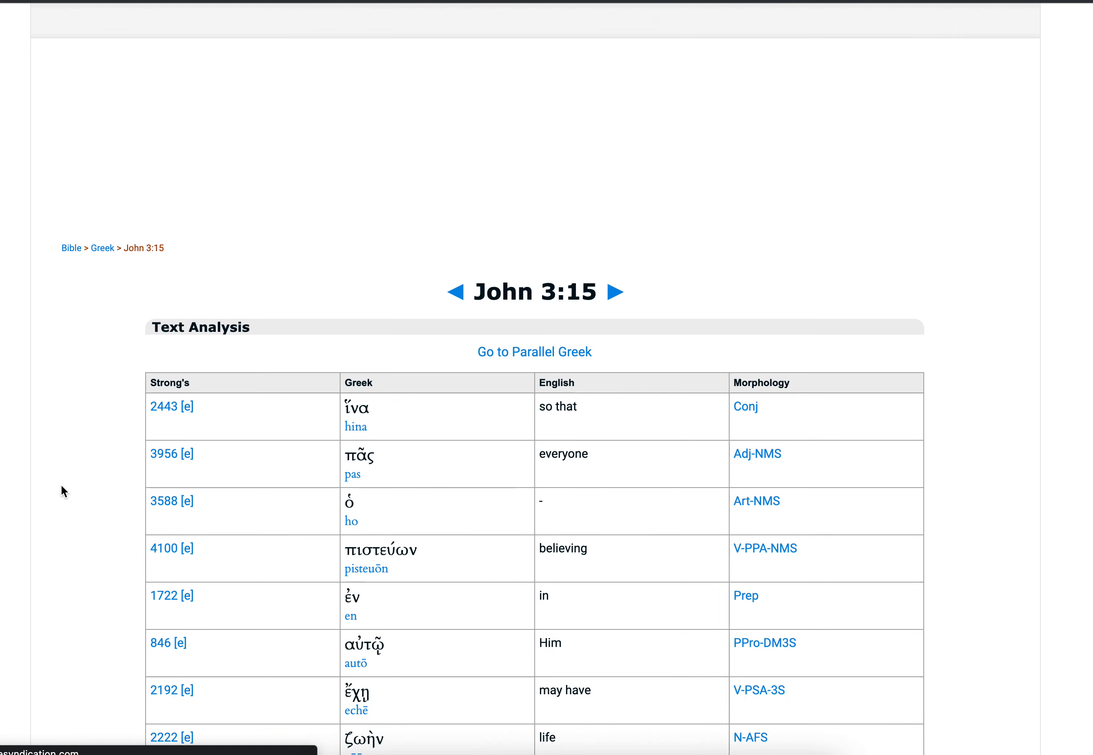
scroll(down, 3)
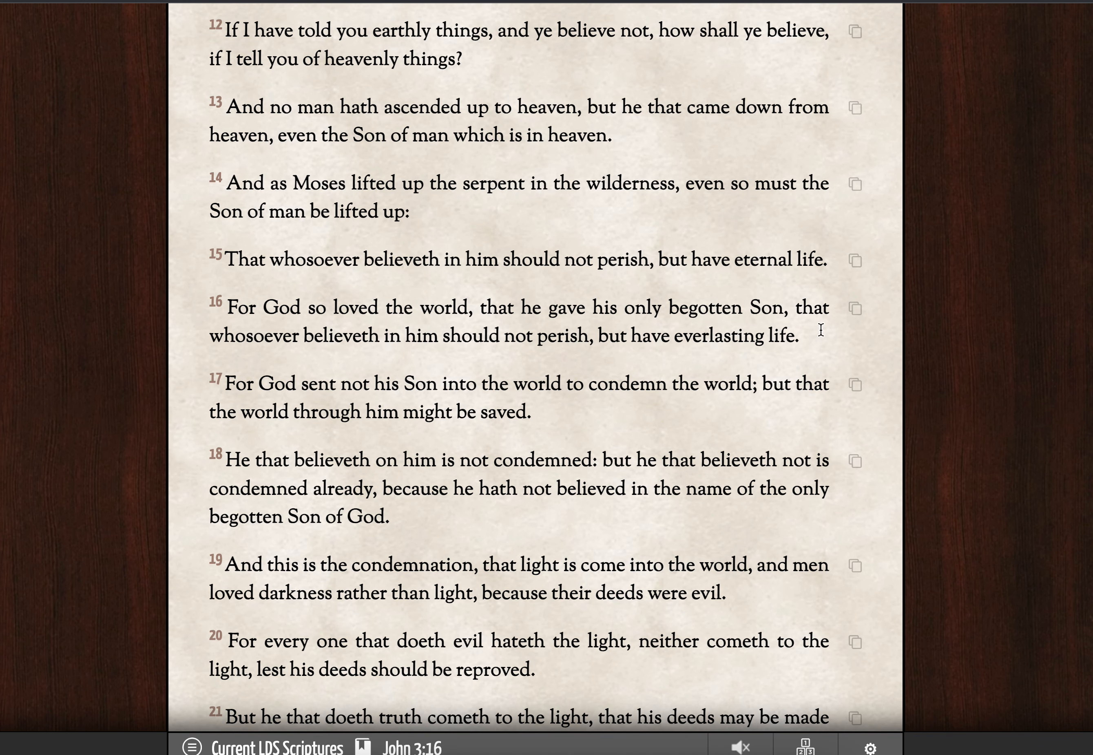
Select John 3:15–16 together to compare them, then scroll down through John 3:22–26 and back.
drag(222, 261, 802, 338)
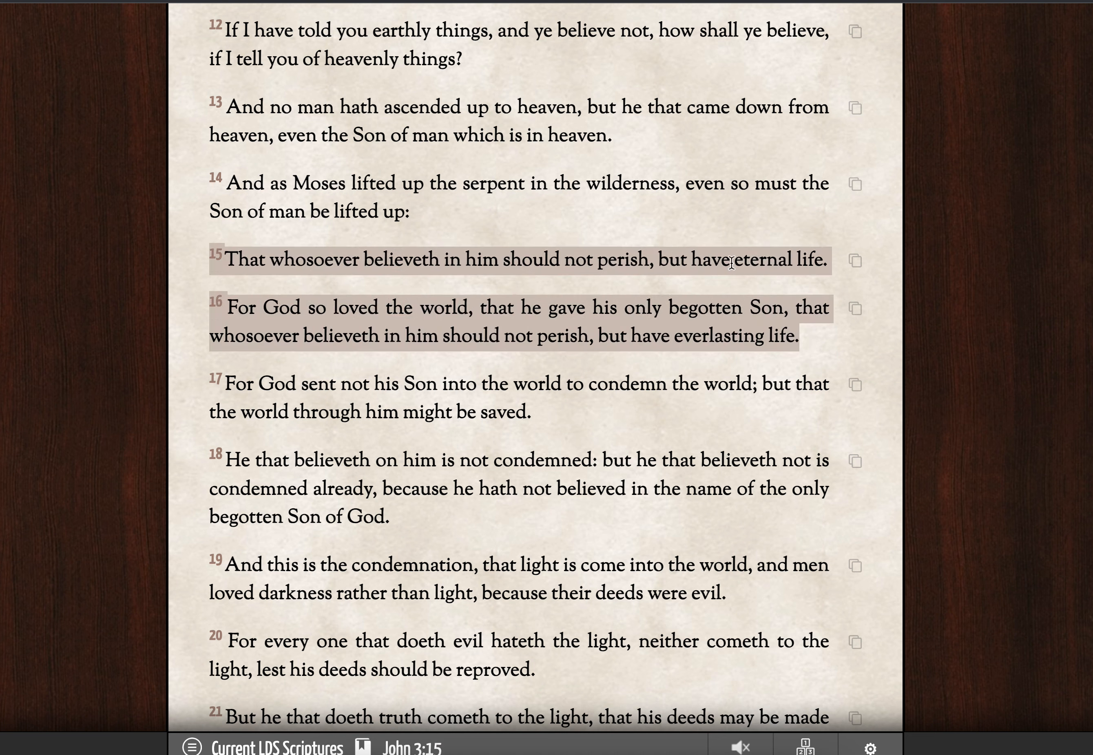
mouse_move(888, 455)
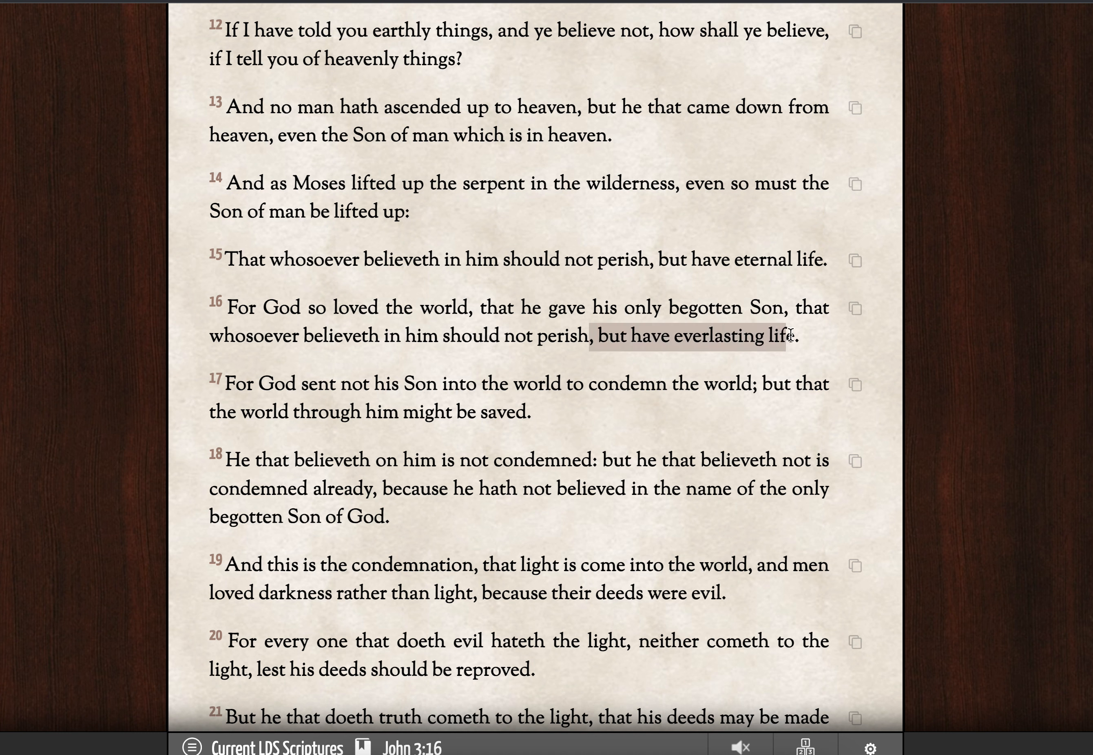
click(626, 260)
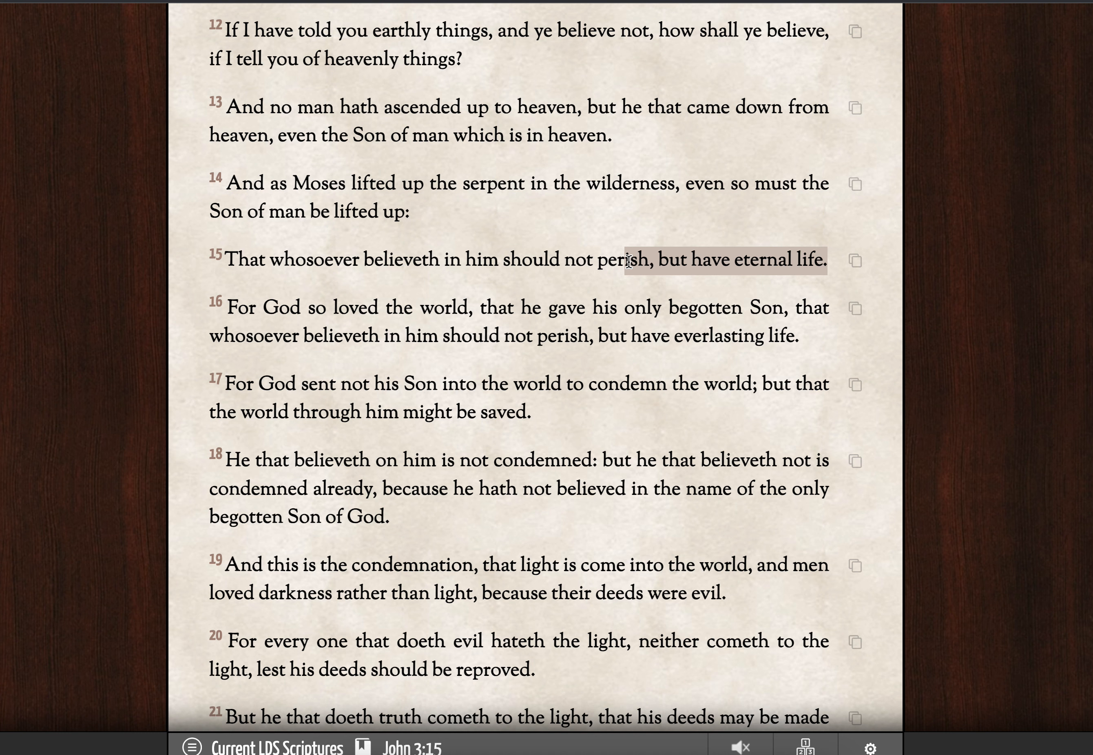
mouse_move(471, 285)
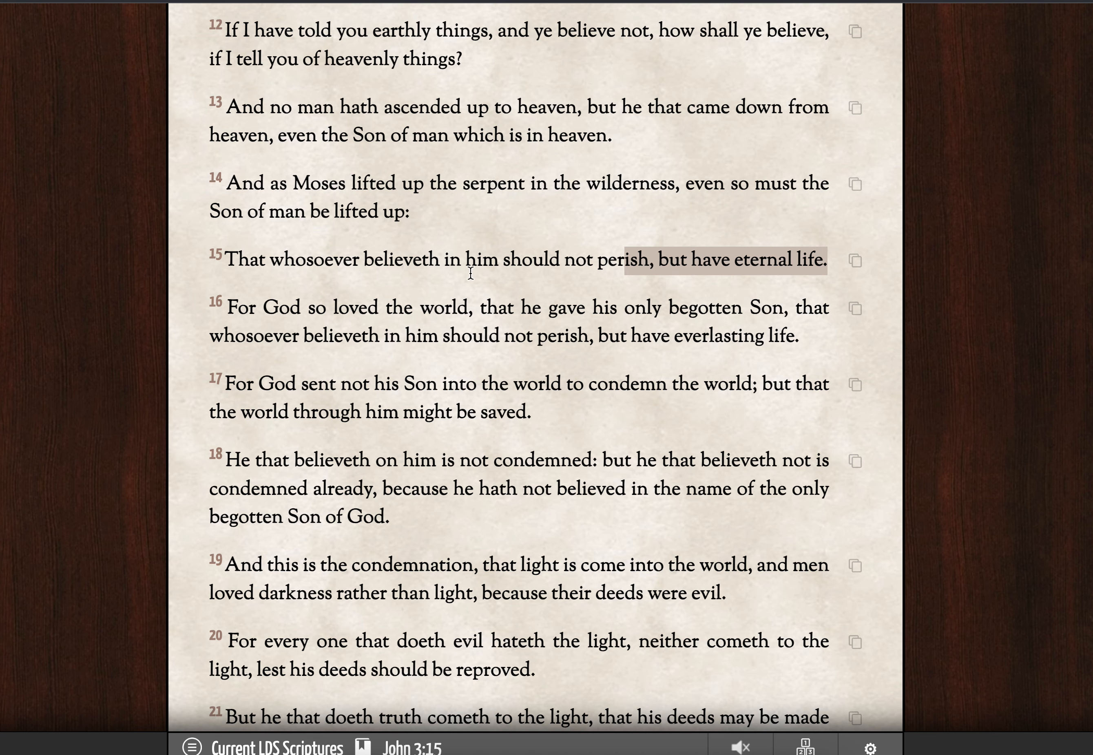
scroll(down, 3)
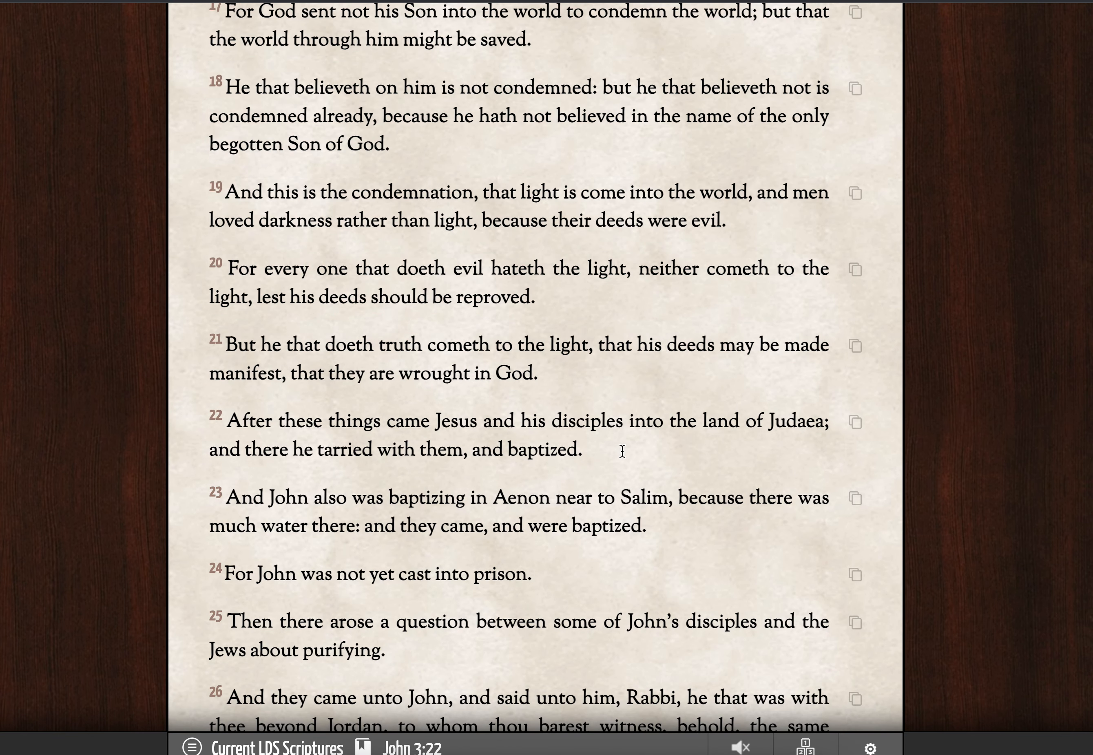
scroll(up, 3)
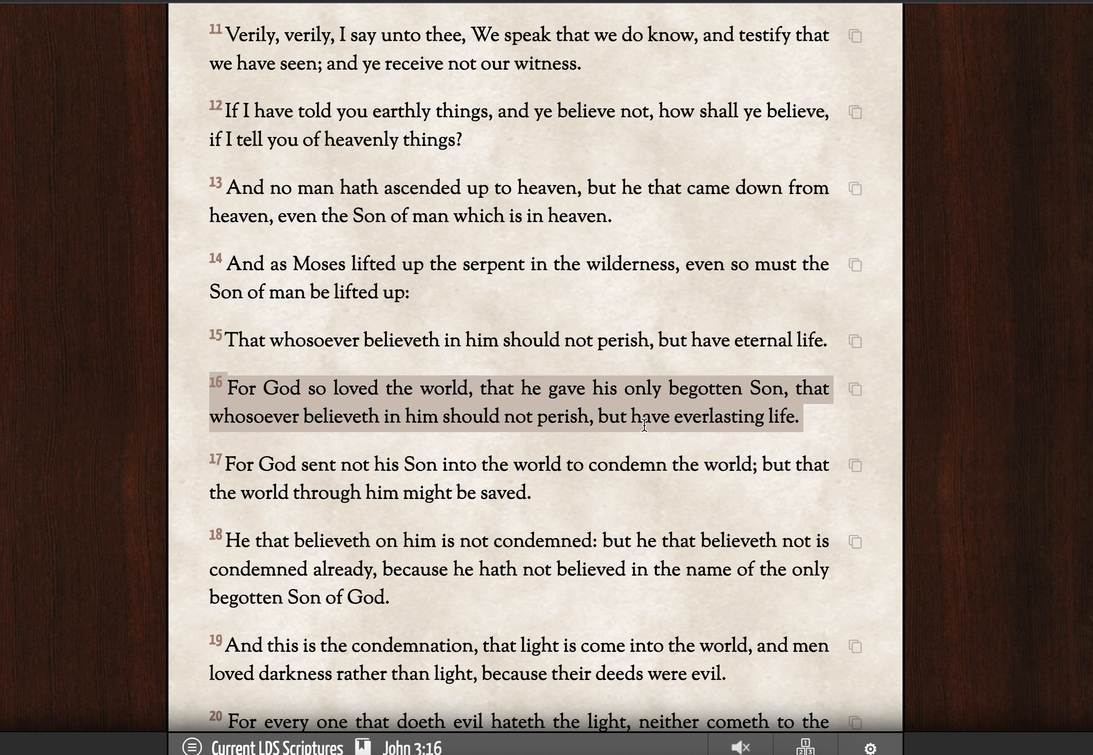
mouse_move(821, 405)
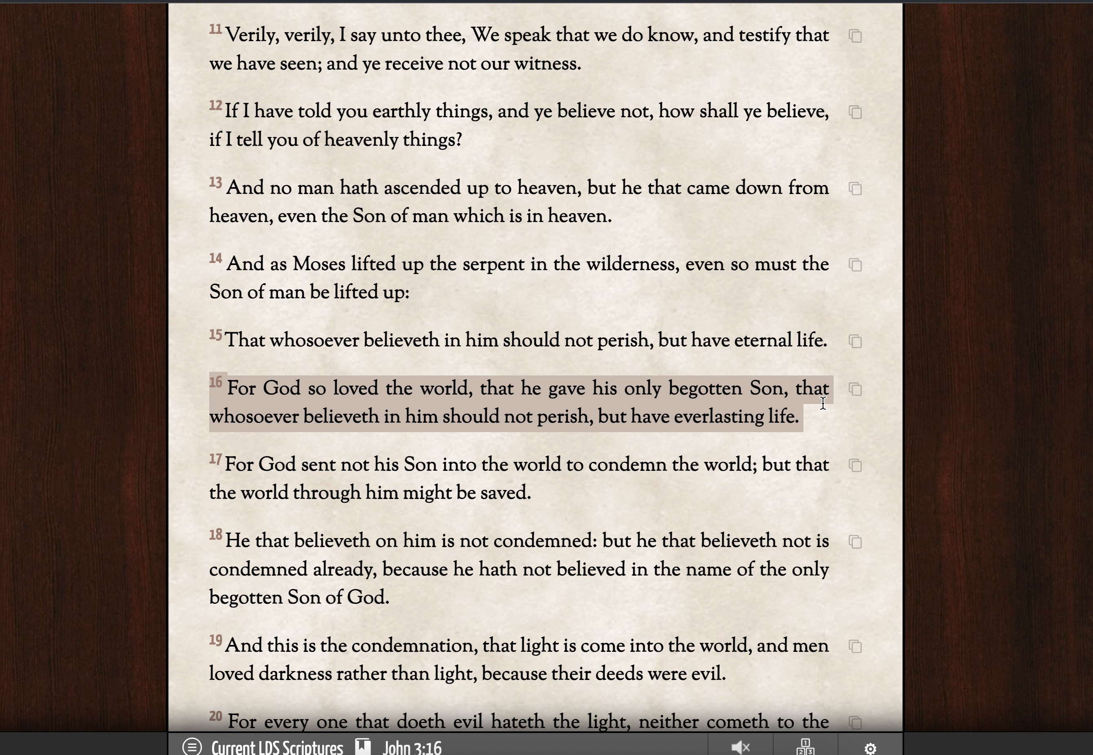
mouse_move(479, 389)
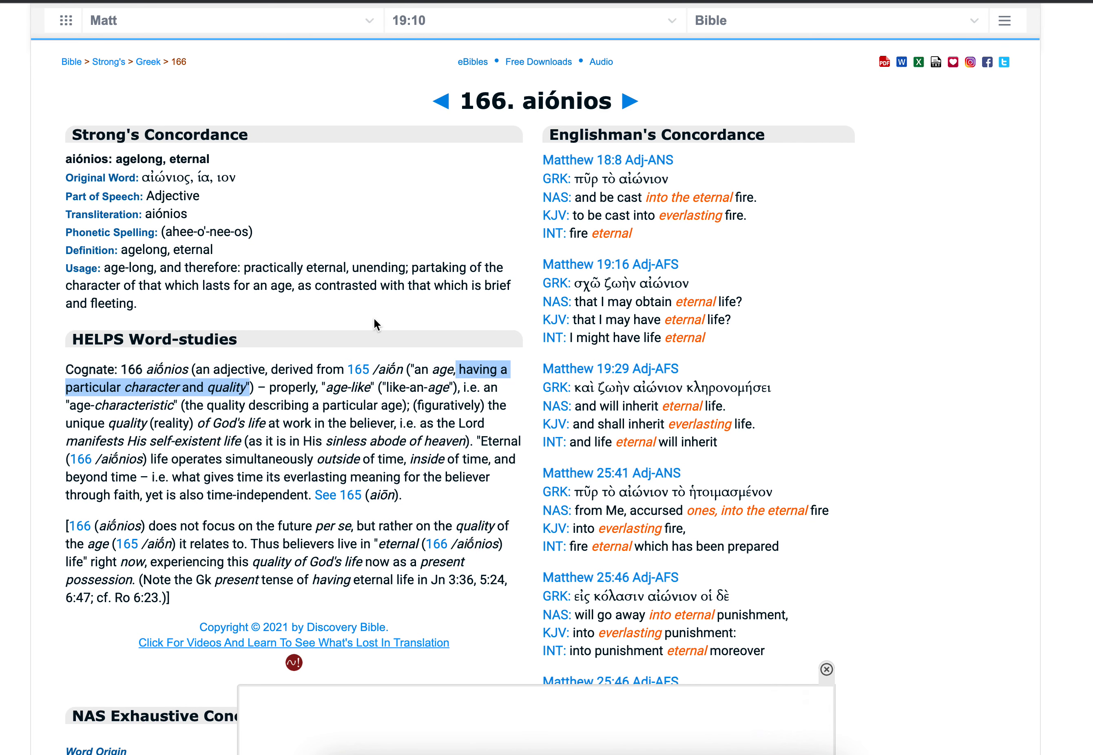
mouse_move(437, 170)
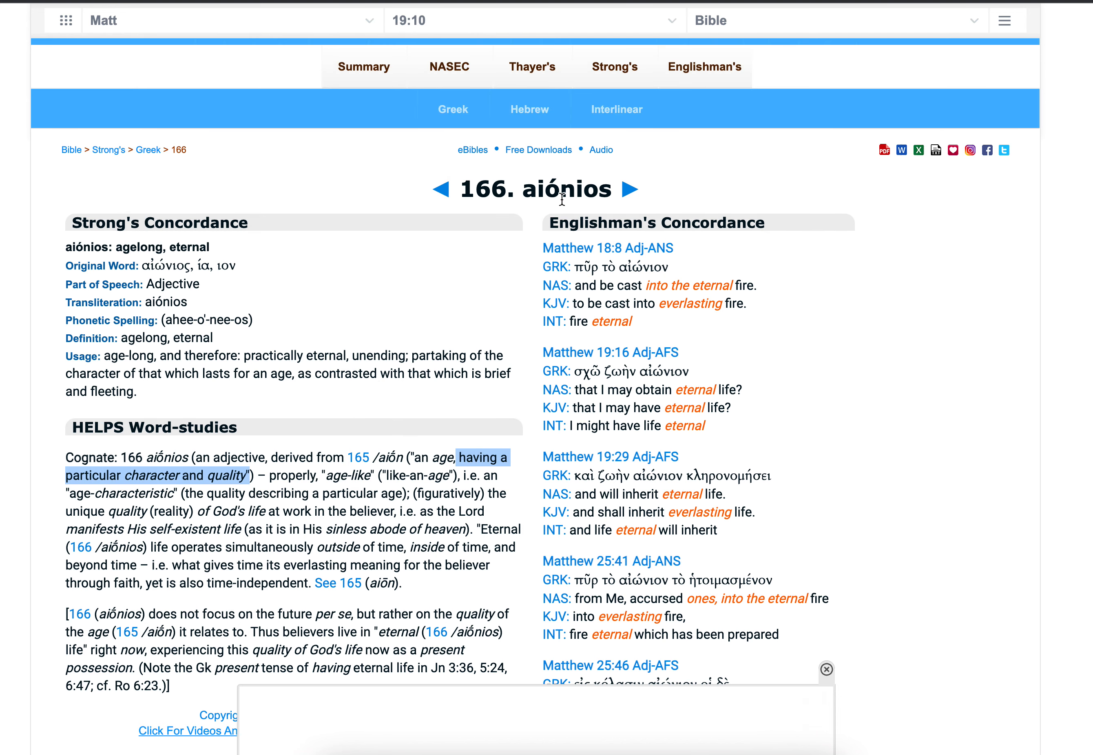
Read down the aiónios page, marking the gloss 'eternal, forever, everlasting' and Thayer's third sense 'without end'.
scroll(down, 3)
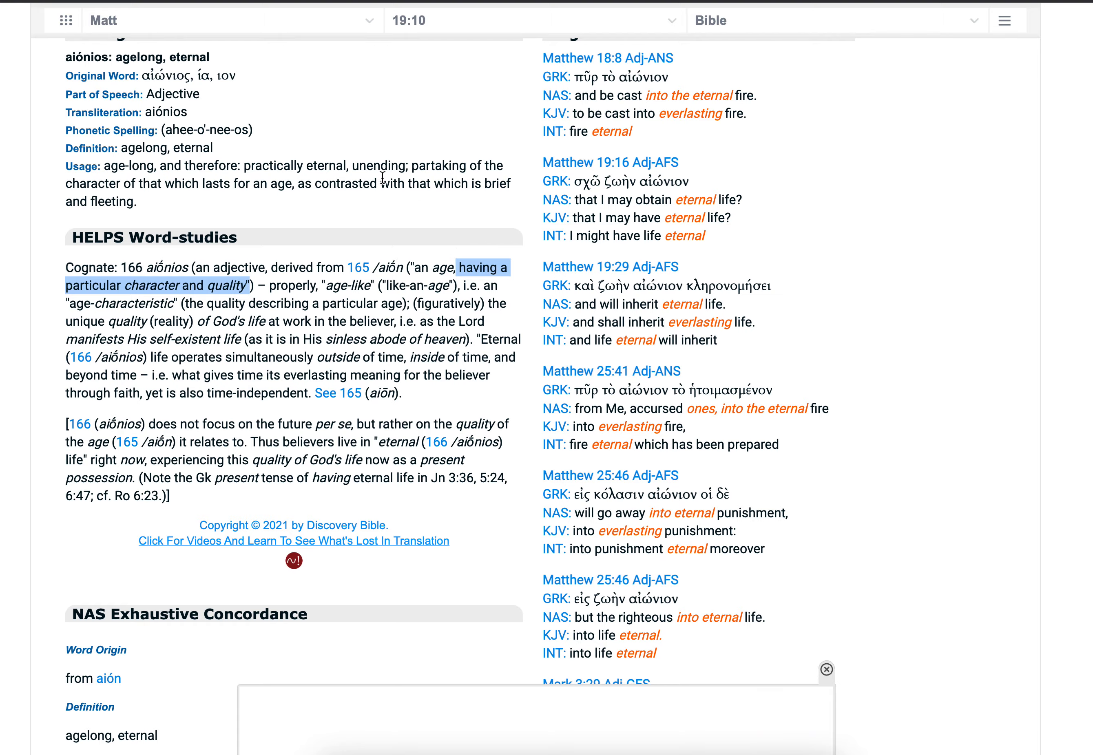
scroll(down, 3)
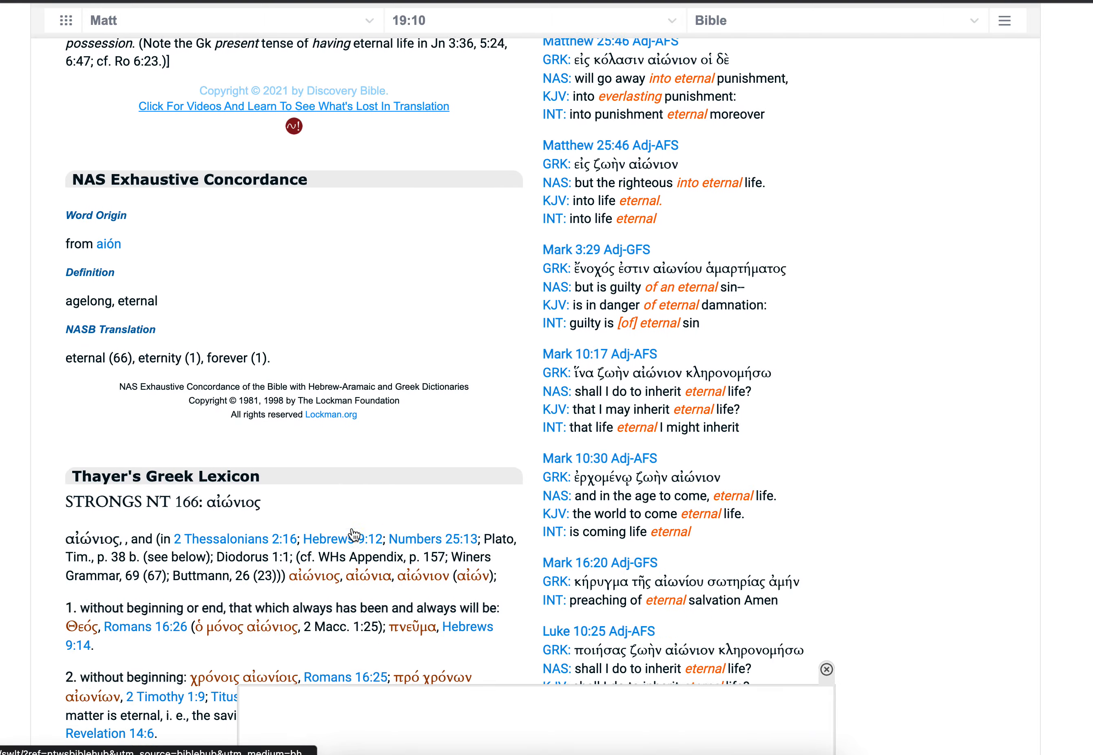
scroll(down, 3)
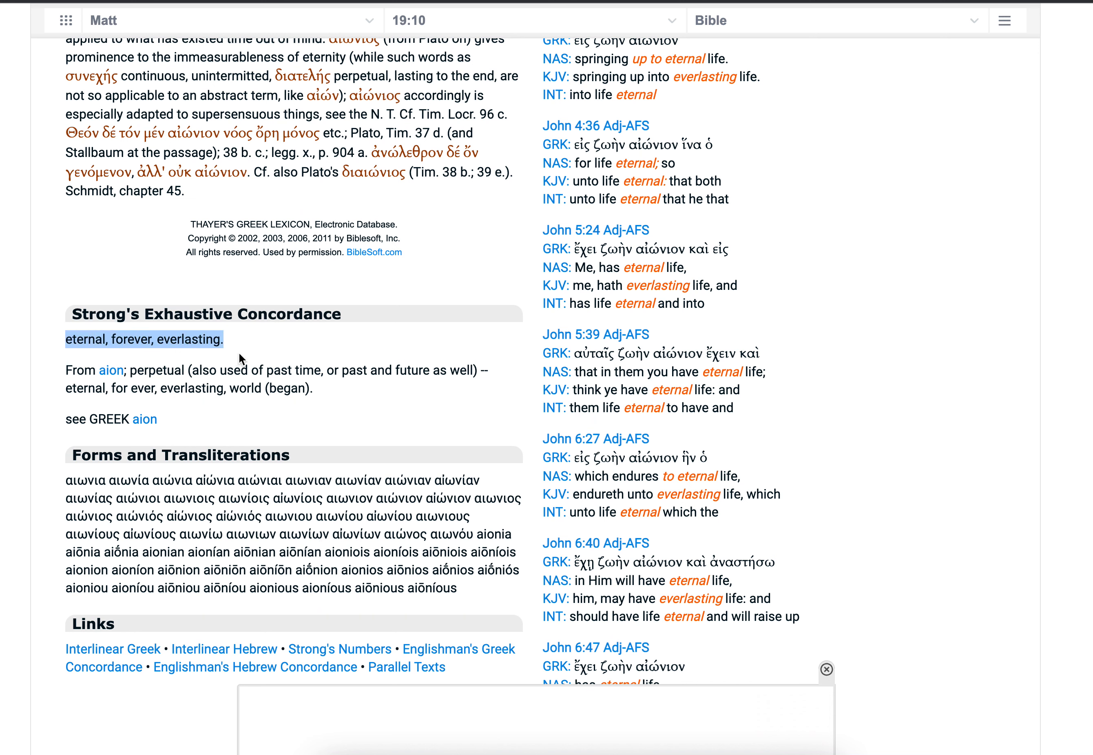
double_click(130, 340)
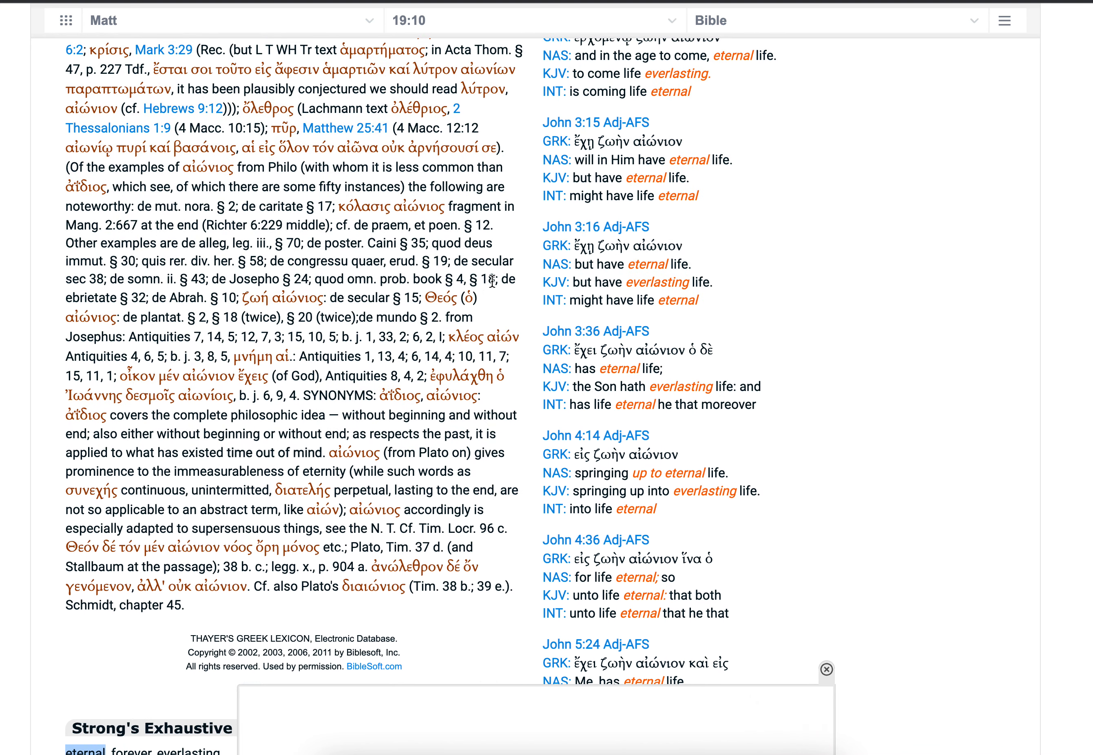
scroll(up, 3)
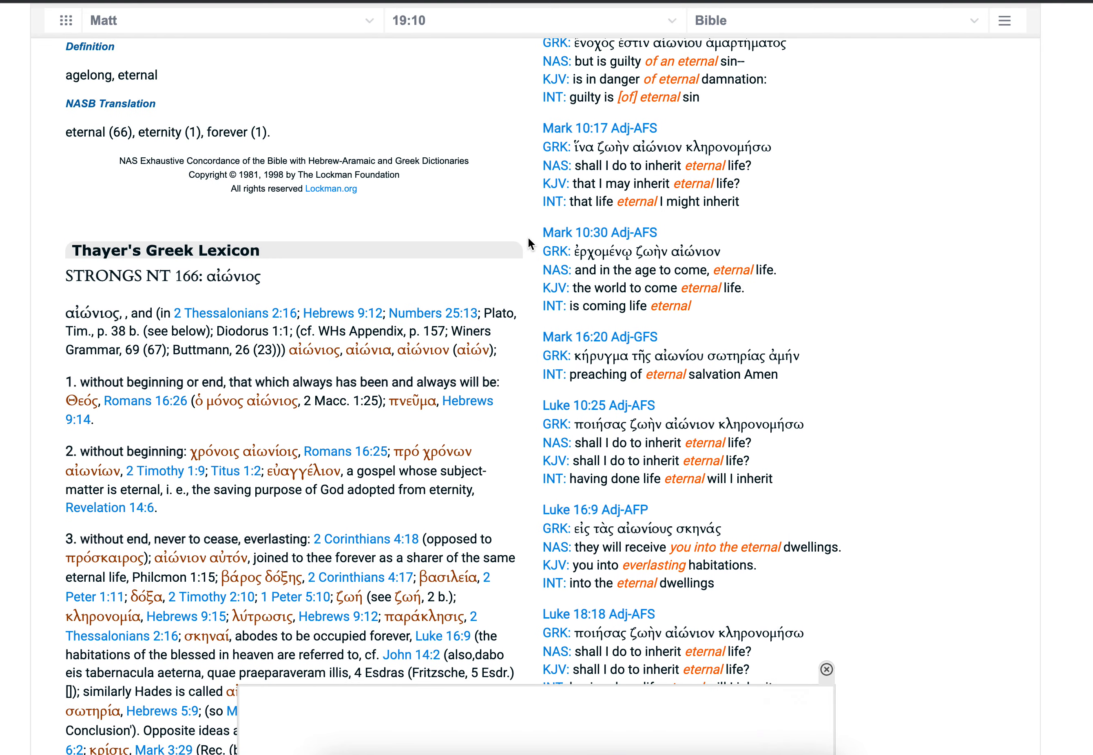
drag(246, 541, 491, 541)
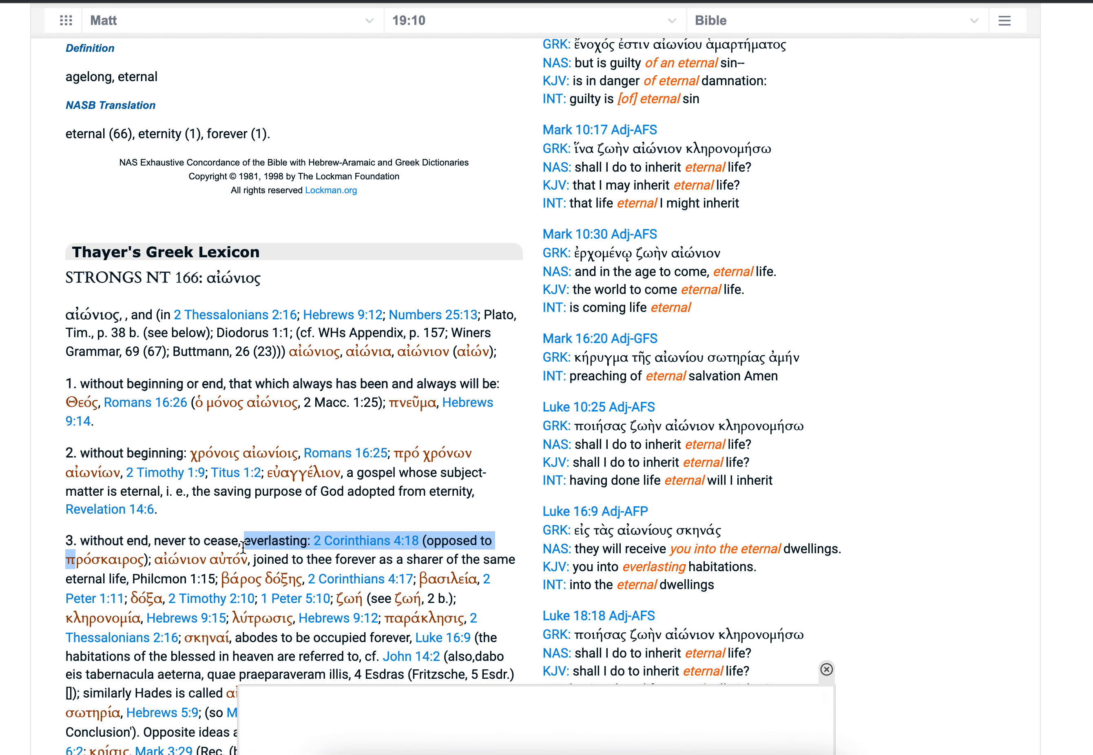
Mark the HELPS note 'an age, having a particular character and quality' and read to the page's end.
scroll(down, 3)
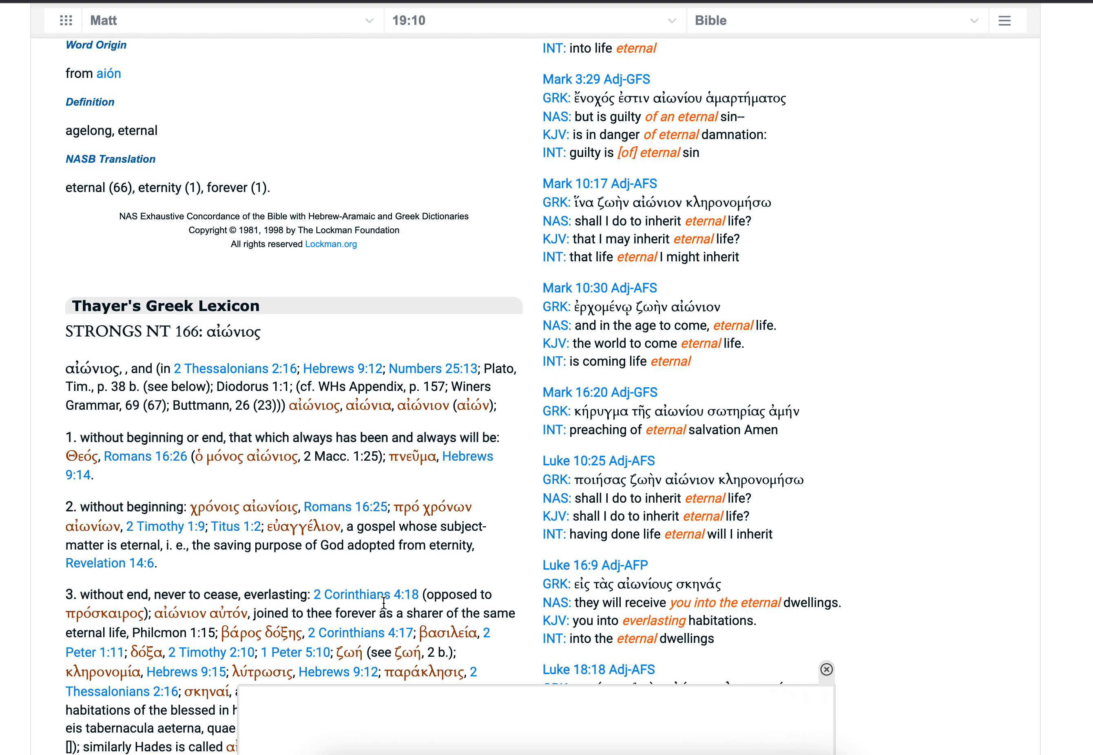
mouse_move(276, 448)
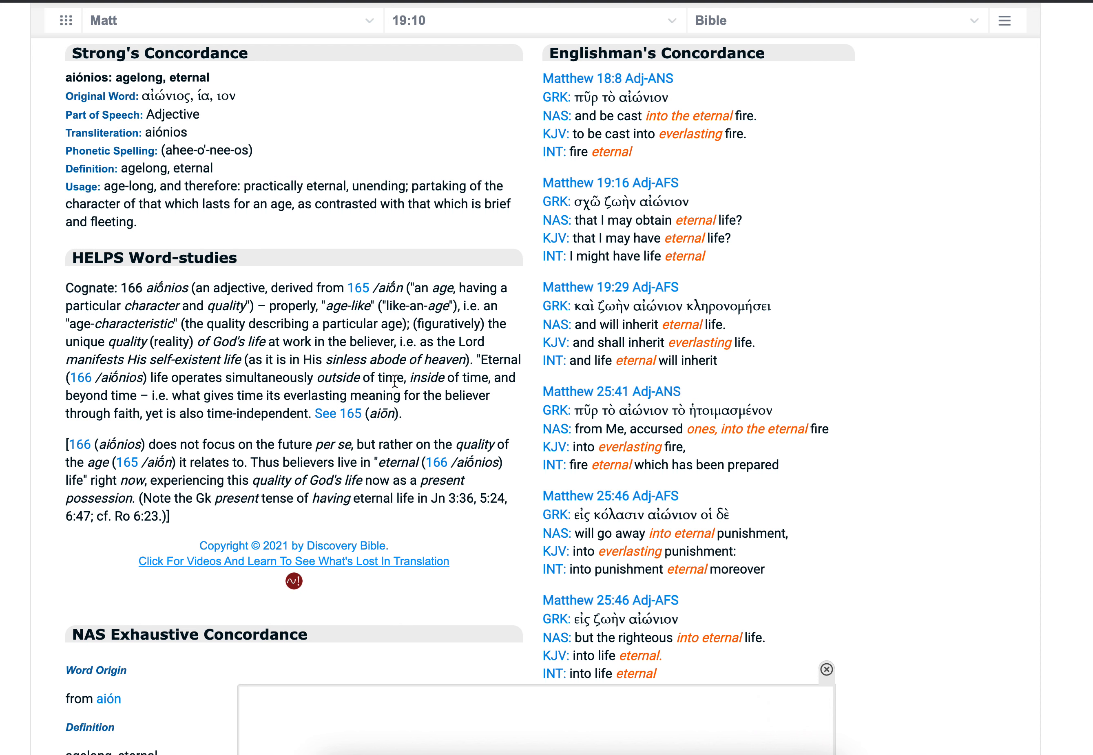
drag(214, 288, 410, 288)
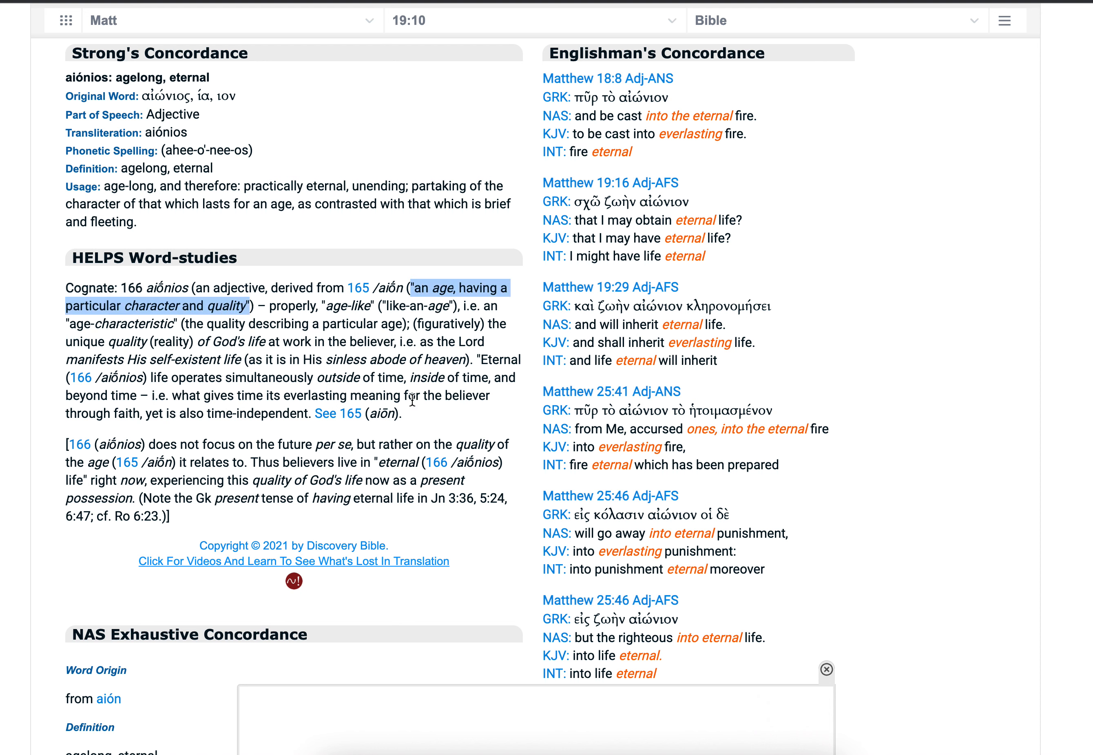
mouse_move(509, 403)
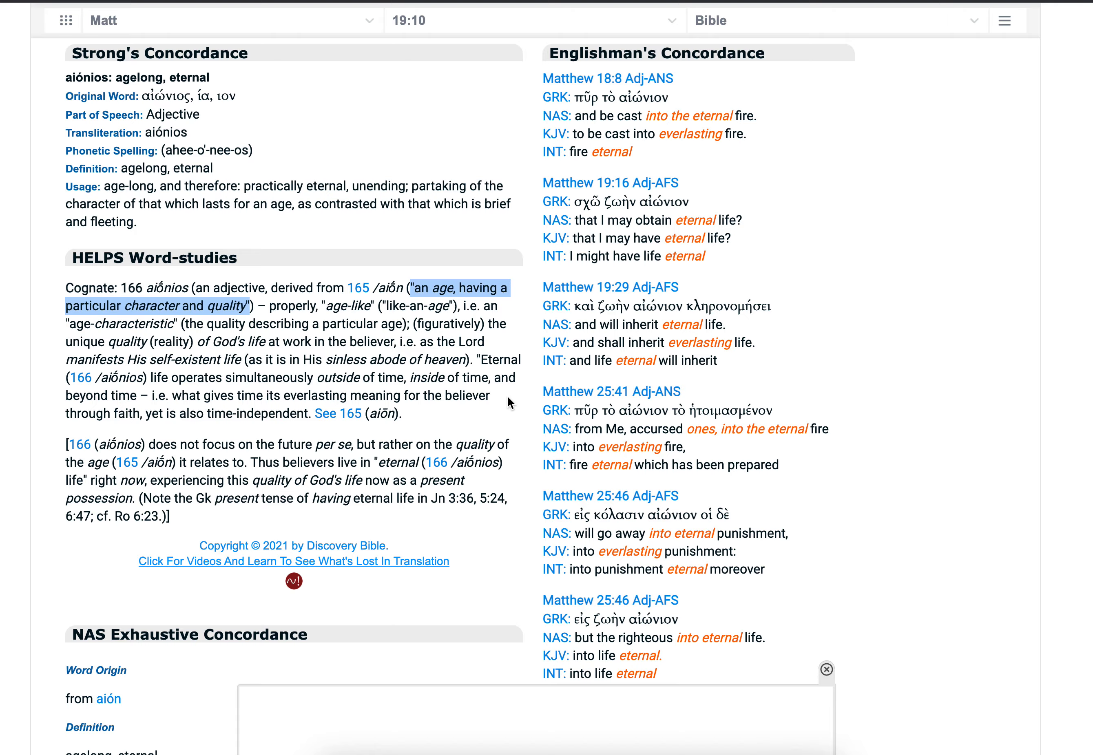
scroll(down, 3)
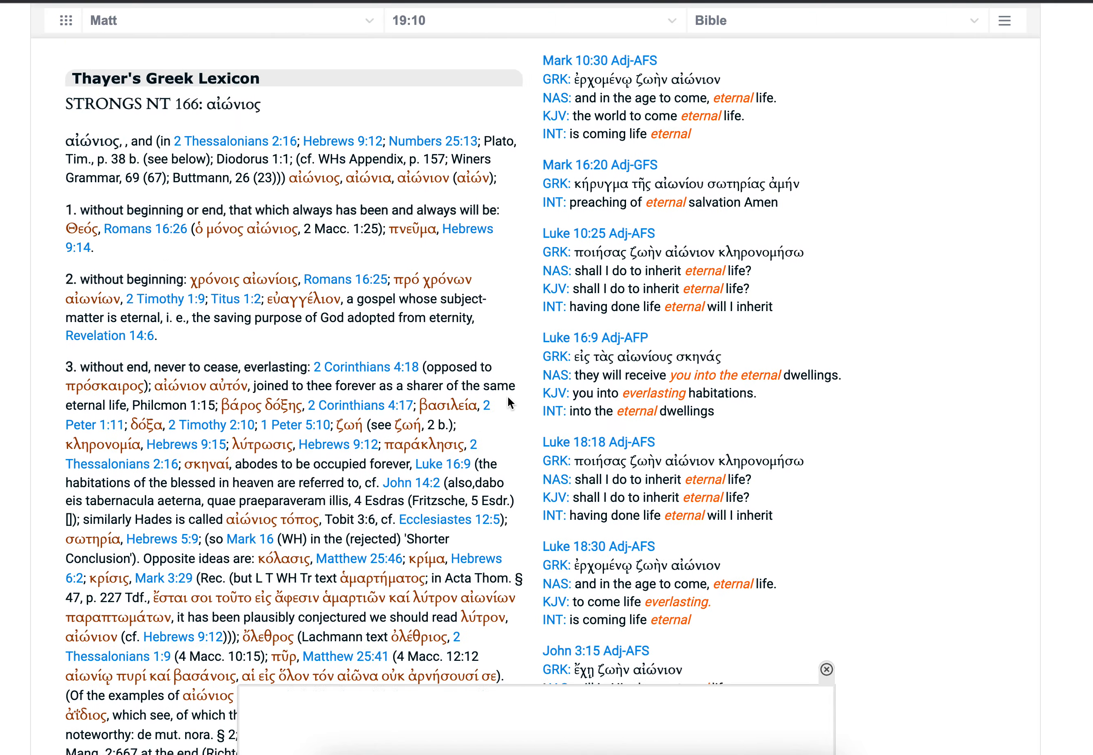
scroll(down, 3)
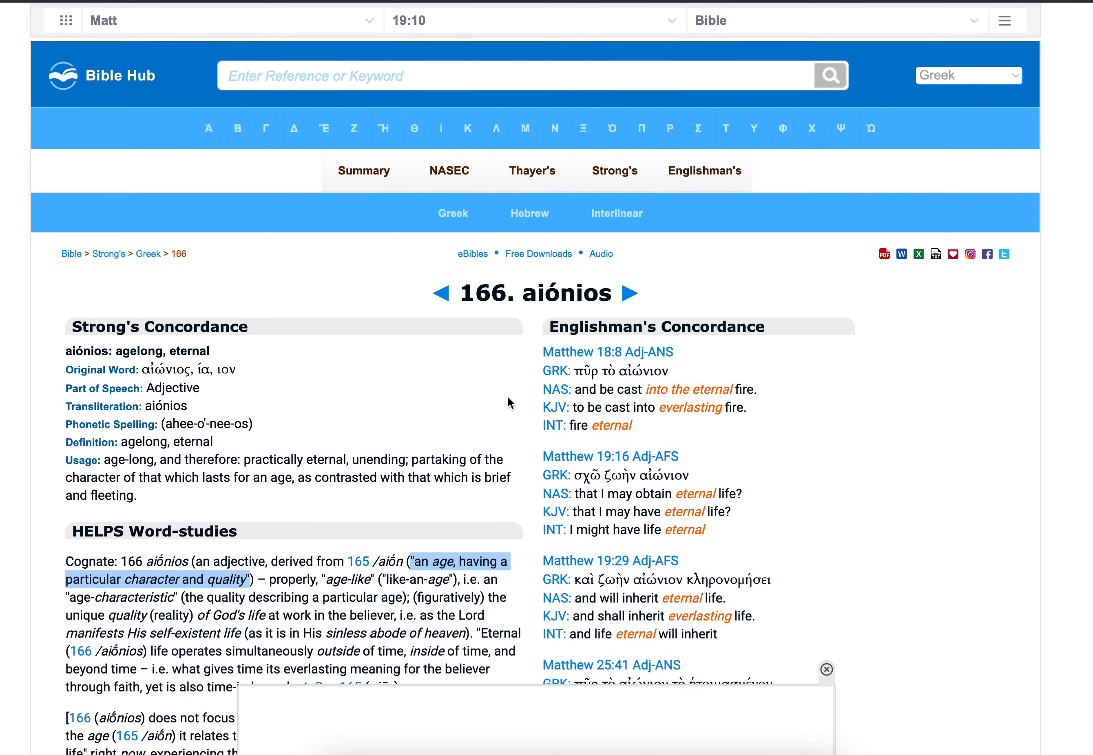
scroll(down, 3)
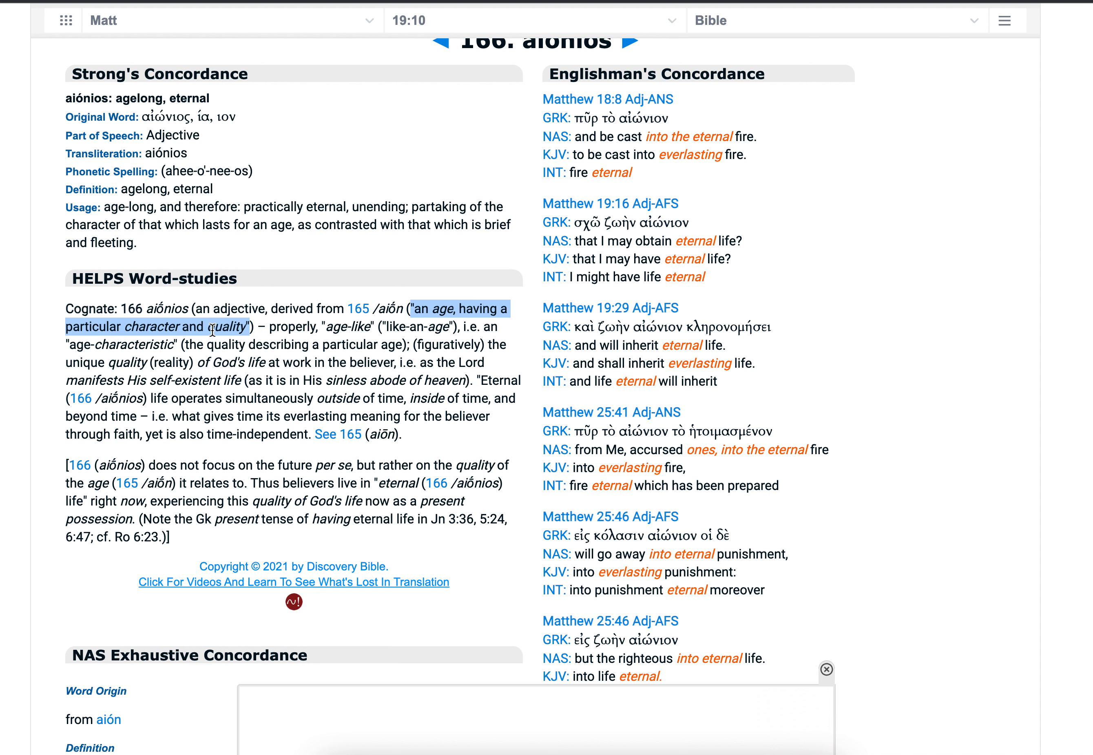
mouse_move(251, 334)
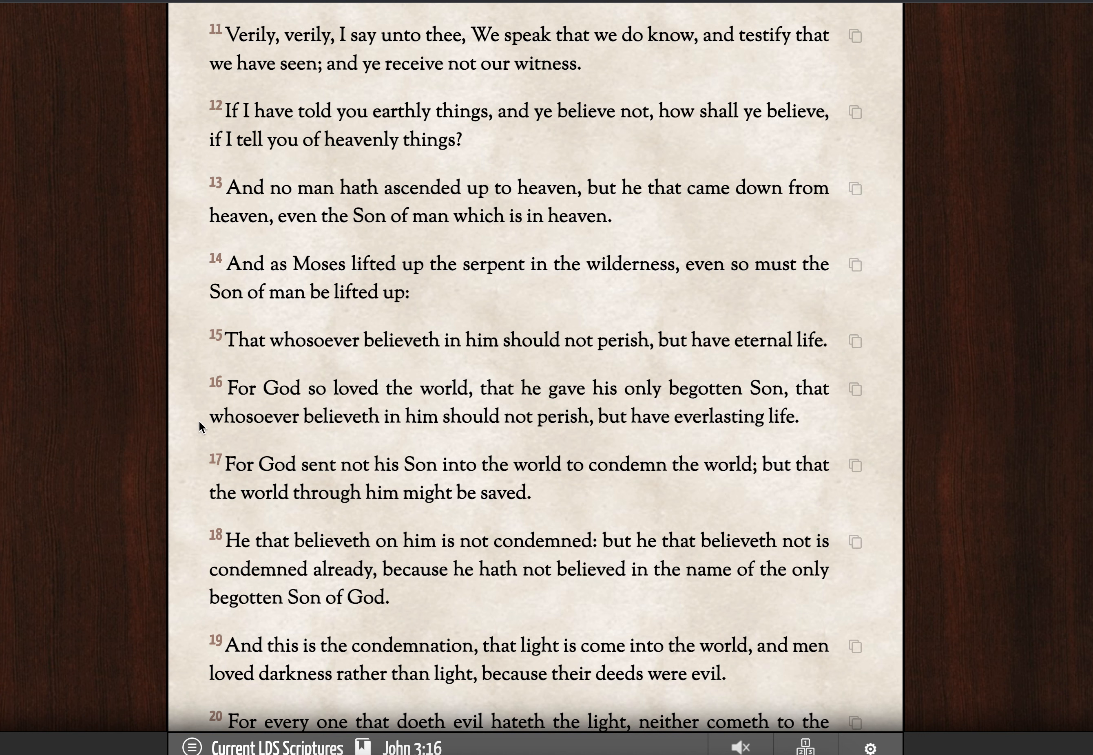
drag(208, 417, 802, 417)
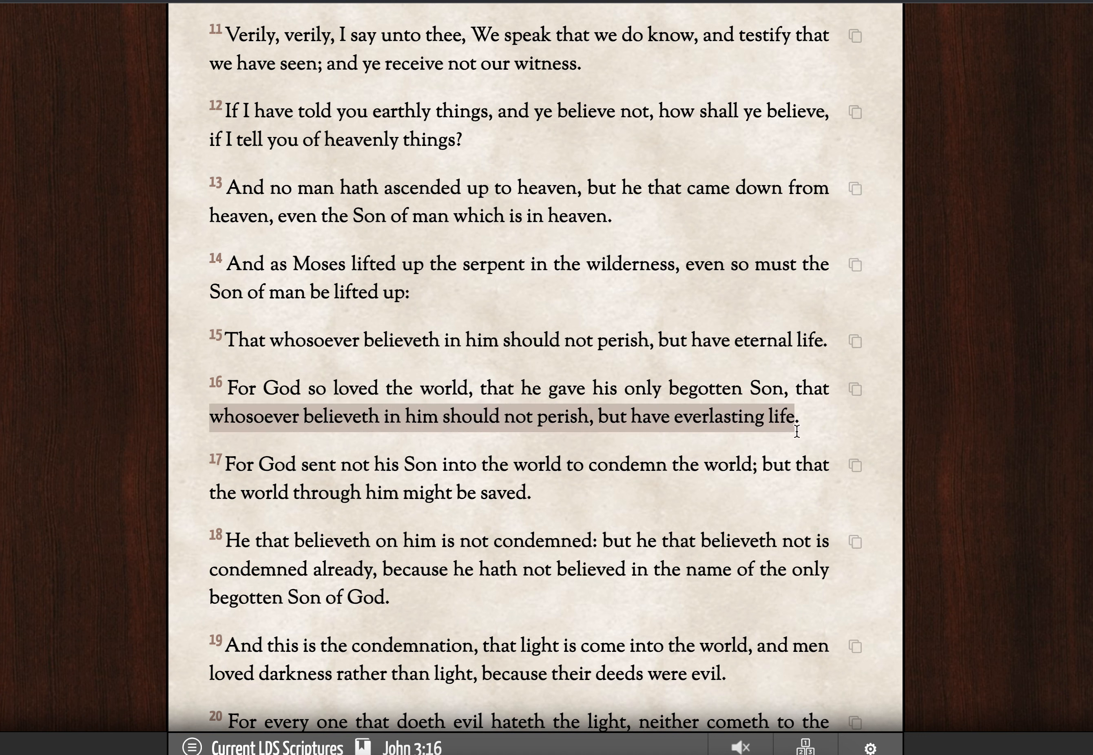
mouse_move(689, 440)
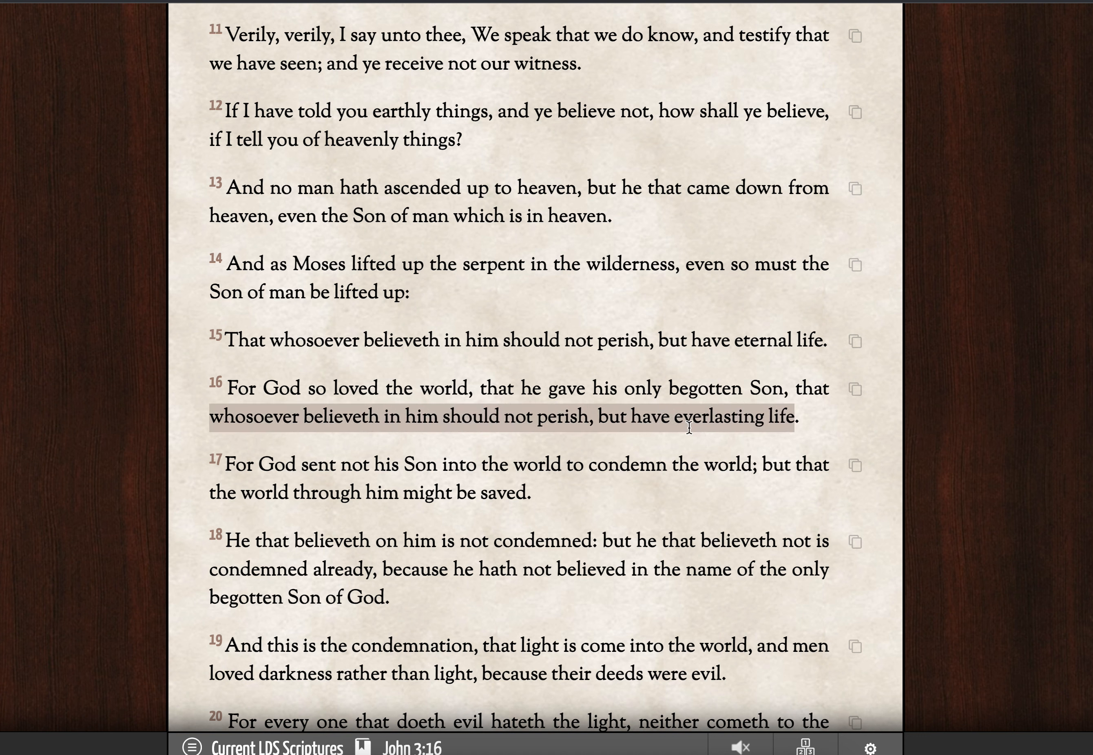
mouse_move(756, 429)
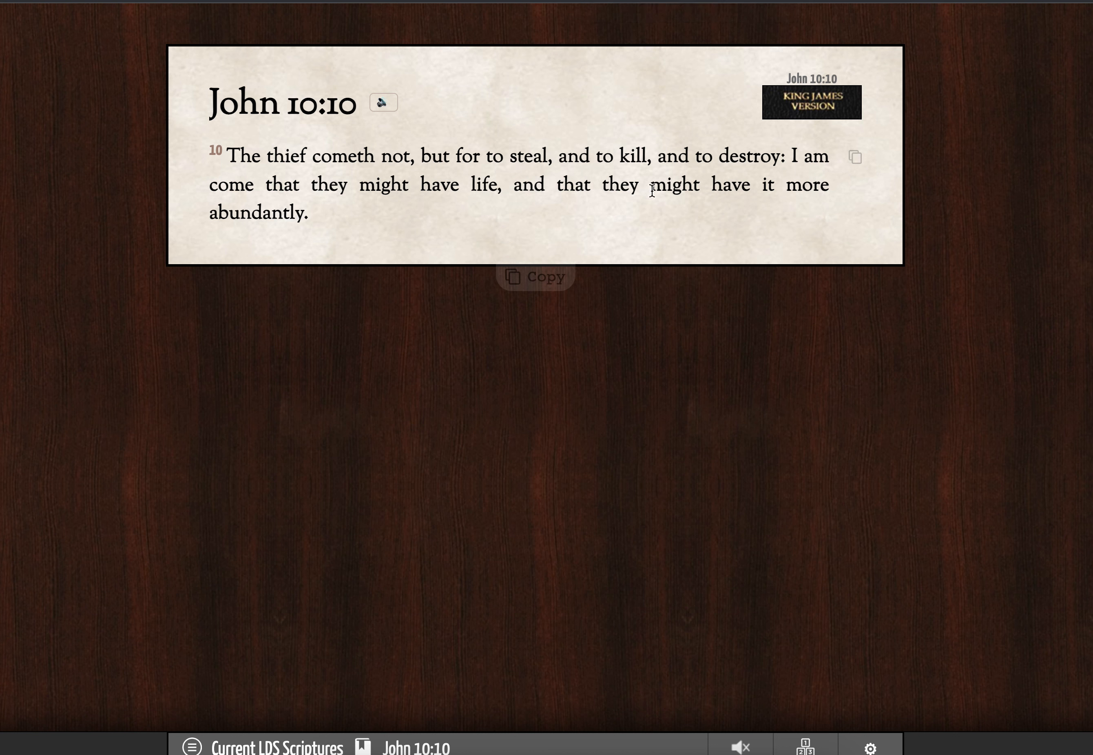
mouse_move(415, 114)
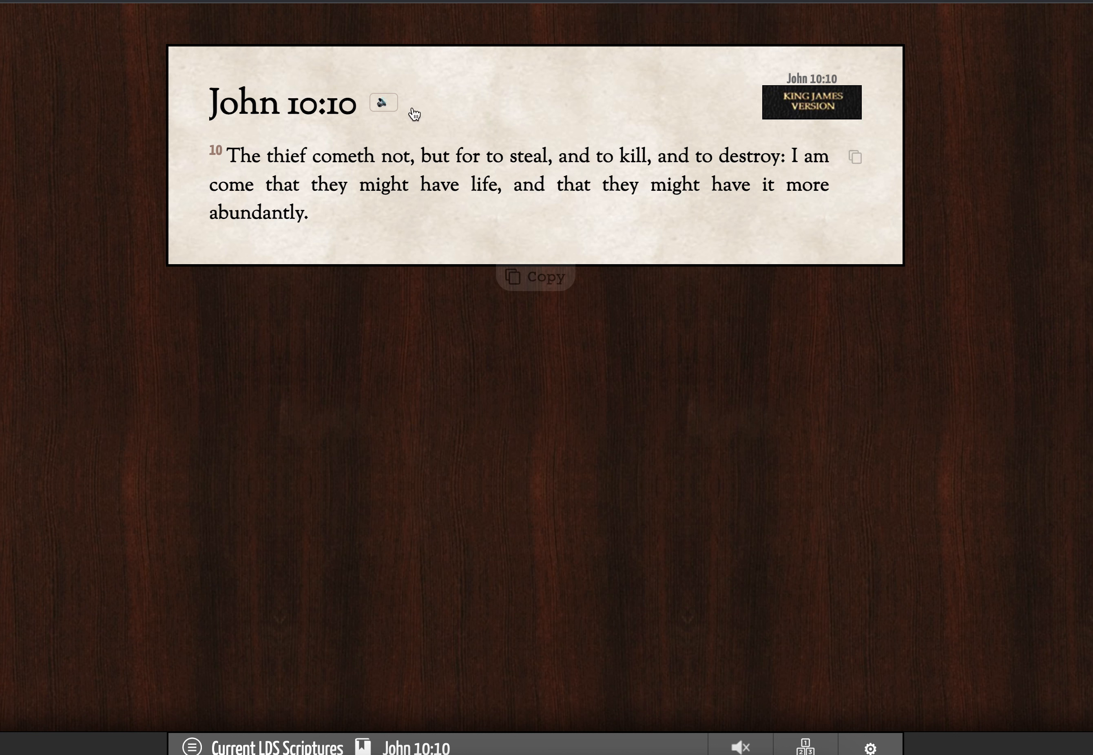
mouse_move(542, 209)
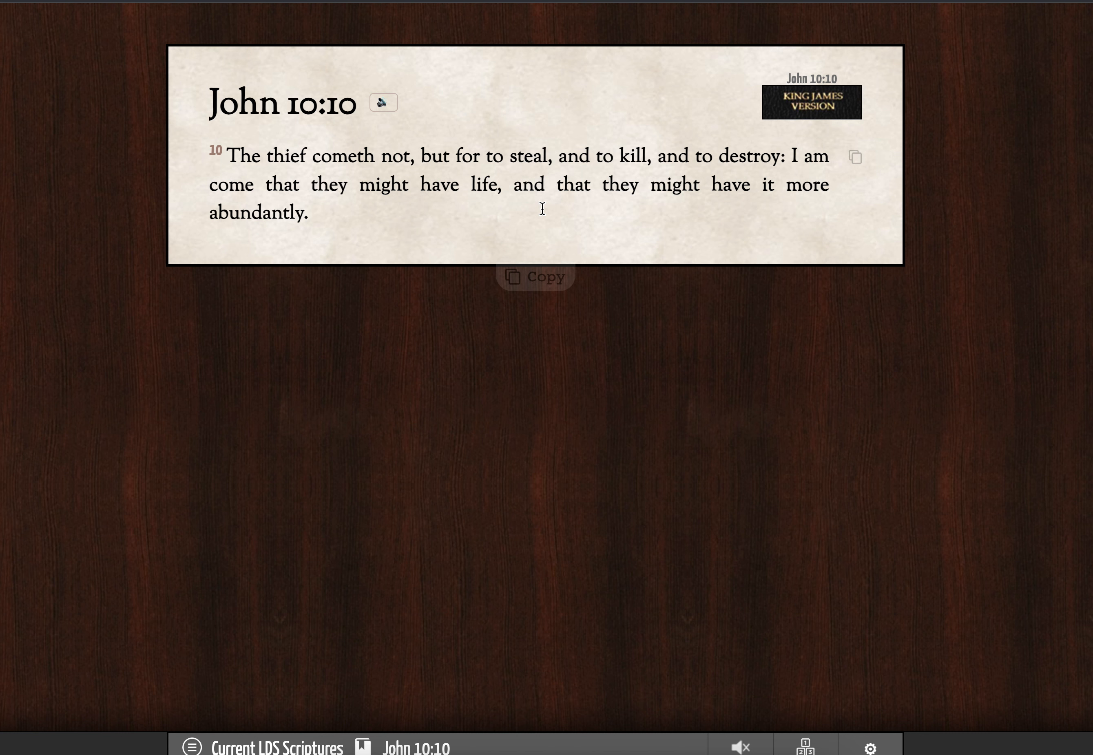
mouse_move(789, 156)
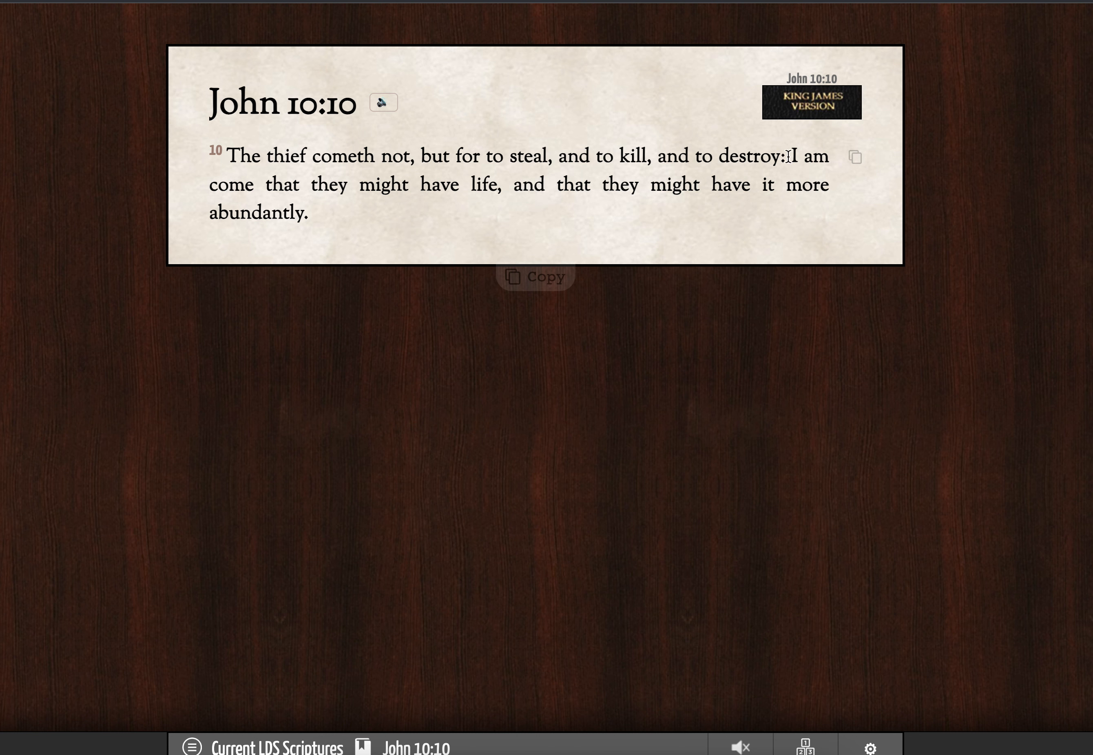
mouse_move(494, 178)
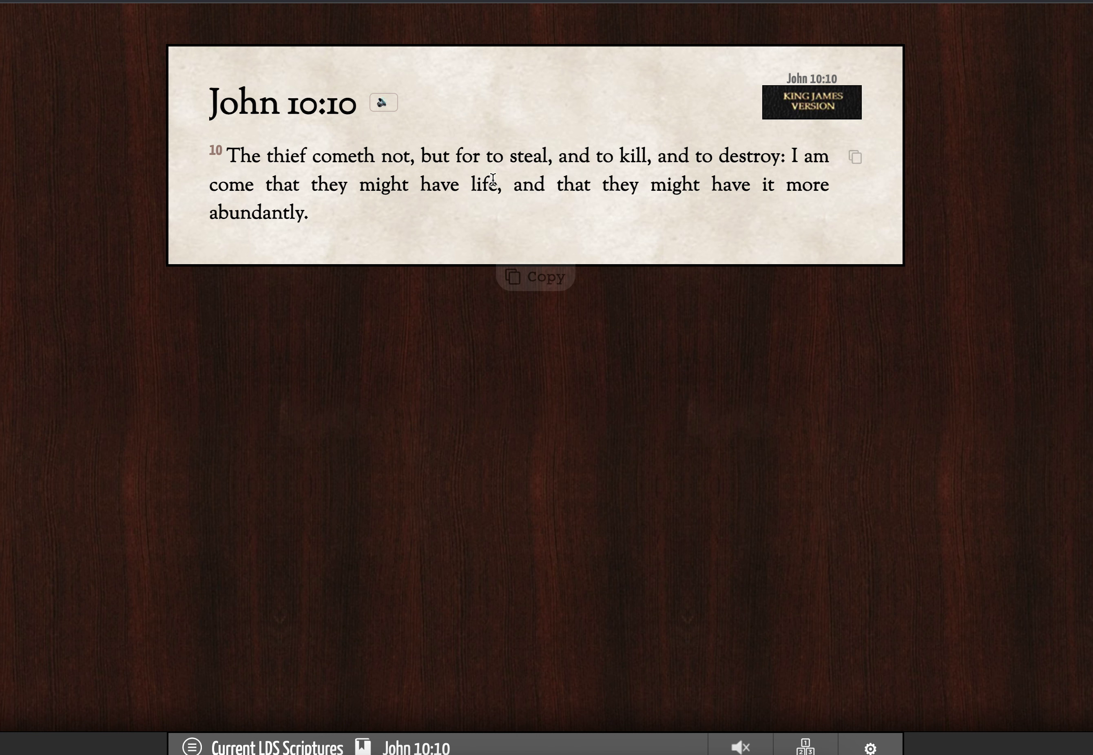
drag(263, 185, 506, 185)
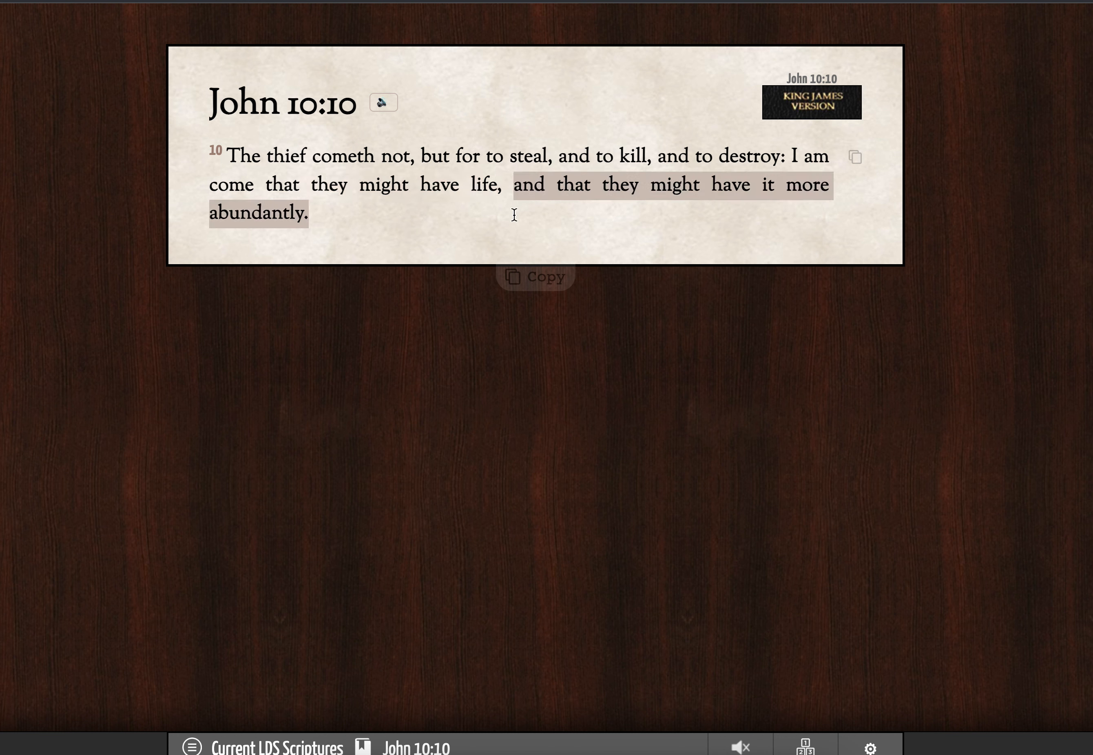
mouse_move(812, 222)
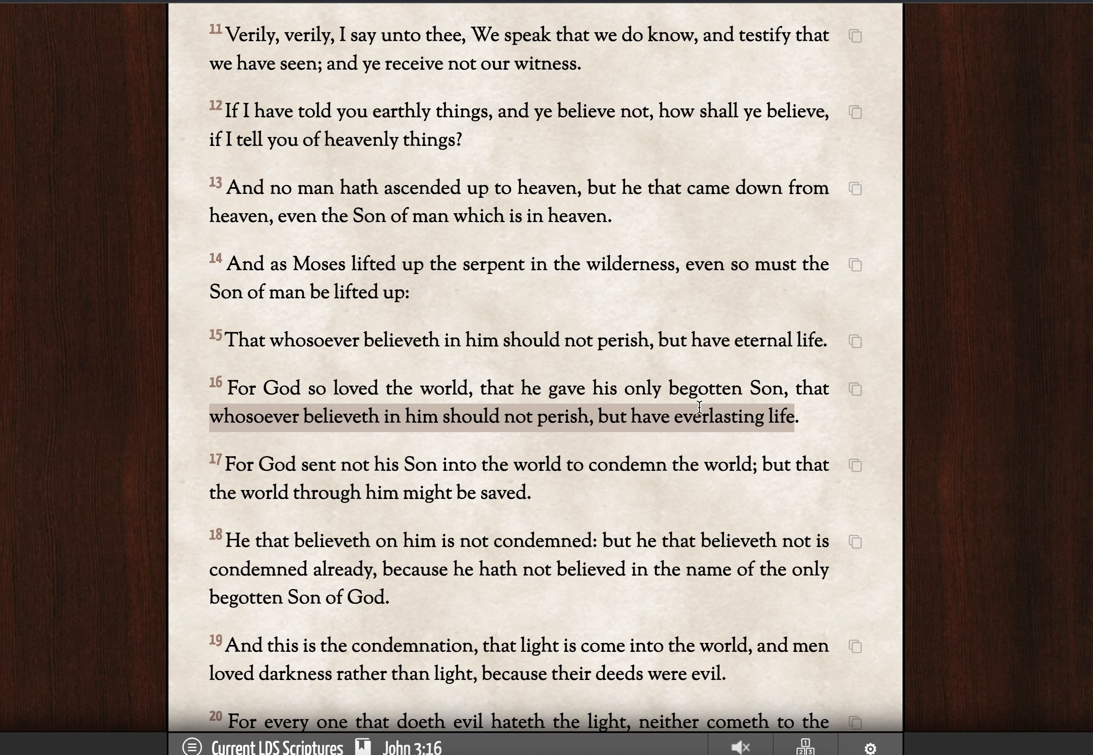
mouse_move(571, 429)
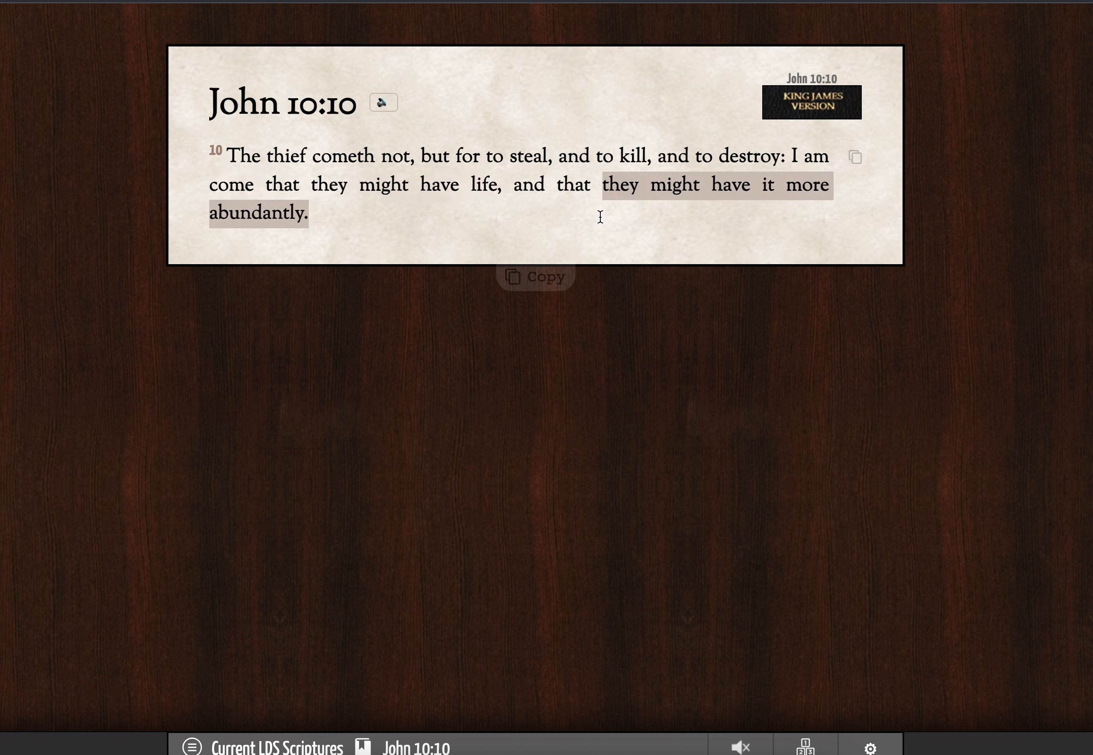
mouse_move(806, 232)
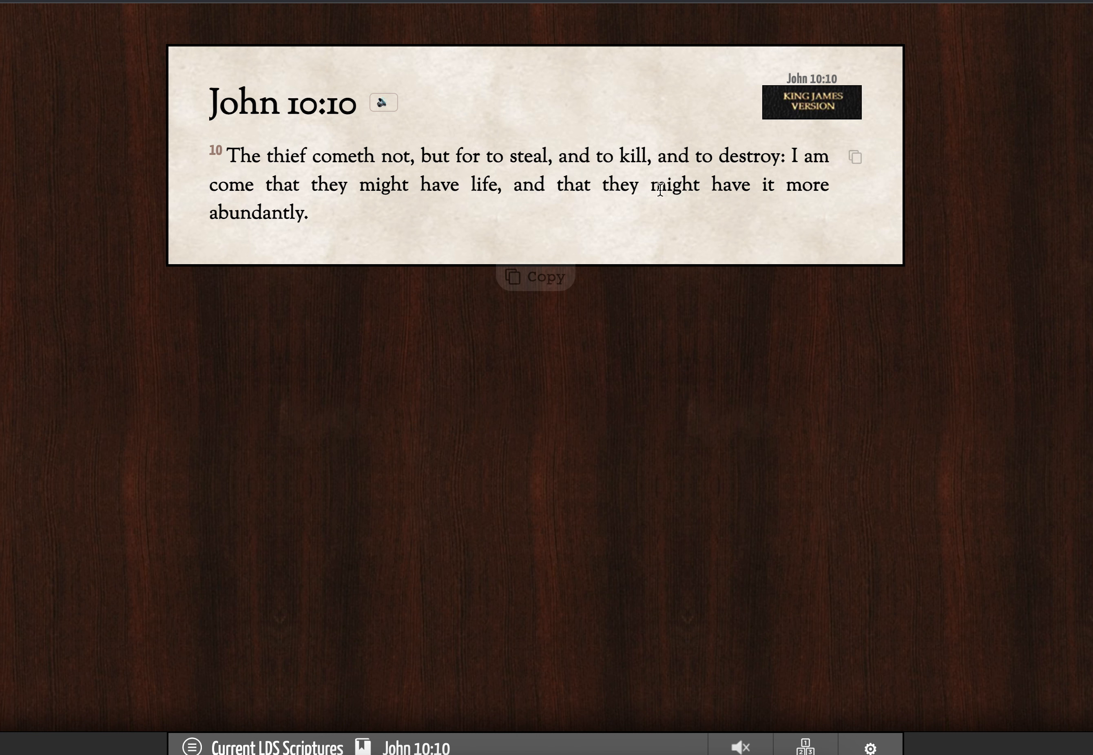
mouse_move(460, 196)
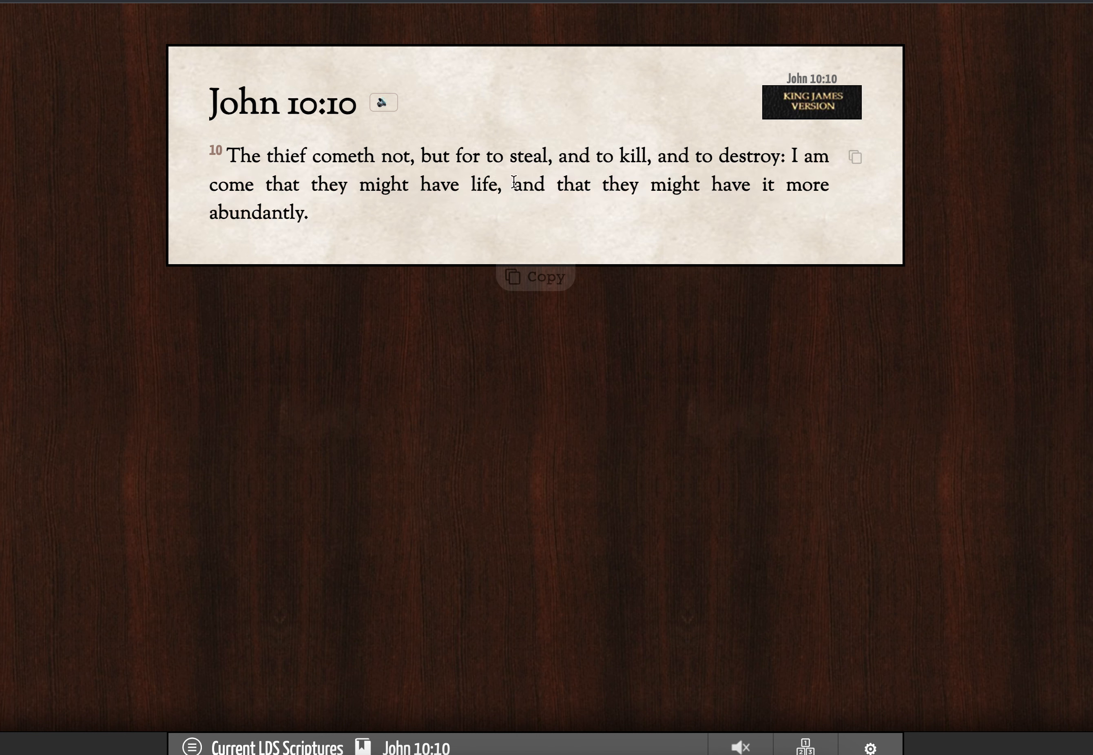
drag(515, 185, 307, 213)
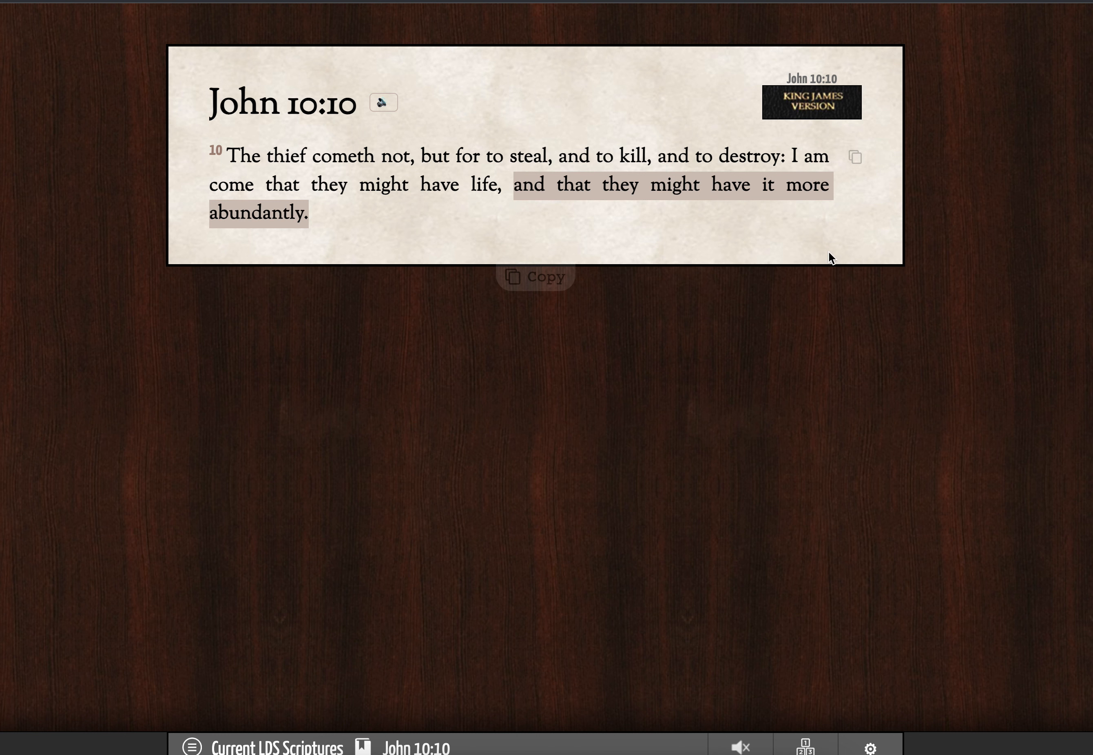
mouse_move(589, 211)
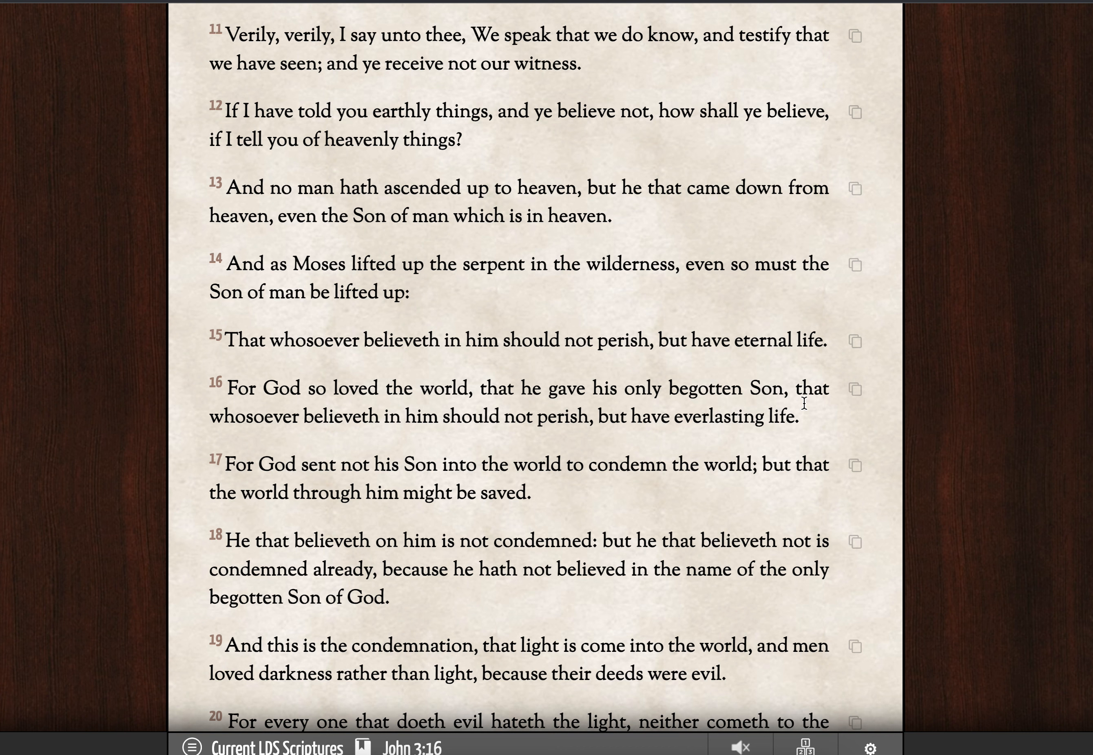
mouse_move(801, 418)
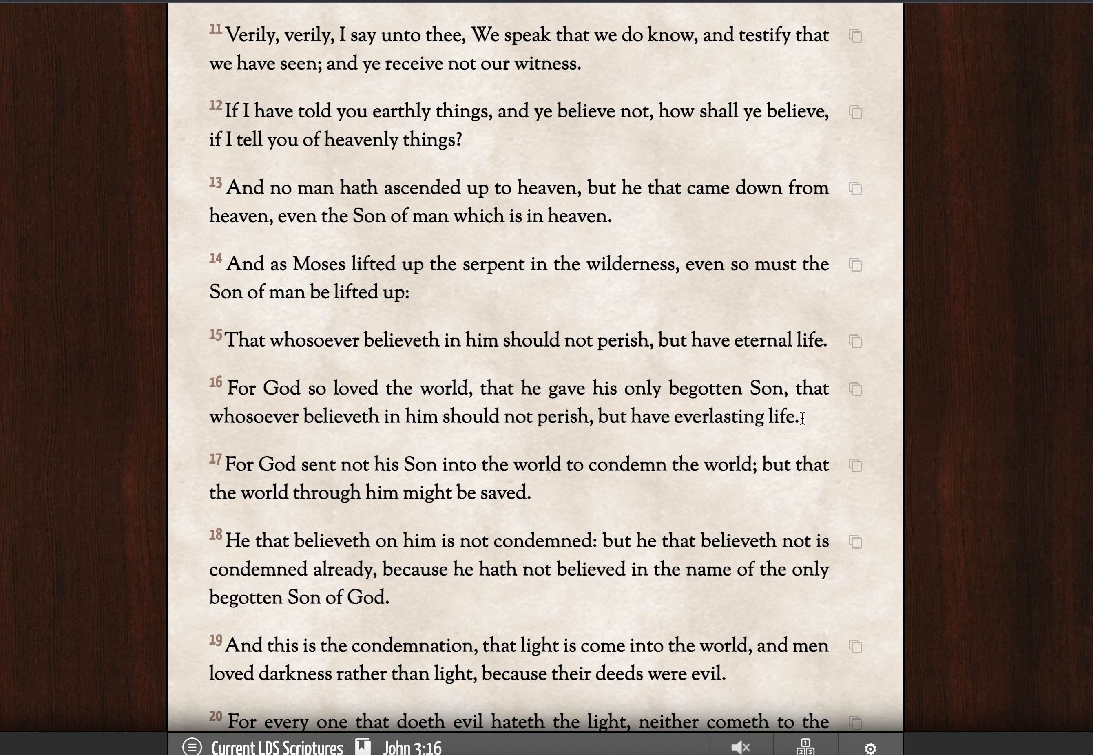
mouse_move(768, 367)
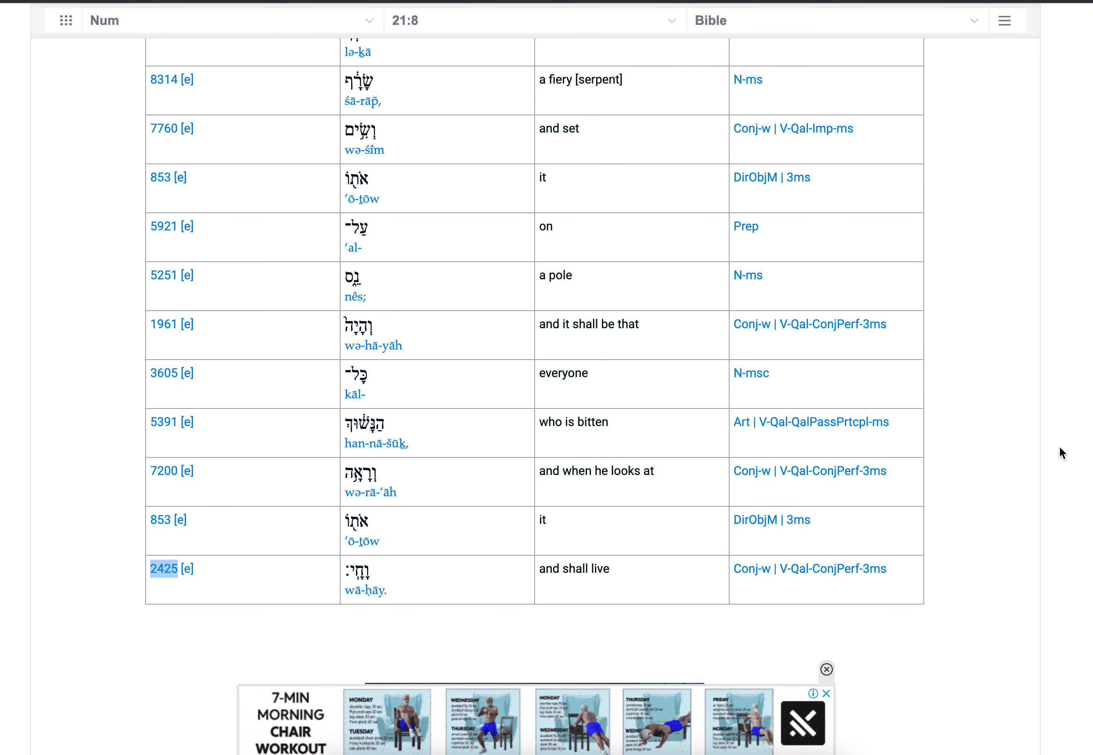
scroll(up, 3)
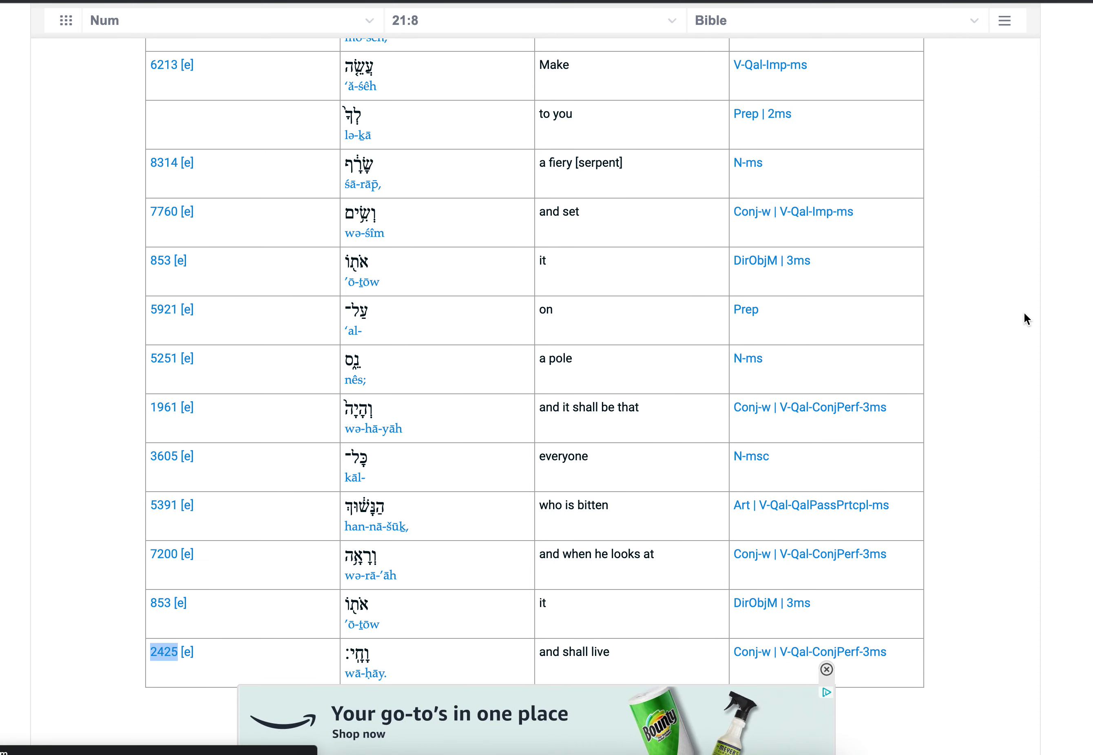
scroll(down, 3)
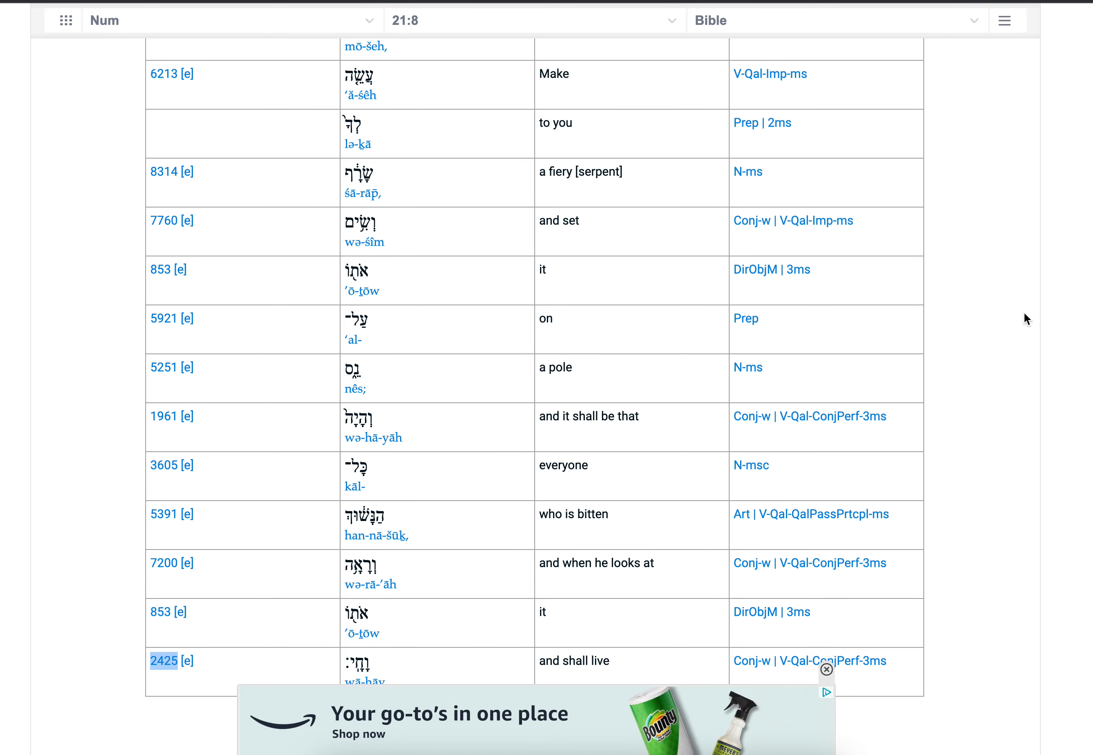
mouse_move(1015, 307)
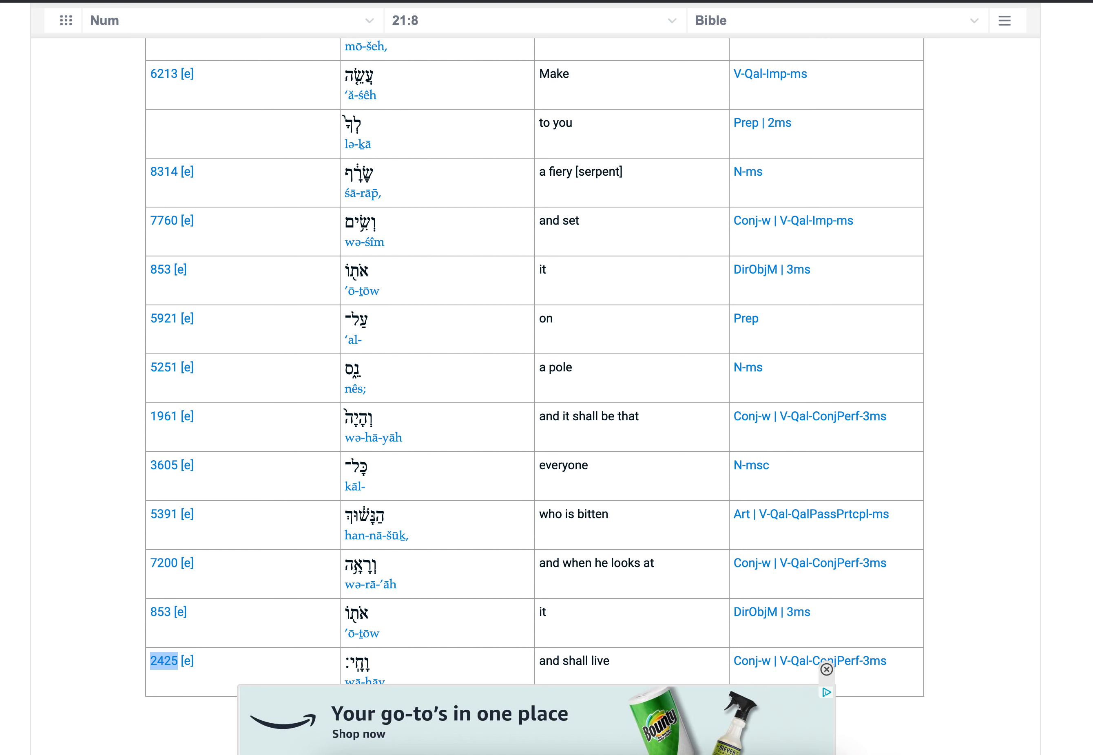
scroll(down, 3)
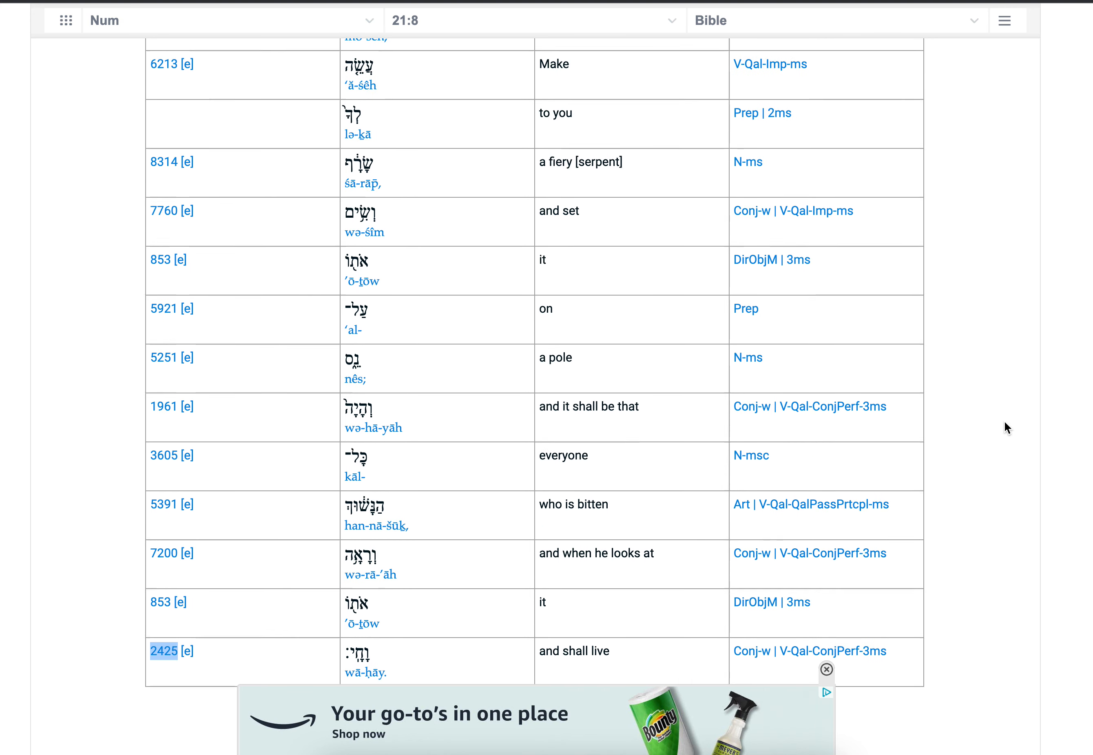